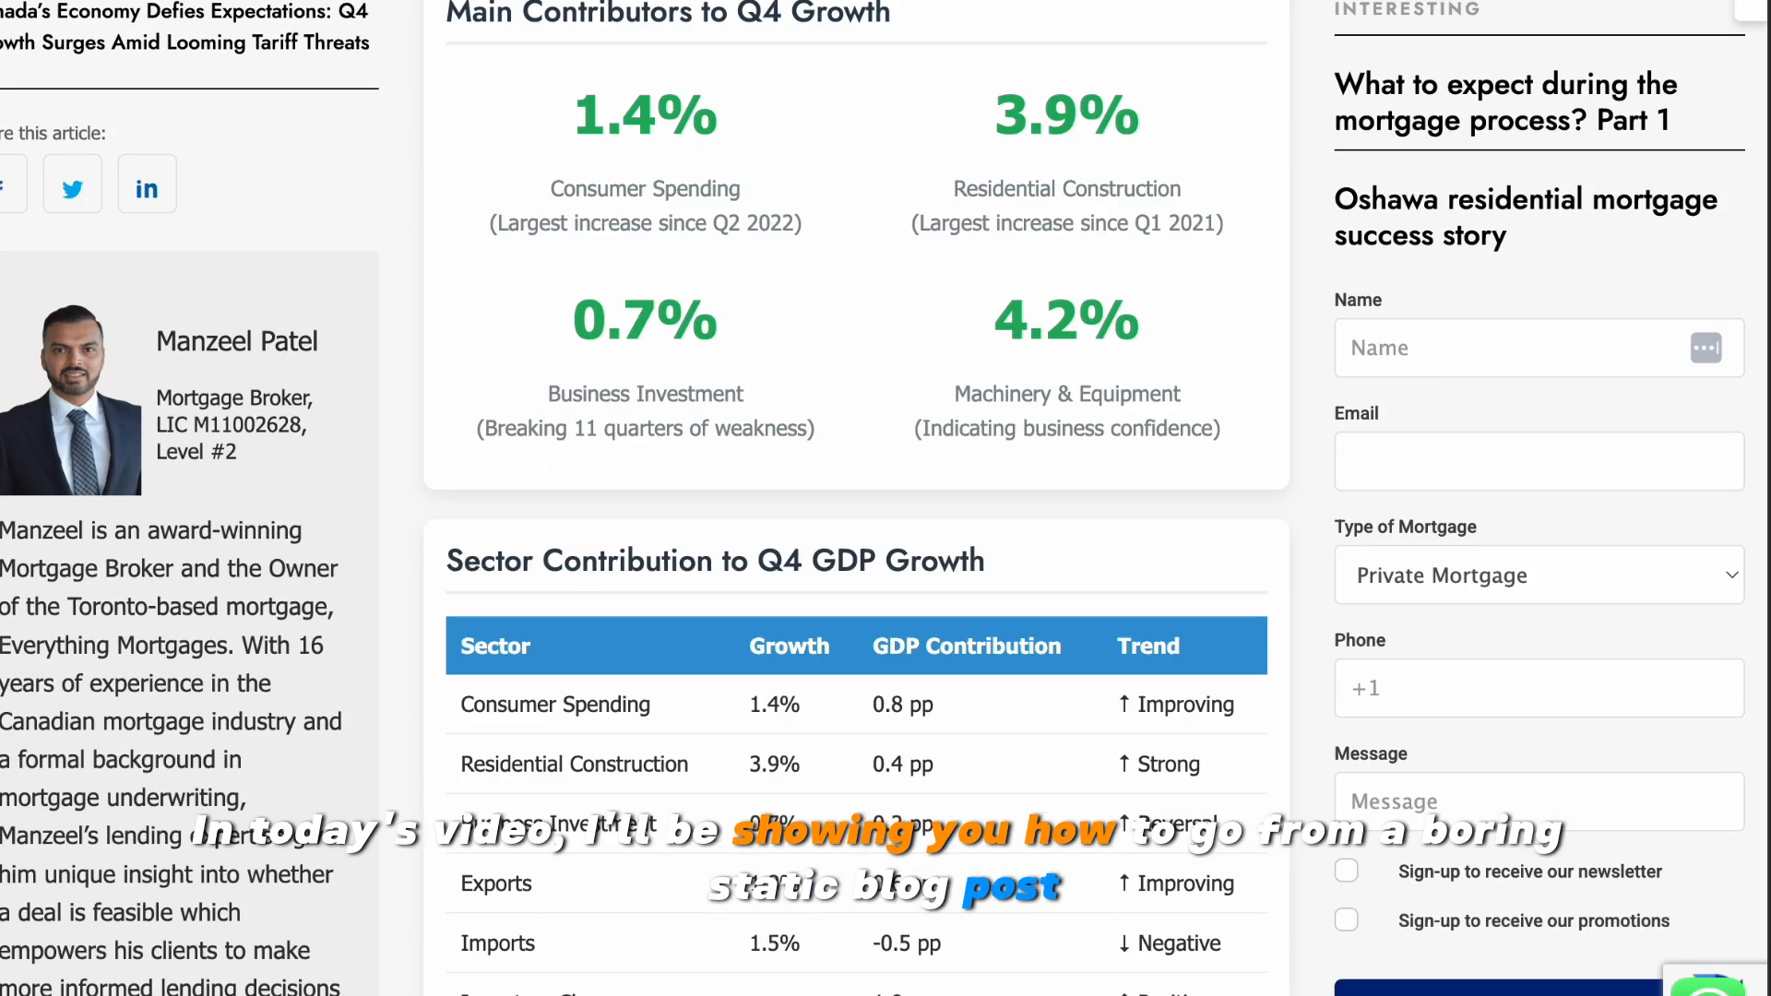
# Step: Correct the misspelled word in the 2000-word SEO article prompt and submit it with the pasted news pages
pyautogui.scroll(-3)
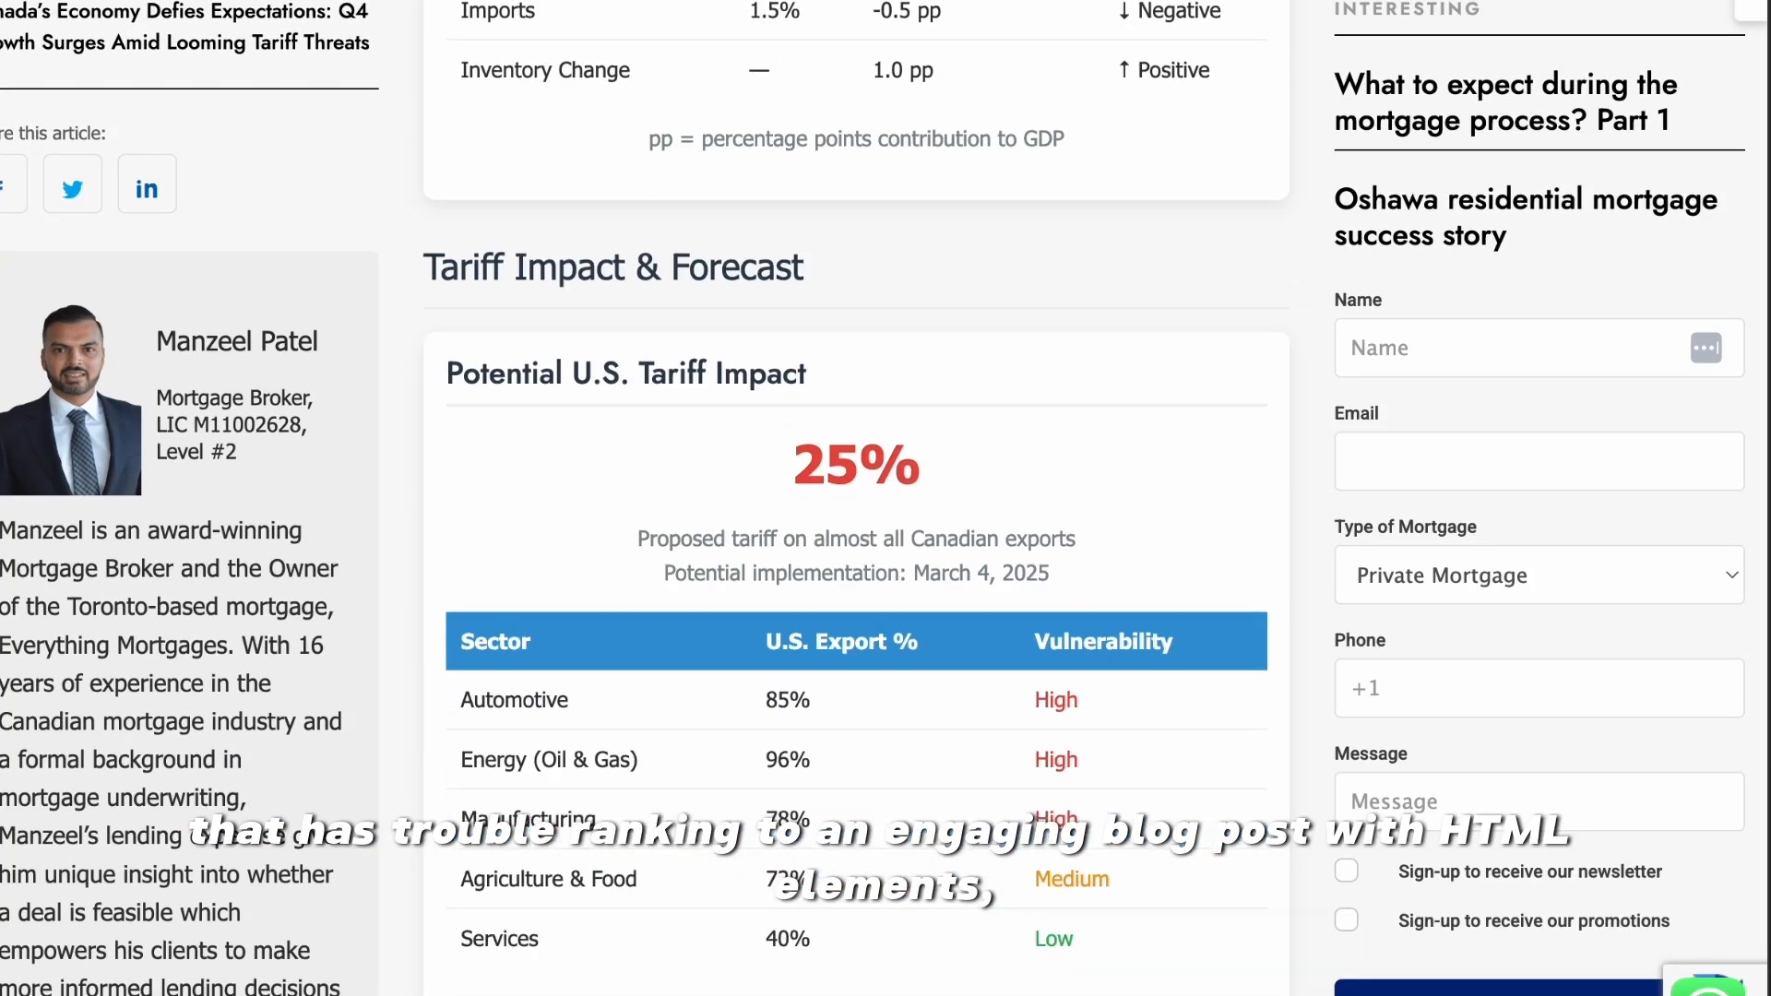
pyautogui.scroll(-3)
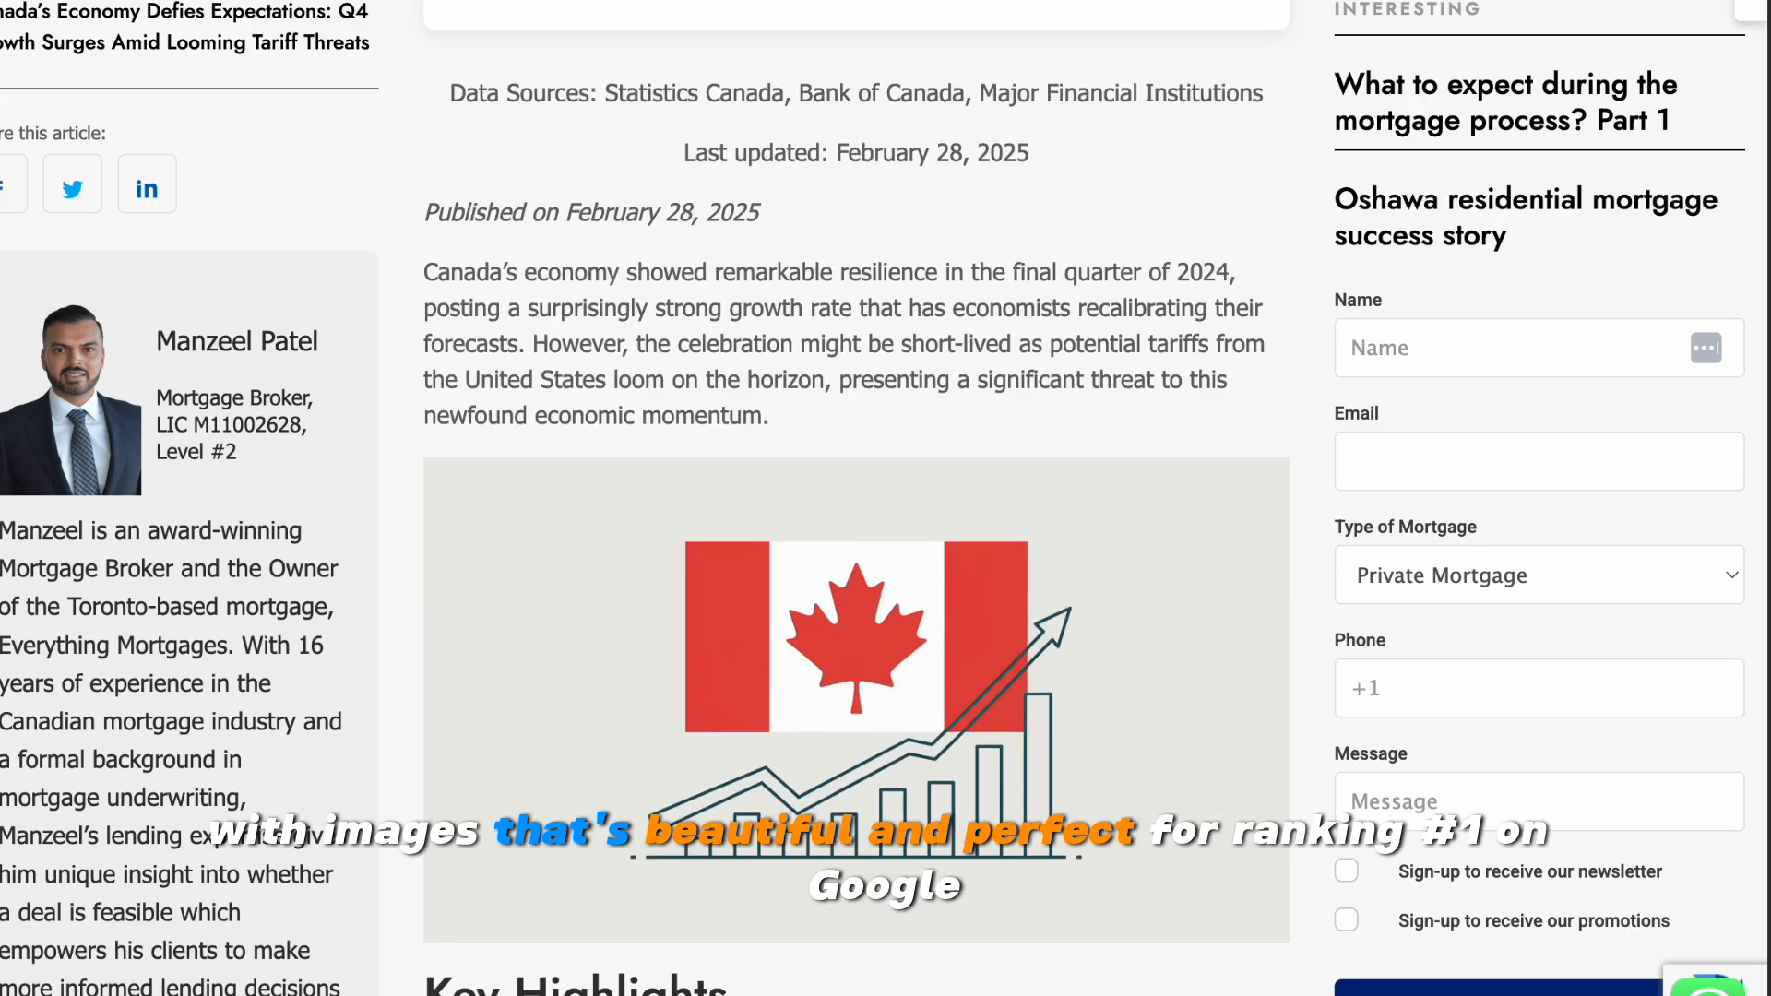
pyautogui.scroll(-3)
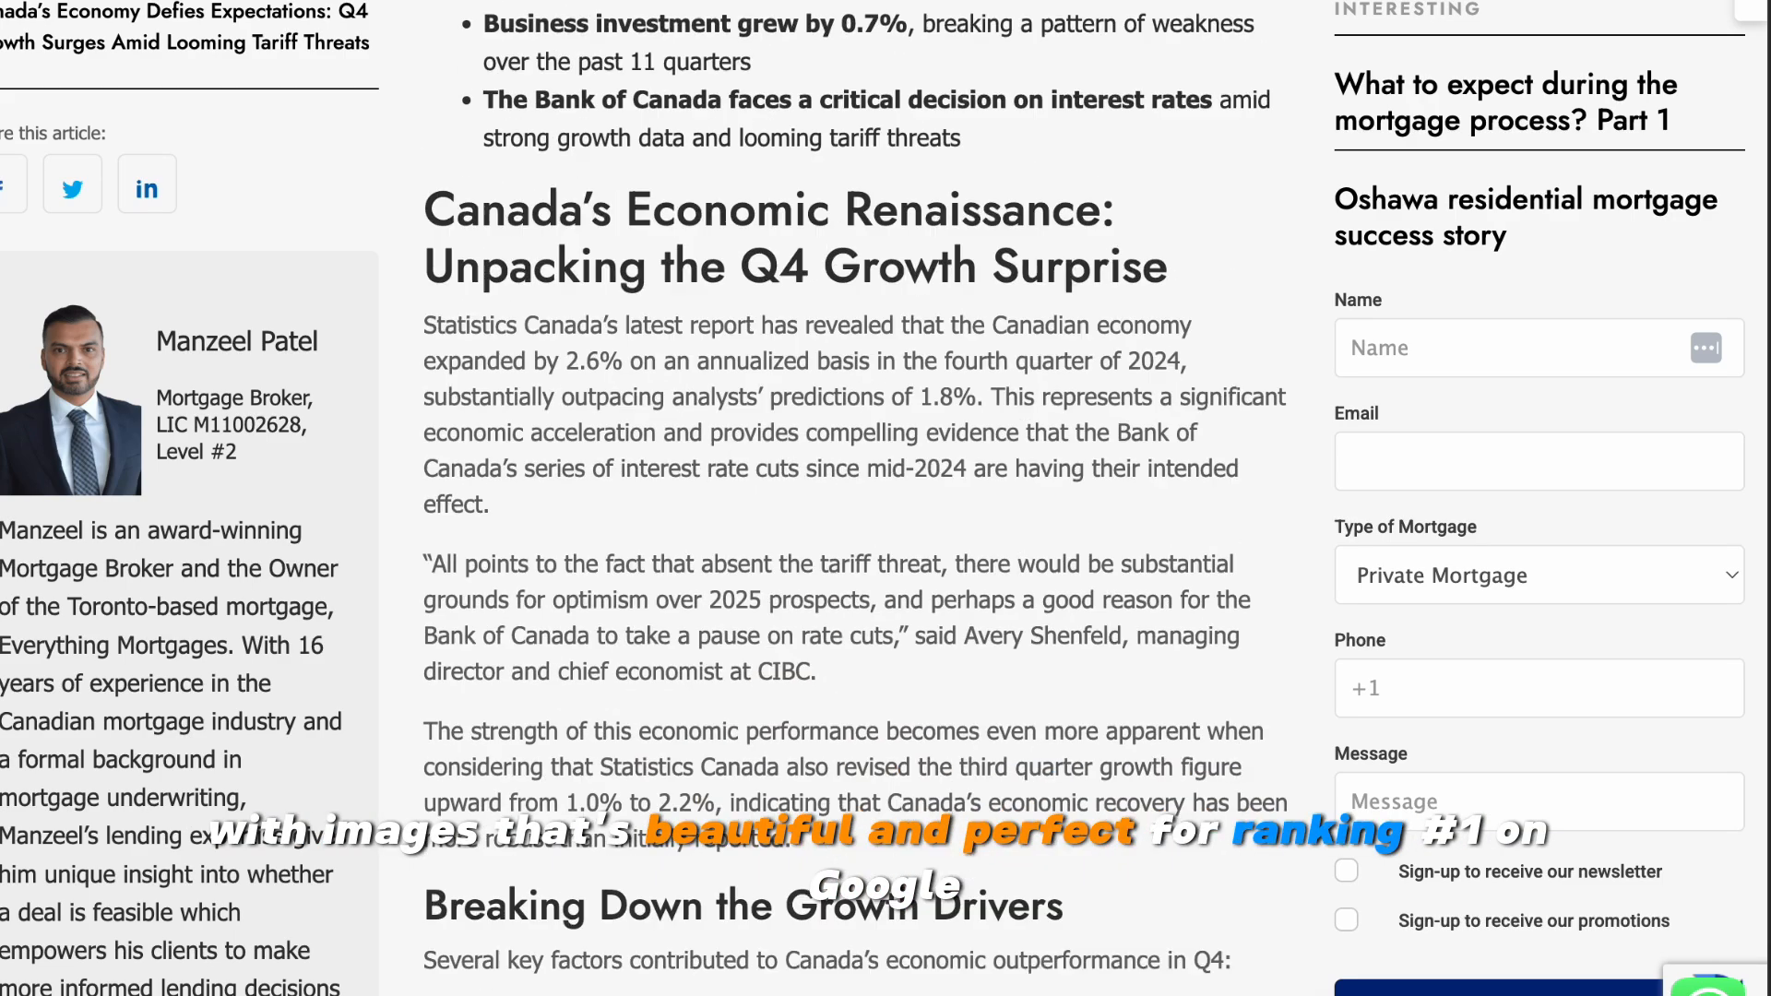
pyautogui.scroll(-3)
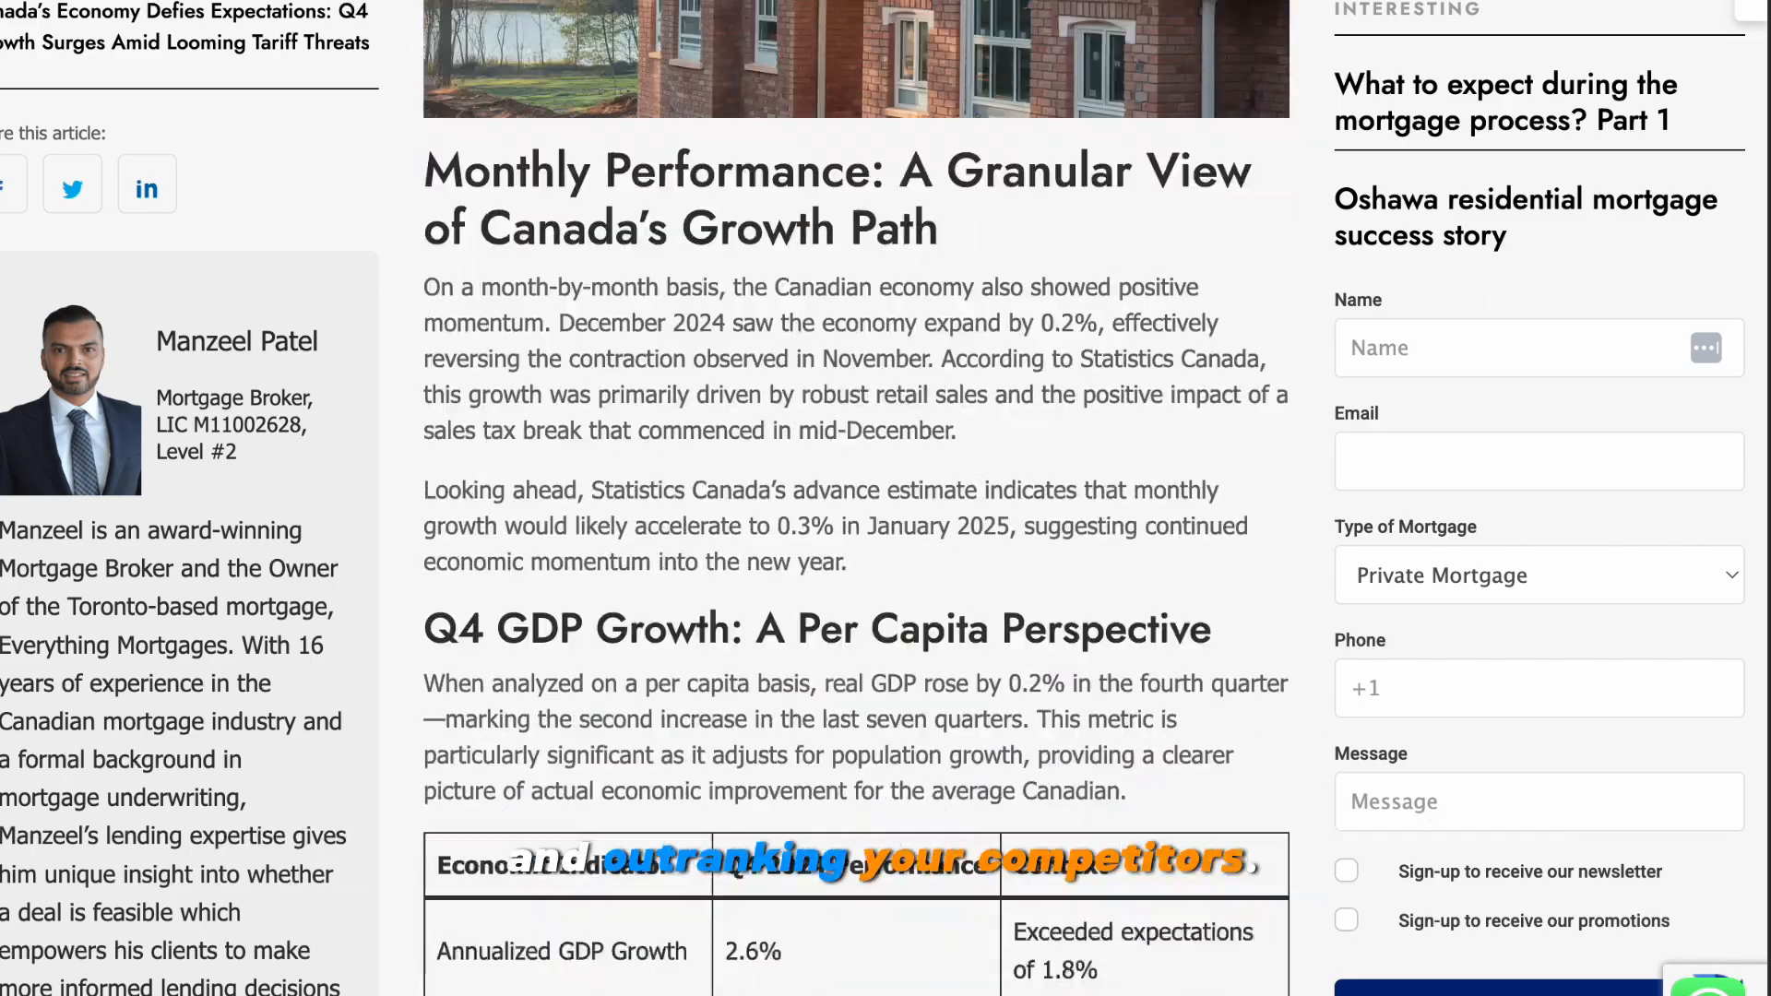
pyautogui.scroll(-3)
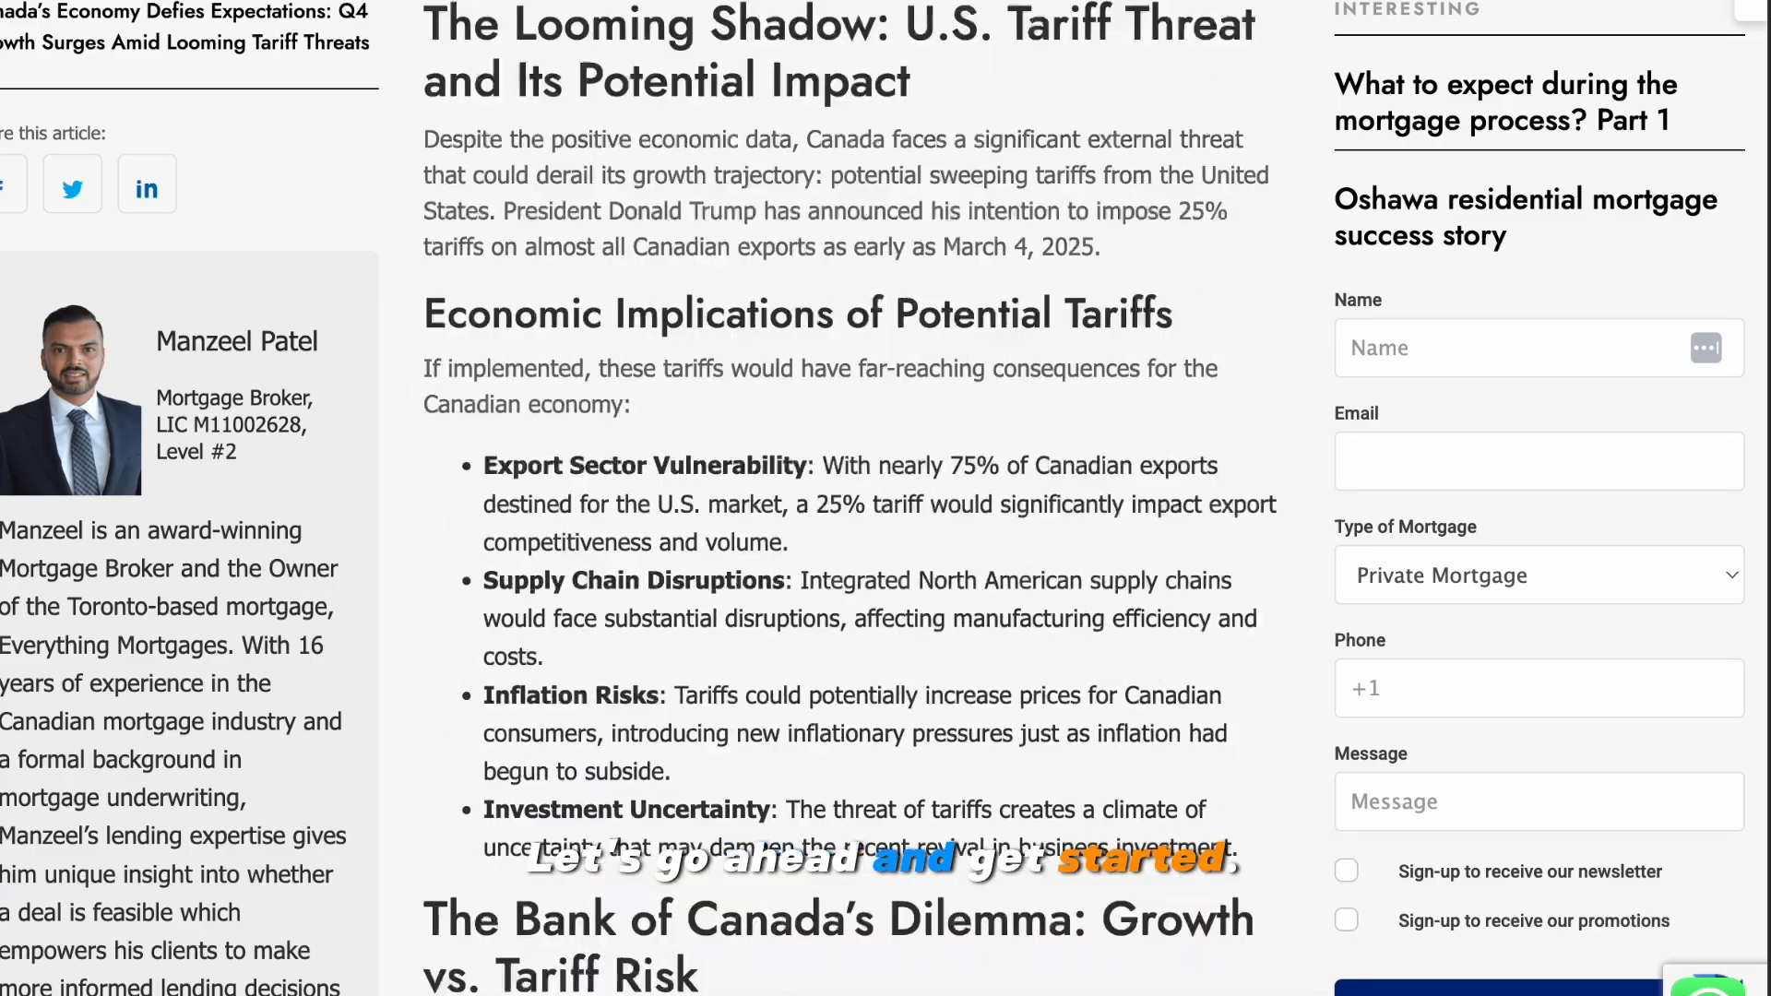
pyautogui.scroll(-3)
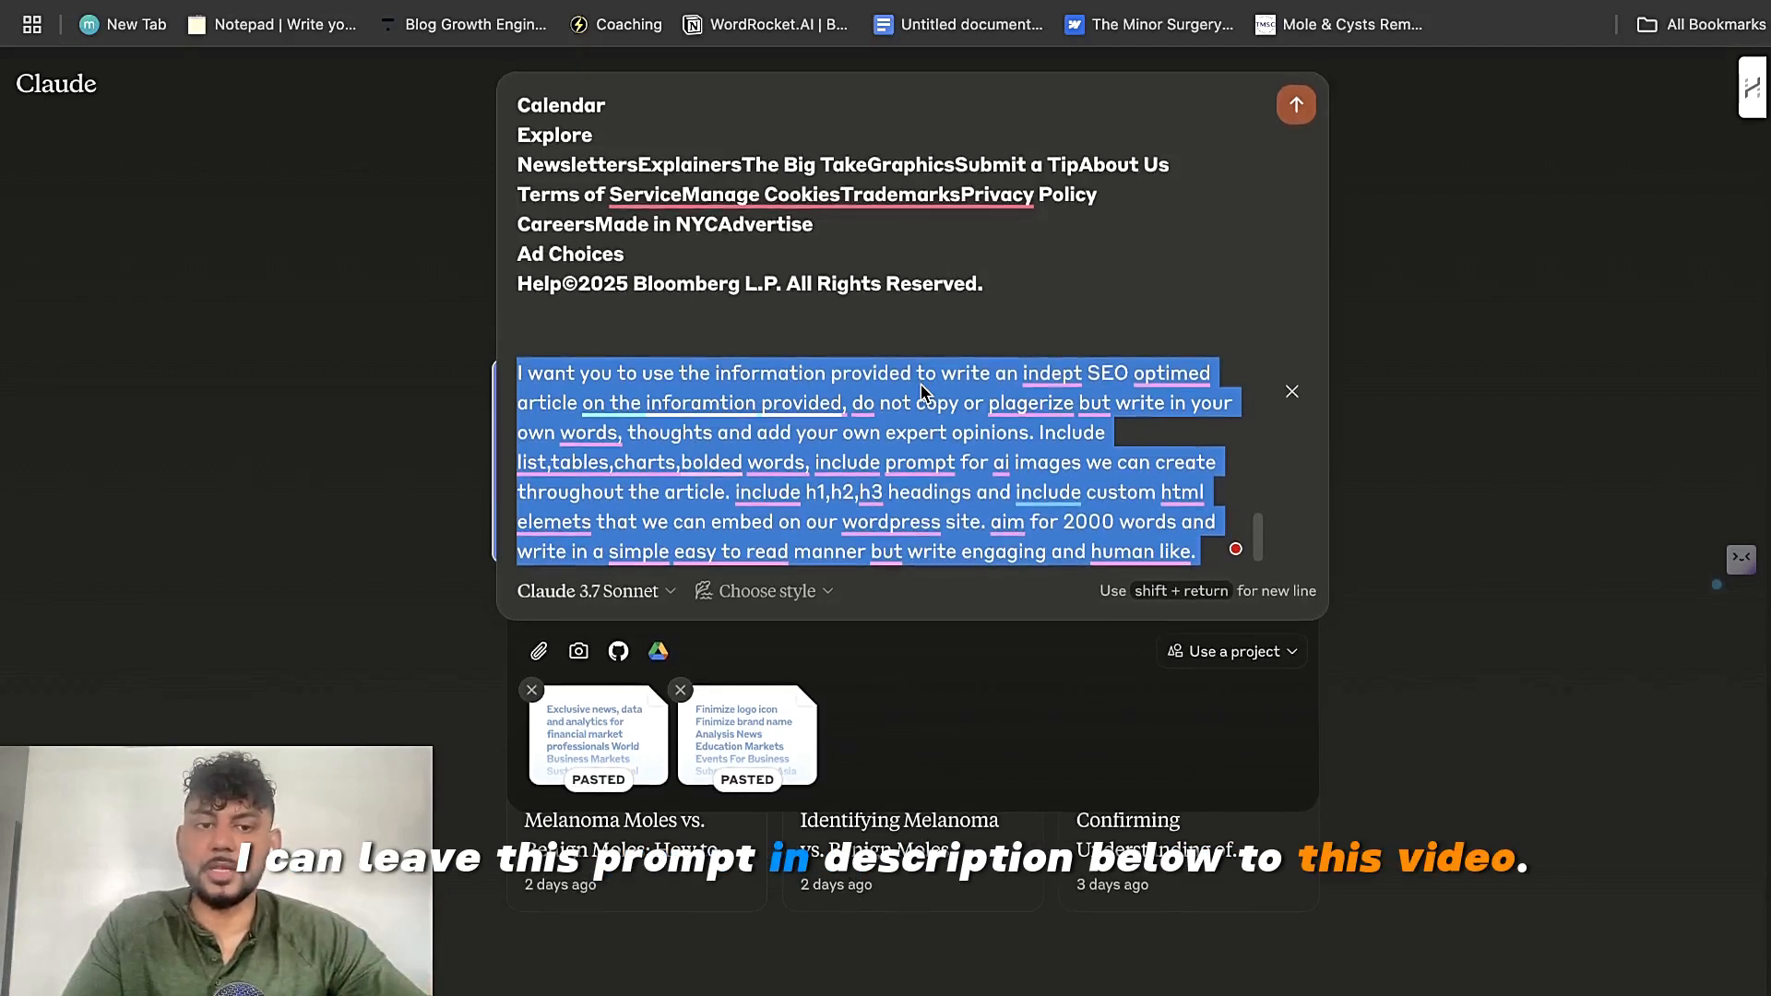
pyautogui.click(956, 319)
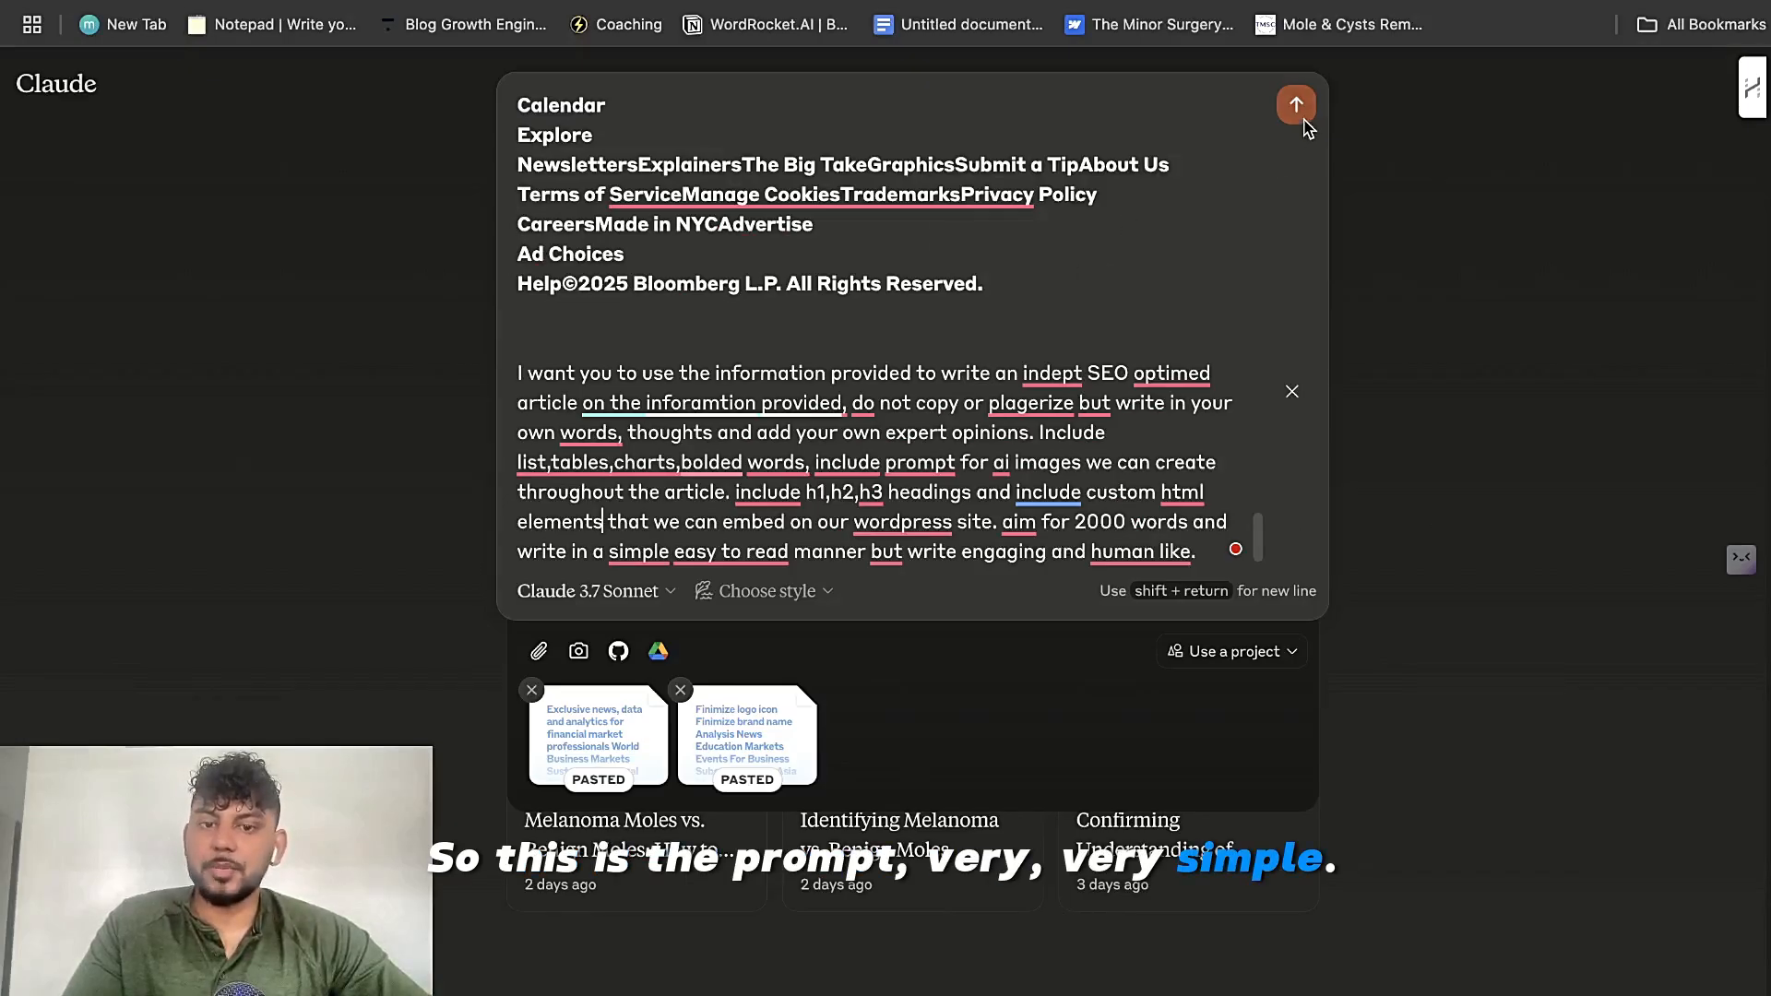
pyautogui.click(1296, 103)
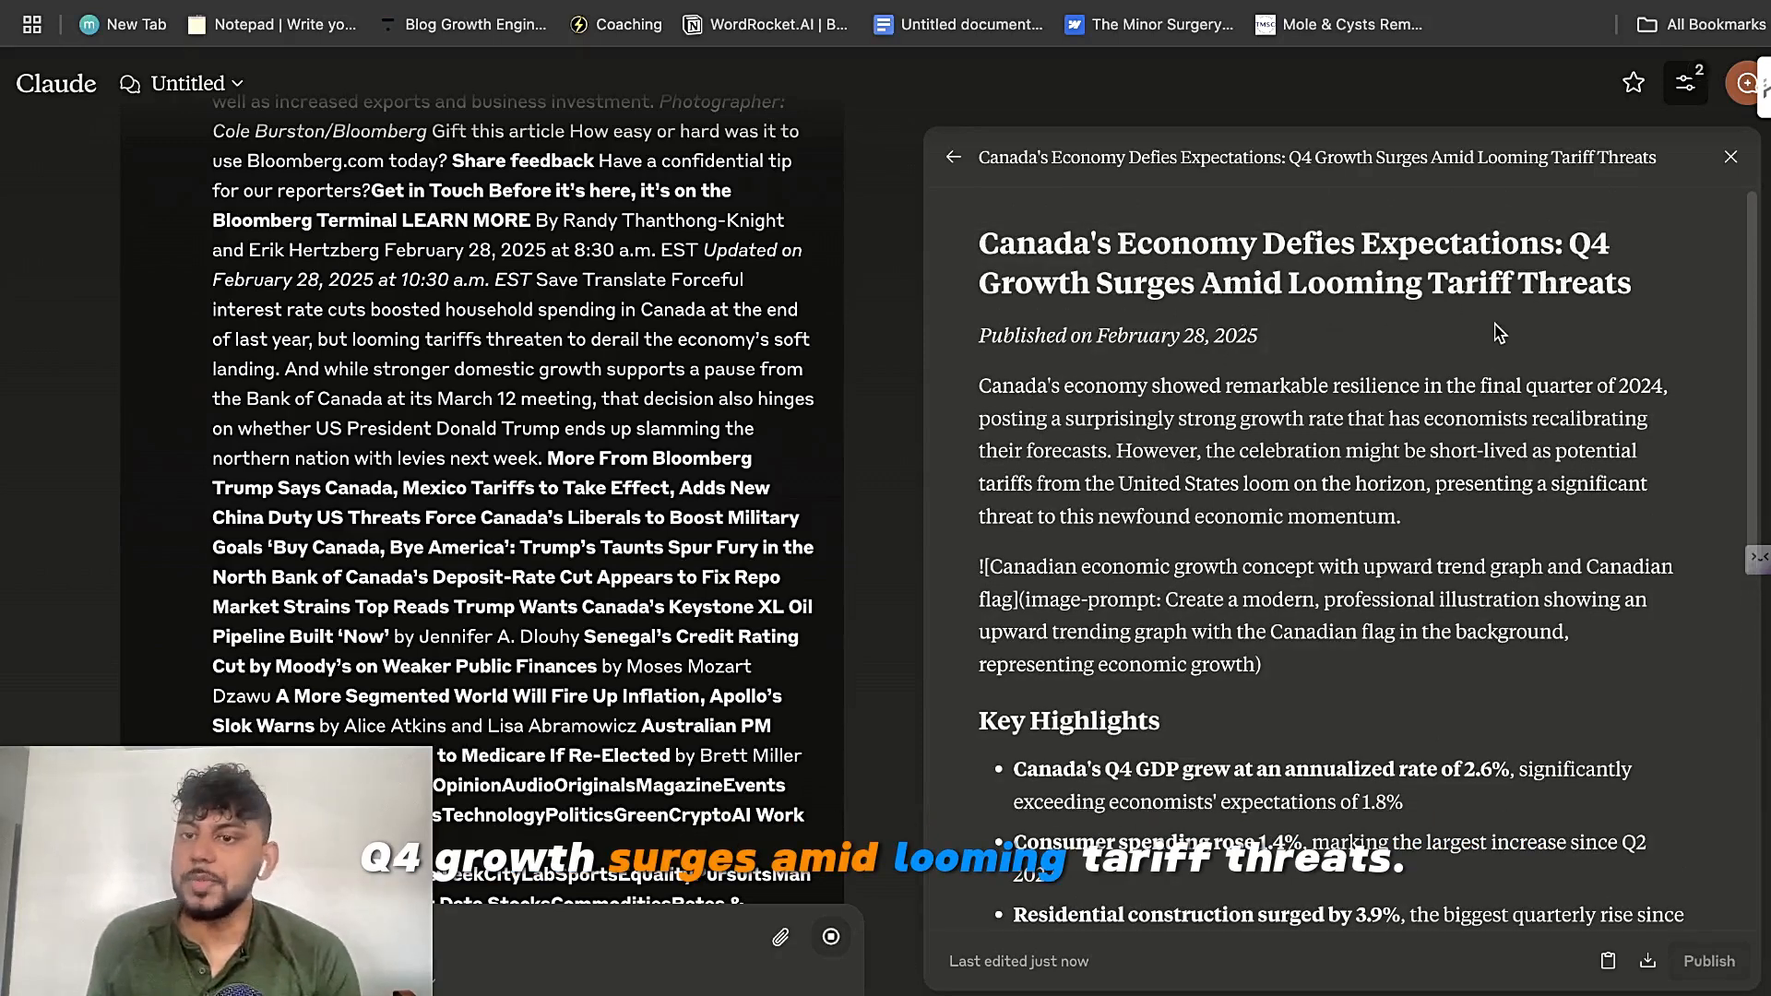
# Step: Scroll through Claude's generated Canada Q4 growth article, reviewing its image prompts and HTML divs
pyautogui.scroll(-3)
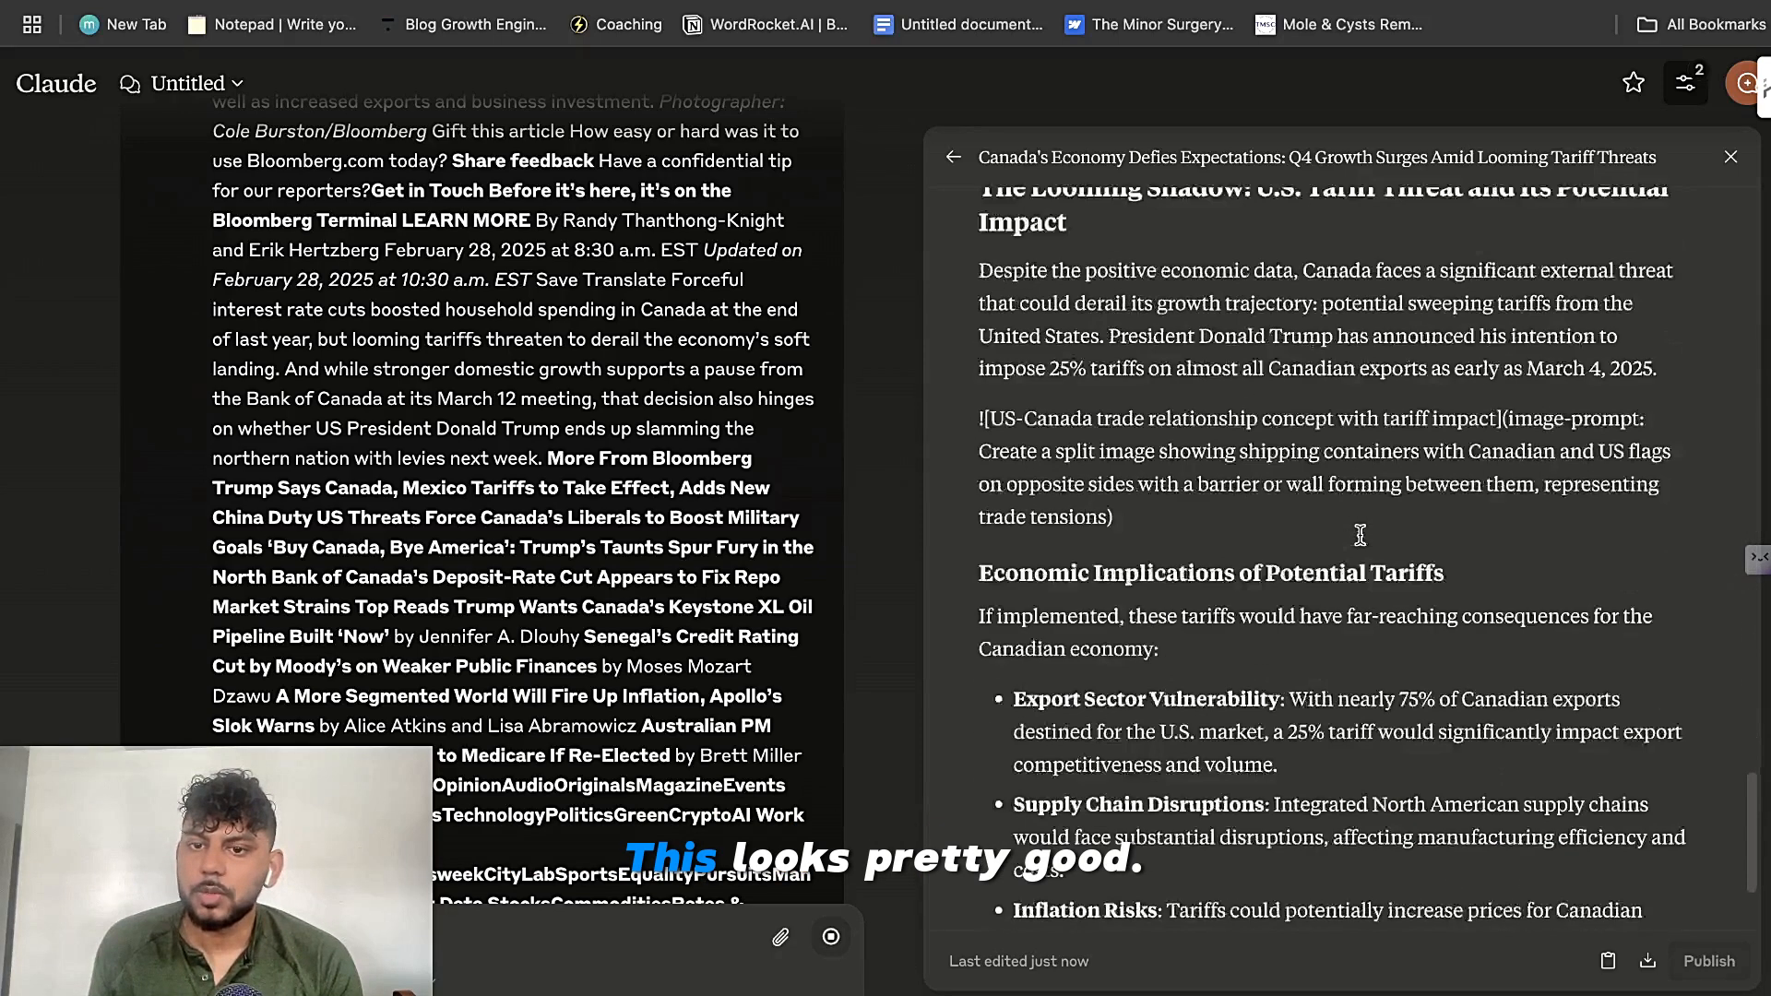
pyautogui.scroll(-3)
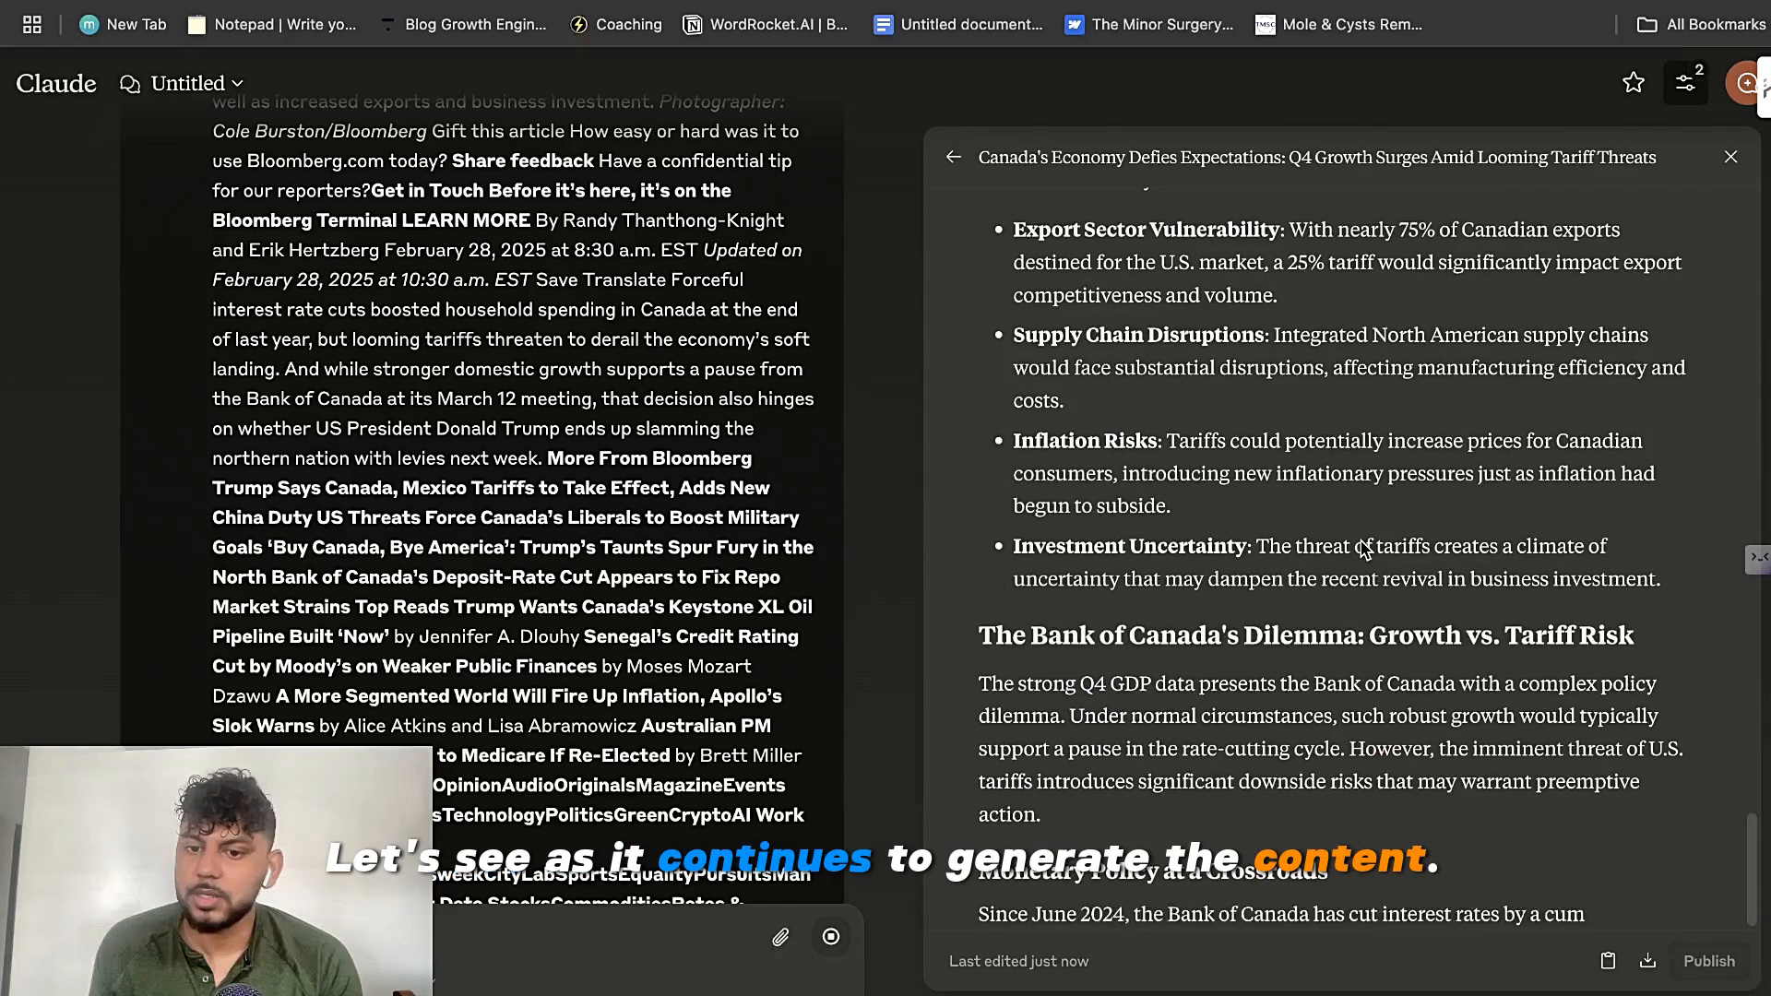
pyautogui.scroll(-3)
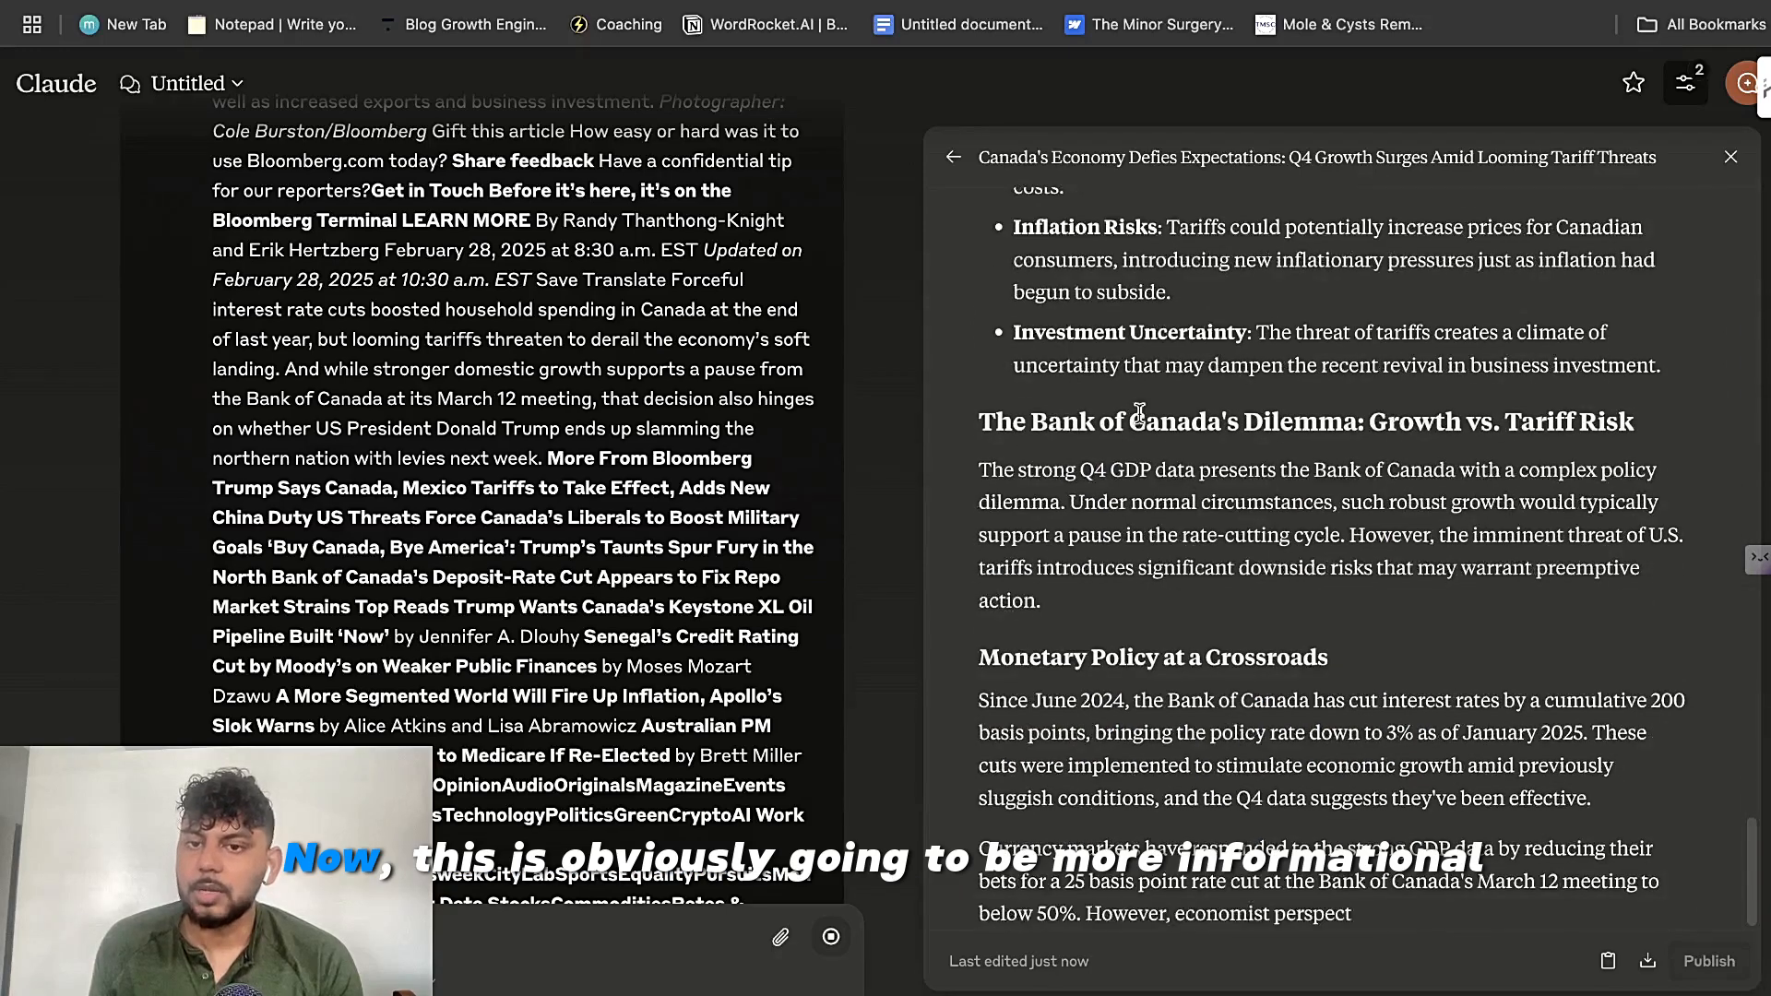
pyautogui.scroll(-3)
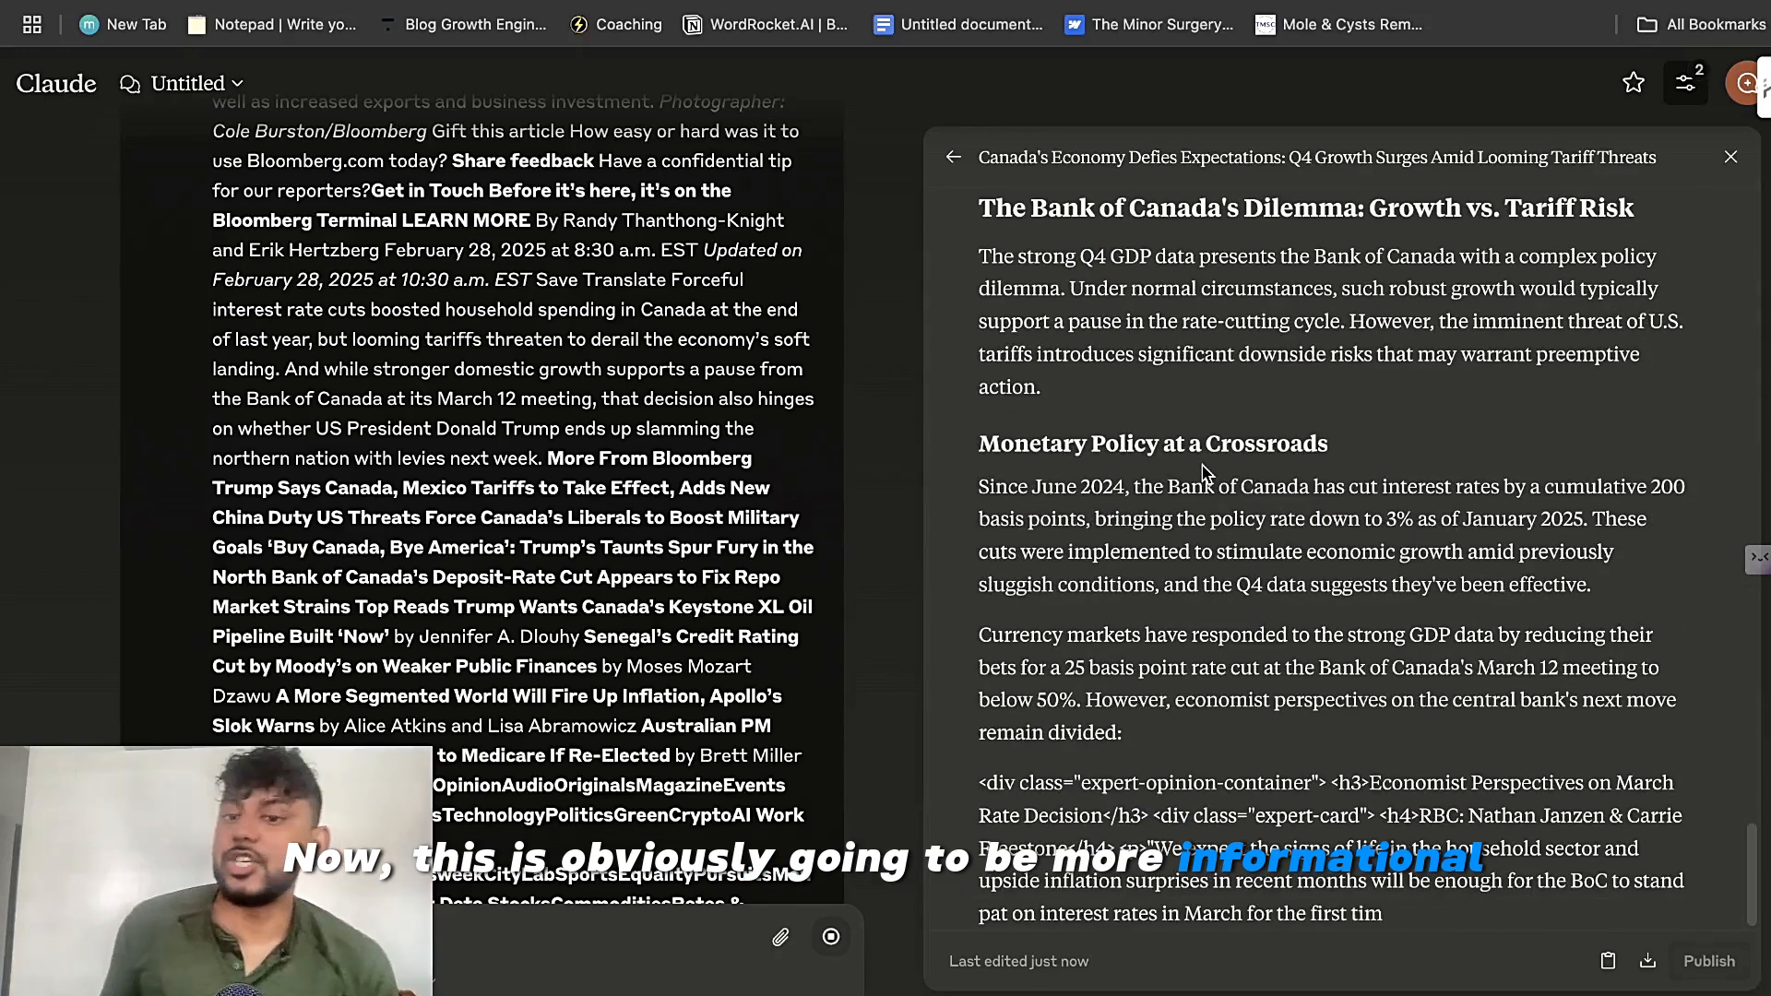
pyautogui.scroll(-3)
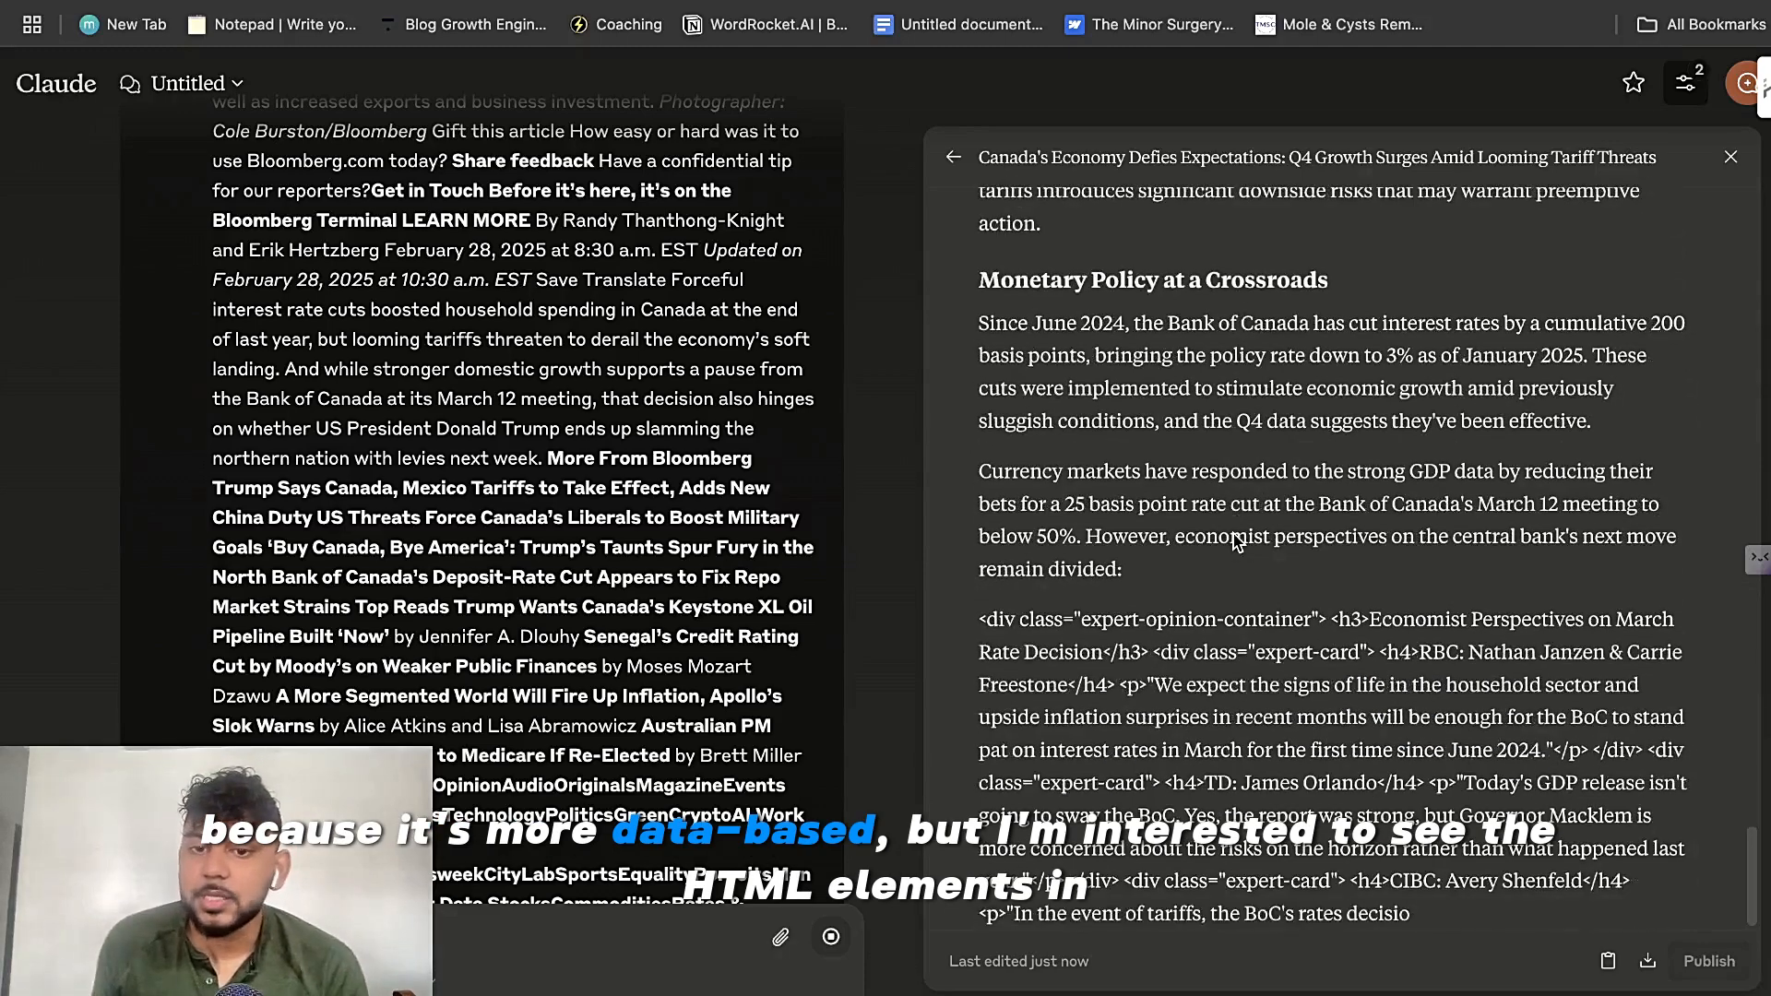
pyautogui.scroll(-3)
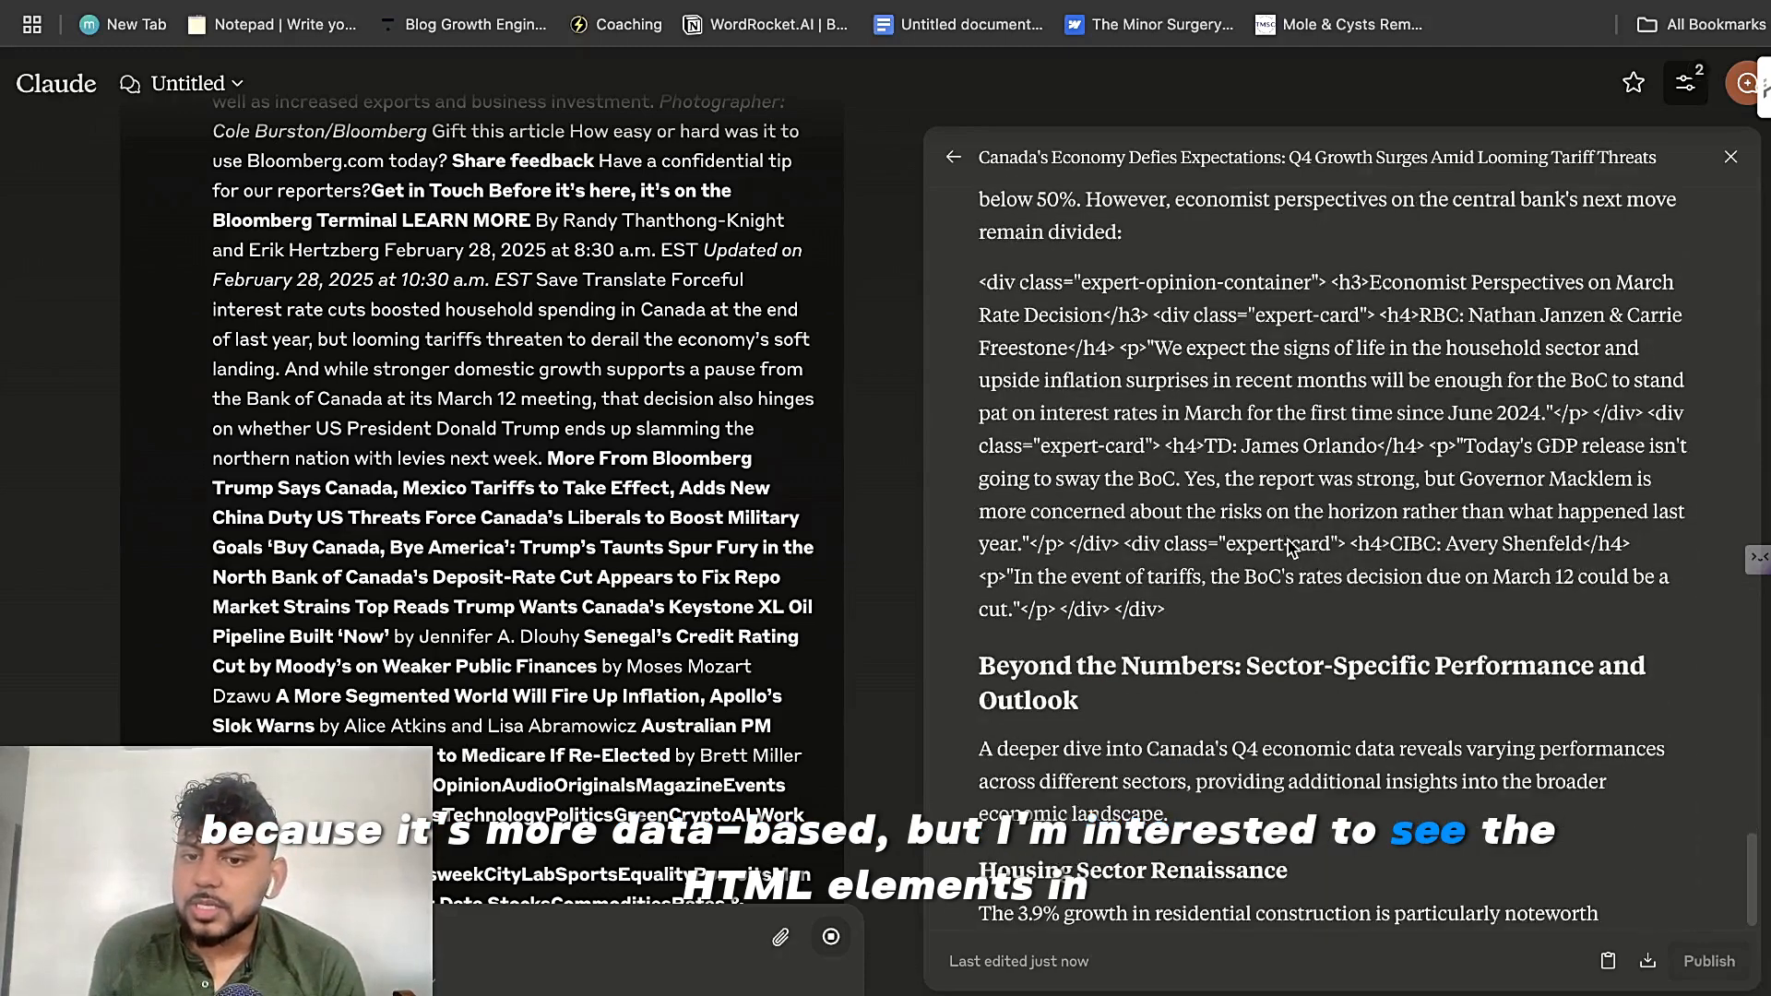
pyautogui.scroll(-3)
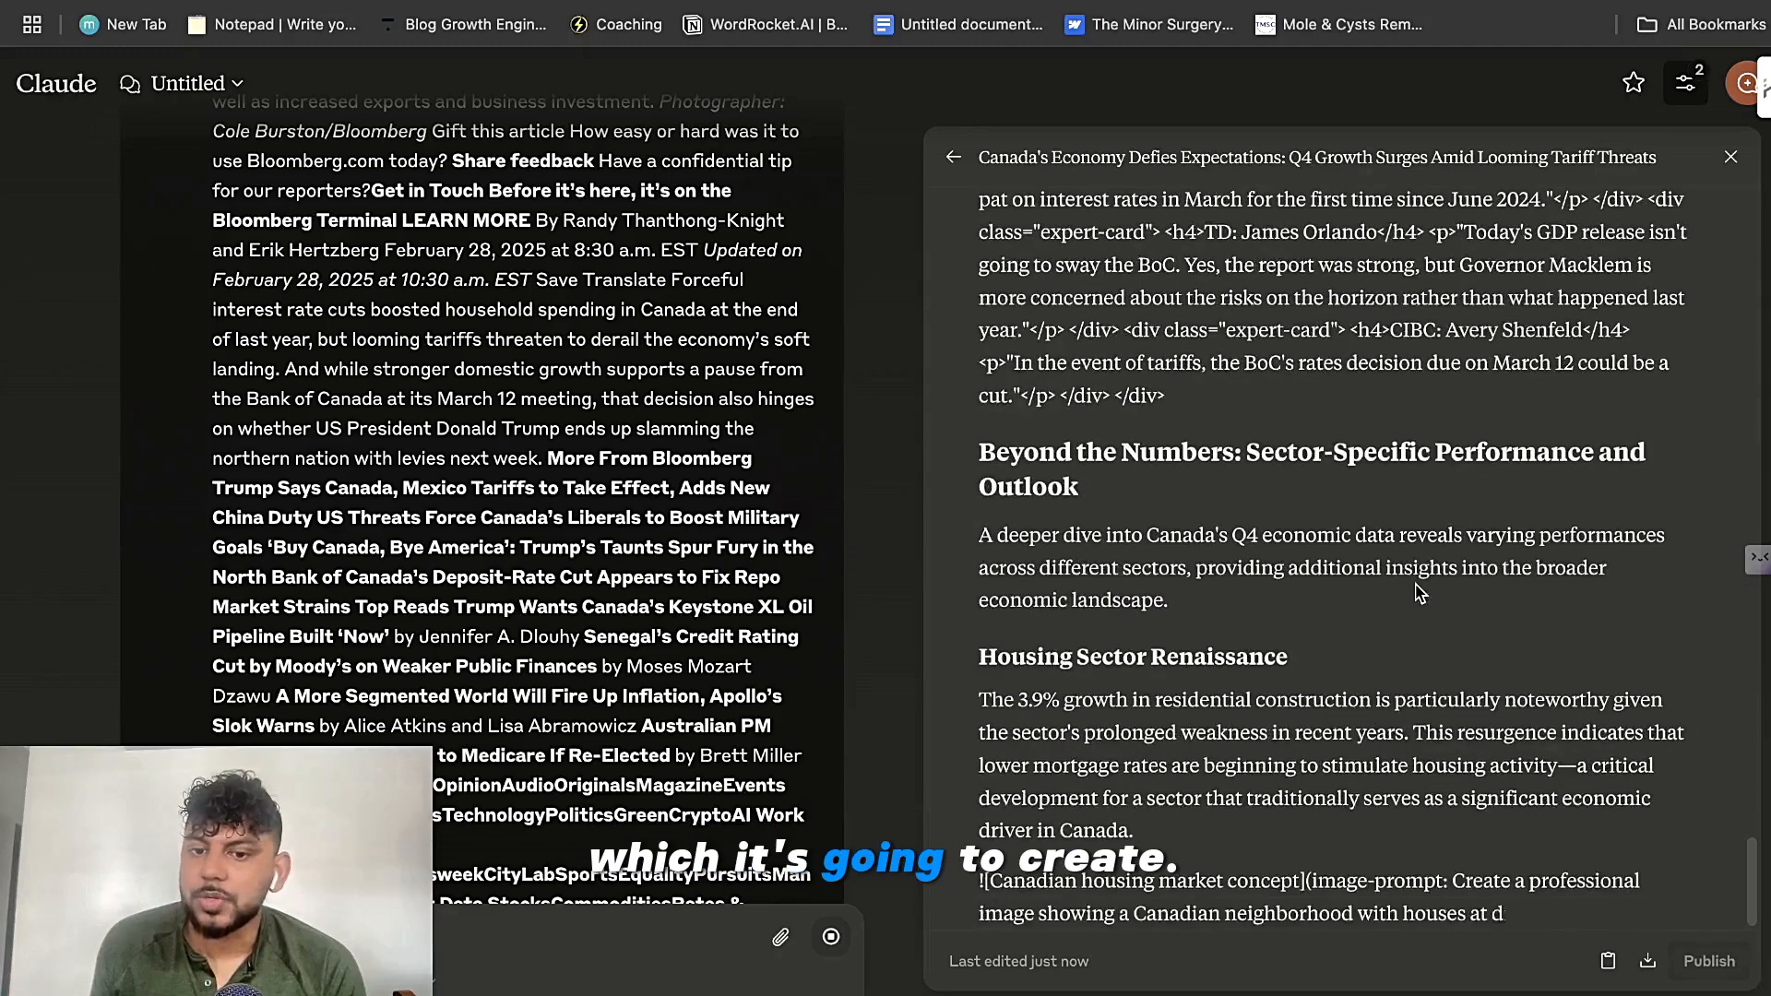
pyautogui.scroll(-3)
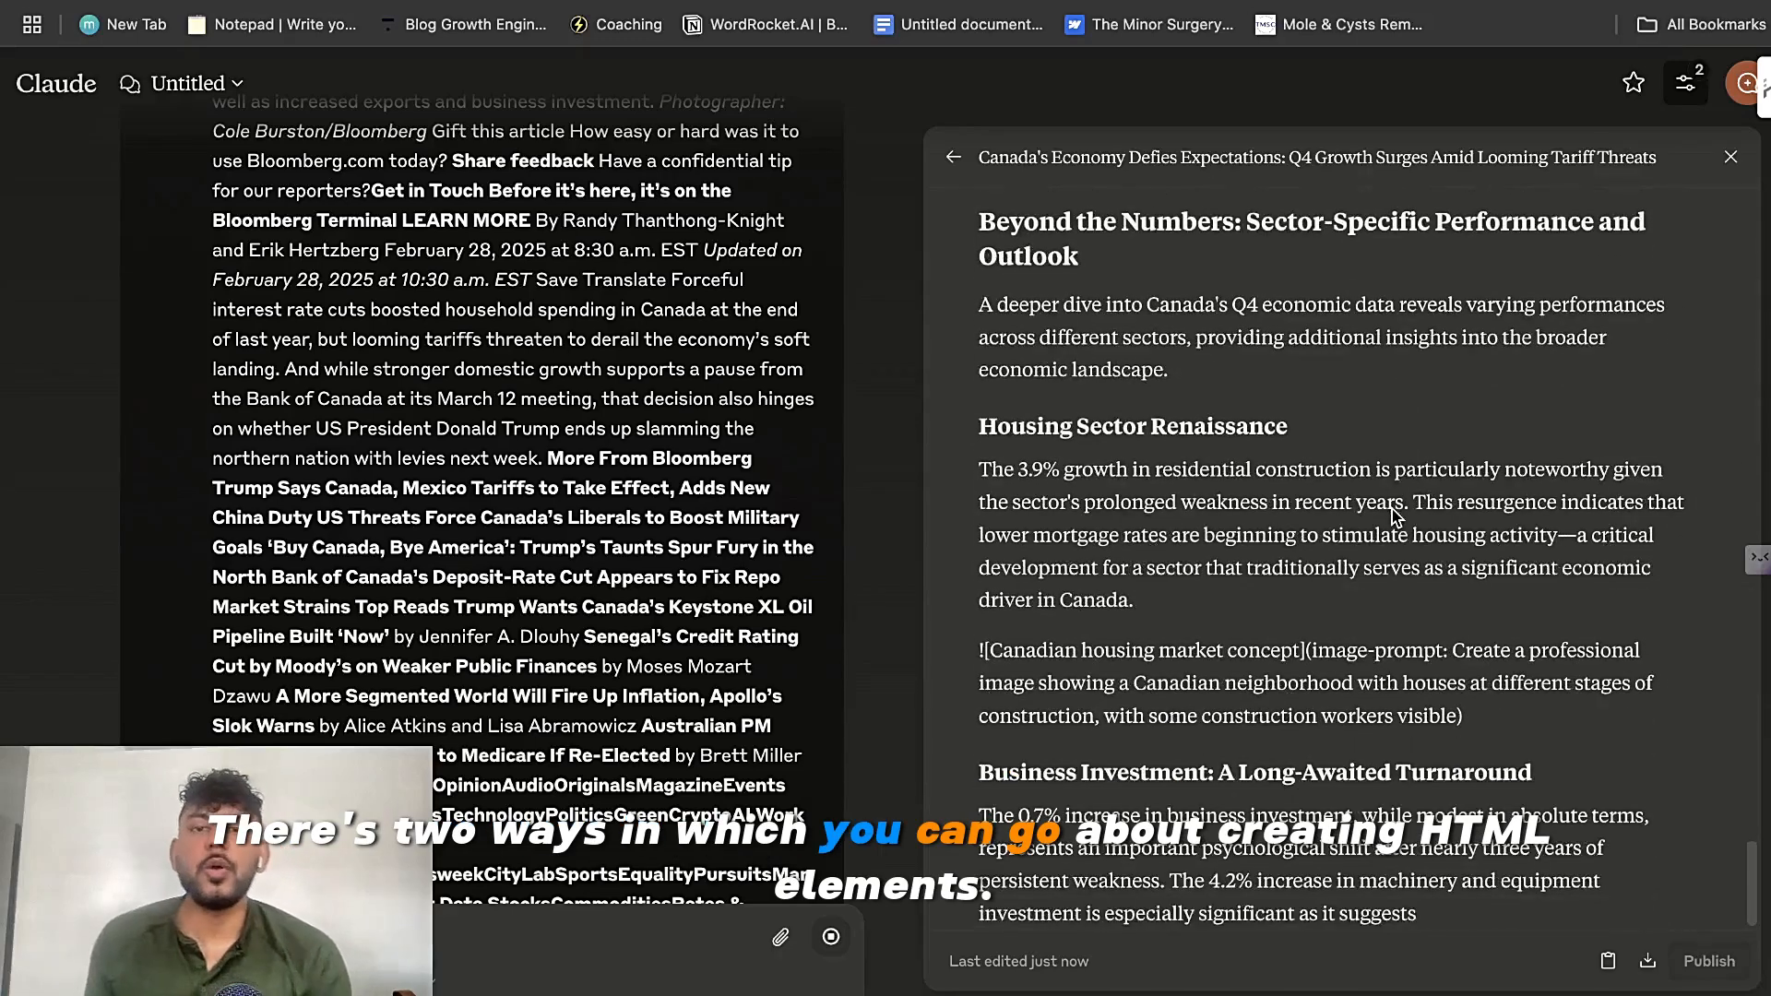
pyautogui.scroll(-3)
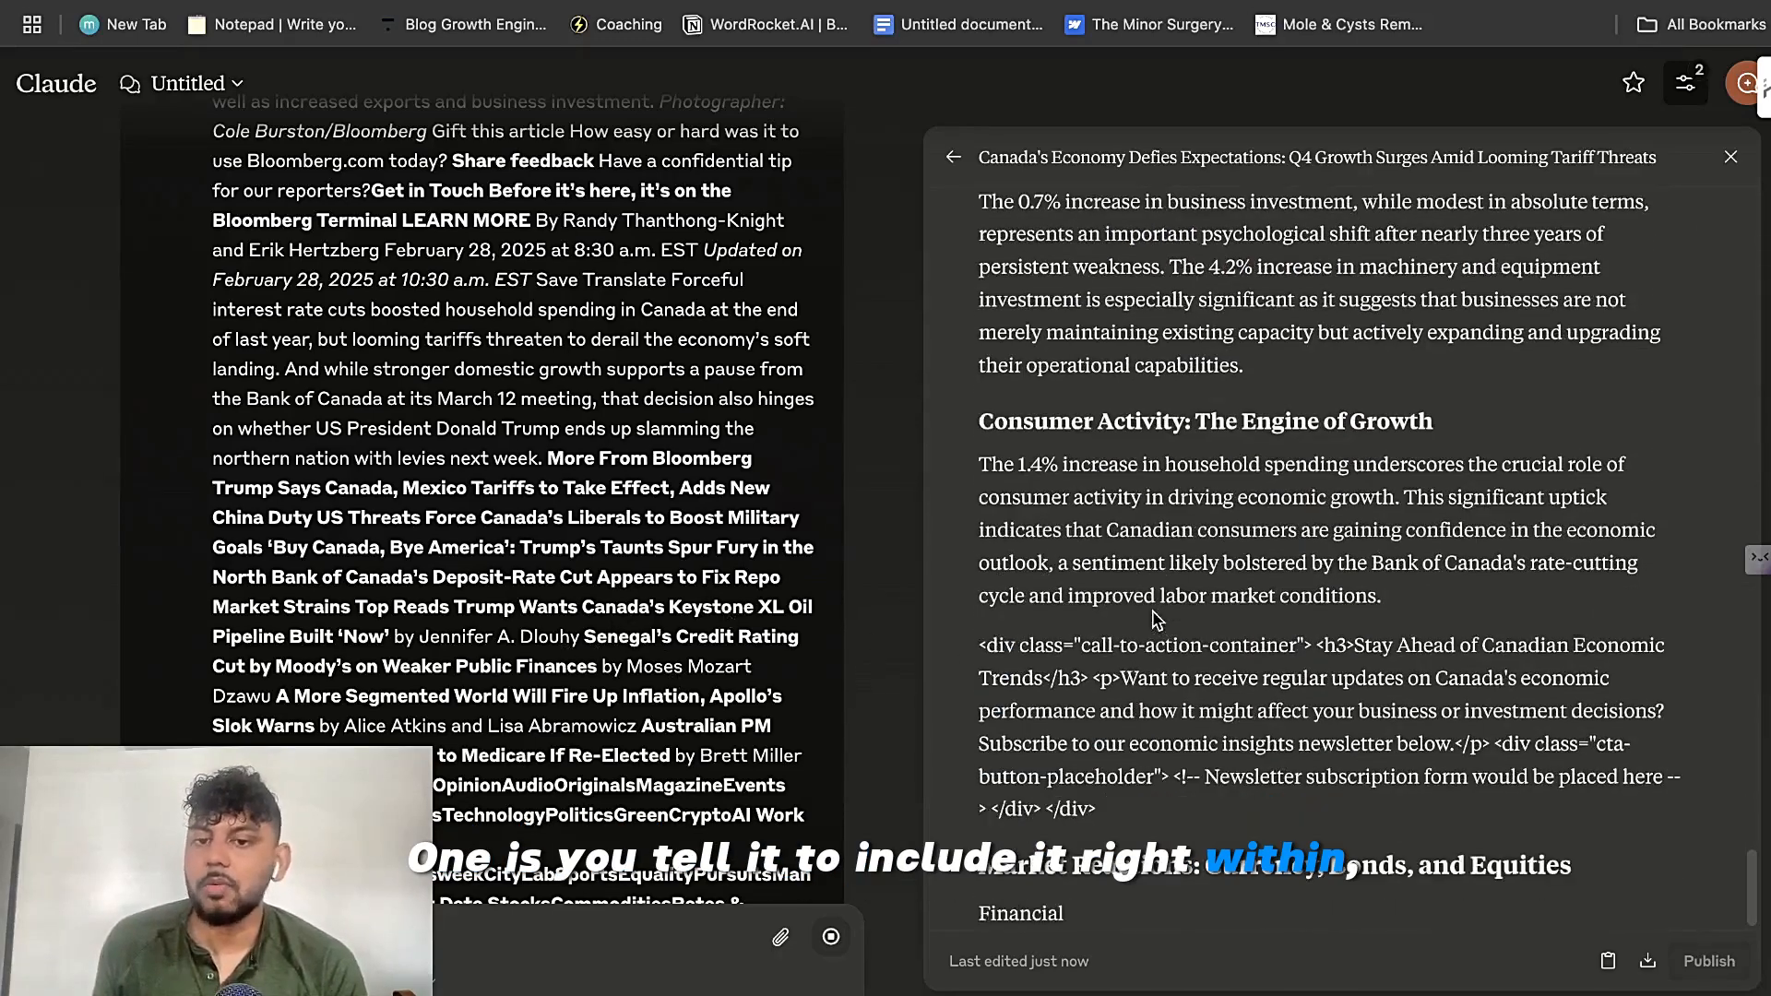
pyautogui.scroll(-3)
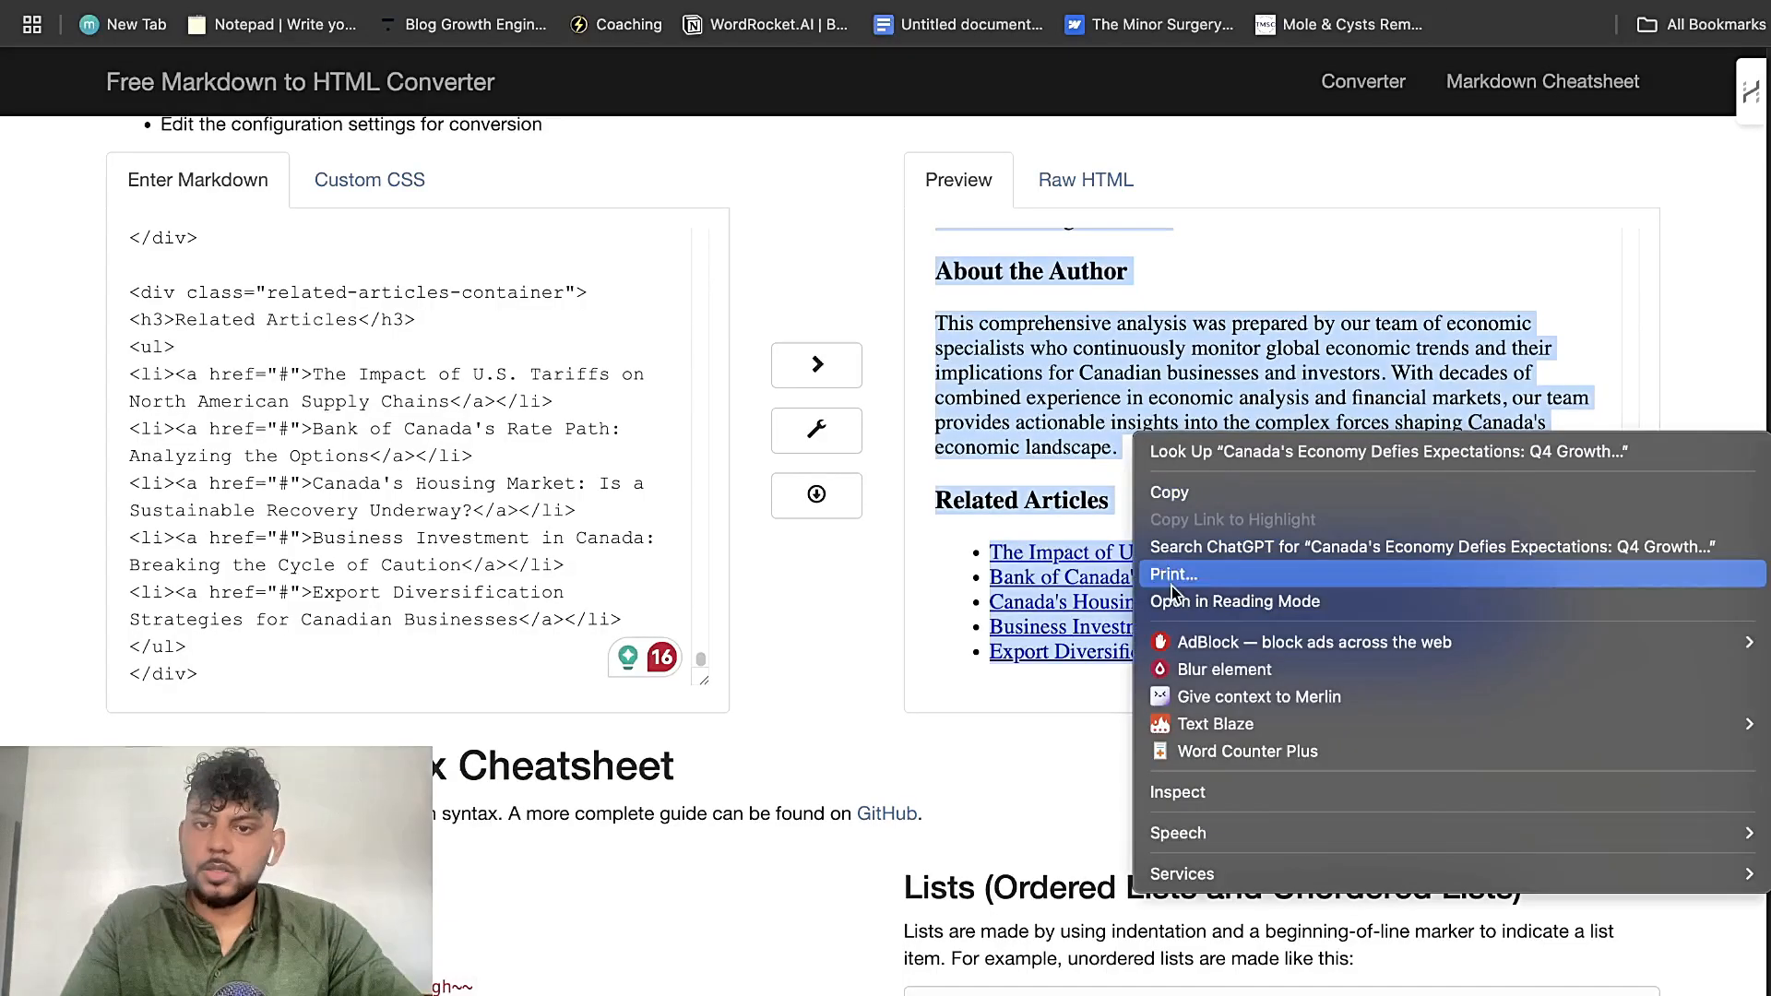
# Step: Count the rendered preview's words with Word Counter Plus, confirming 1,902 words, and review the preview
pyautogui.click(1249, 751)
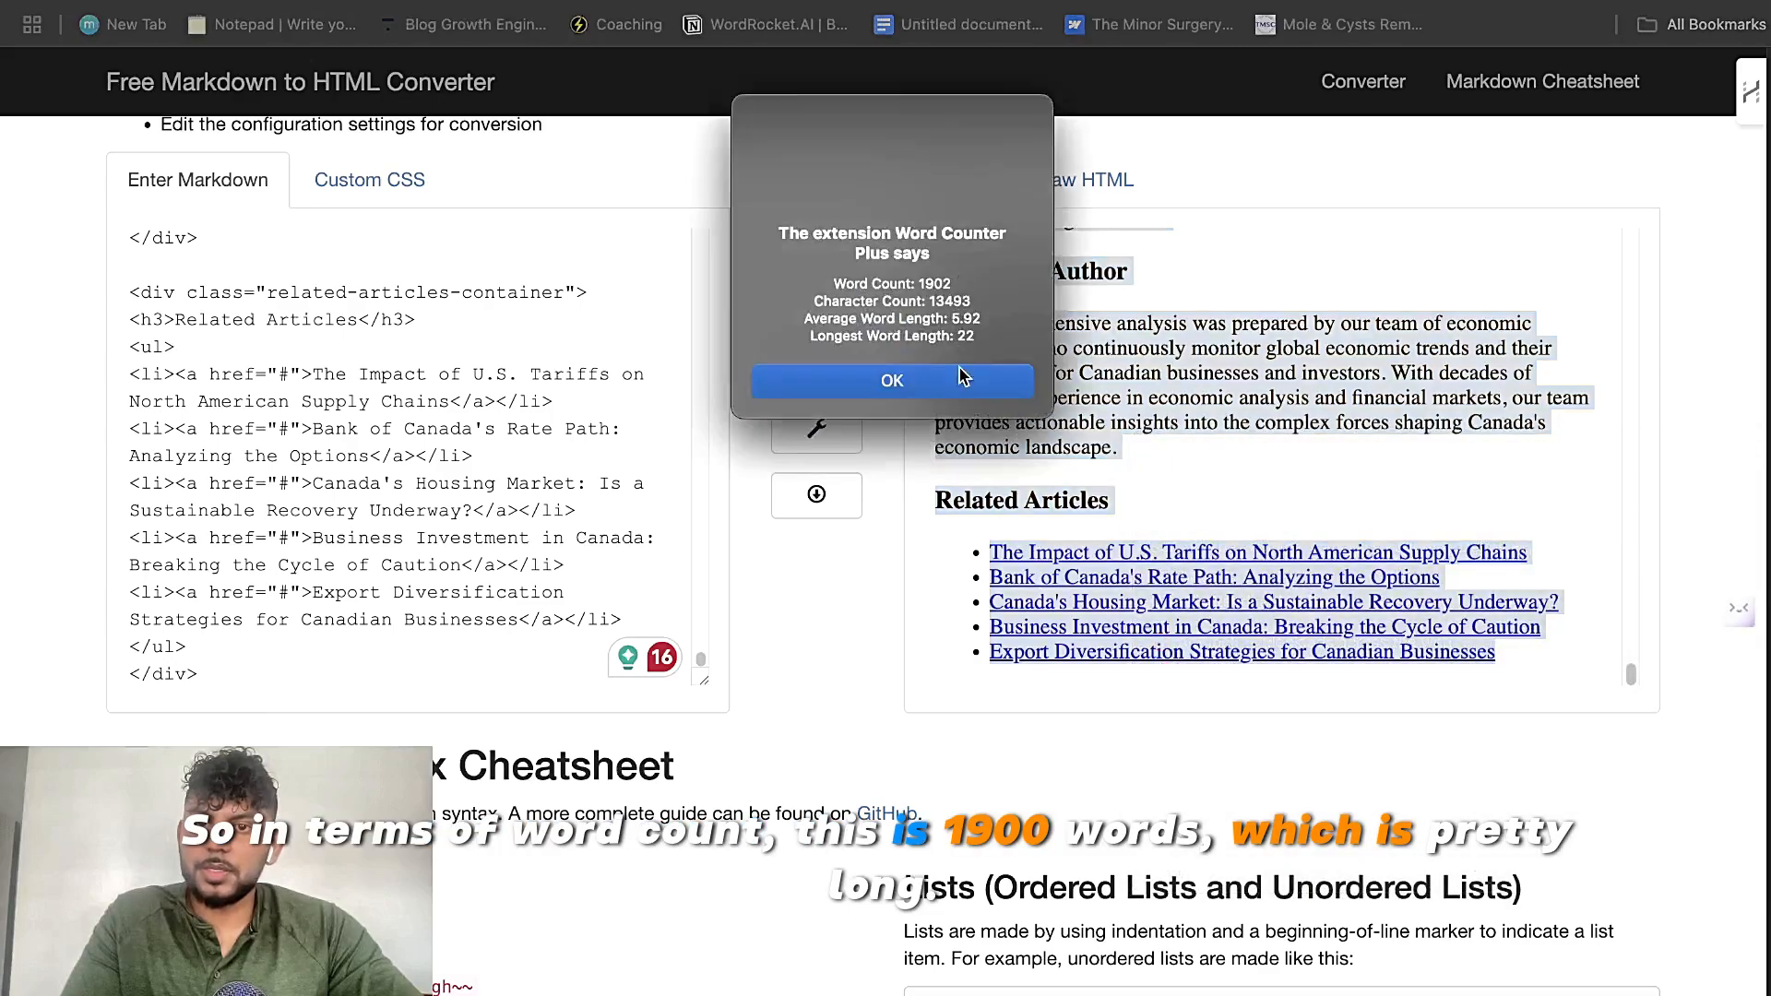
pyautogui.click(891, 380)
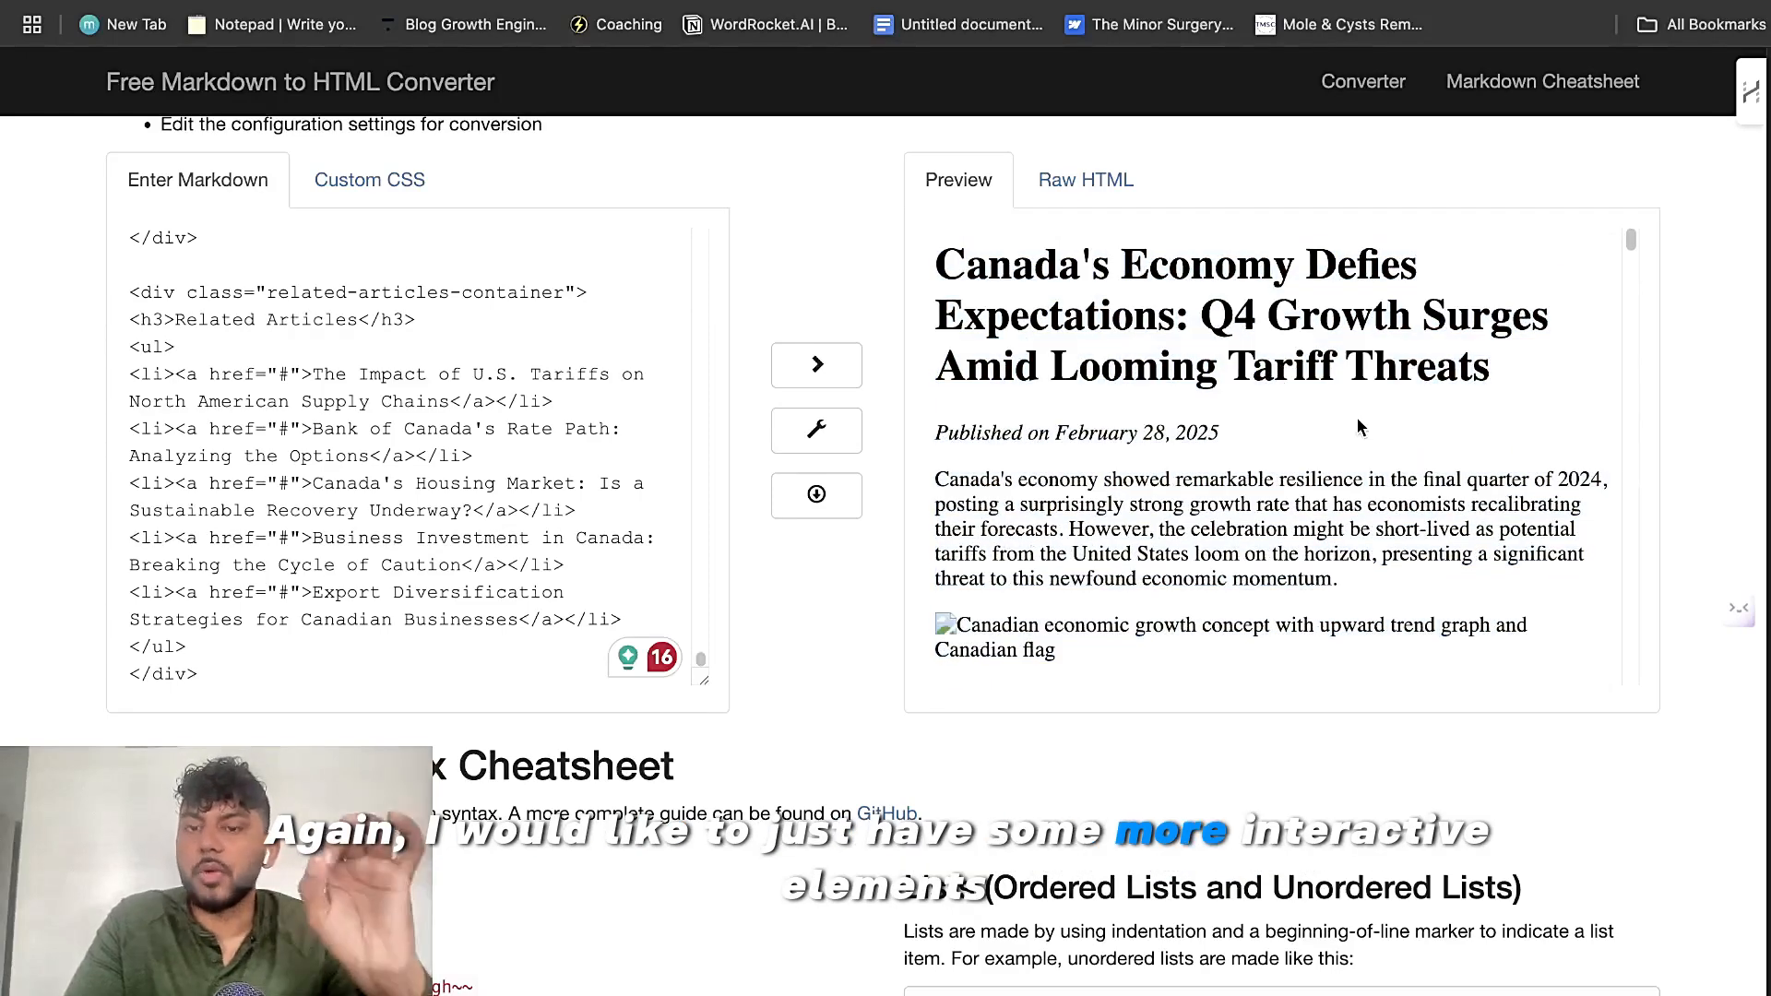
pyautogui.scroll(-3)
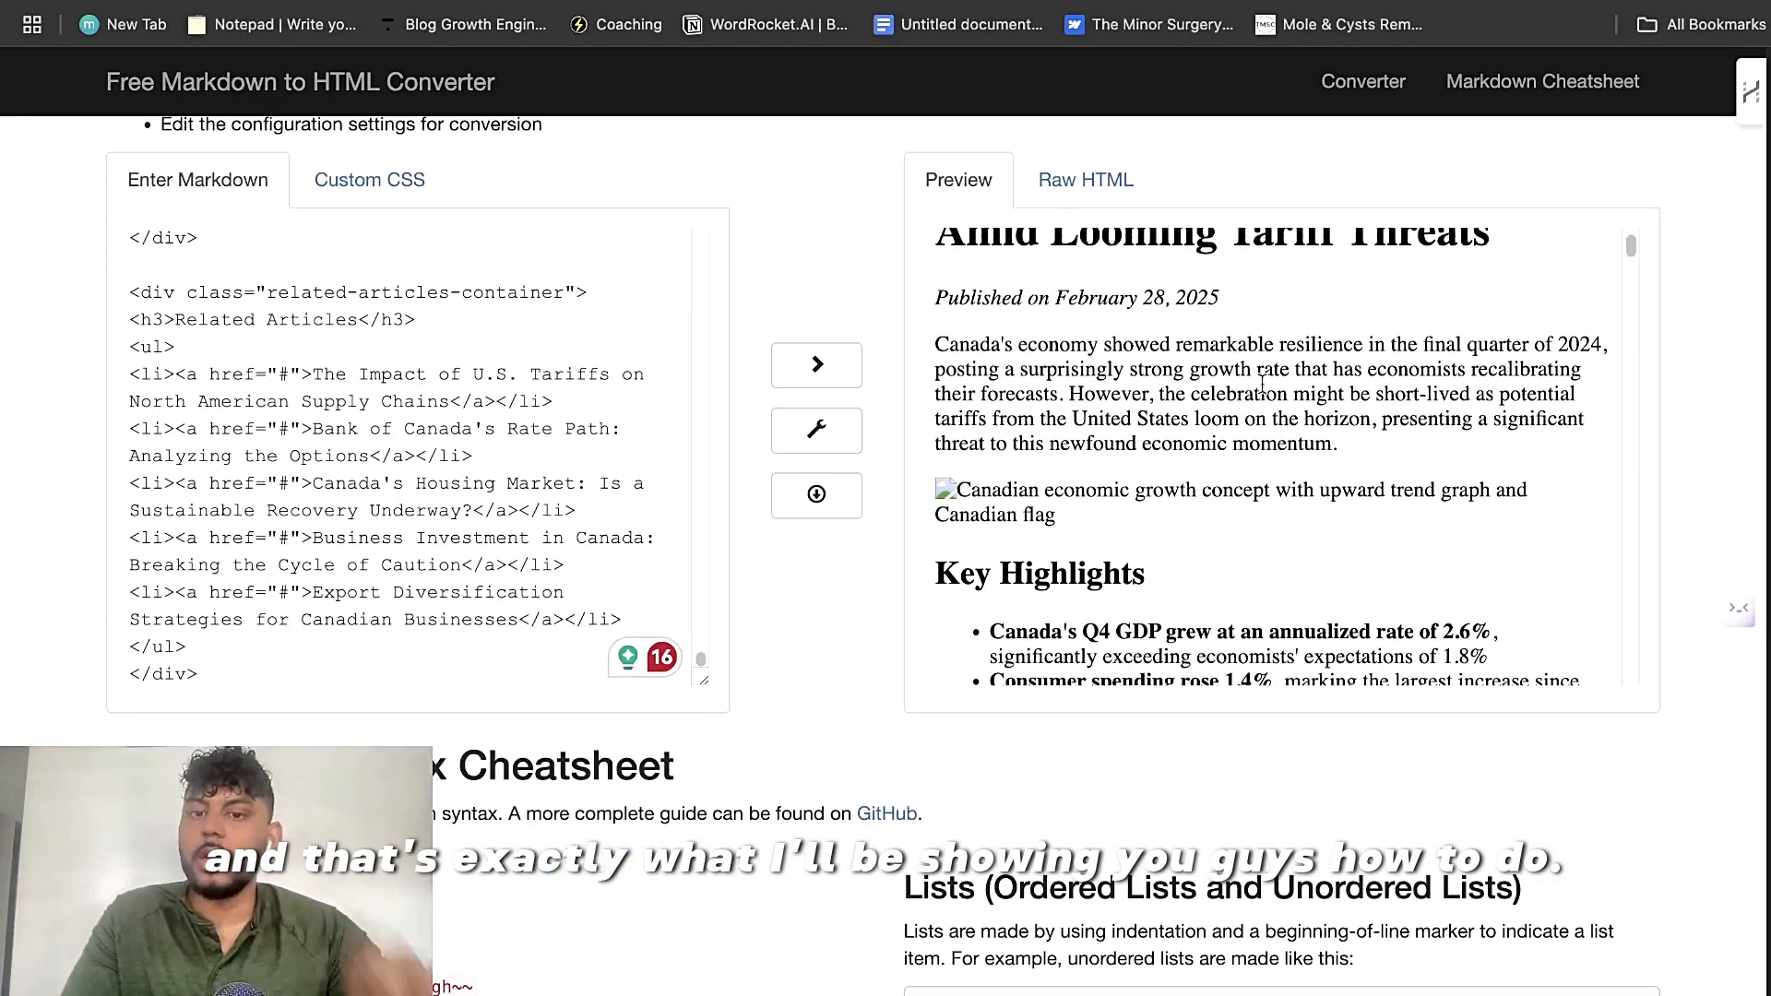
pyautogui.scroll(-3)
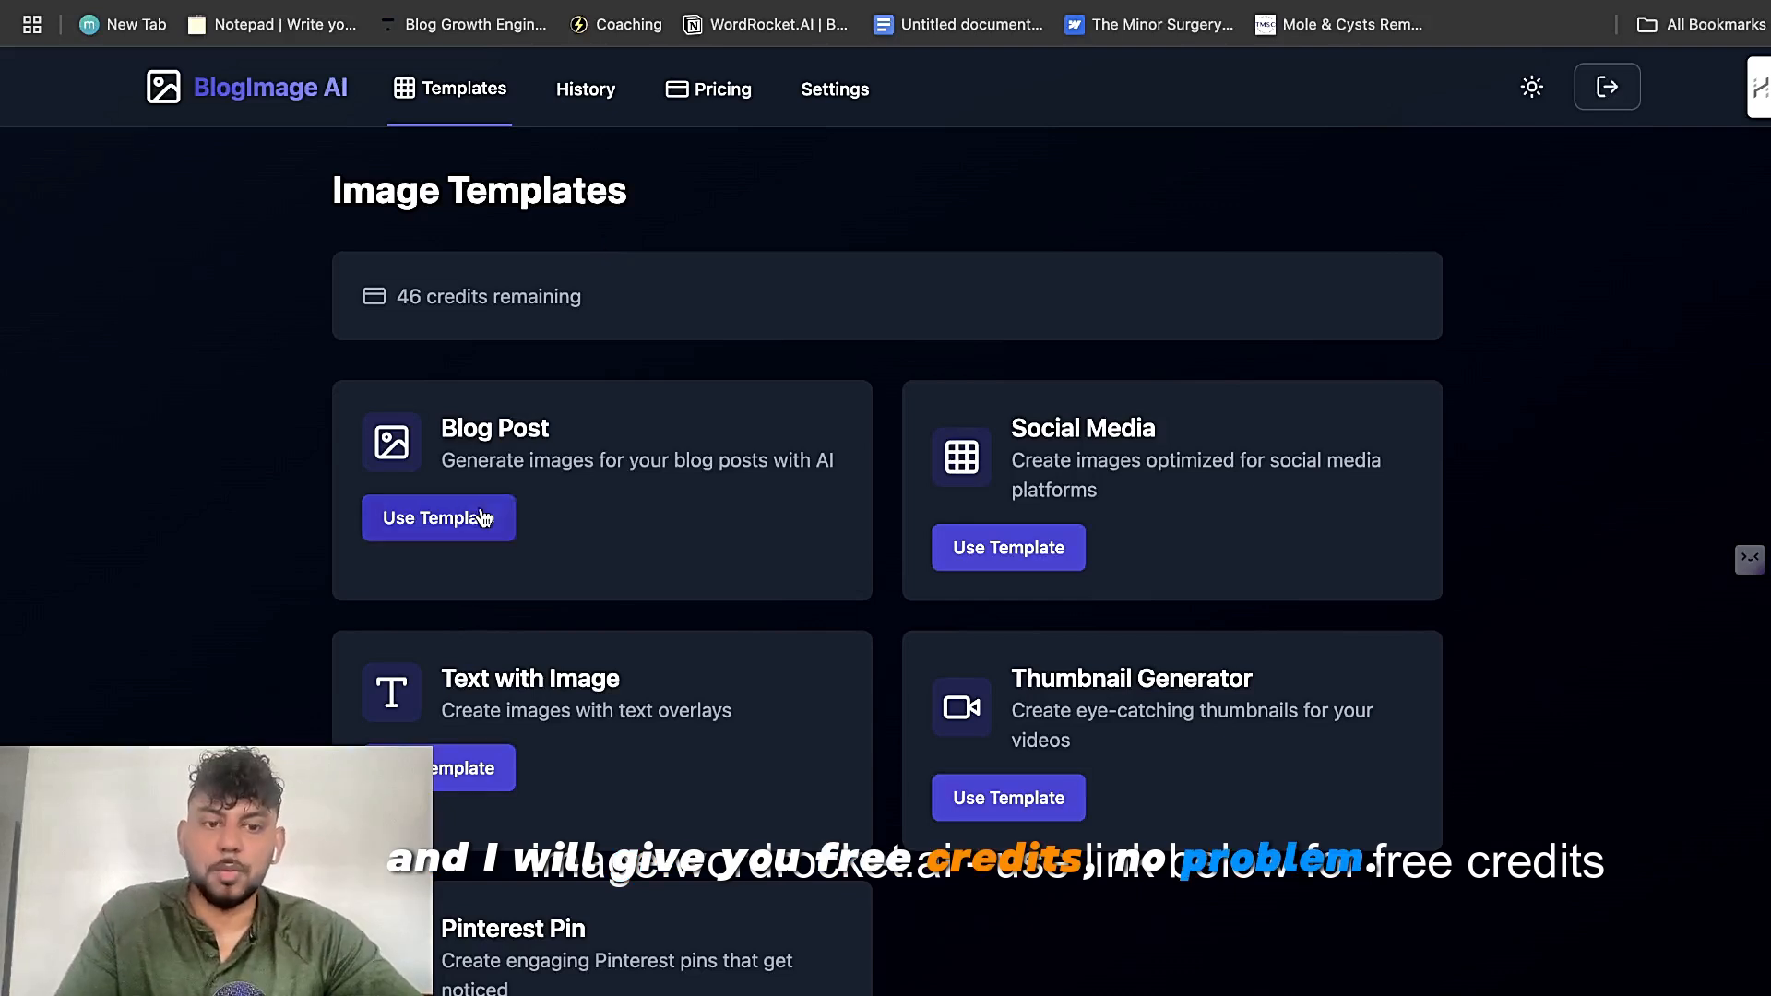
# Step: Start the Social Media image template and choose the slower, best-results Model 2
pyautogui.scroll(-3)
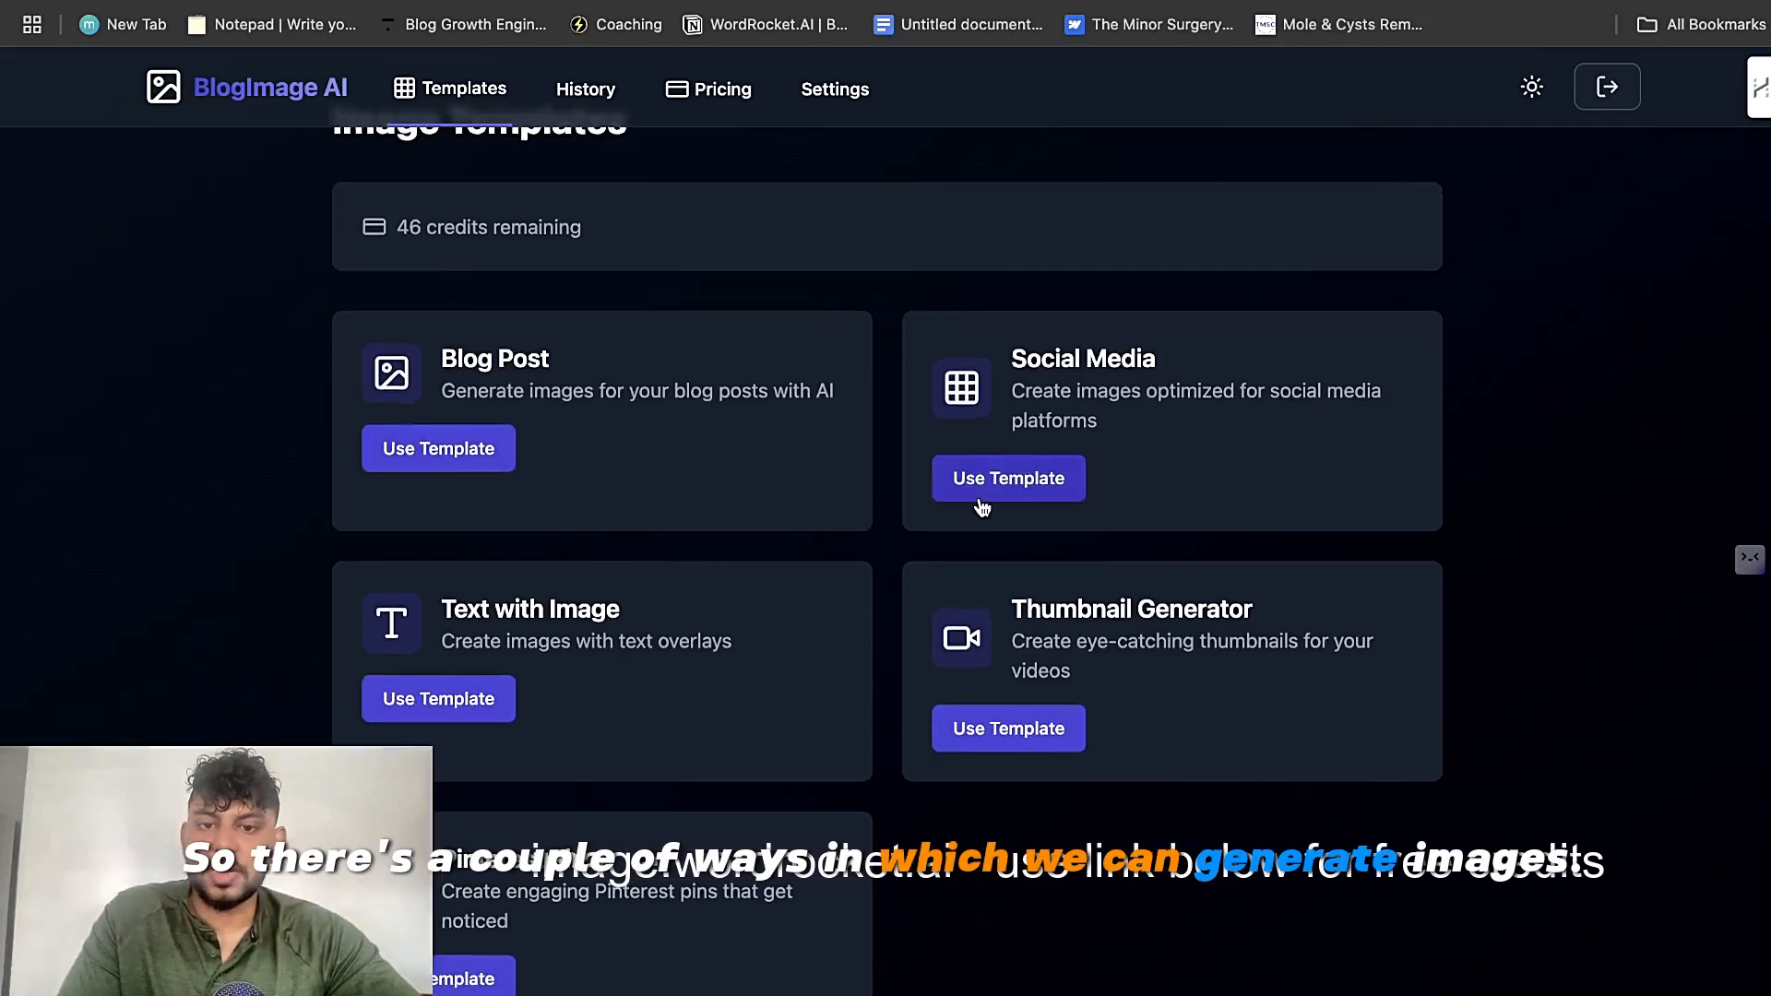
pyautogui.click(1008, 478)
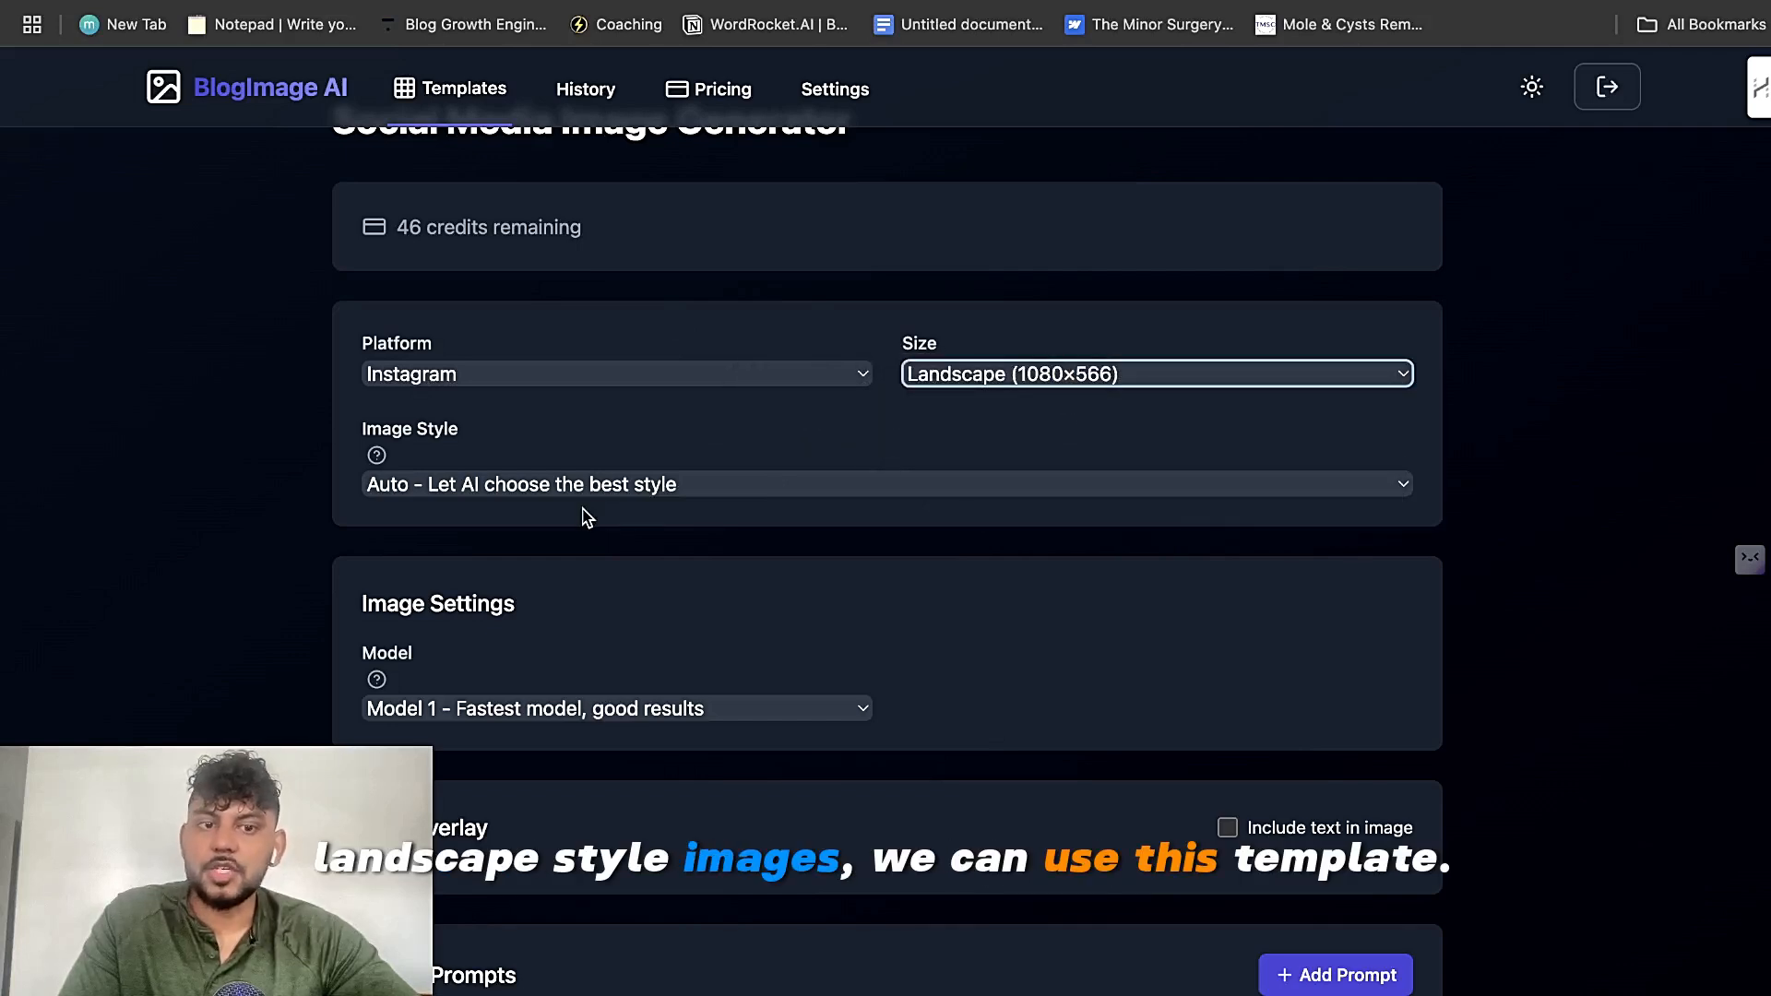
pyautogui.click(616, 709)
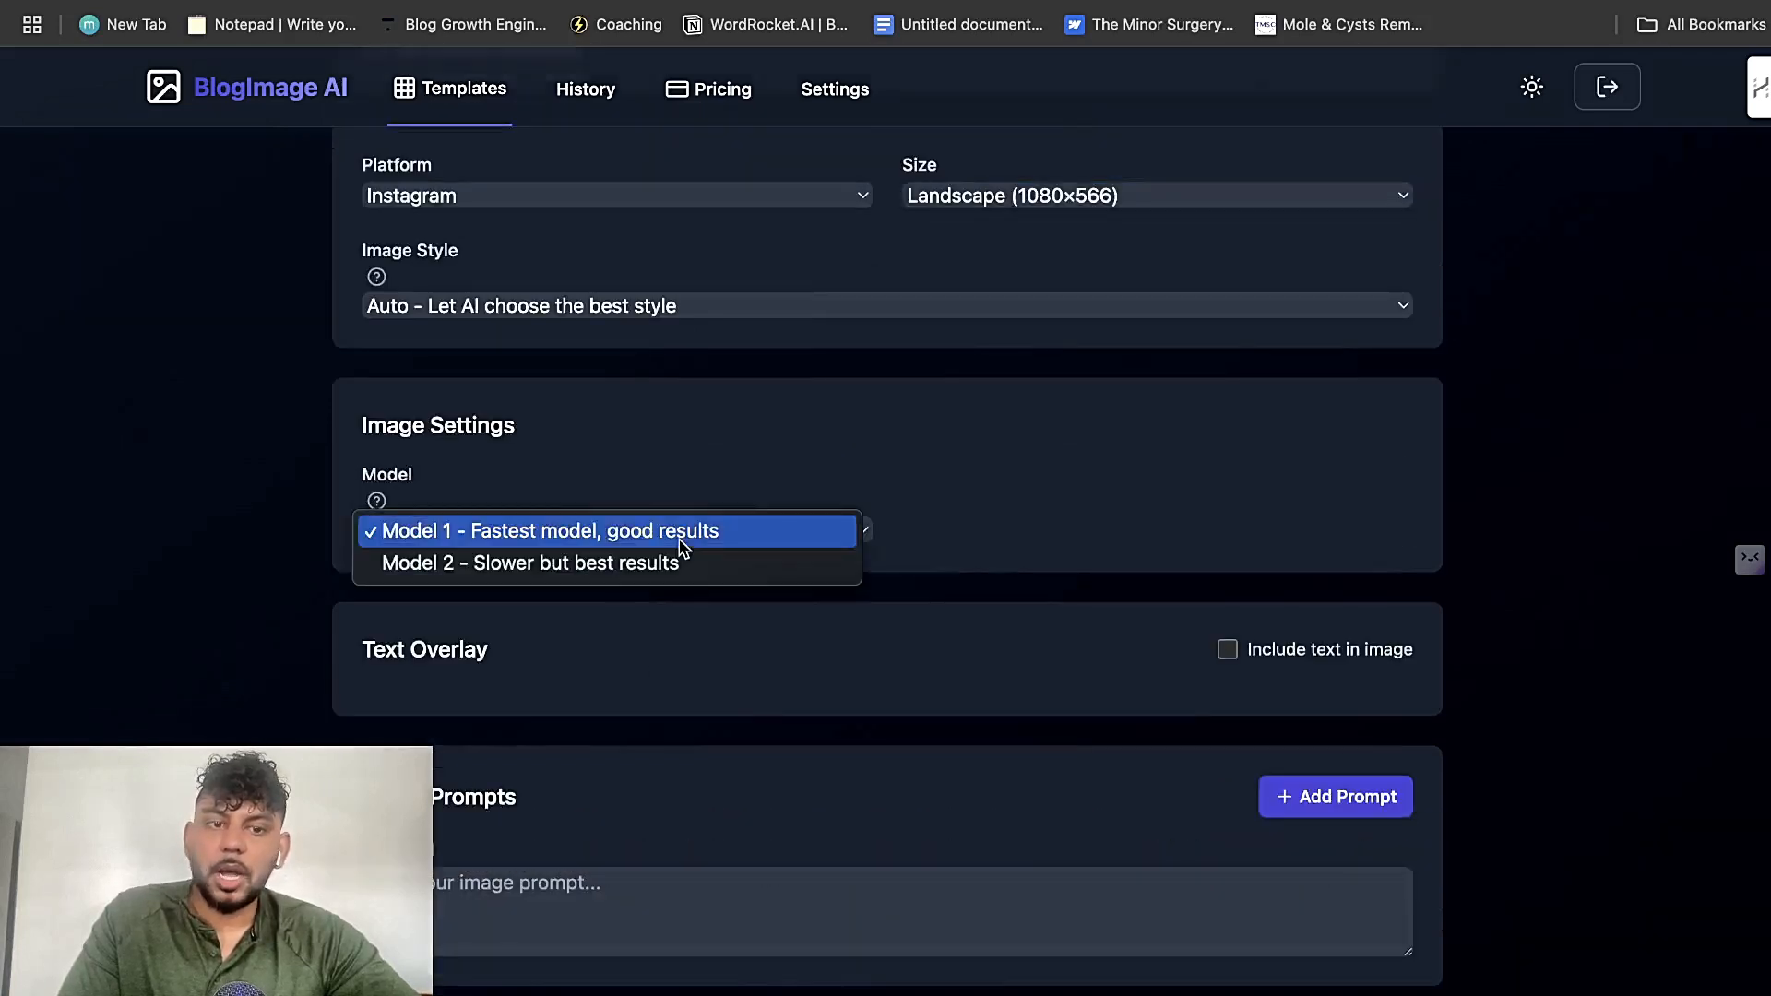
pyautogui.click(531, 563)
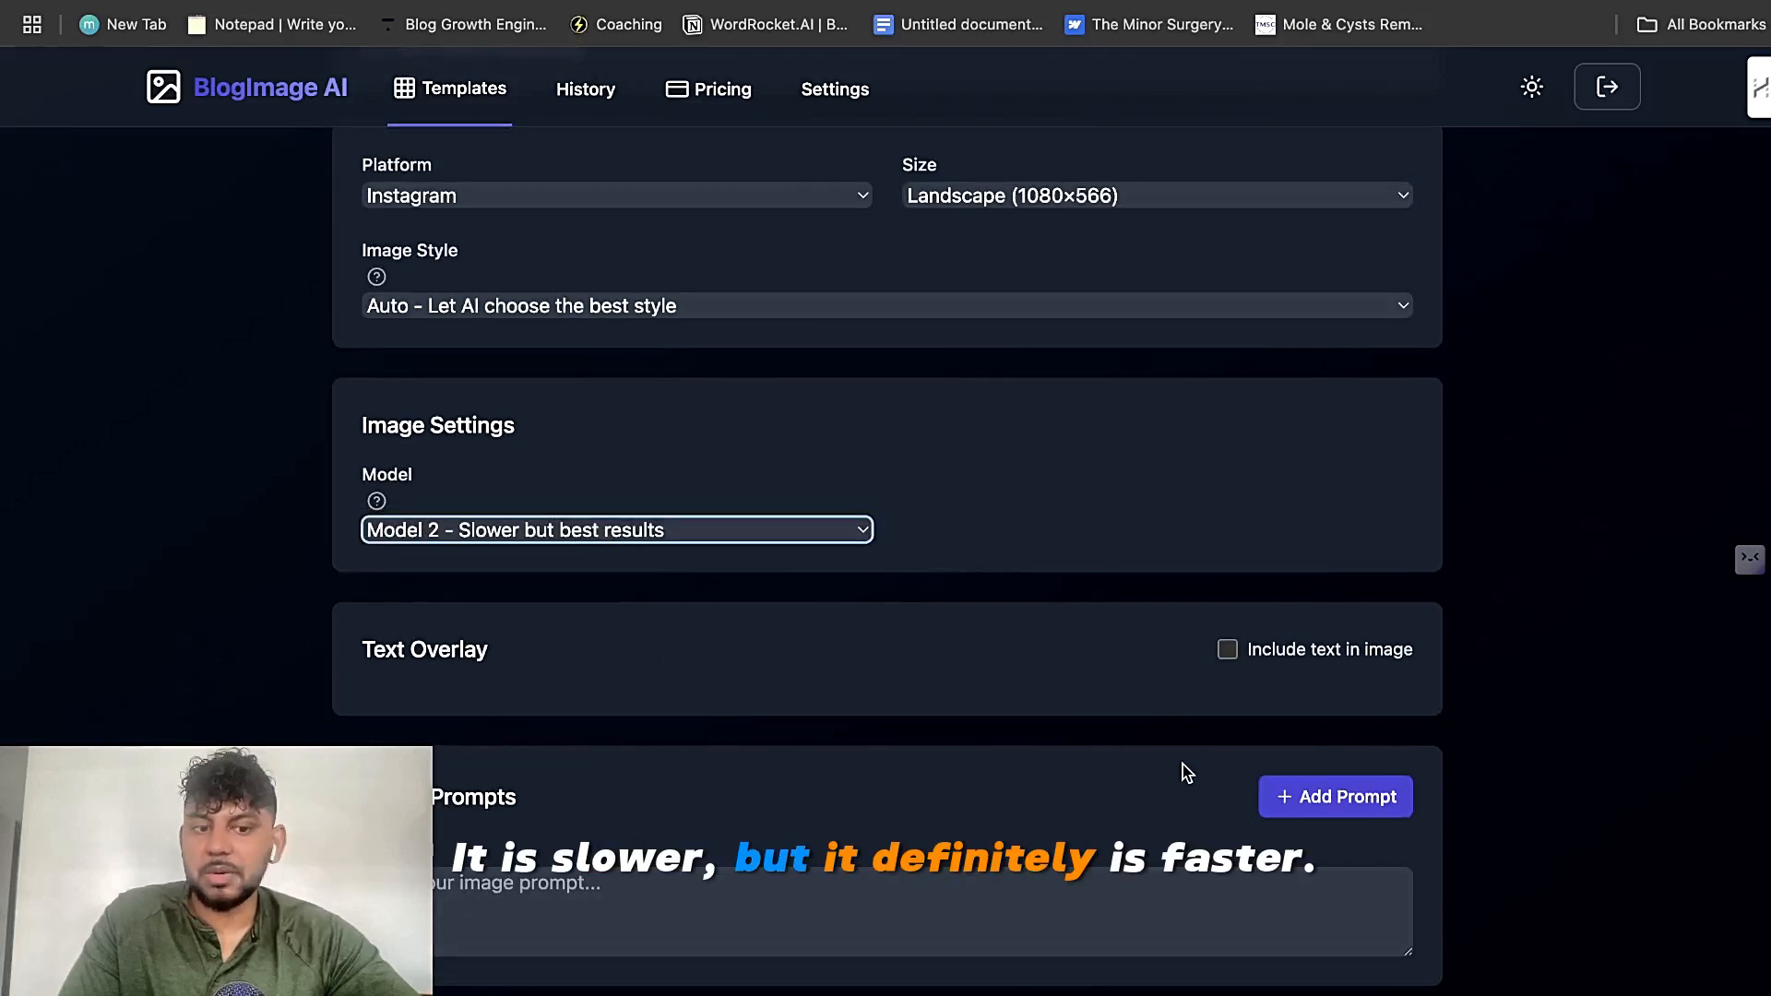
# Step: Add a fourth prompt field, turn off 'Include text in image', and generate the four Canadian-economy images
pyautogui.scroll(-3)
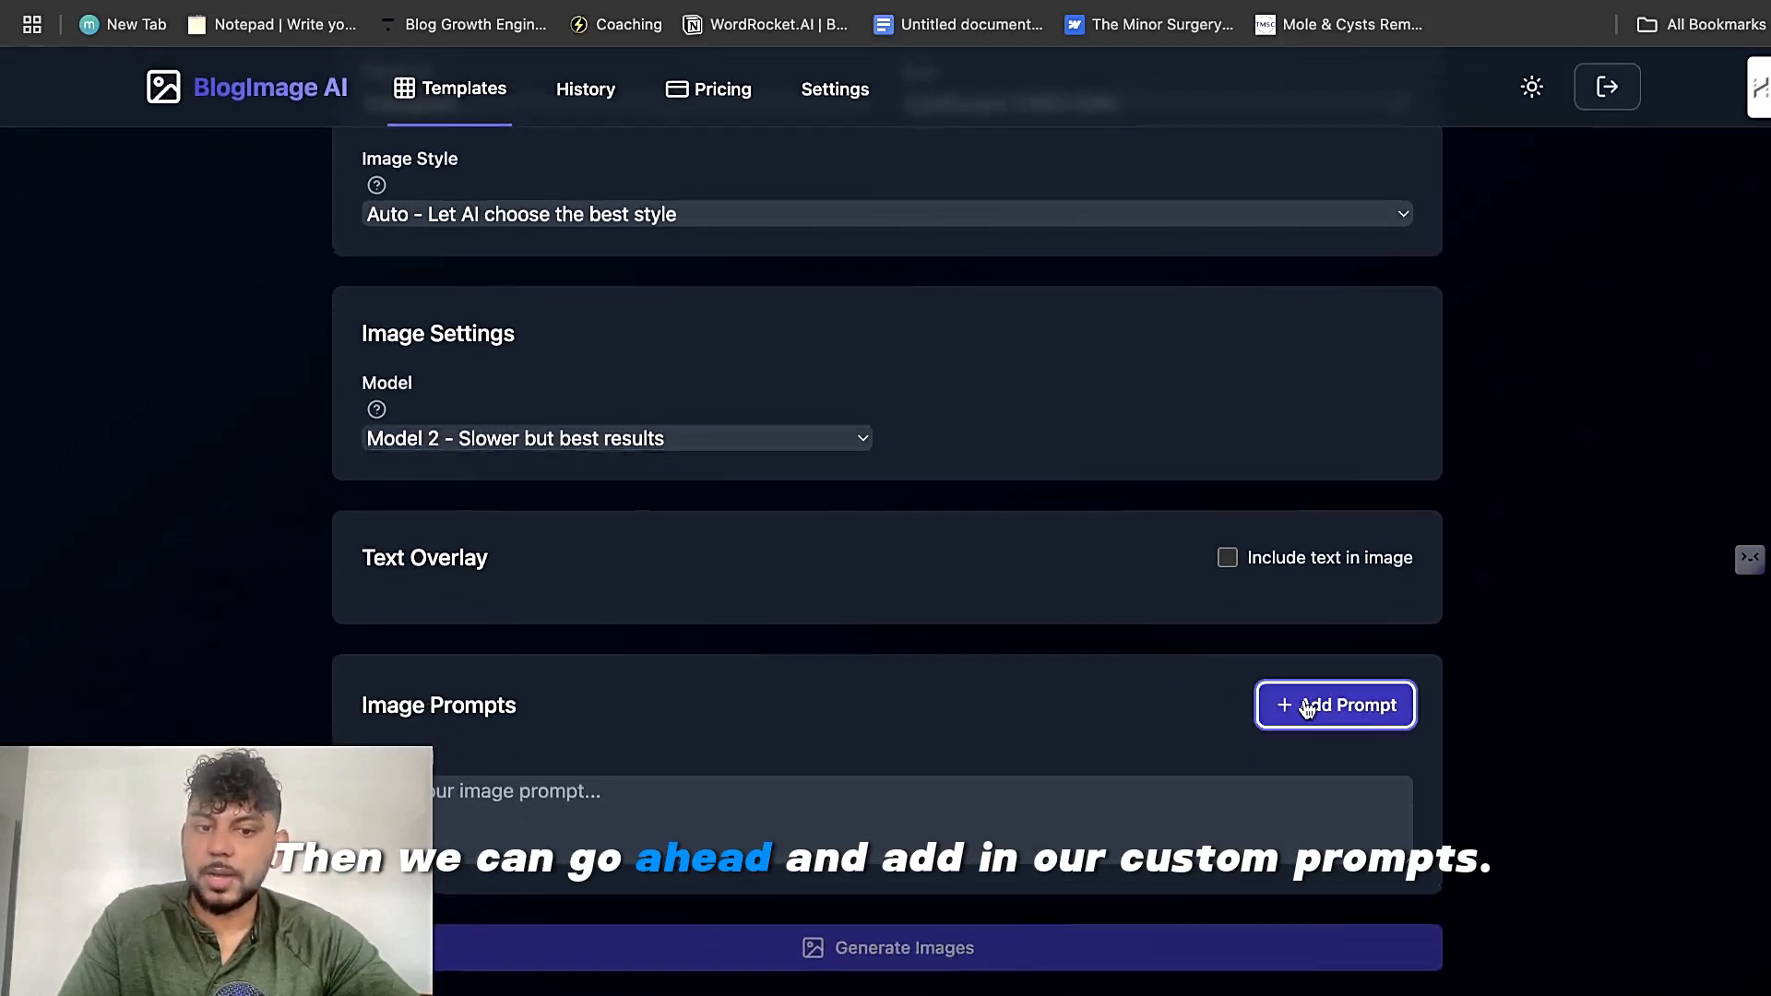
pyautogui.click(1336, 705)
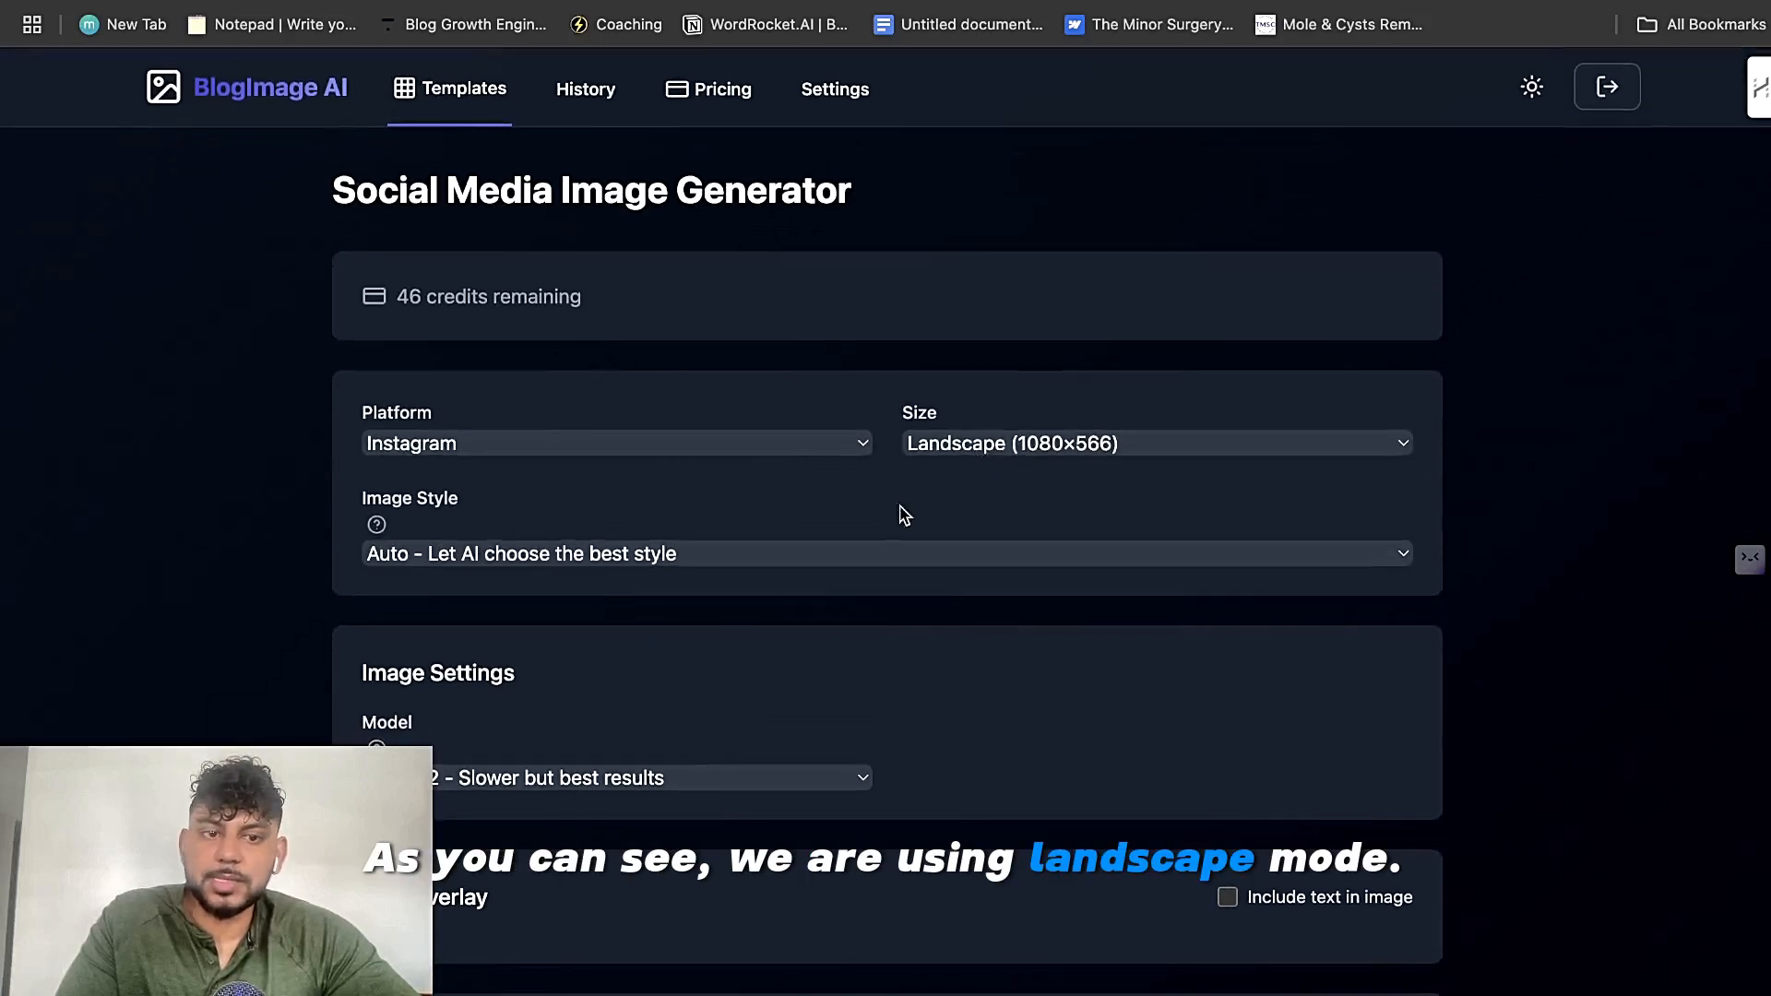
pyautogui.click(882, 554)
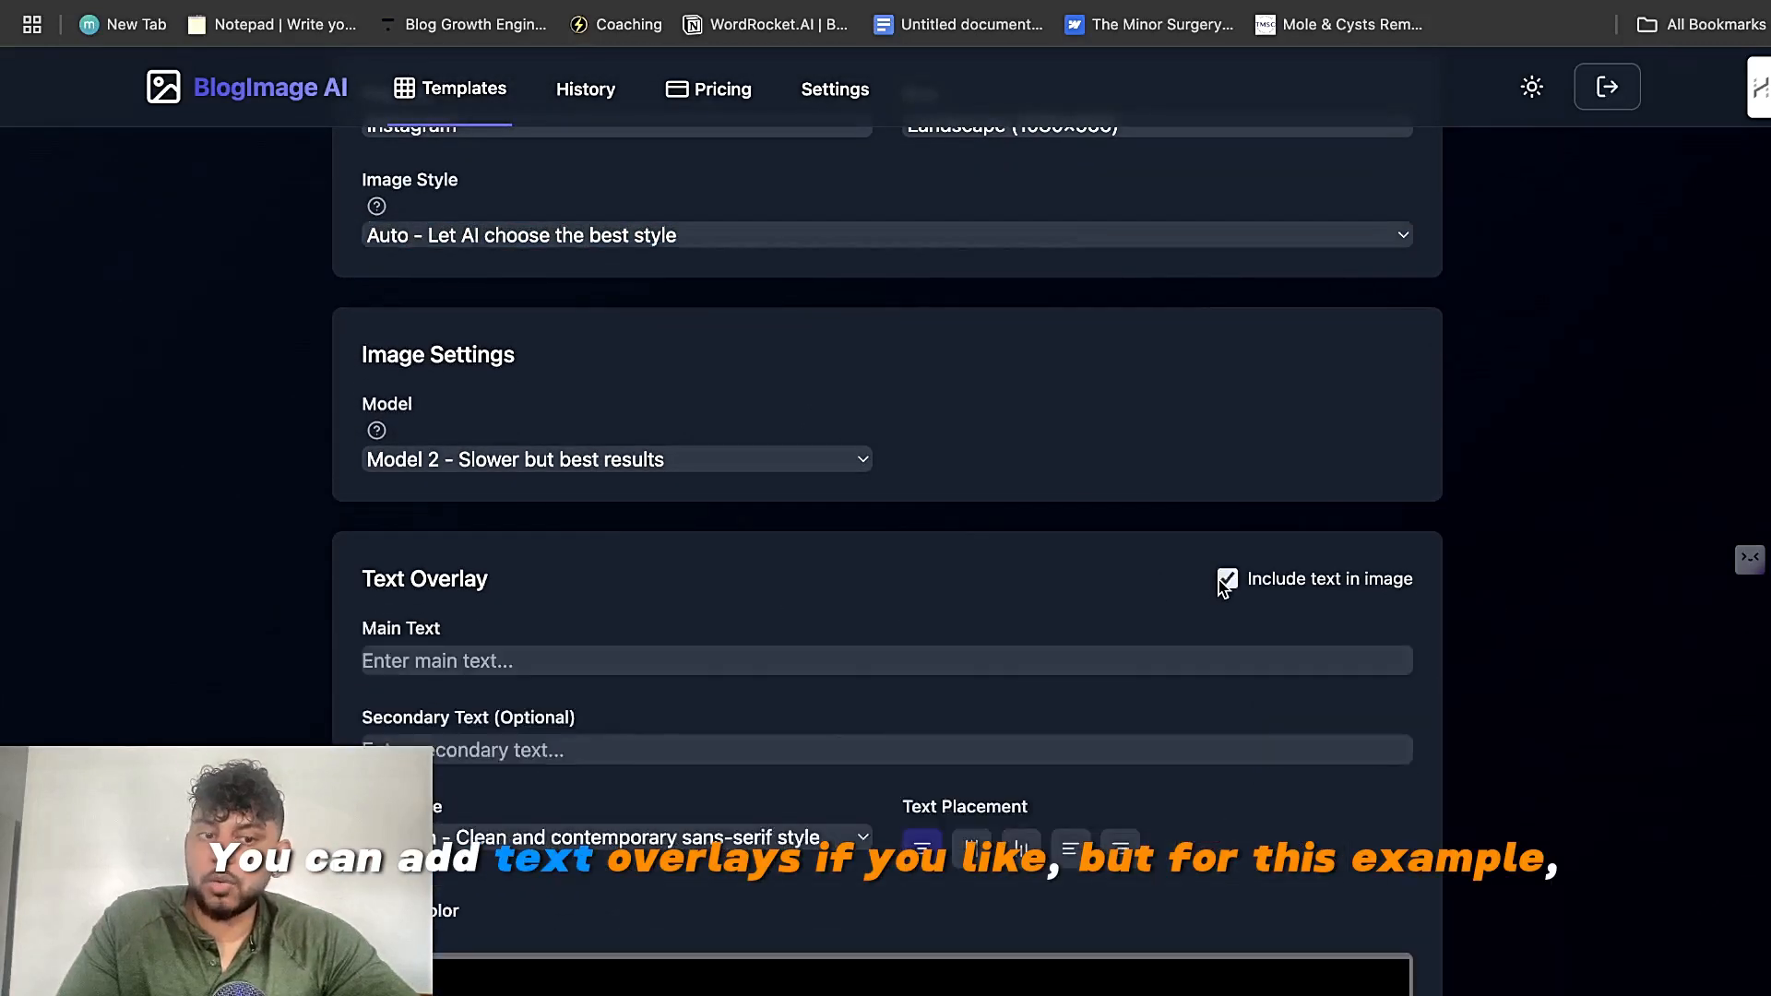
pyautogui.click(1227, 579)
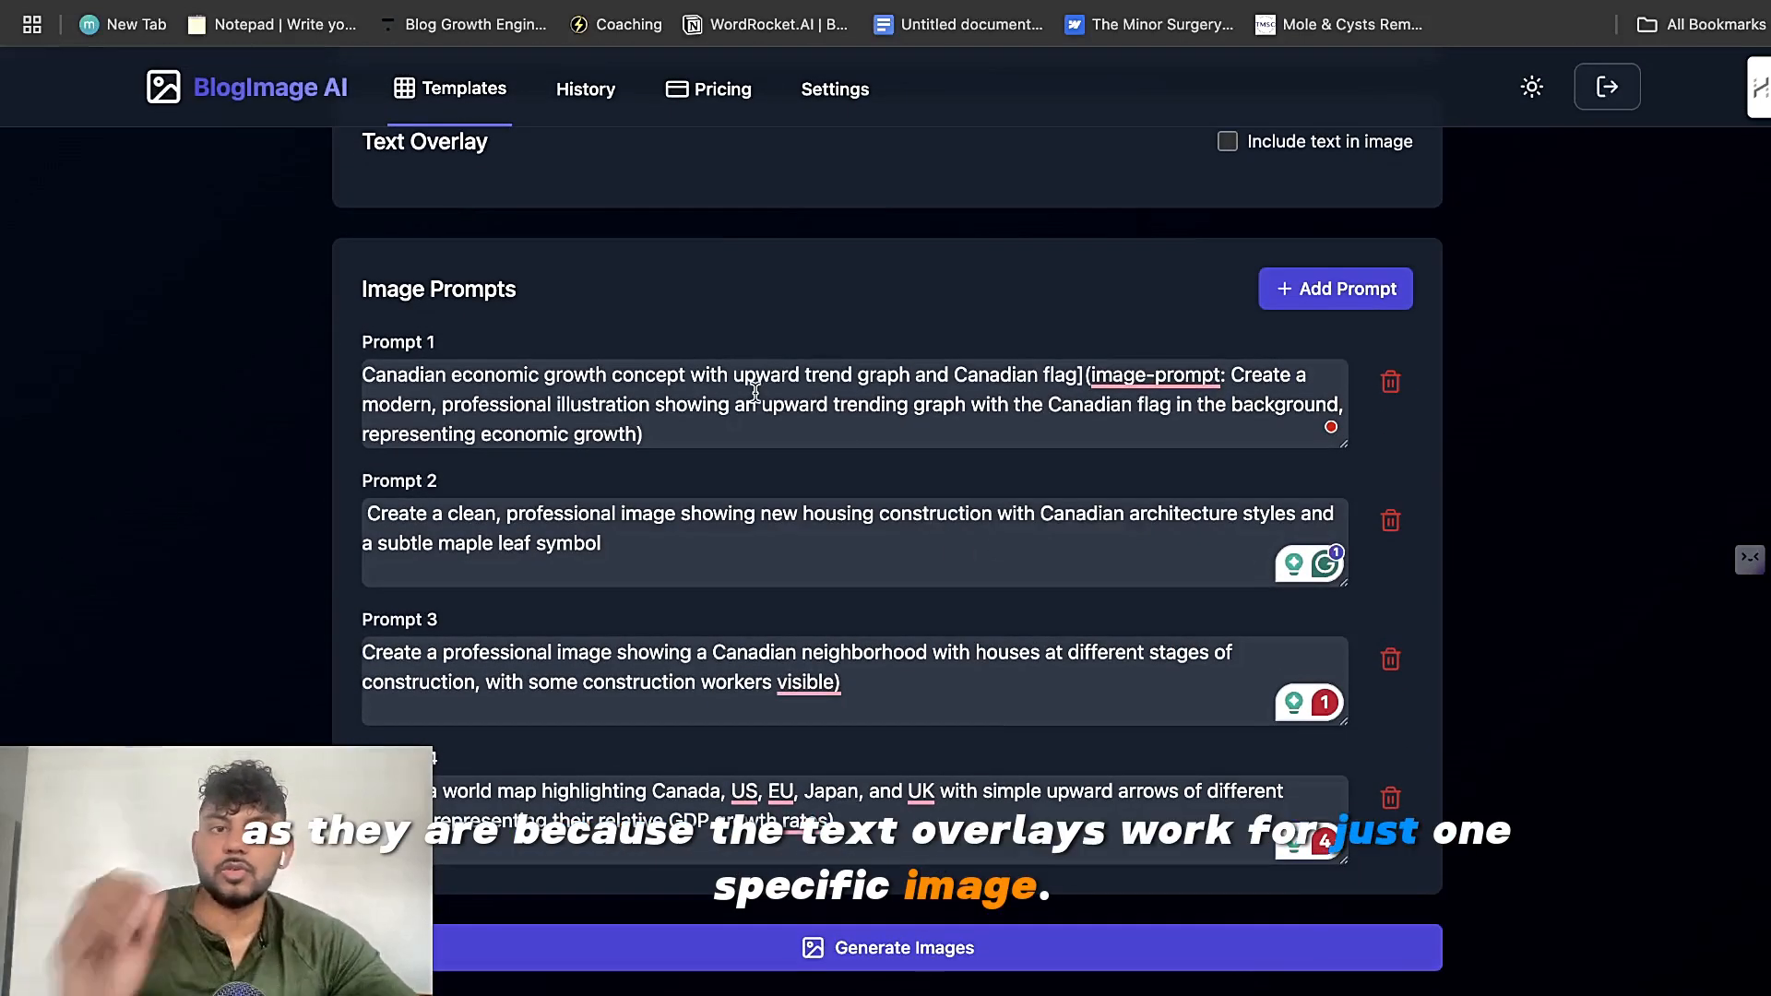
pyautogui.click(888, 948)
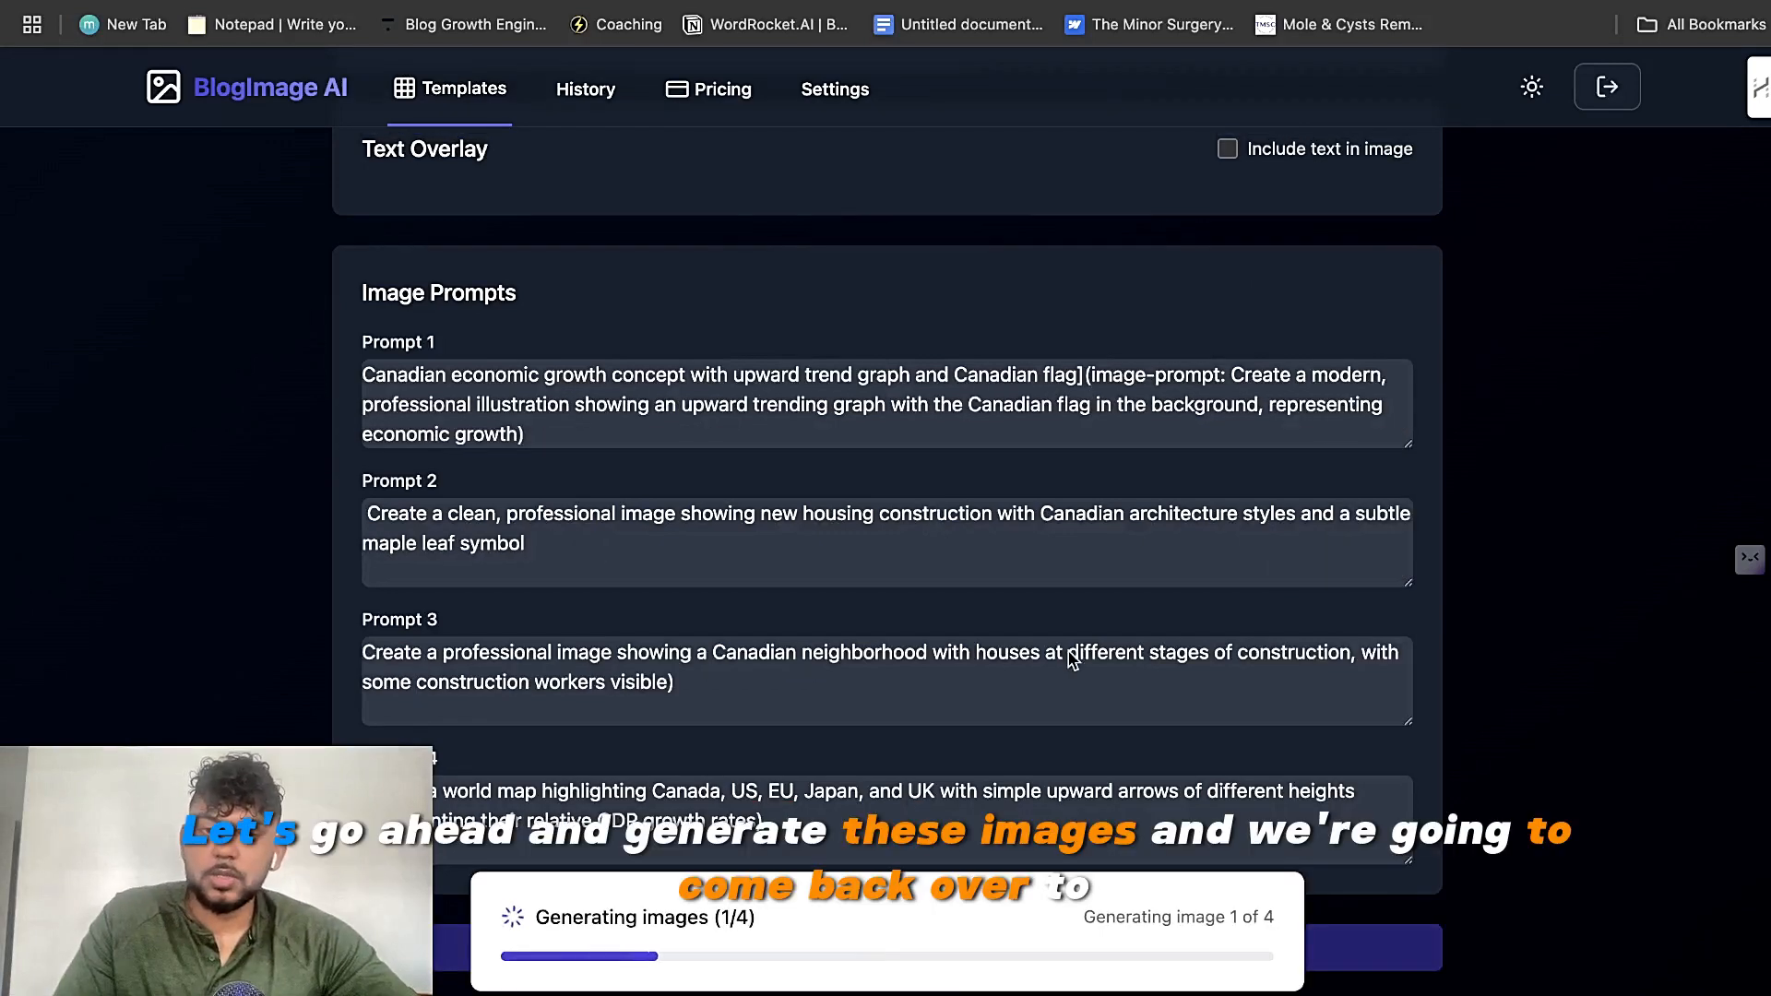
pyautogui.moveTo(1435, 192)
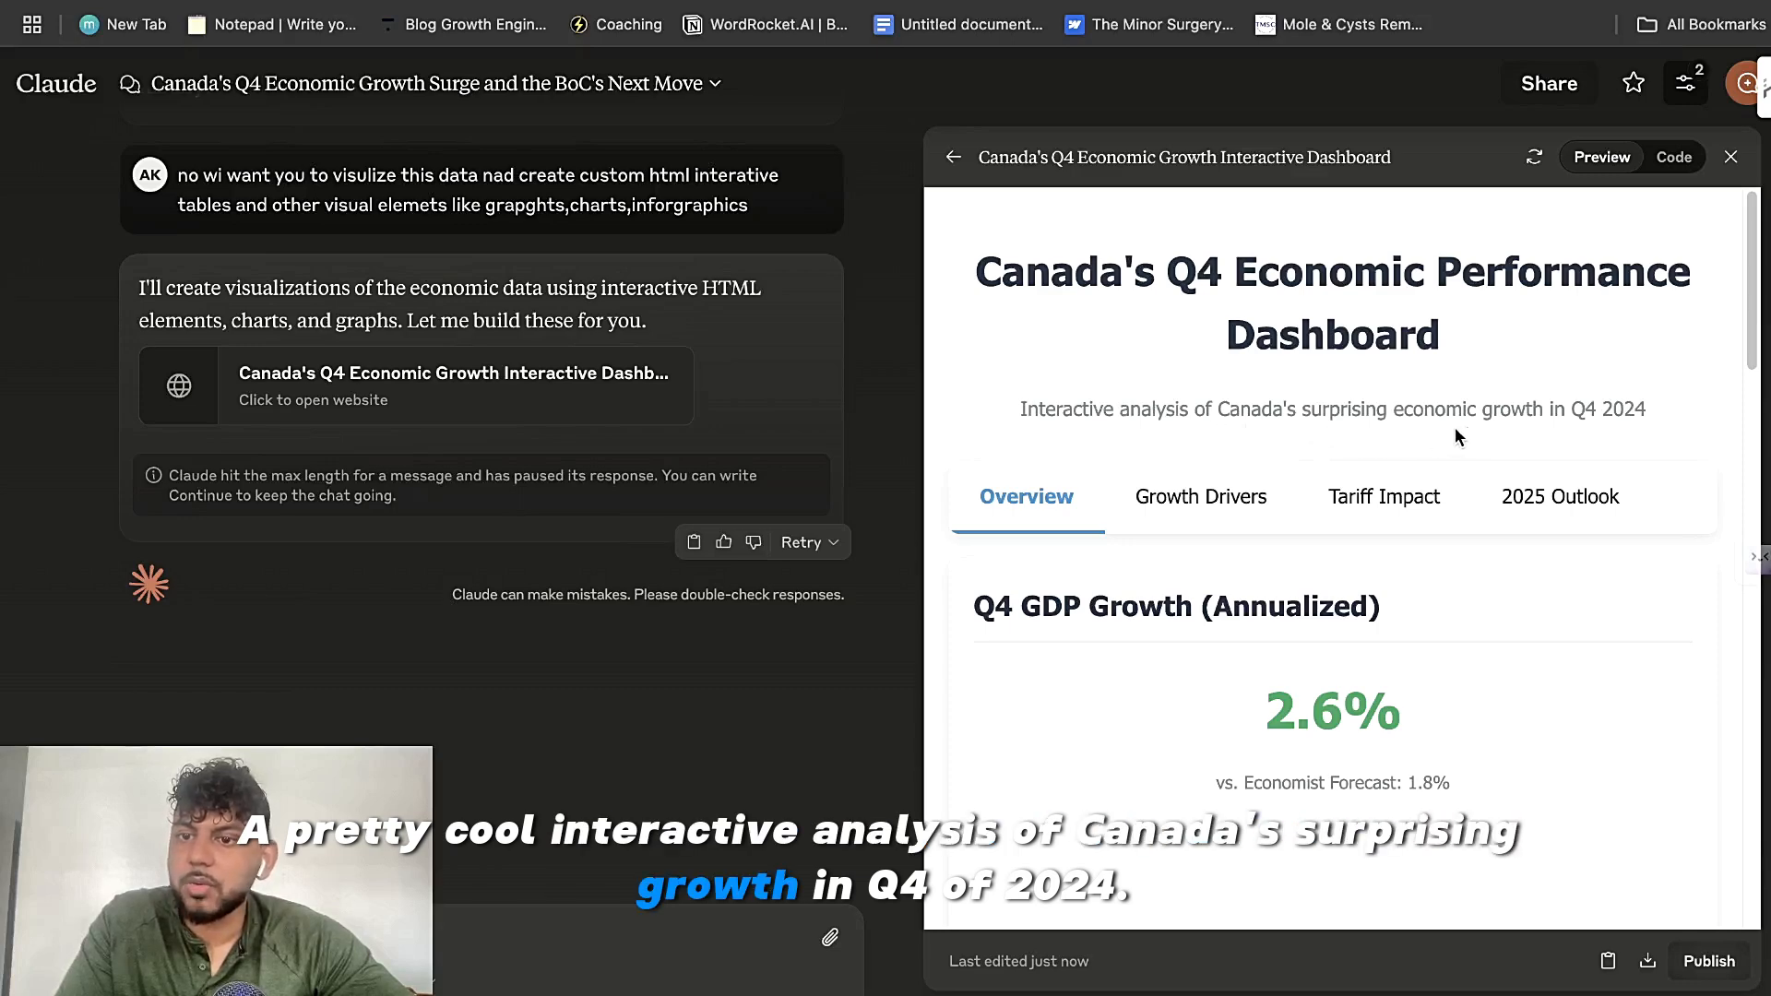
# Step: Scroll through the Canada's Q4 Economic Performance Dashboard preview to review its GDP growth figures
pyautogui.scroll(-3)
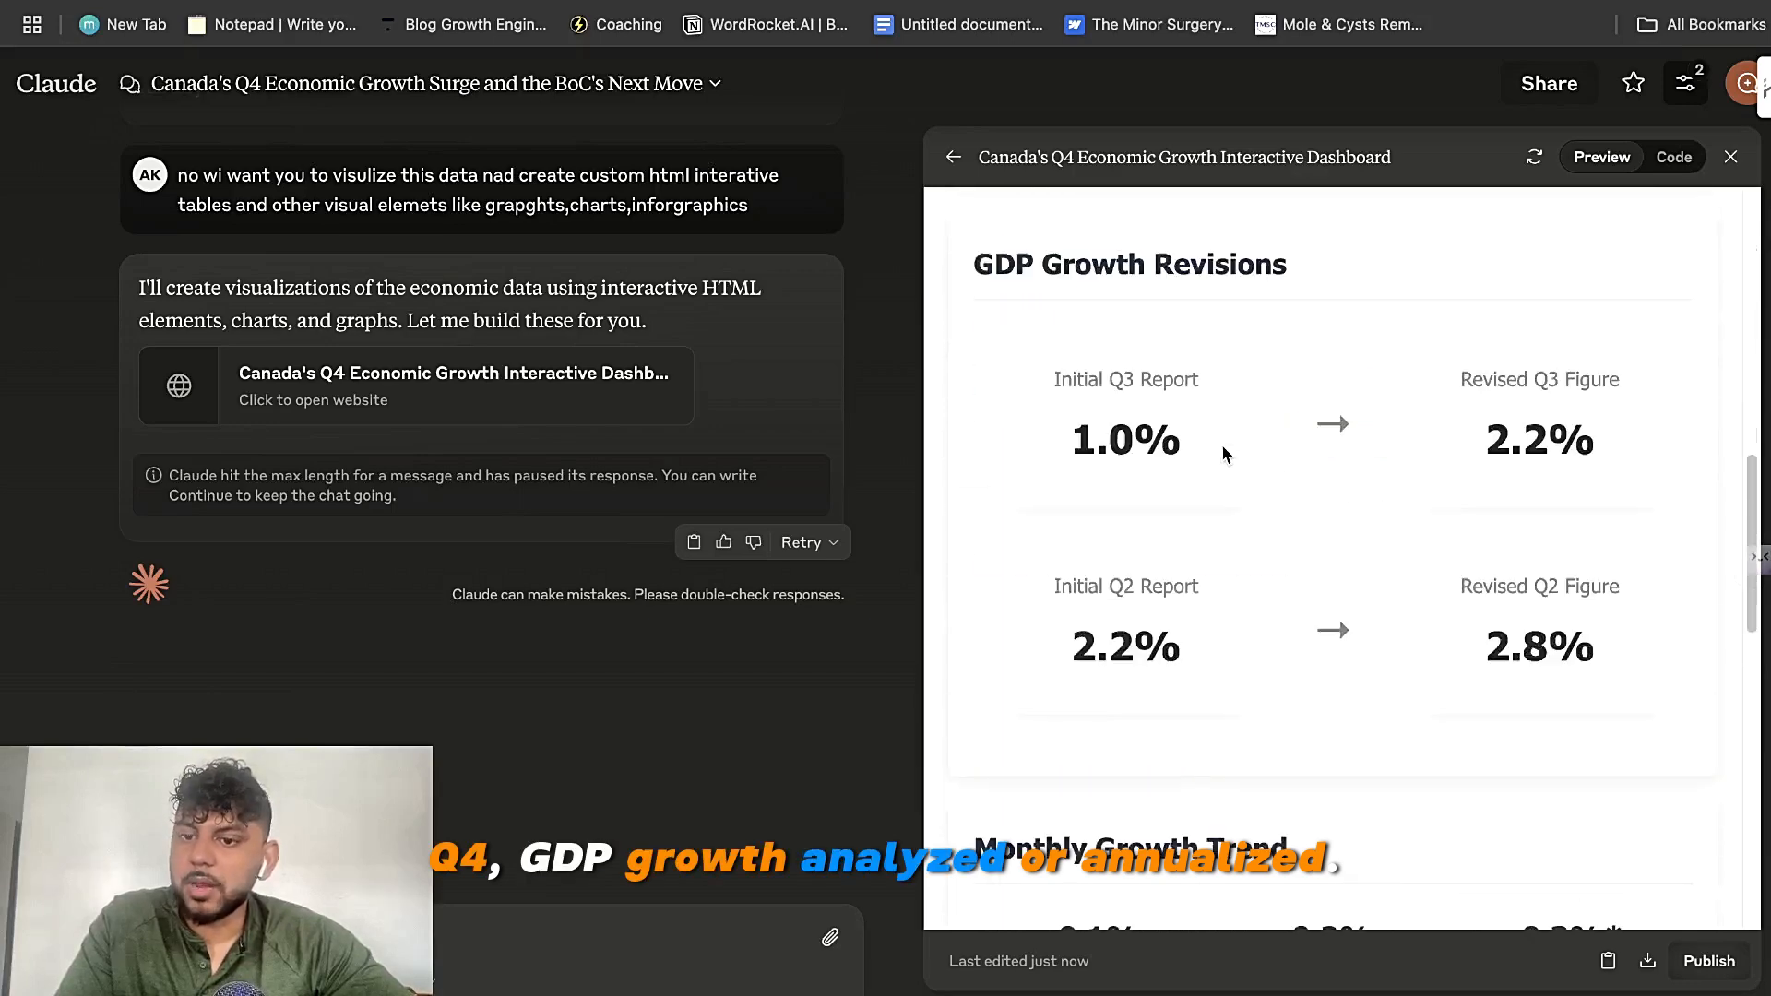
pyautogui.scroll(-3)
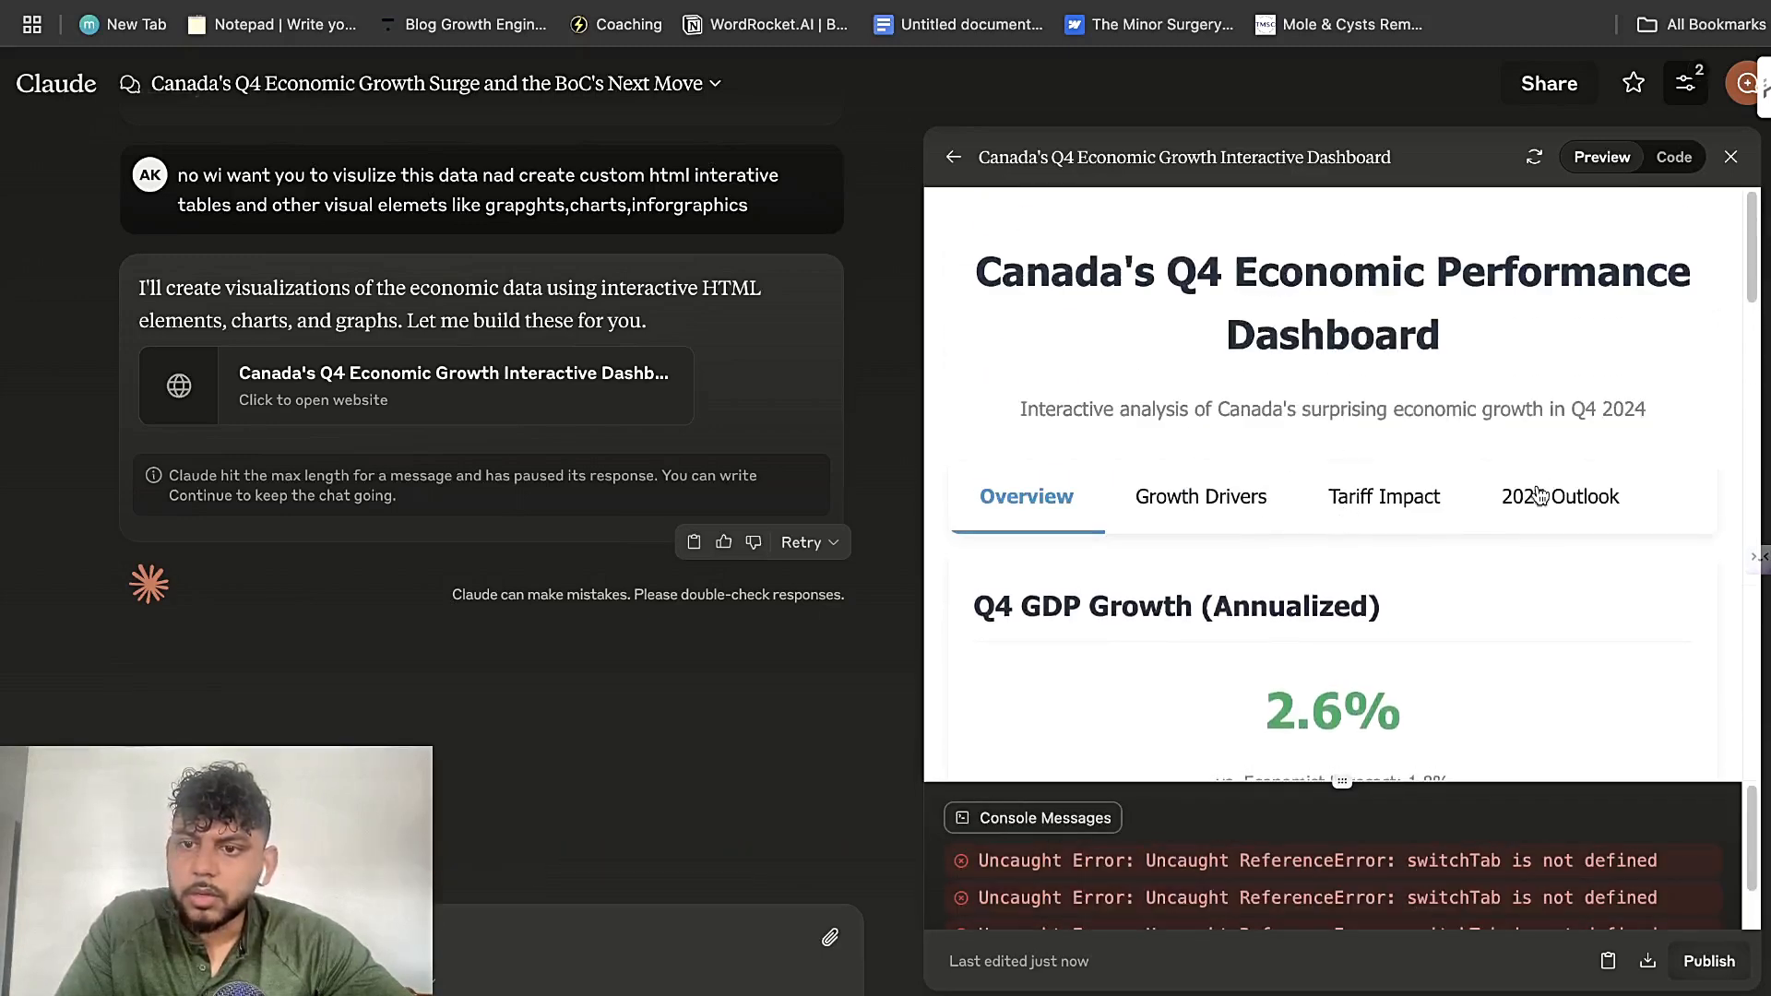
pyautogui.scroll(-3)
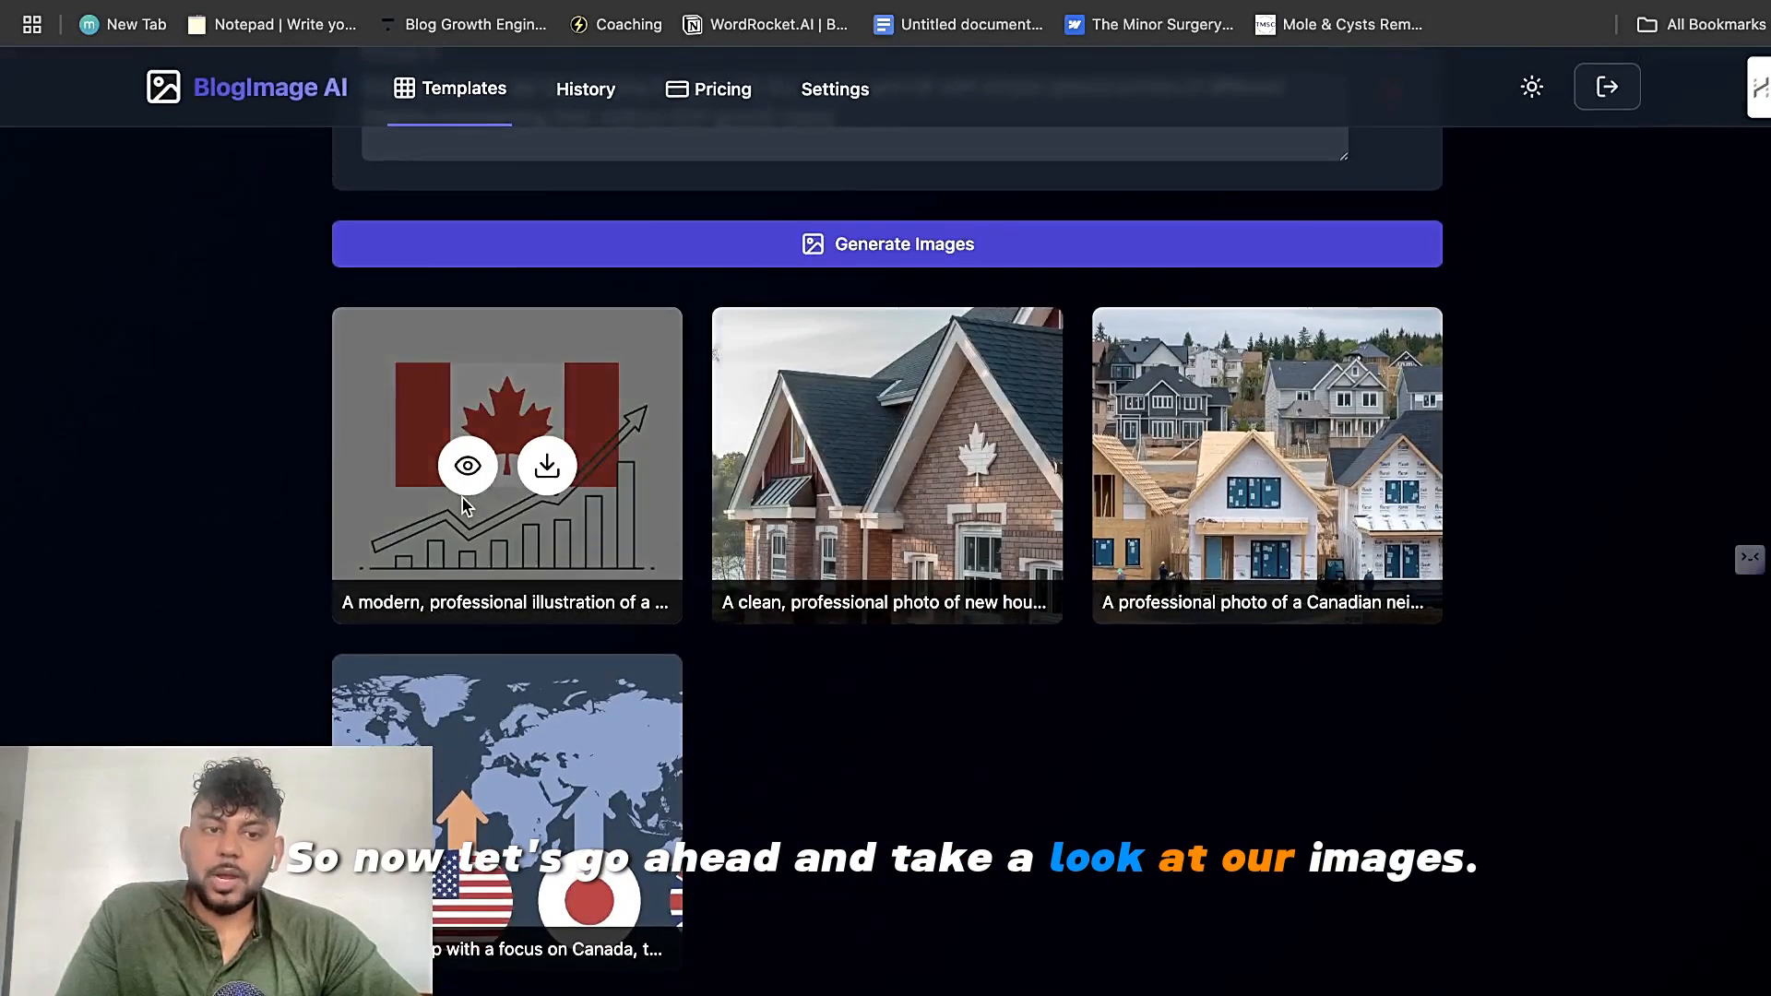
# Step: Preview the flag-and-graph, construction neighbourhood, world map and brick house images full size, then download them
pyautogui.click(467, 465)
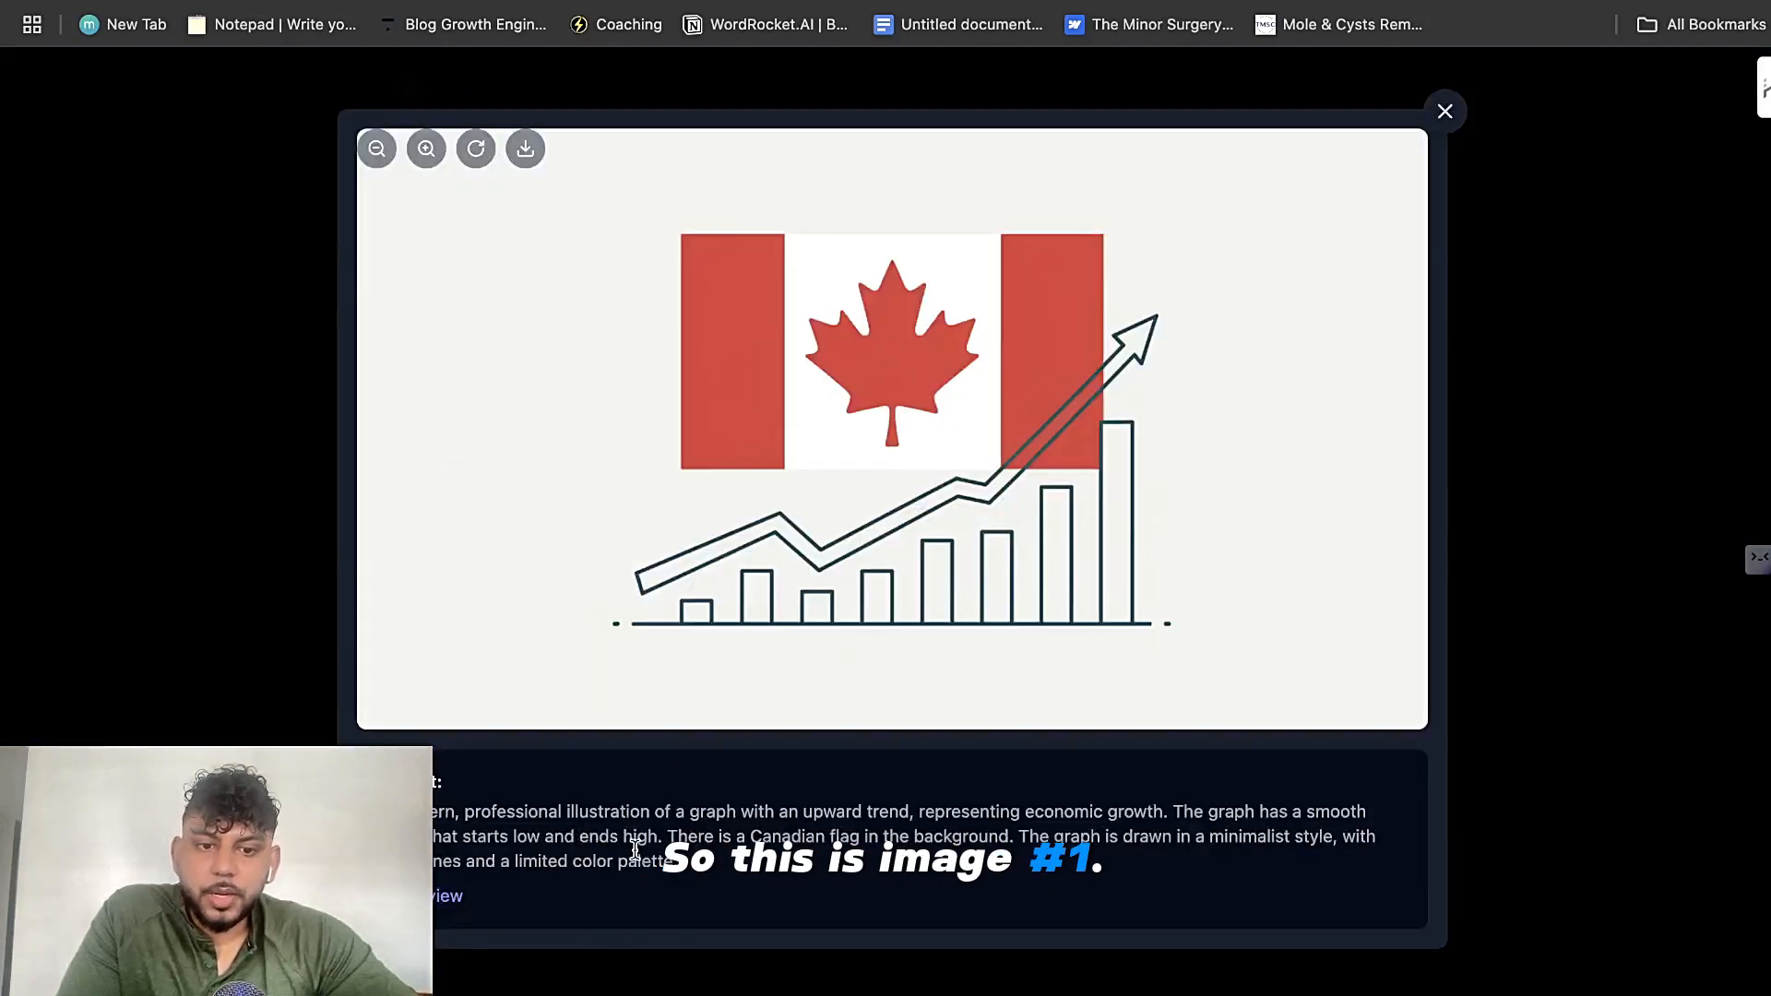
pyautogui.click(1445, 111)
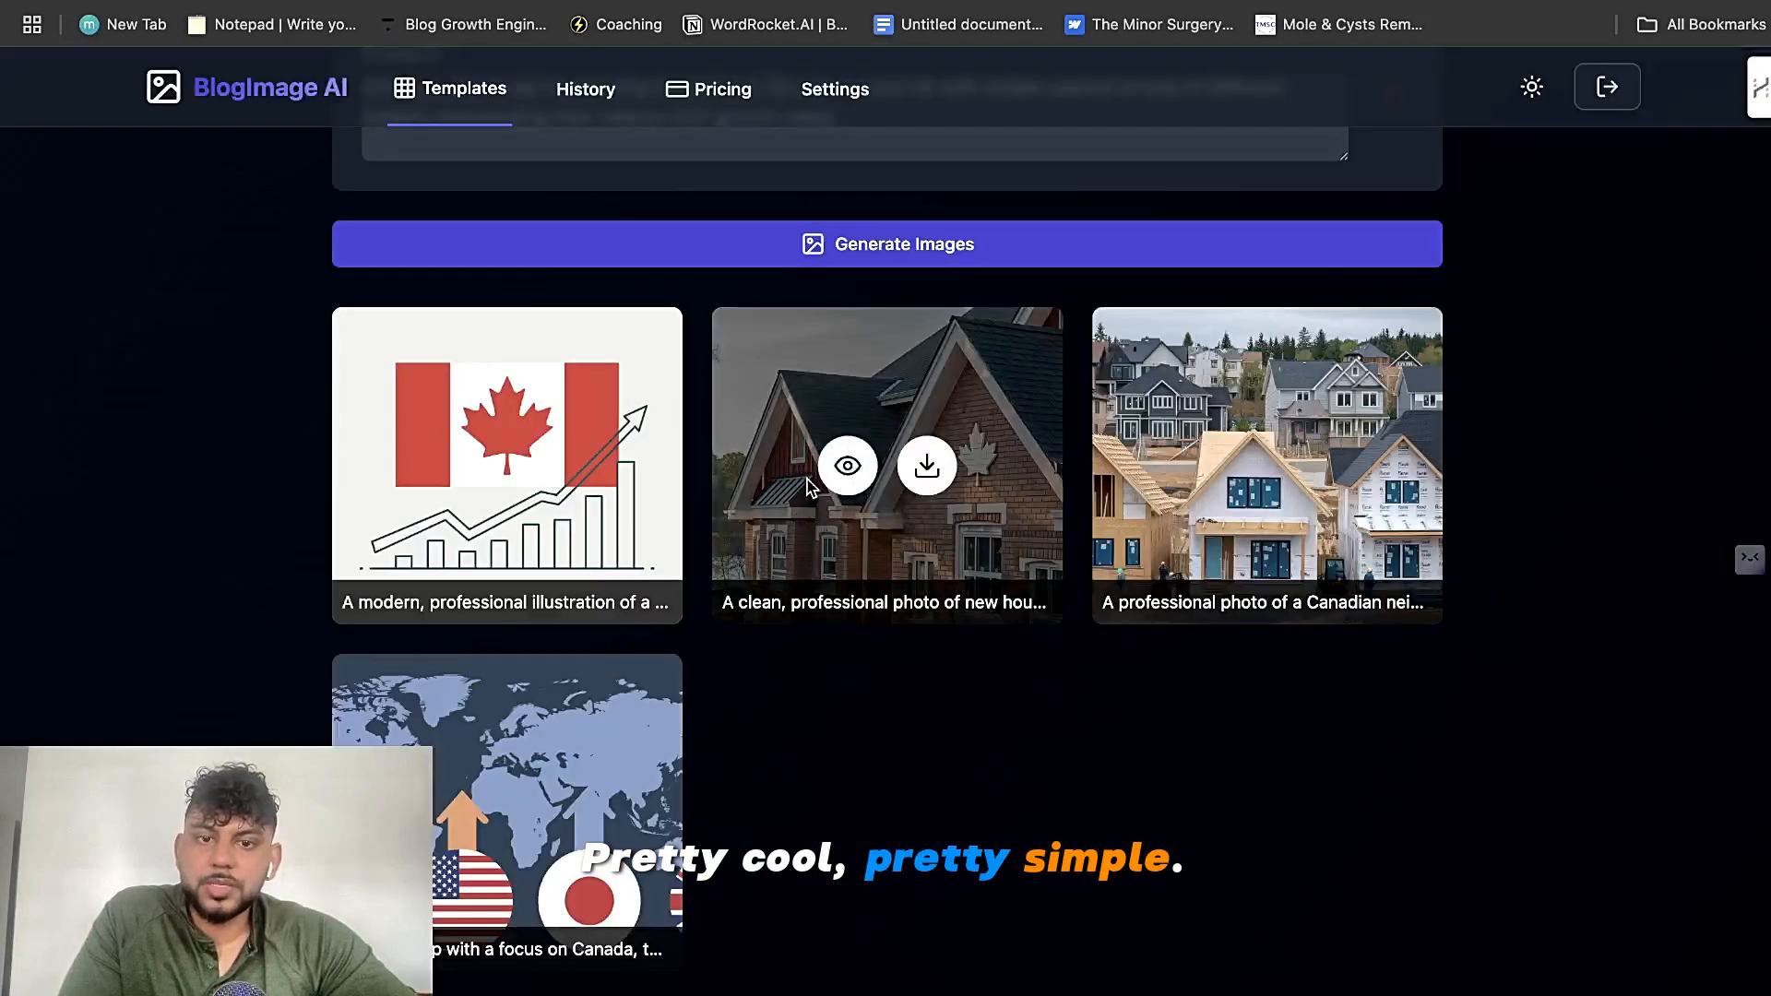
pyautogui.click(847, 465)
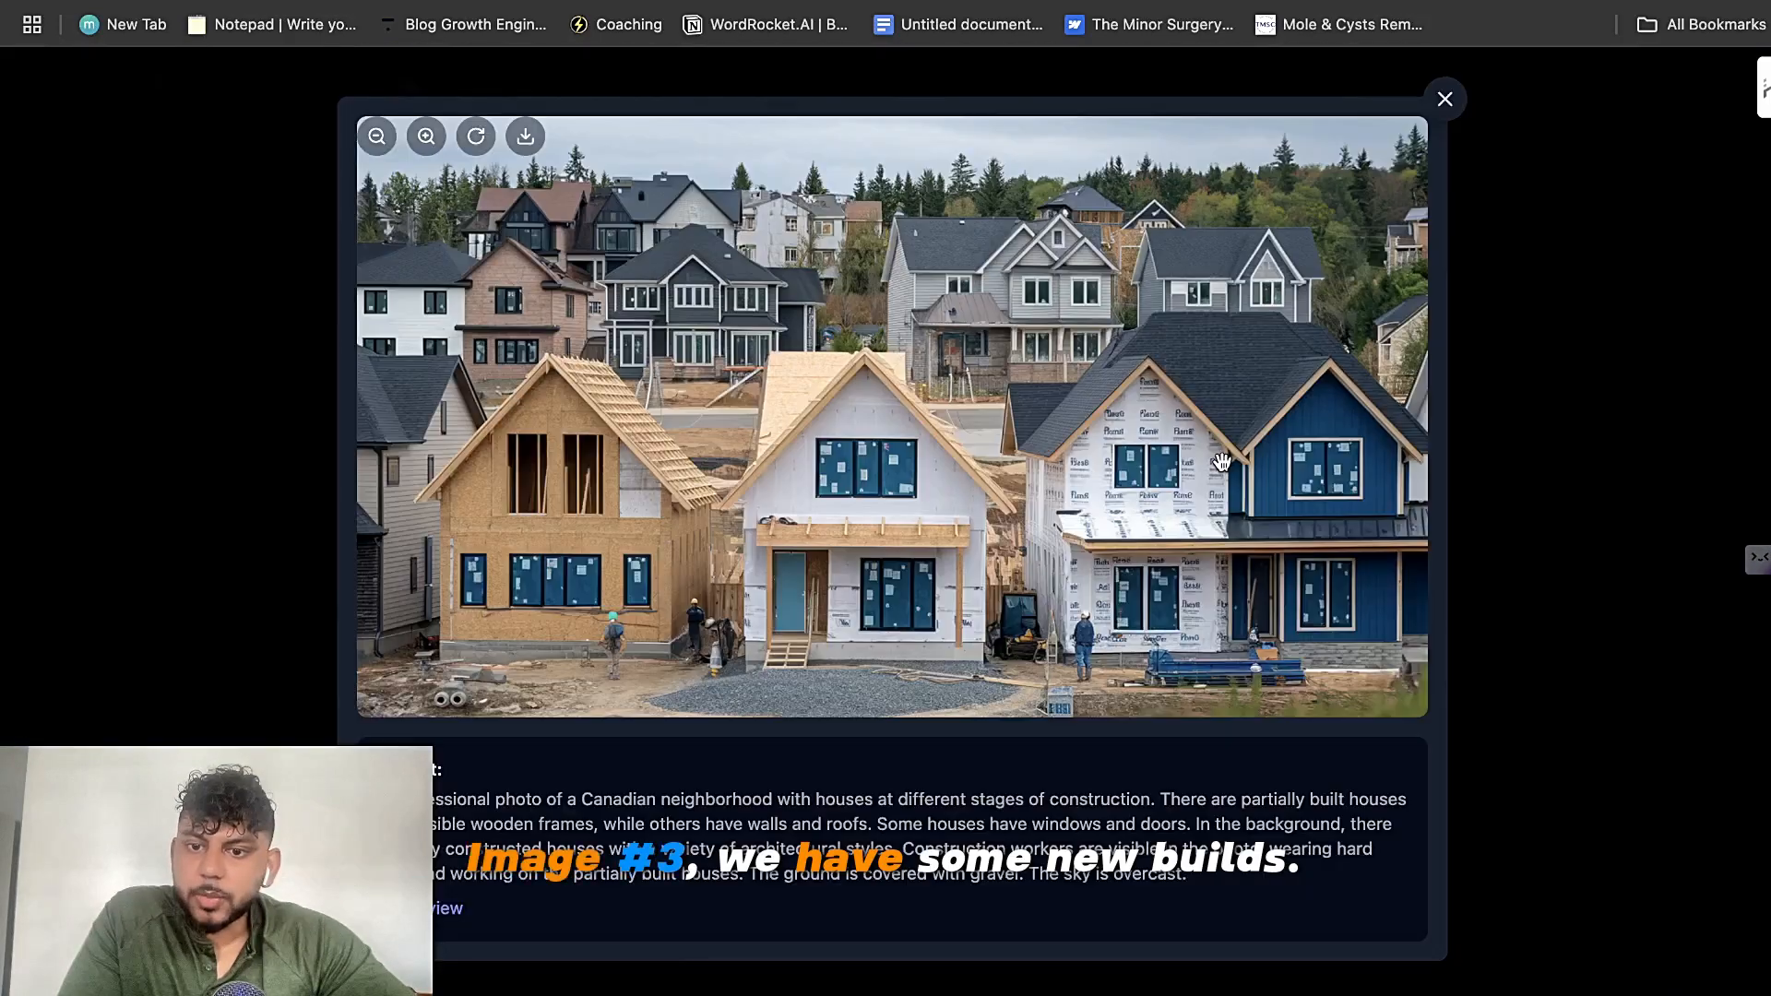
pyautogui.click(1443, 98)
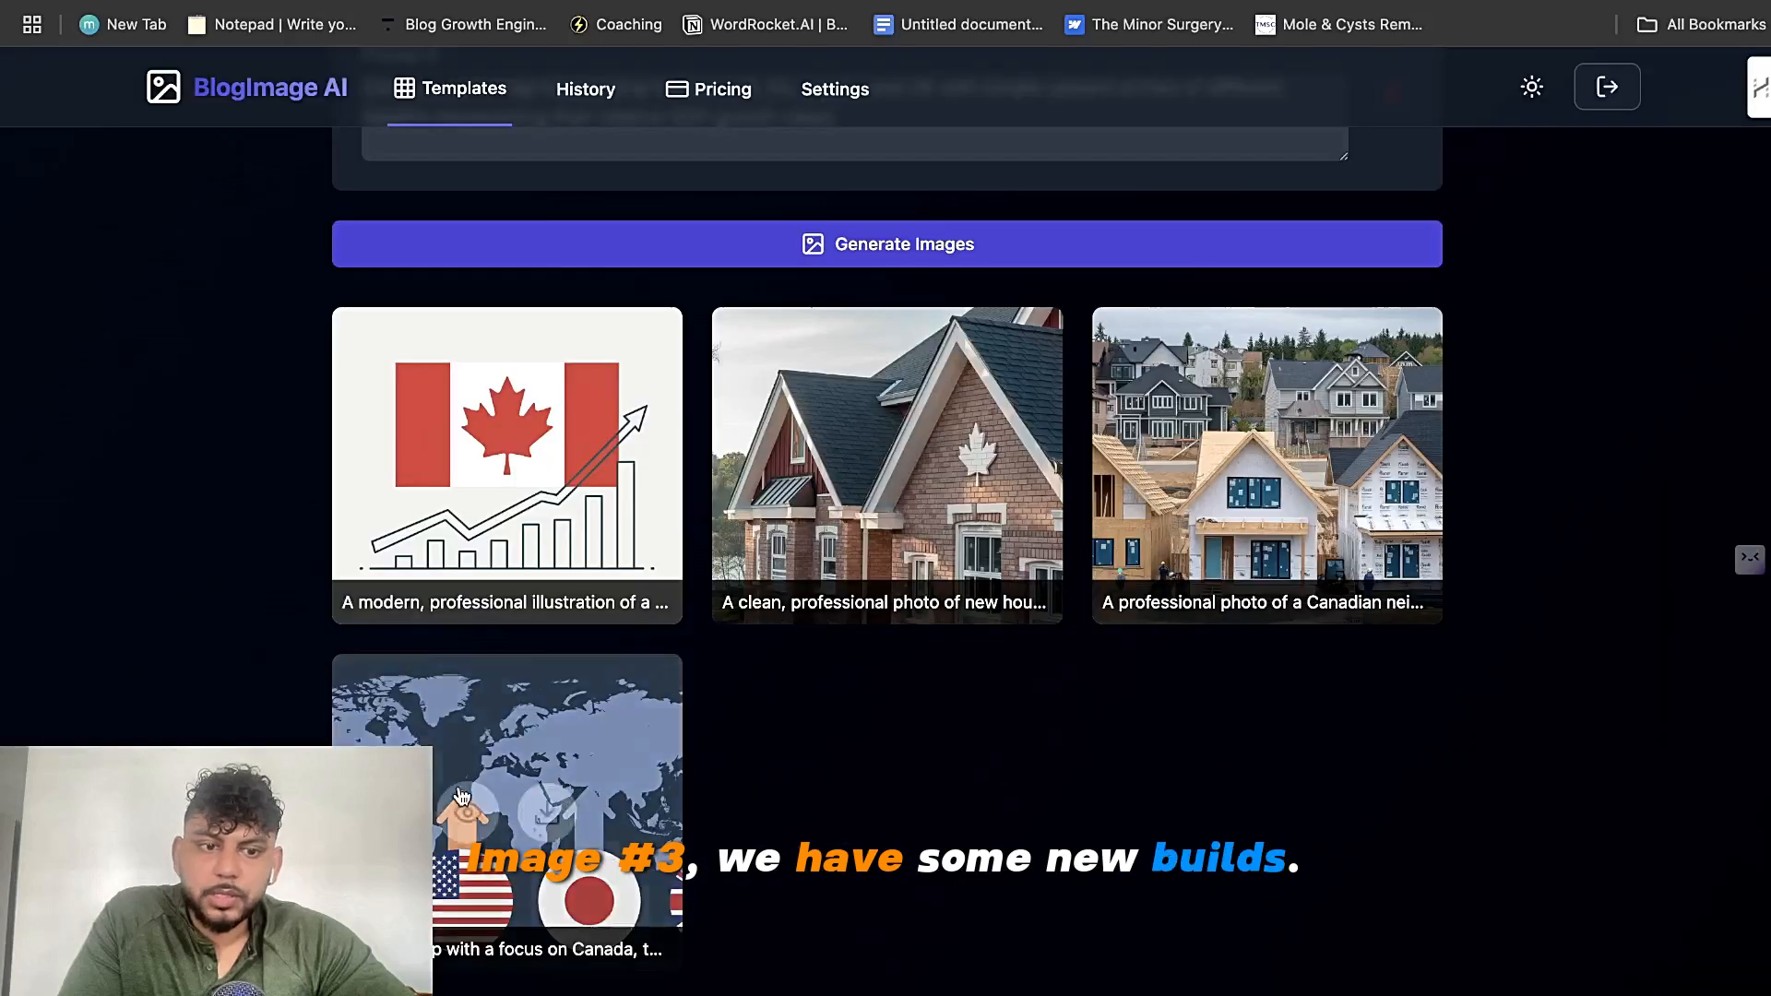
pyautogui.click(506, 791)
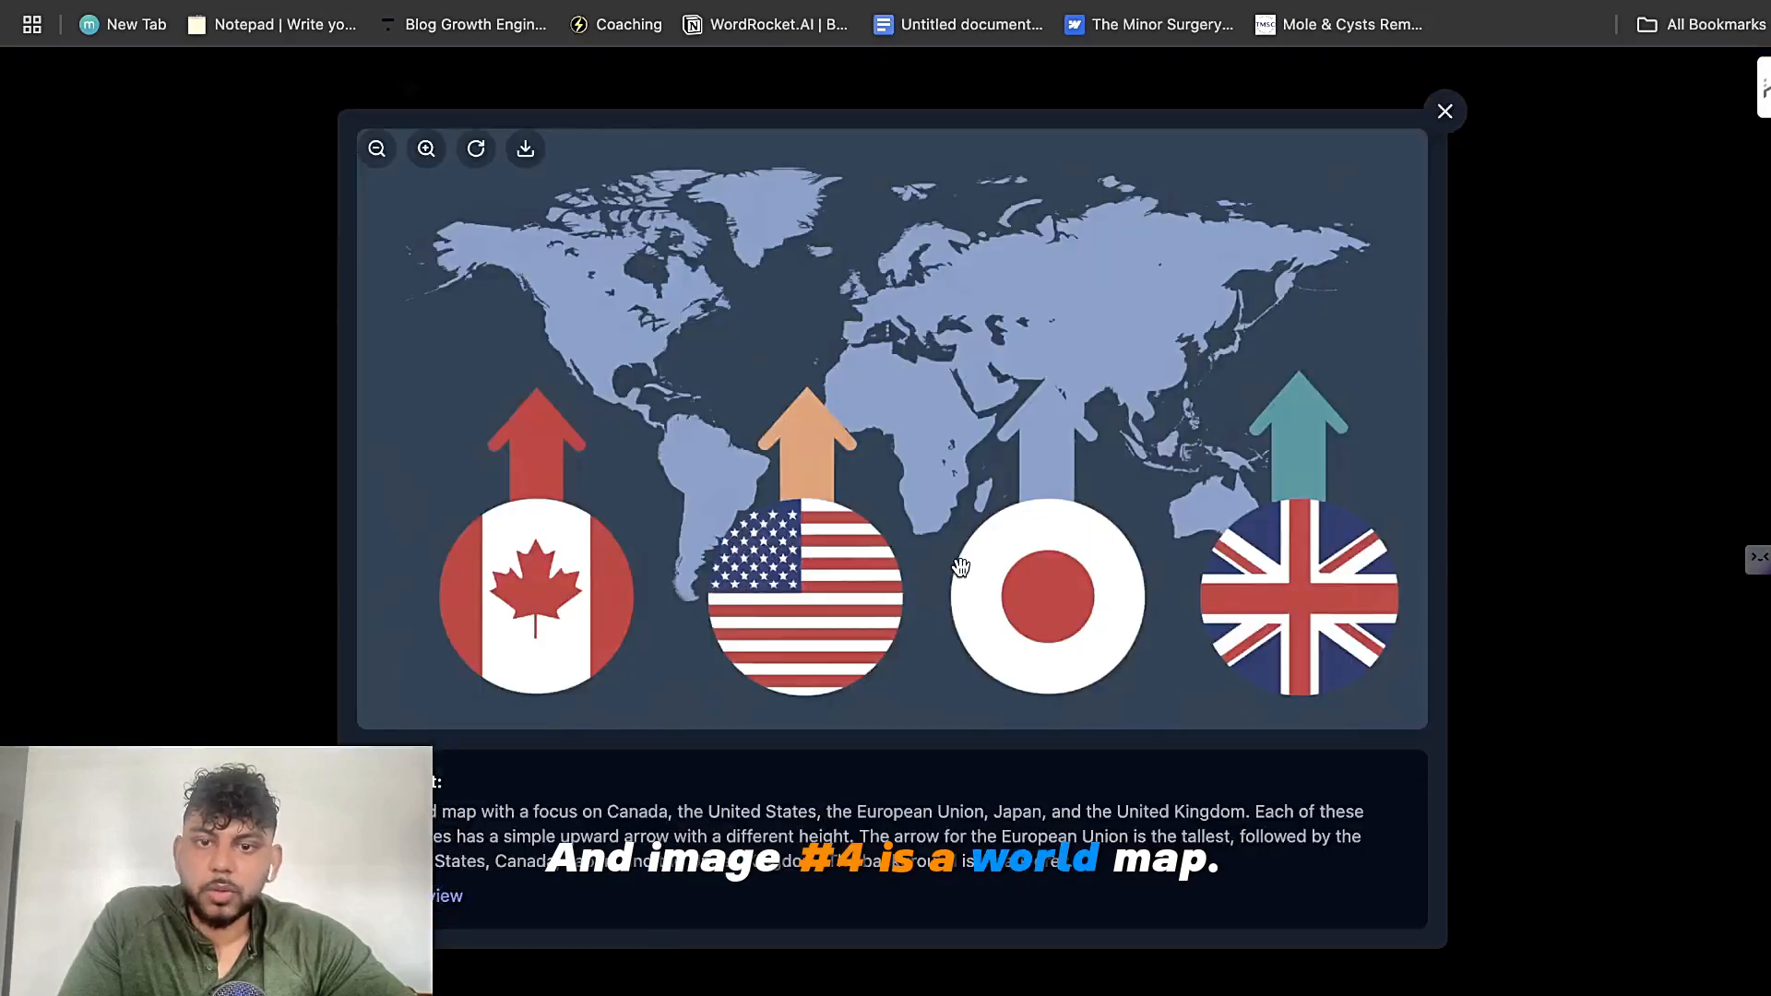
pyautogui.click(1445, 111)
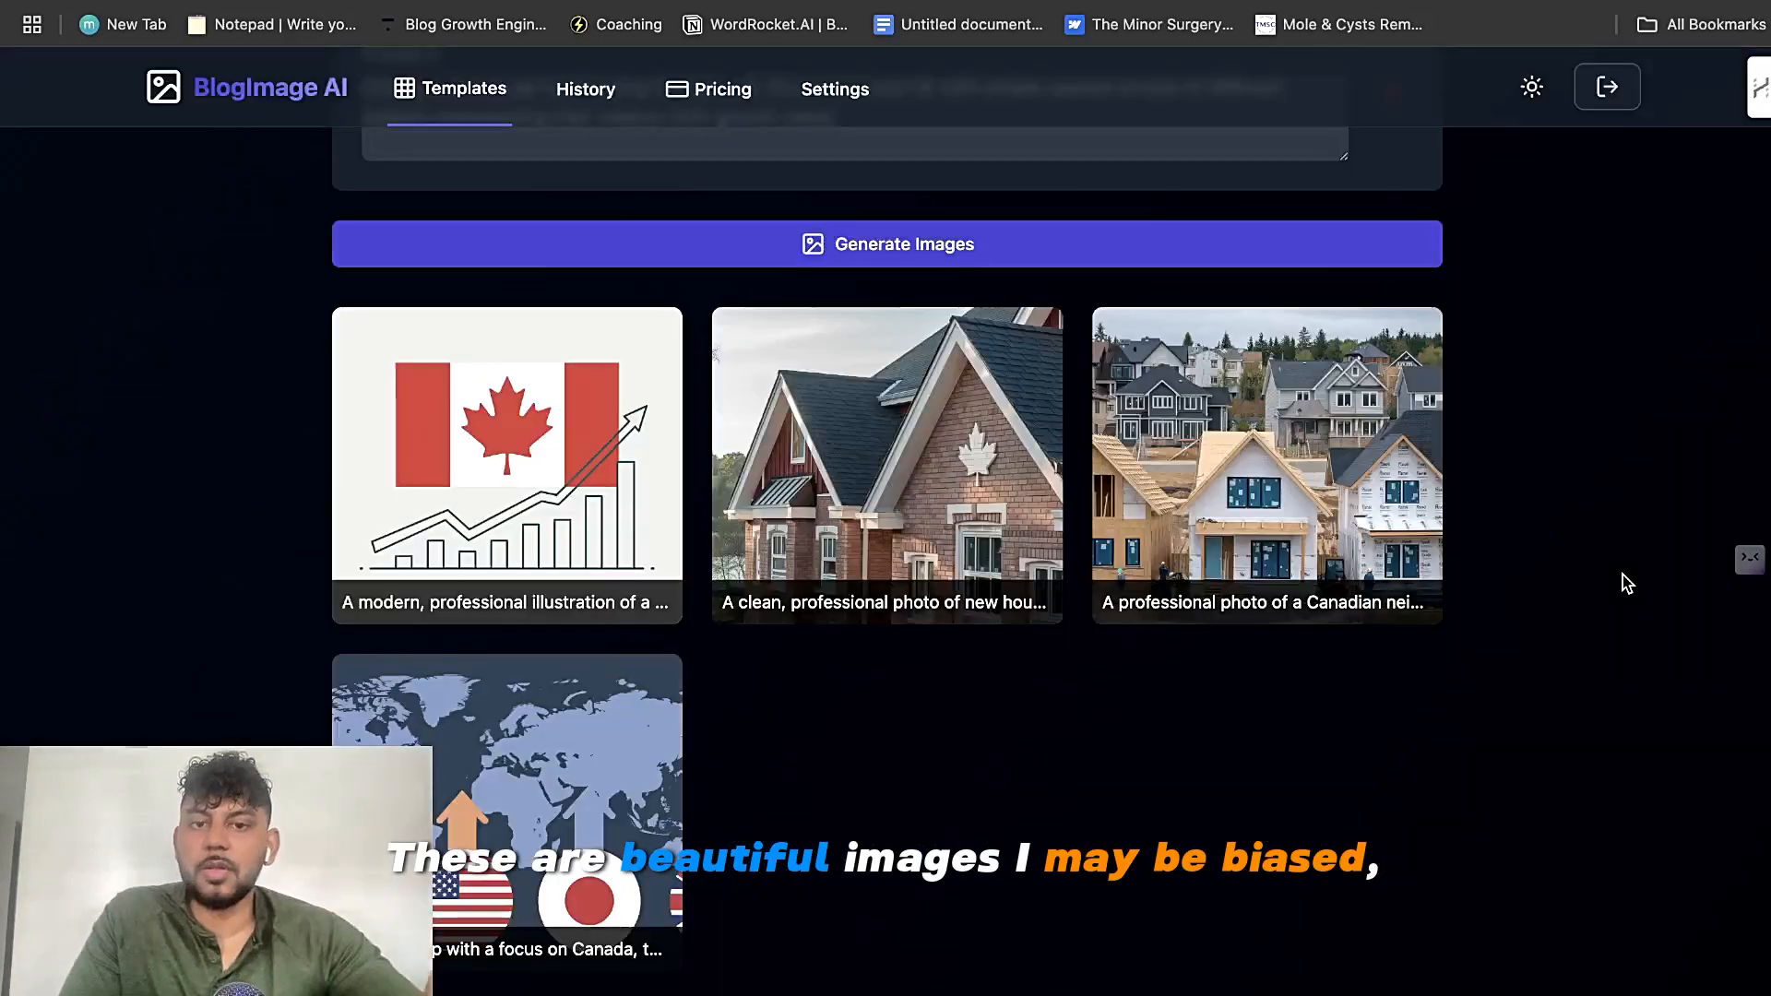
pyautogui.click(887, 465)
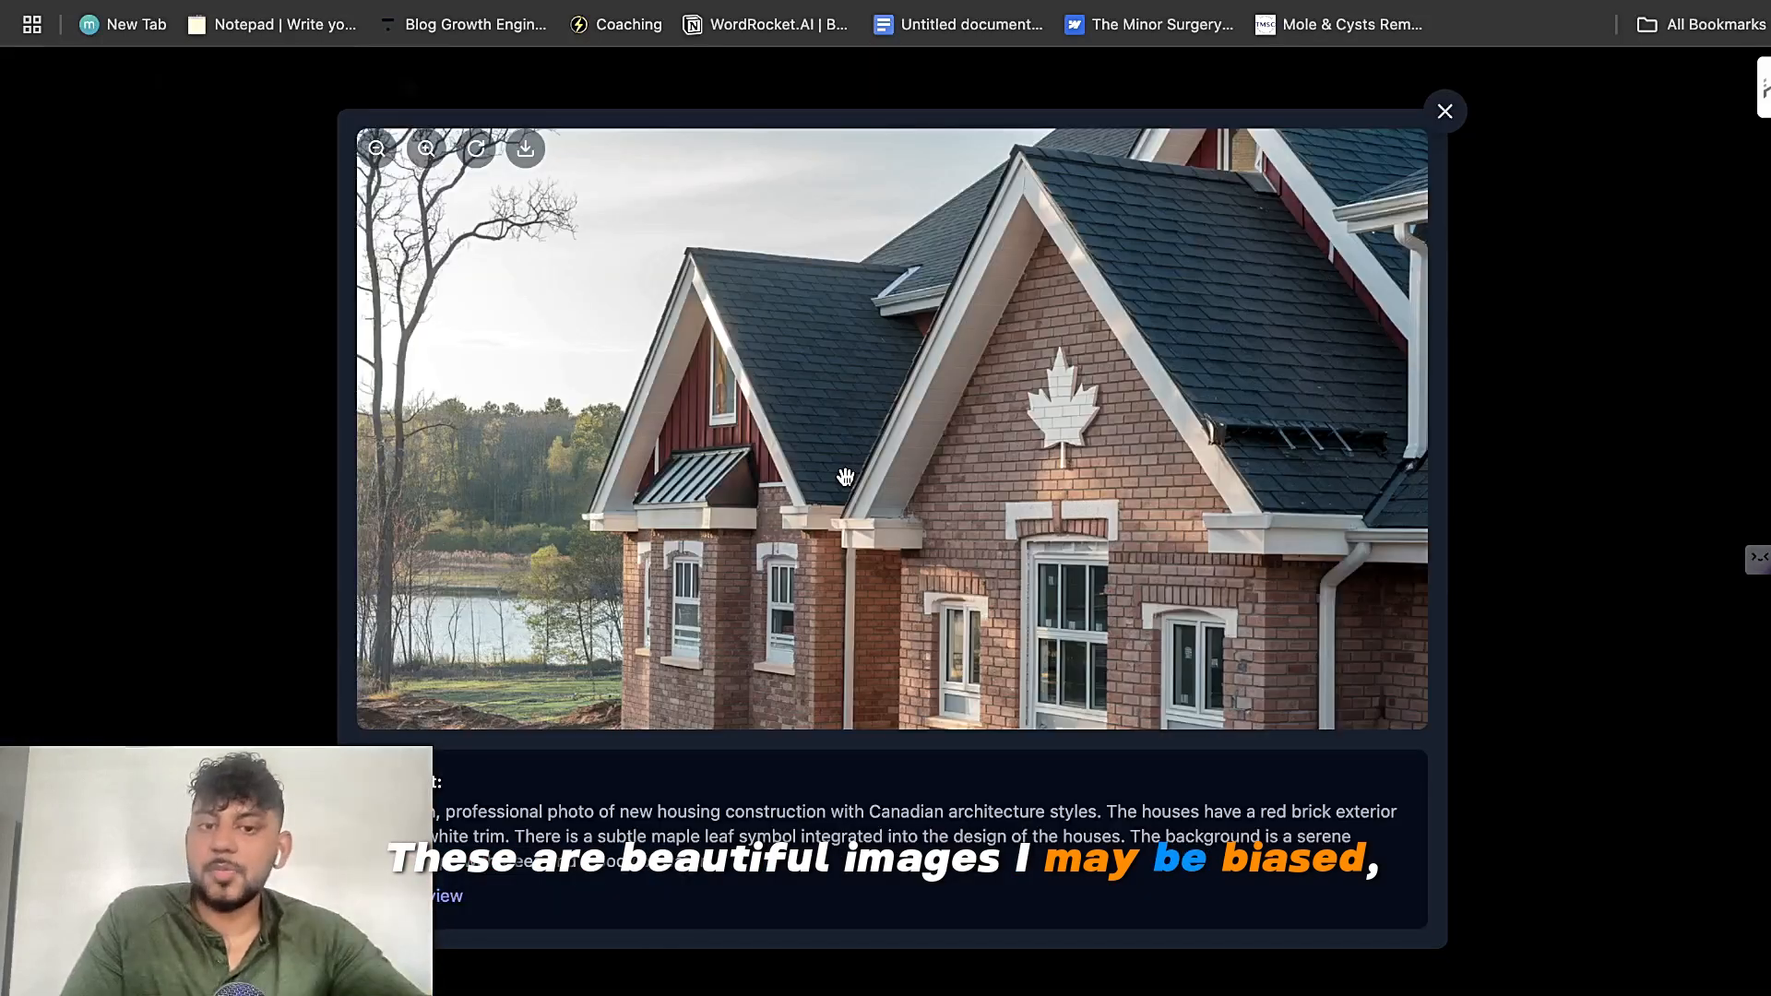
pyautogui.click(1445, 111)
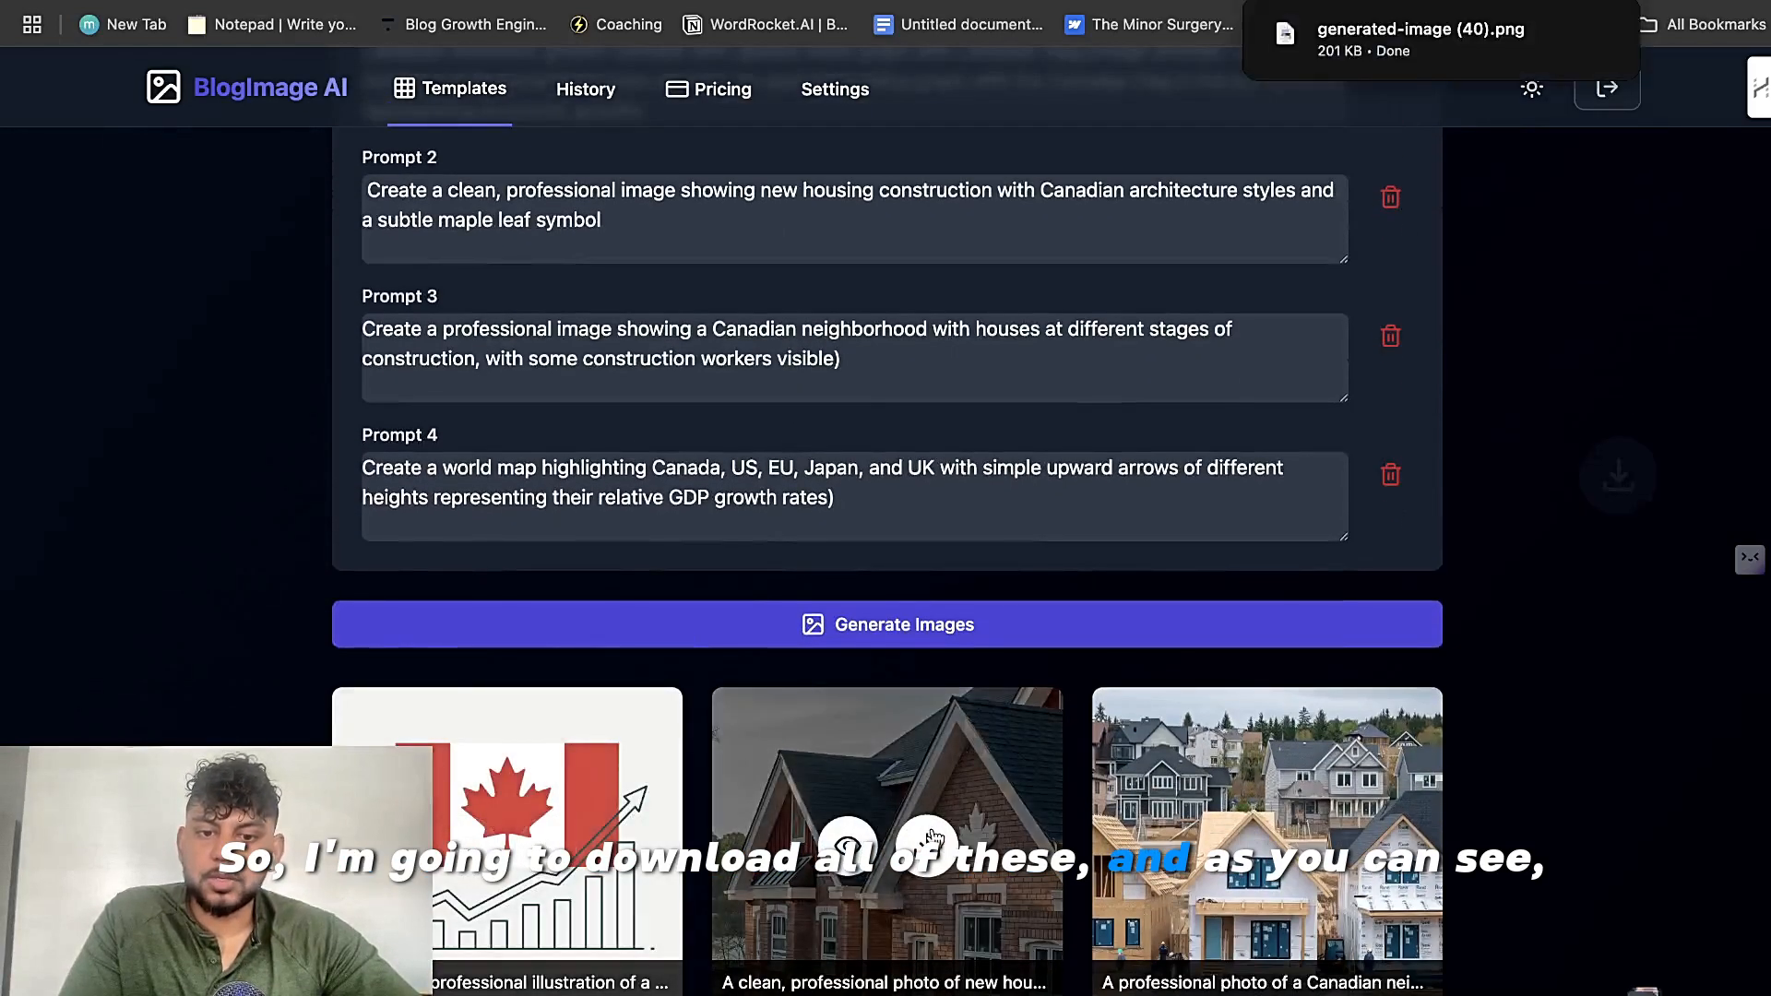
pyautogui.click(954, 24)
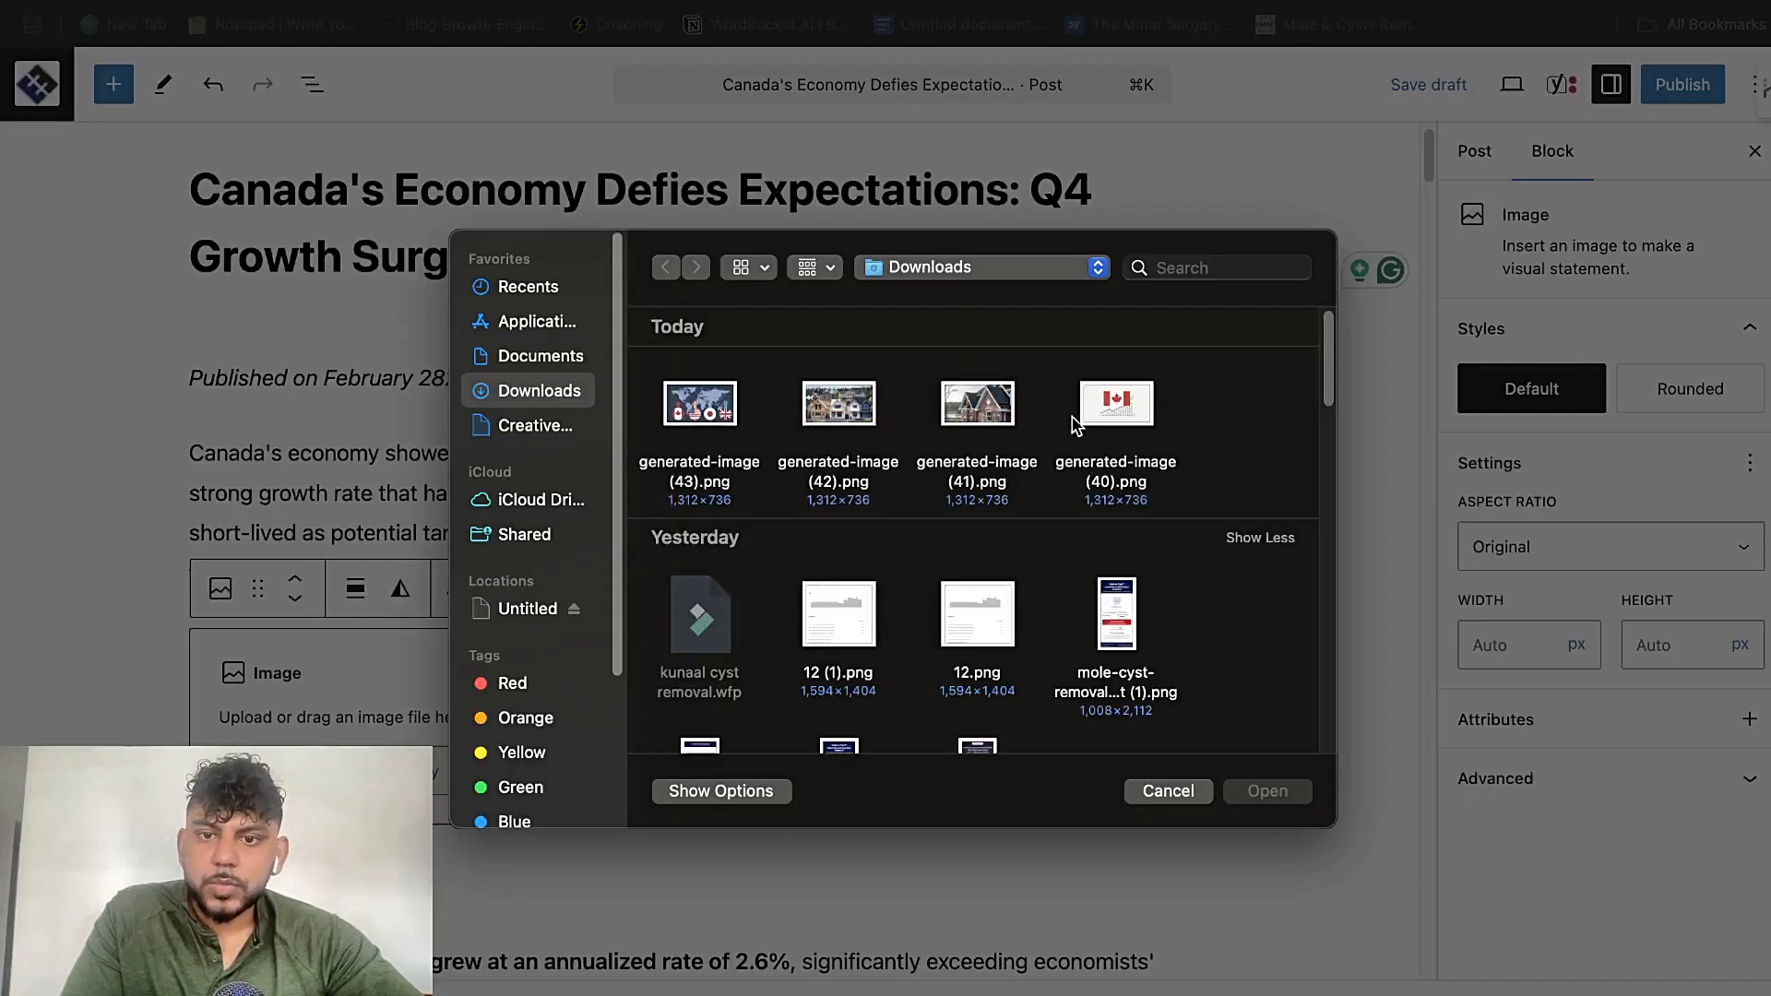
# Step: Insert generated-image (40).png, the flag-and-graph image, from Downloads into the post's image block
pyautogui.click(1114, 404)
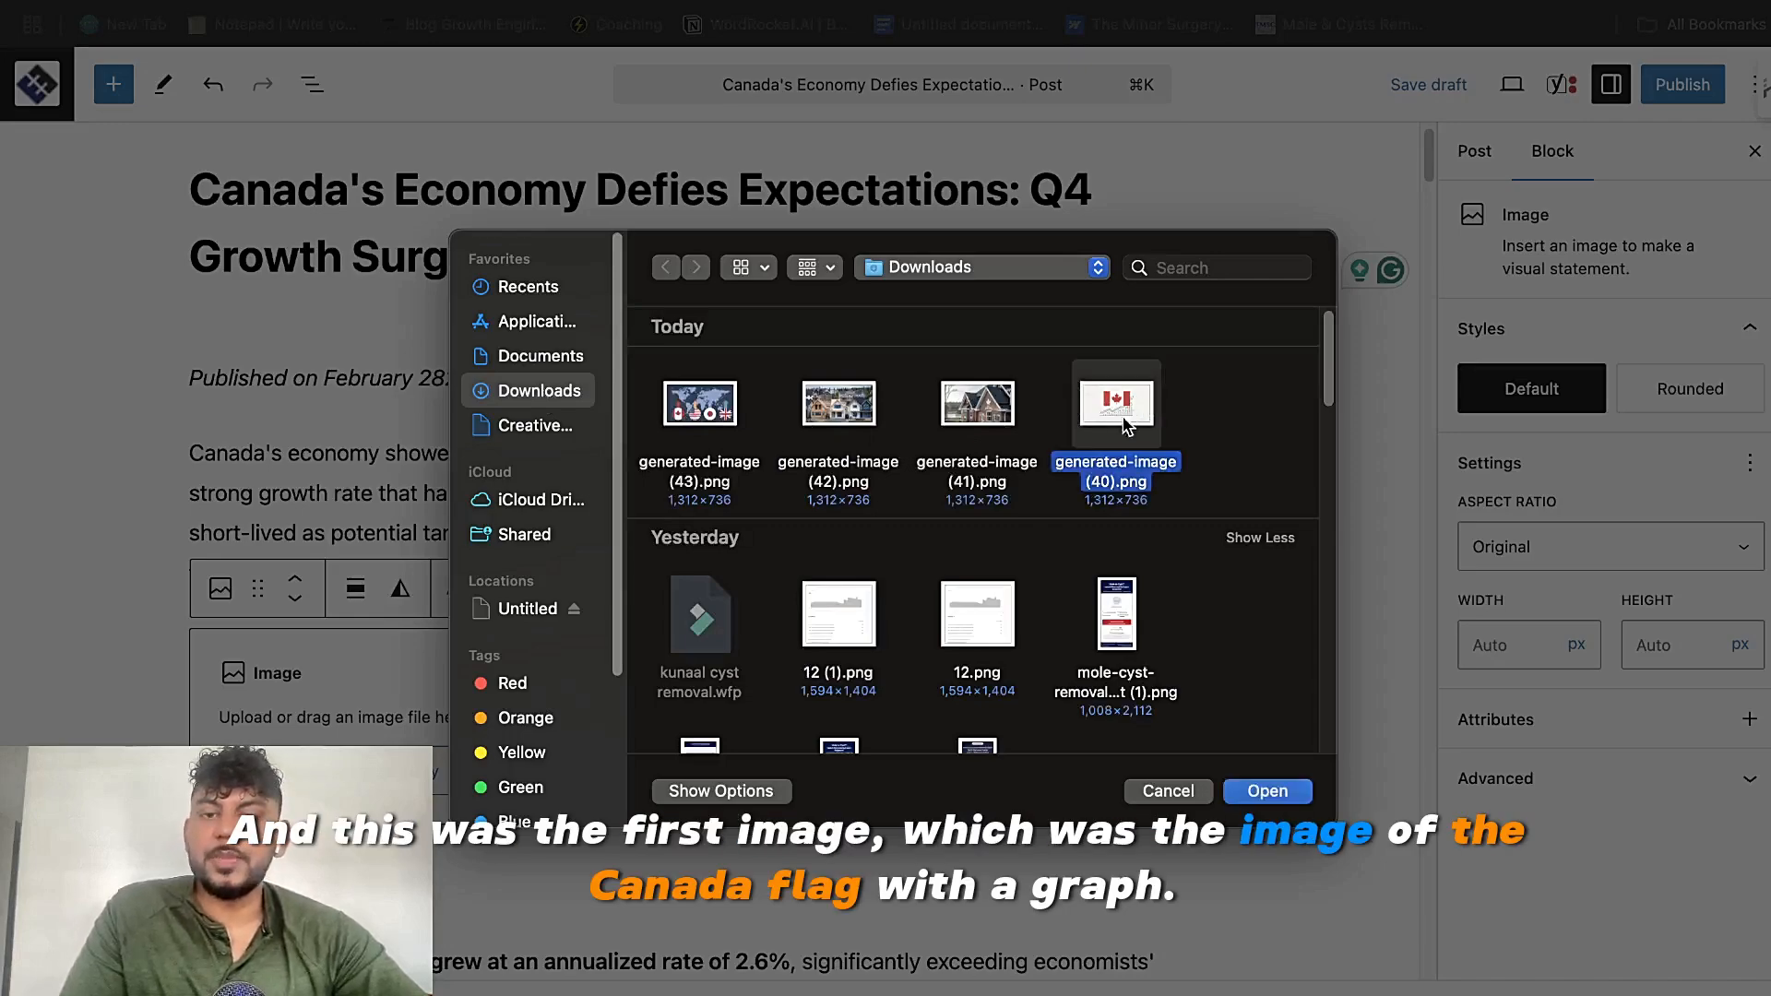
pyautogui.click(1265, 792)
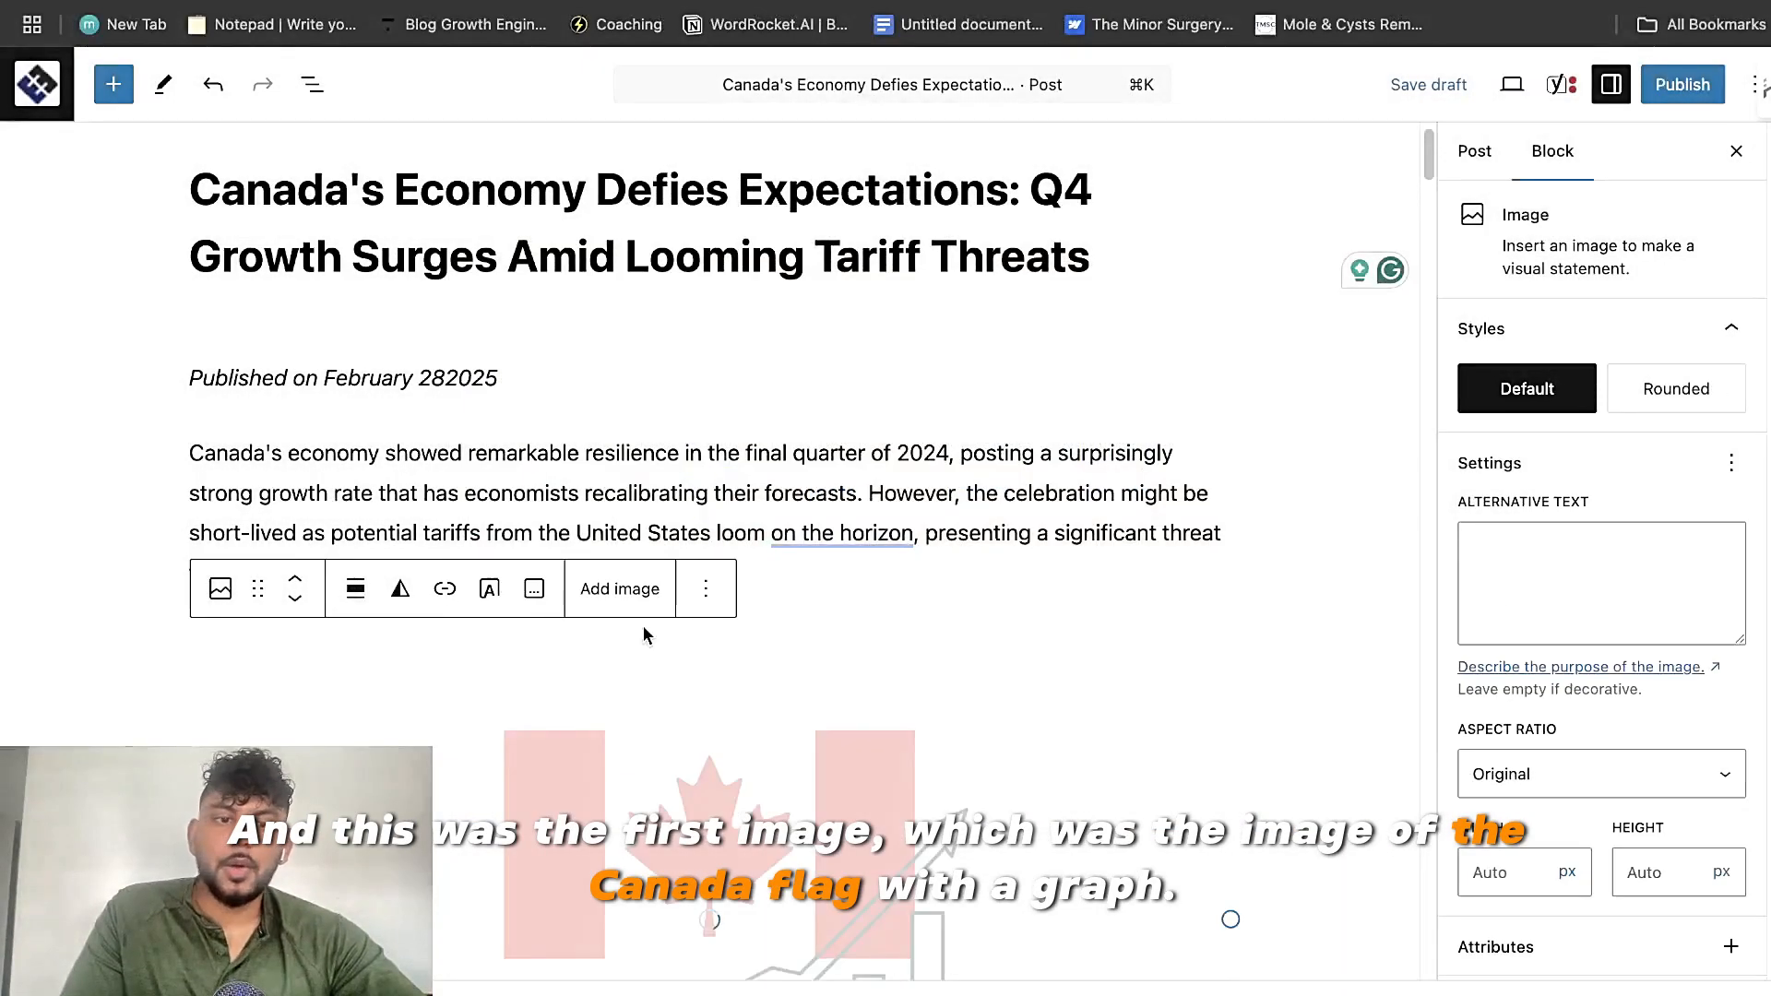
pyautogui.scroll(-3)
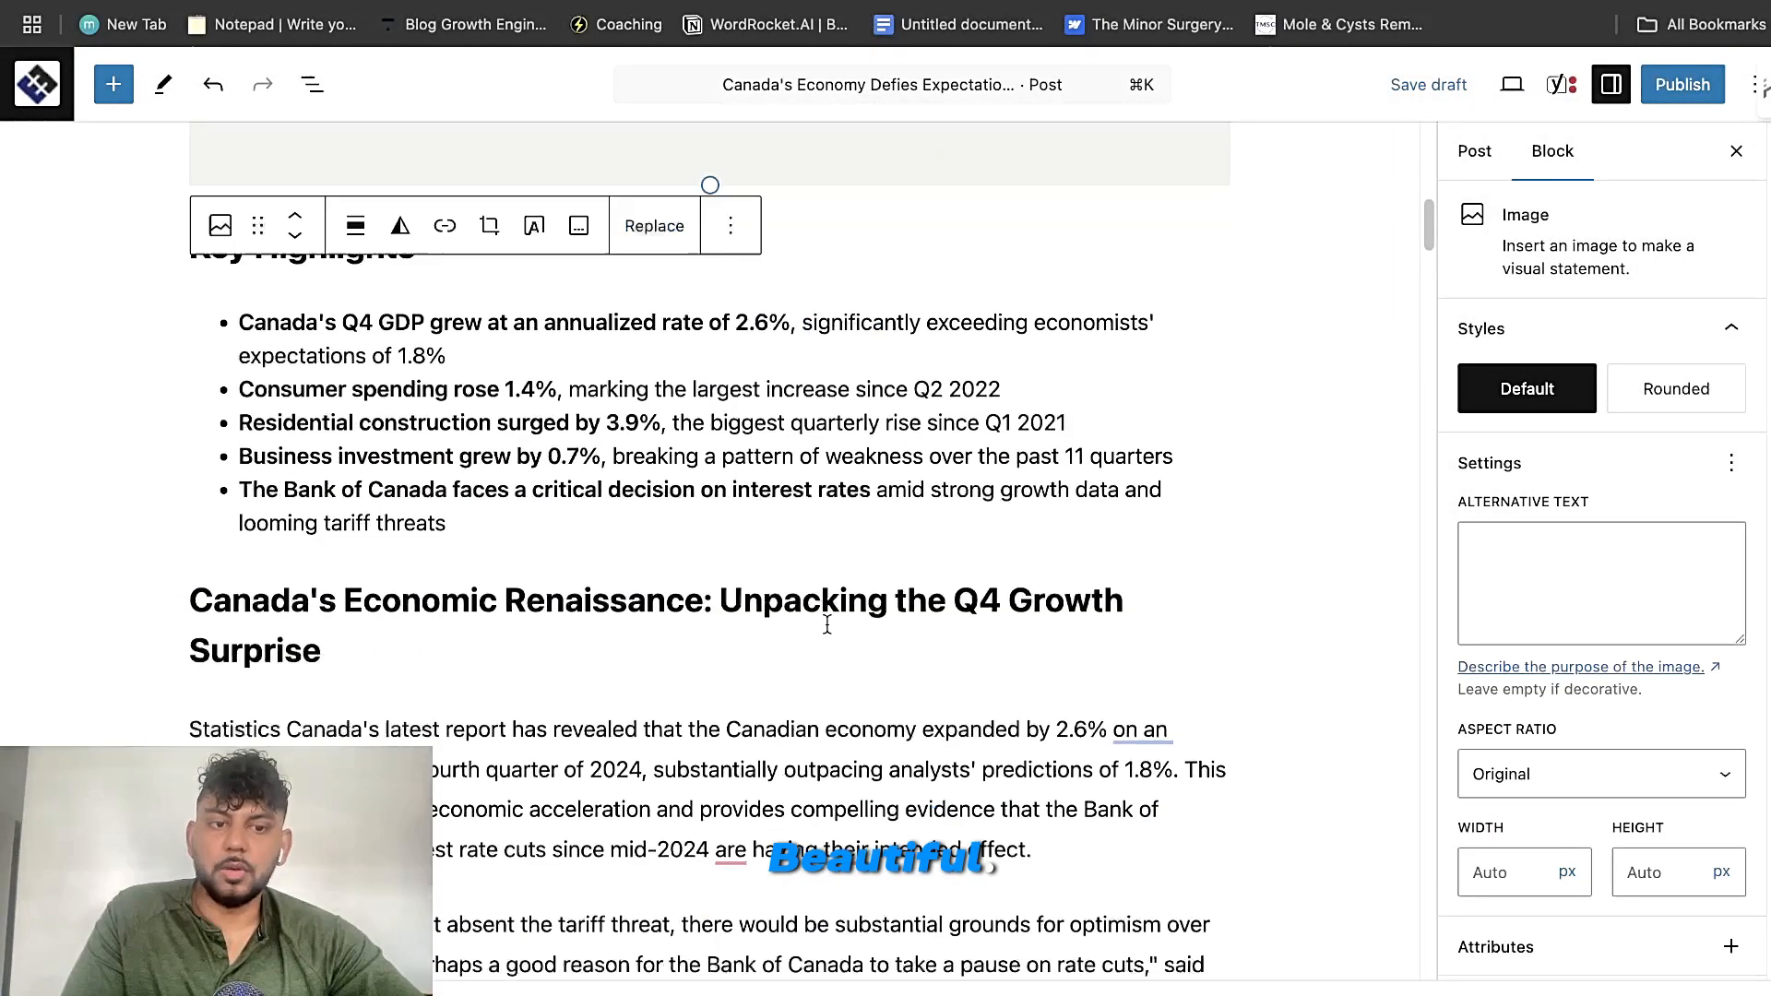
pyautogui.scroll(-3)
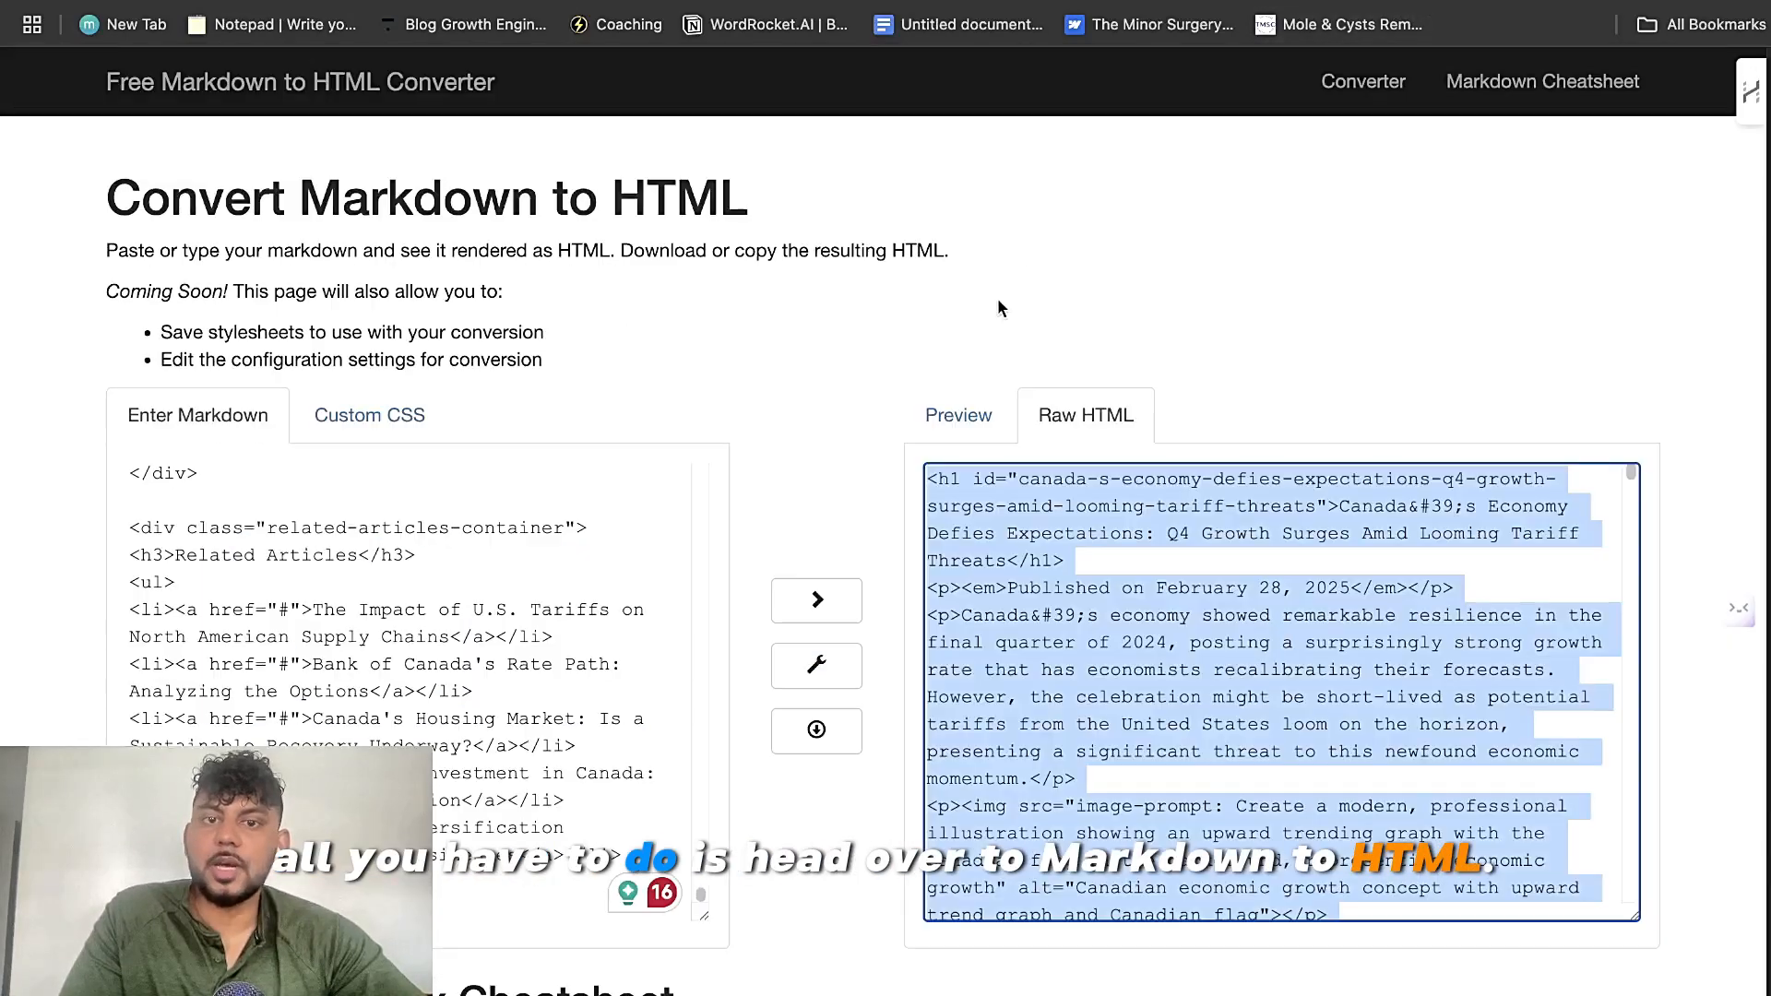
pyautogui.click(958, 416)
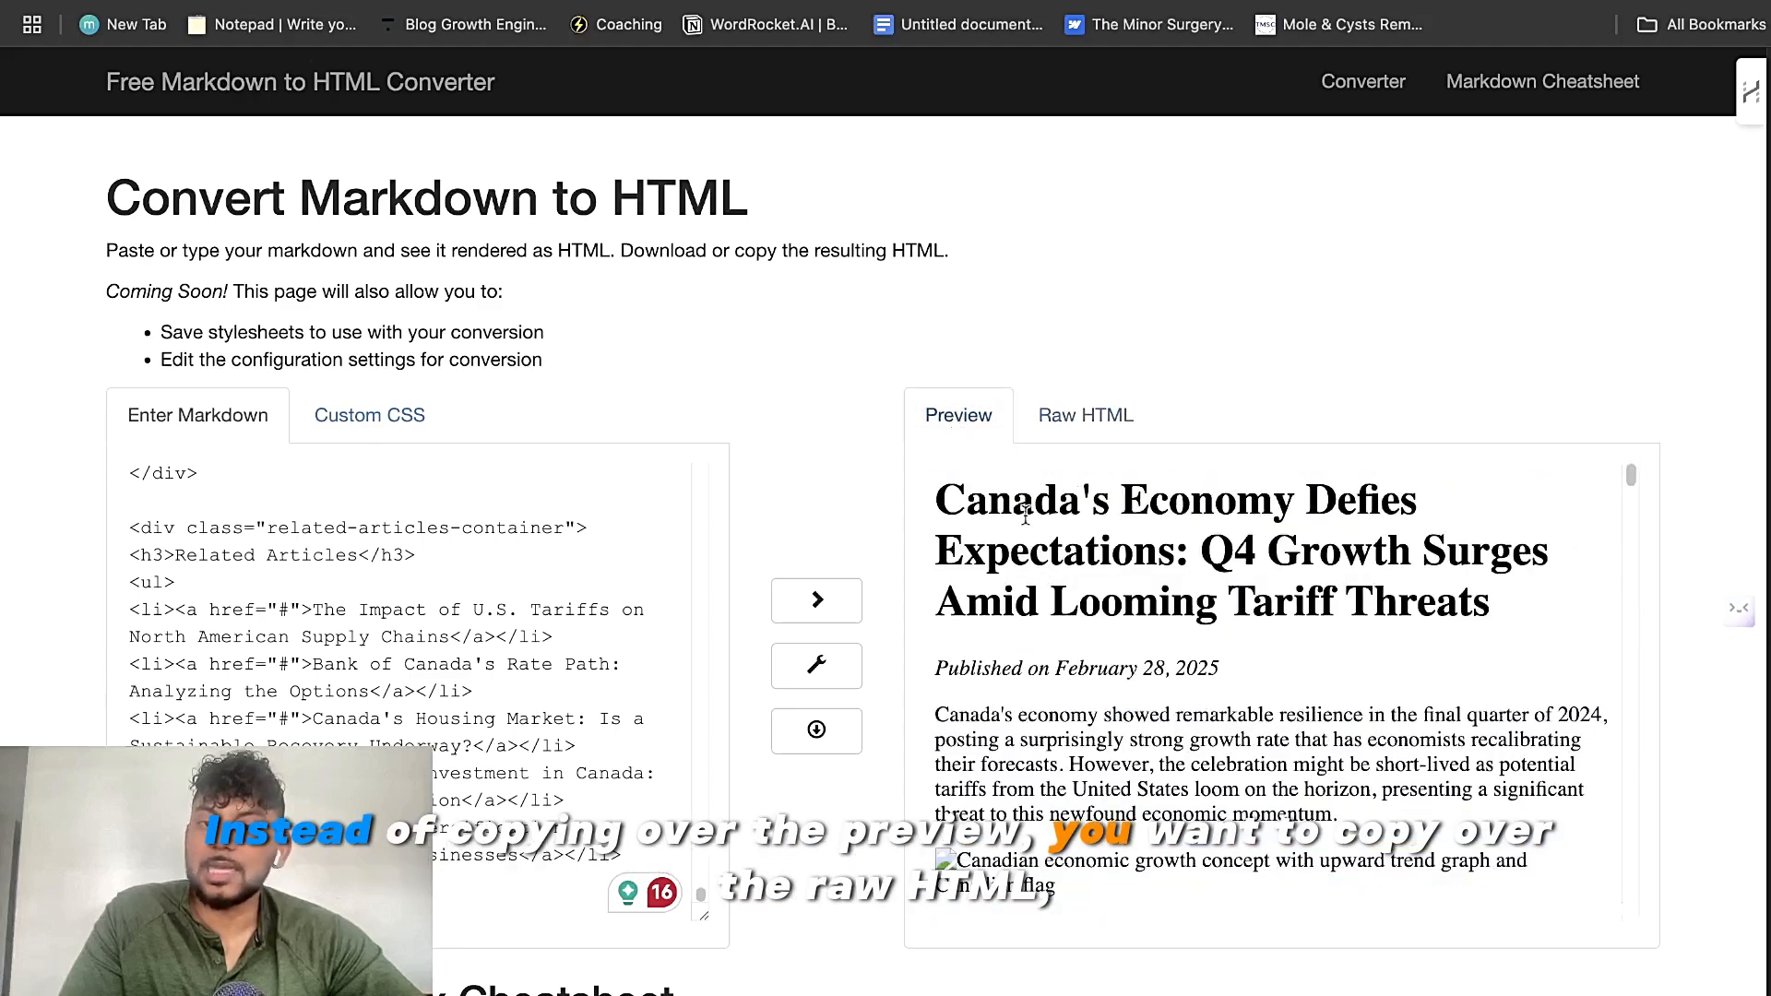
pyautogui.click(1083, 415)
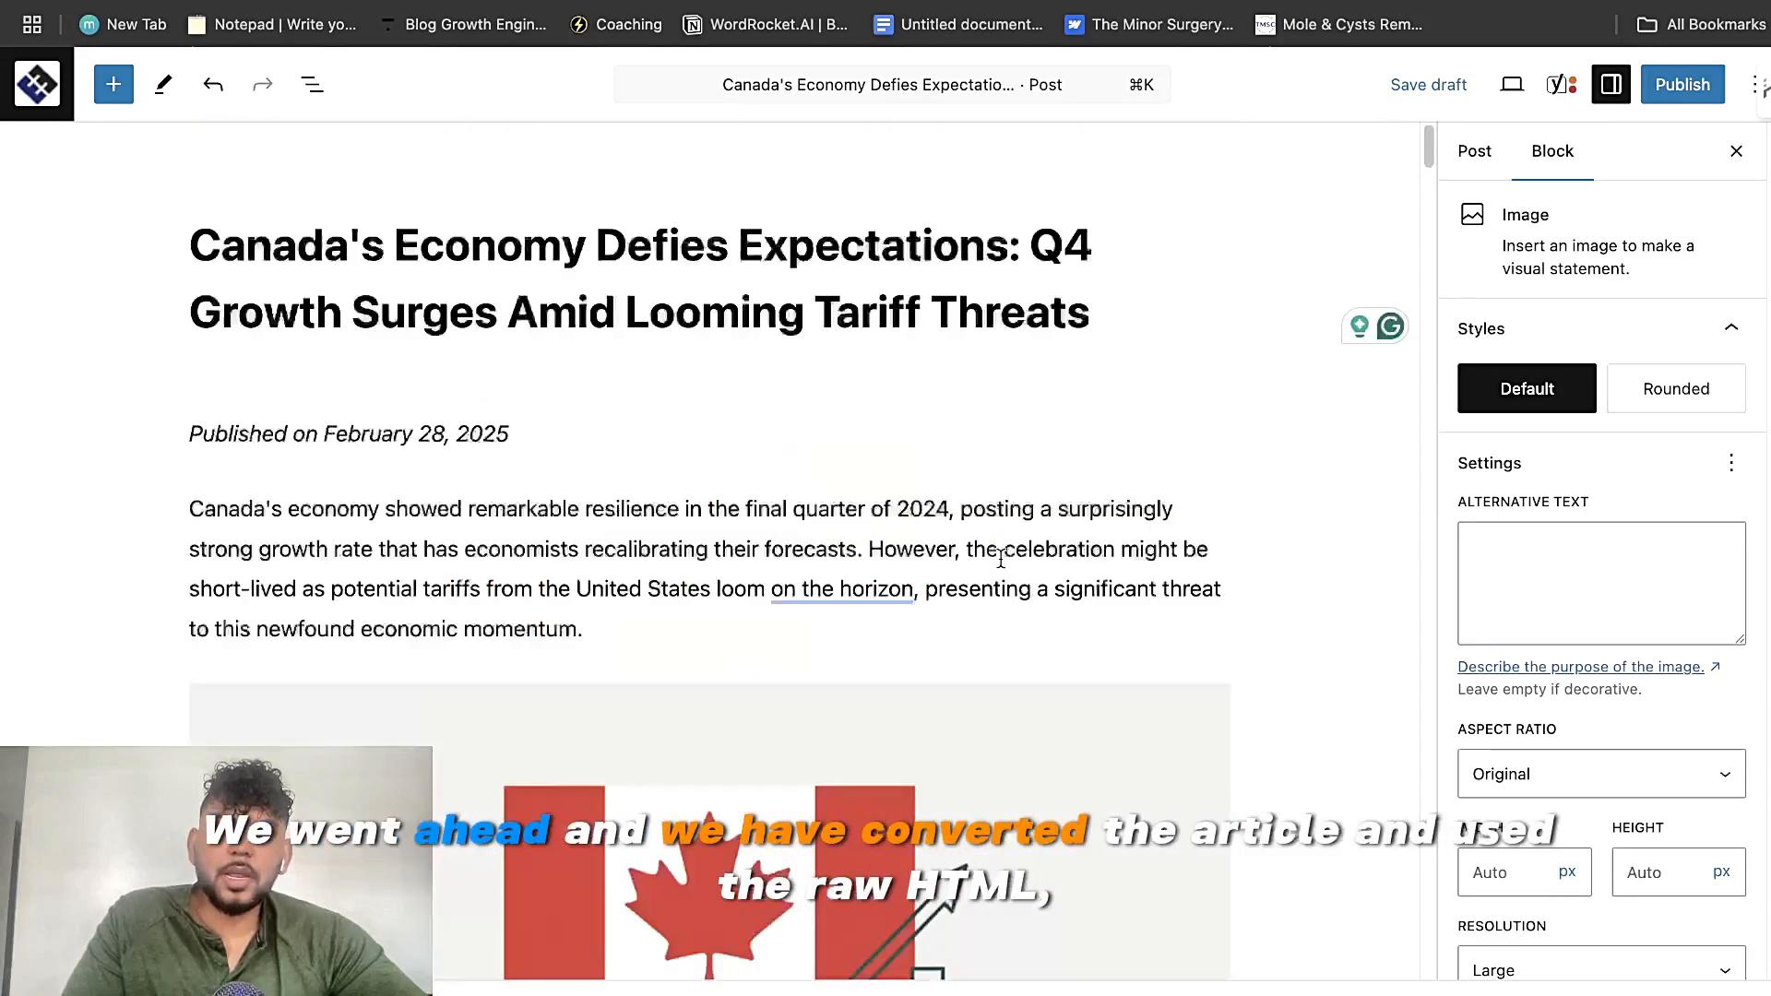
pyautogui.scroll(-3)
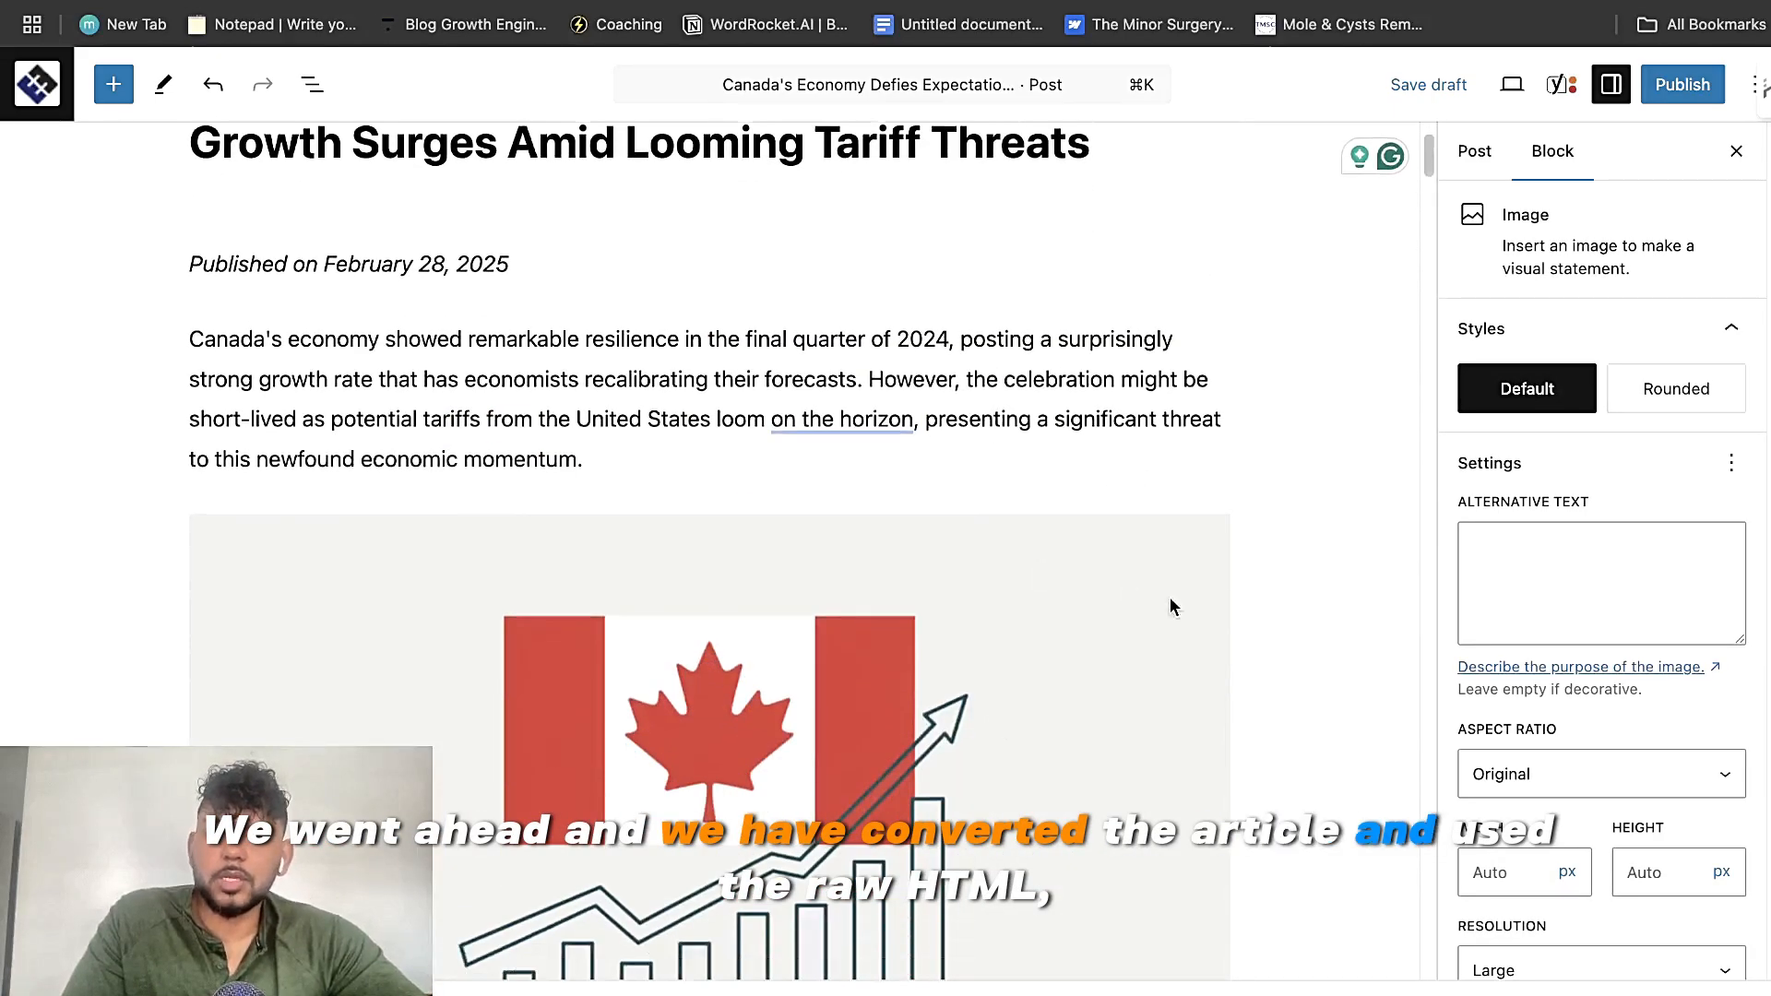
pyautogui.scroll(-3)
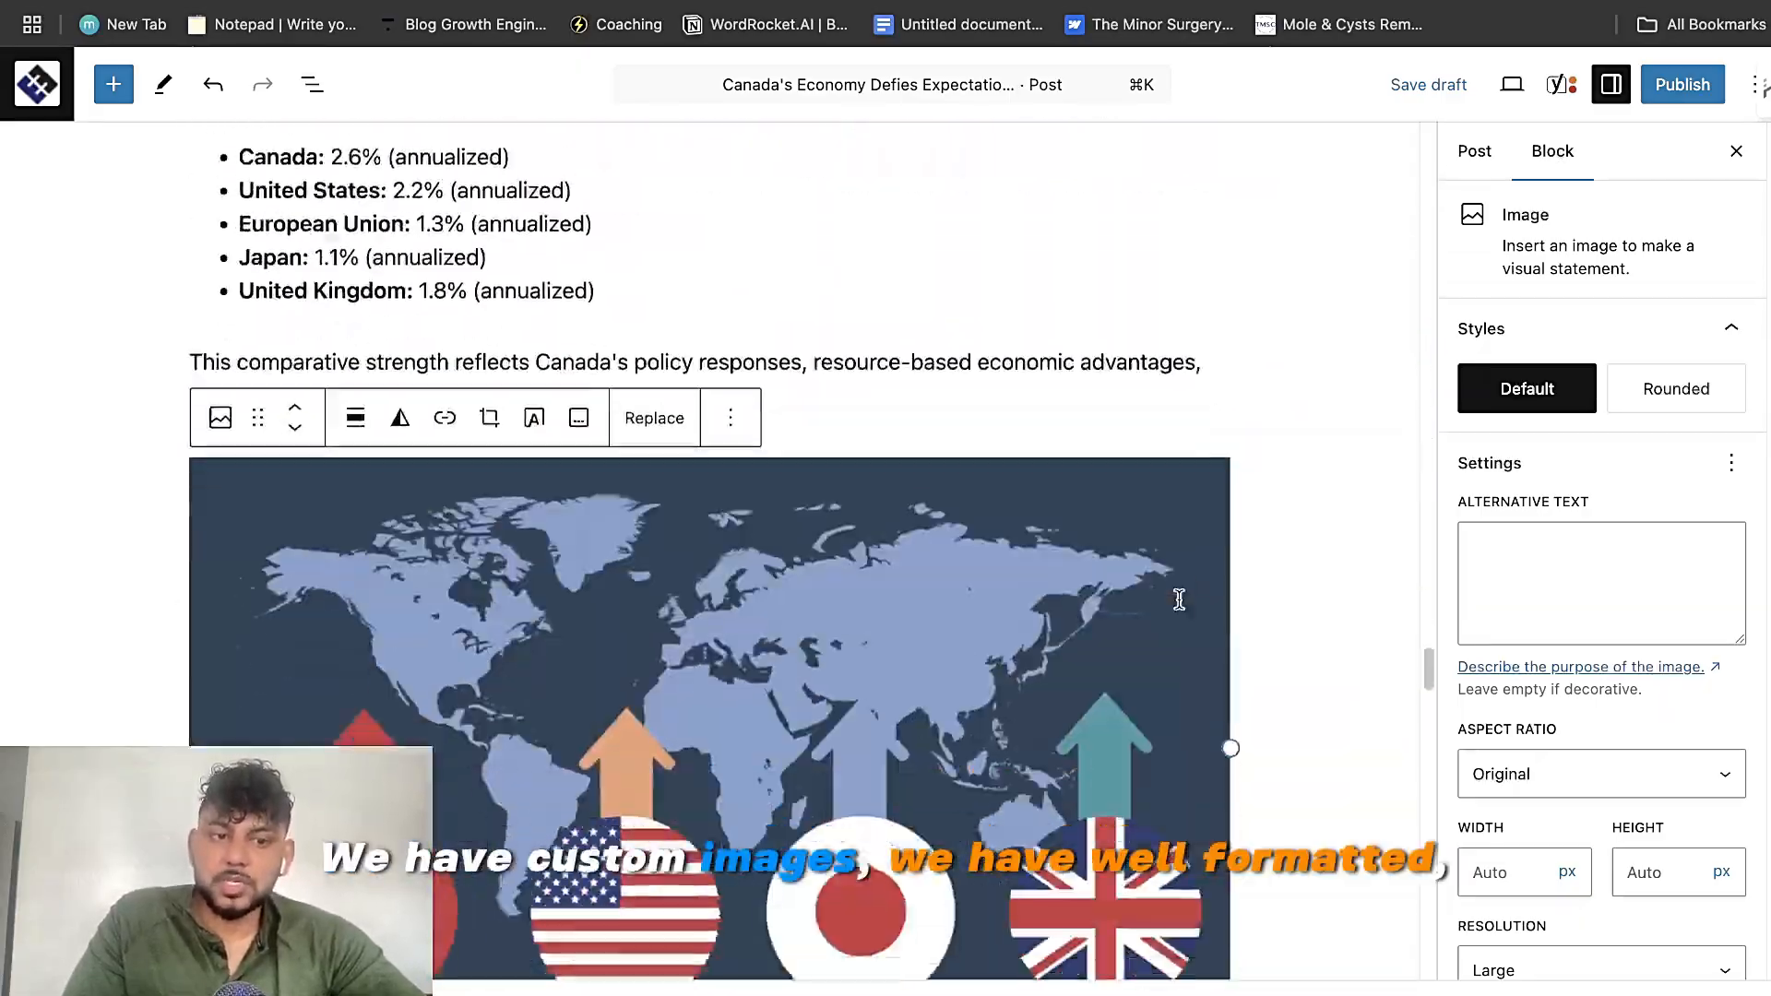
pyautogui.scroll(-3)
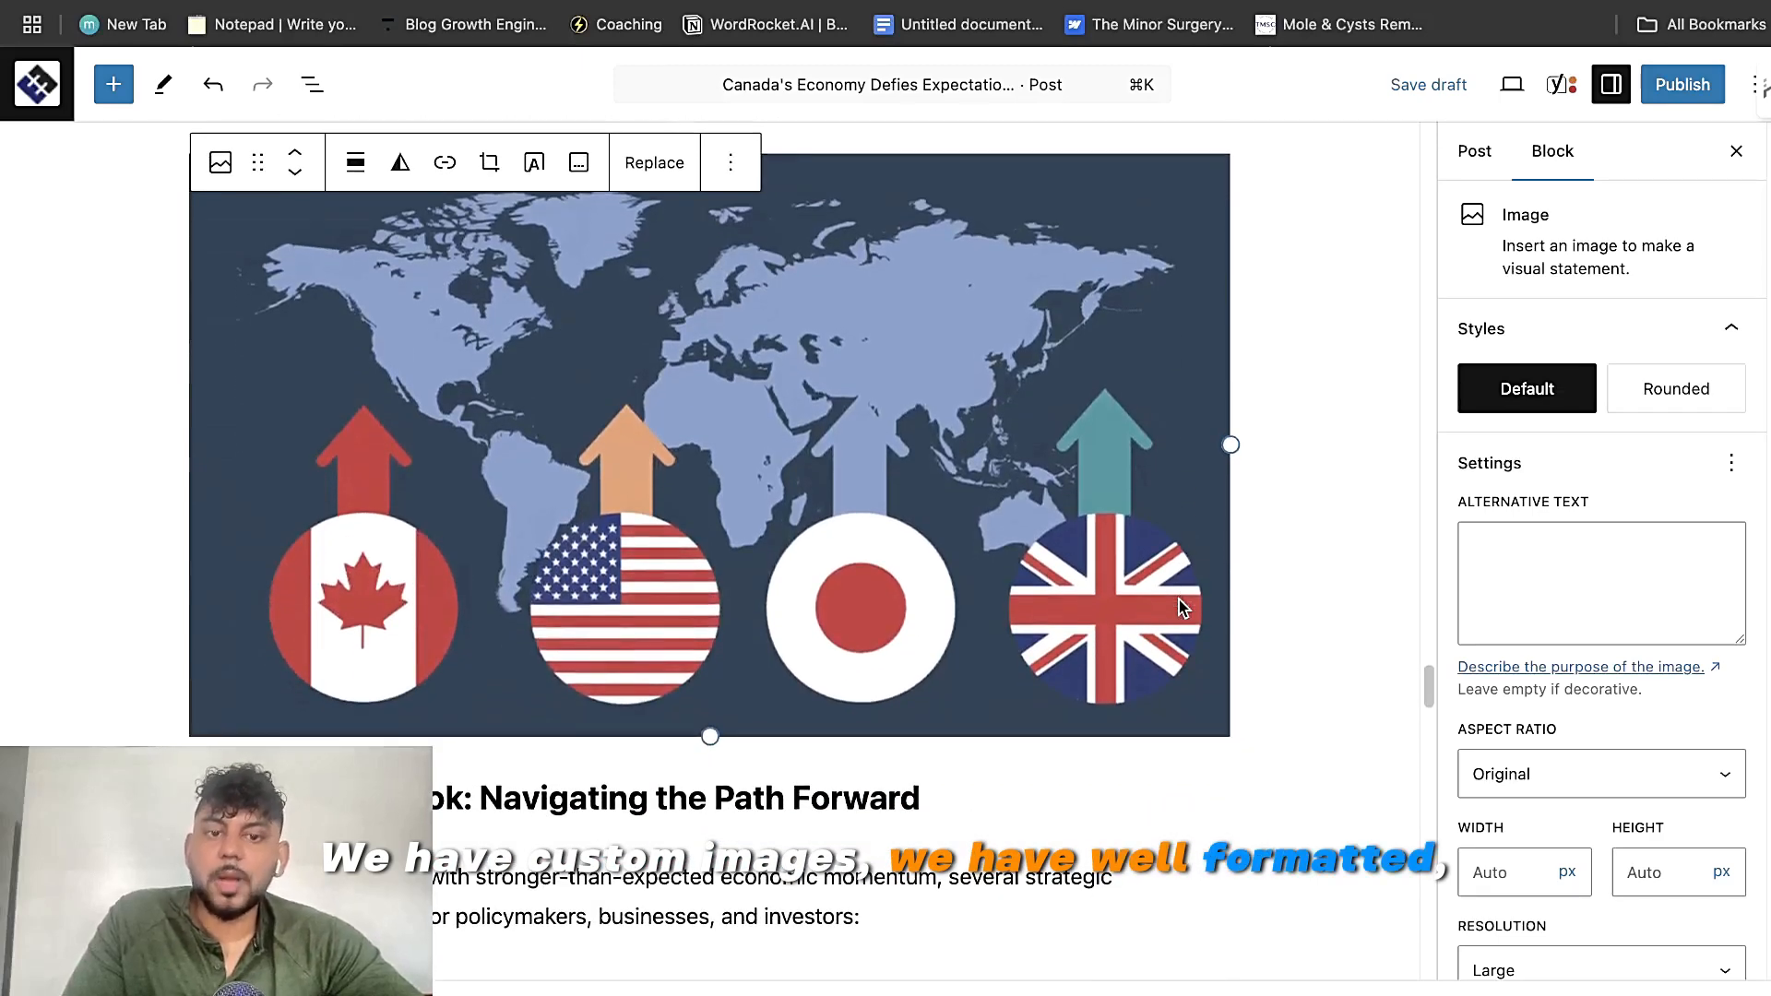
pyautogui.scroll(-3)
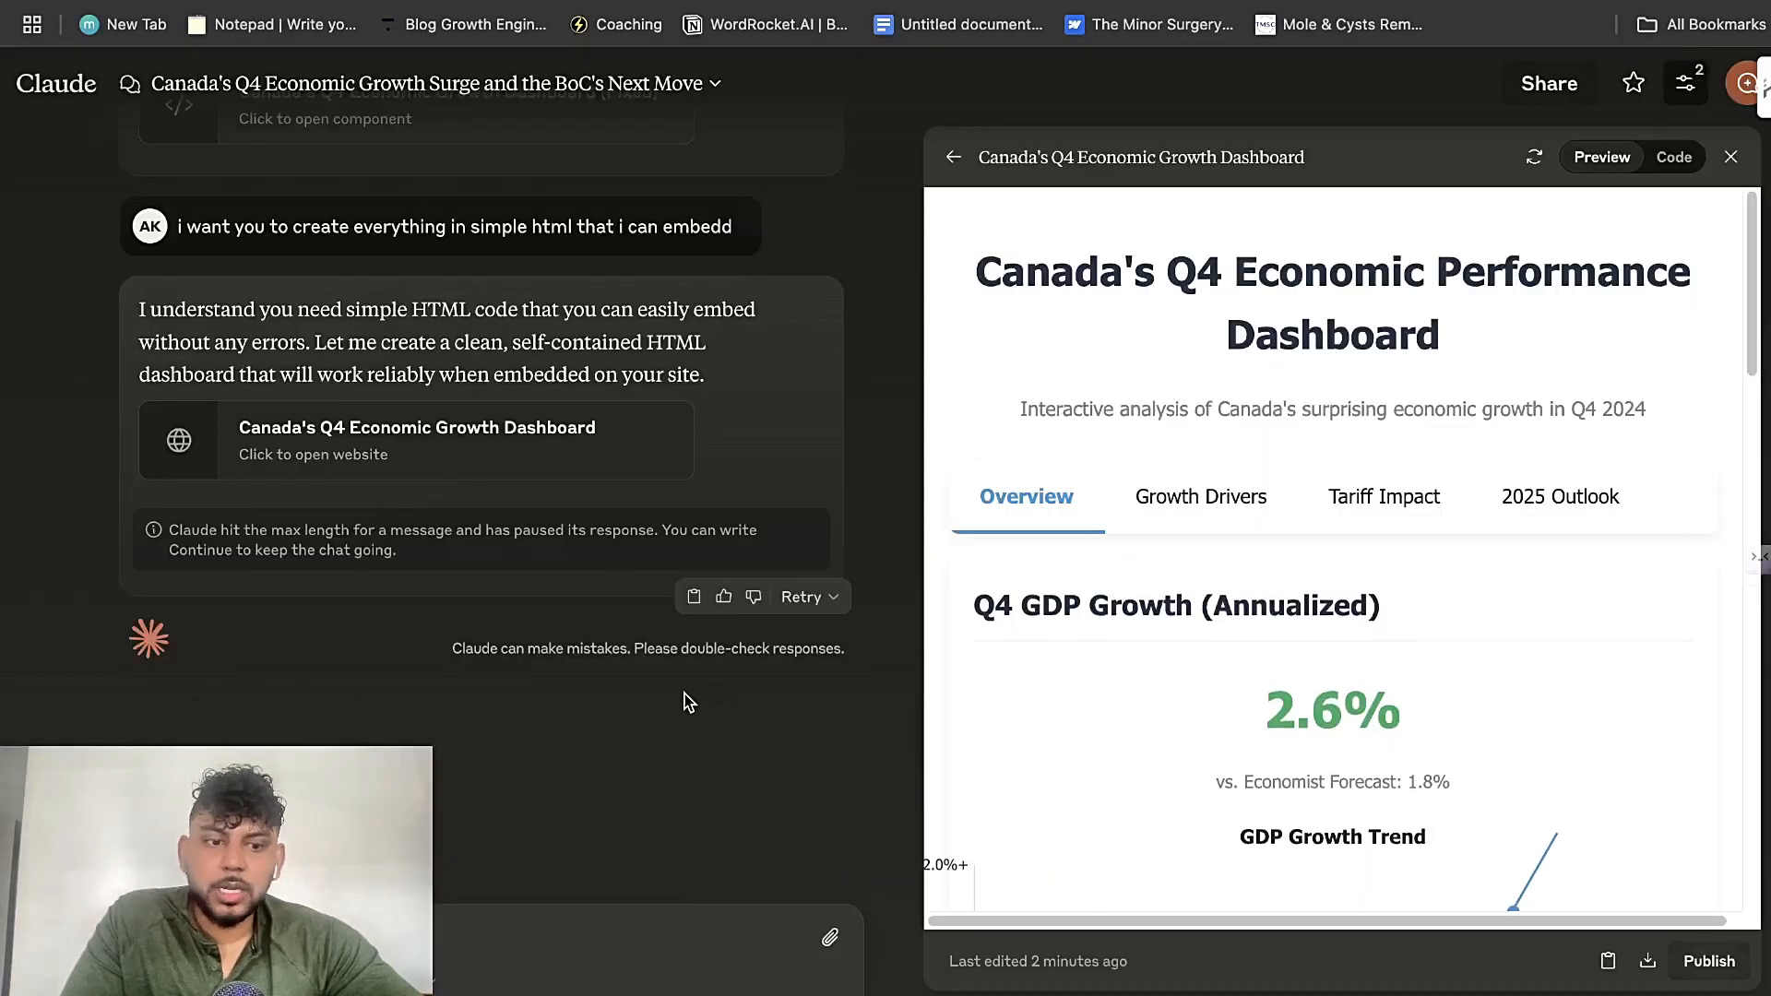
# Step: Bring up the 'Canada's Q4 Economic Growth Dashboard' artifact in the Claude chat
pyautogui.click(1673, 157)
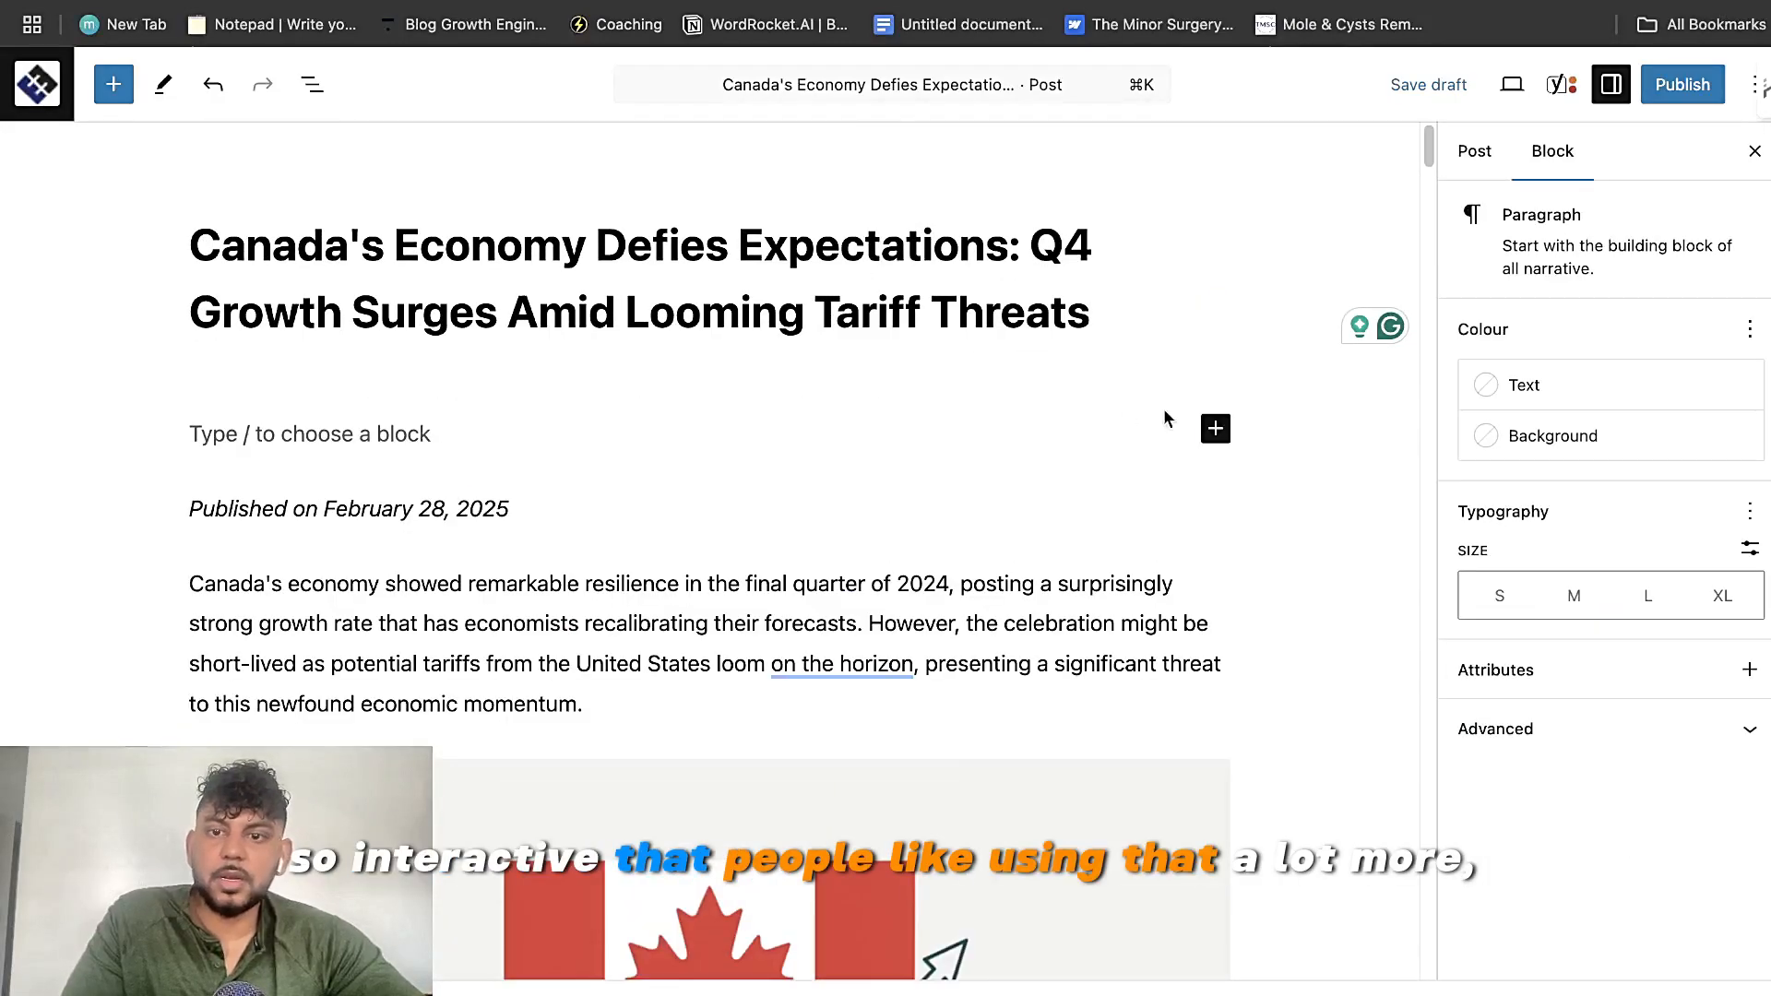
# Step: Add a block at the top of the post holding the dashboard and switch it to the rendered view
pyautogui.click(1216, 429)
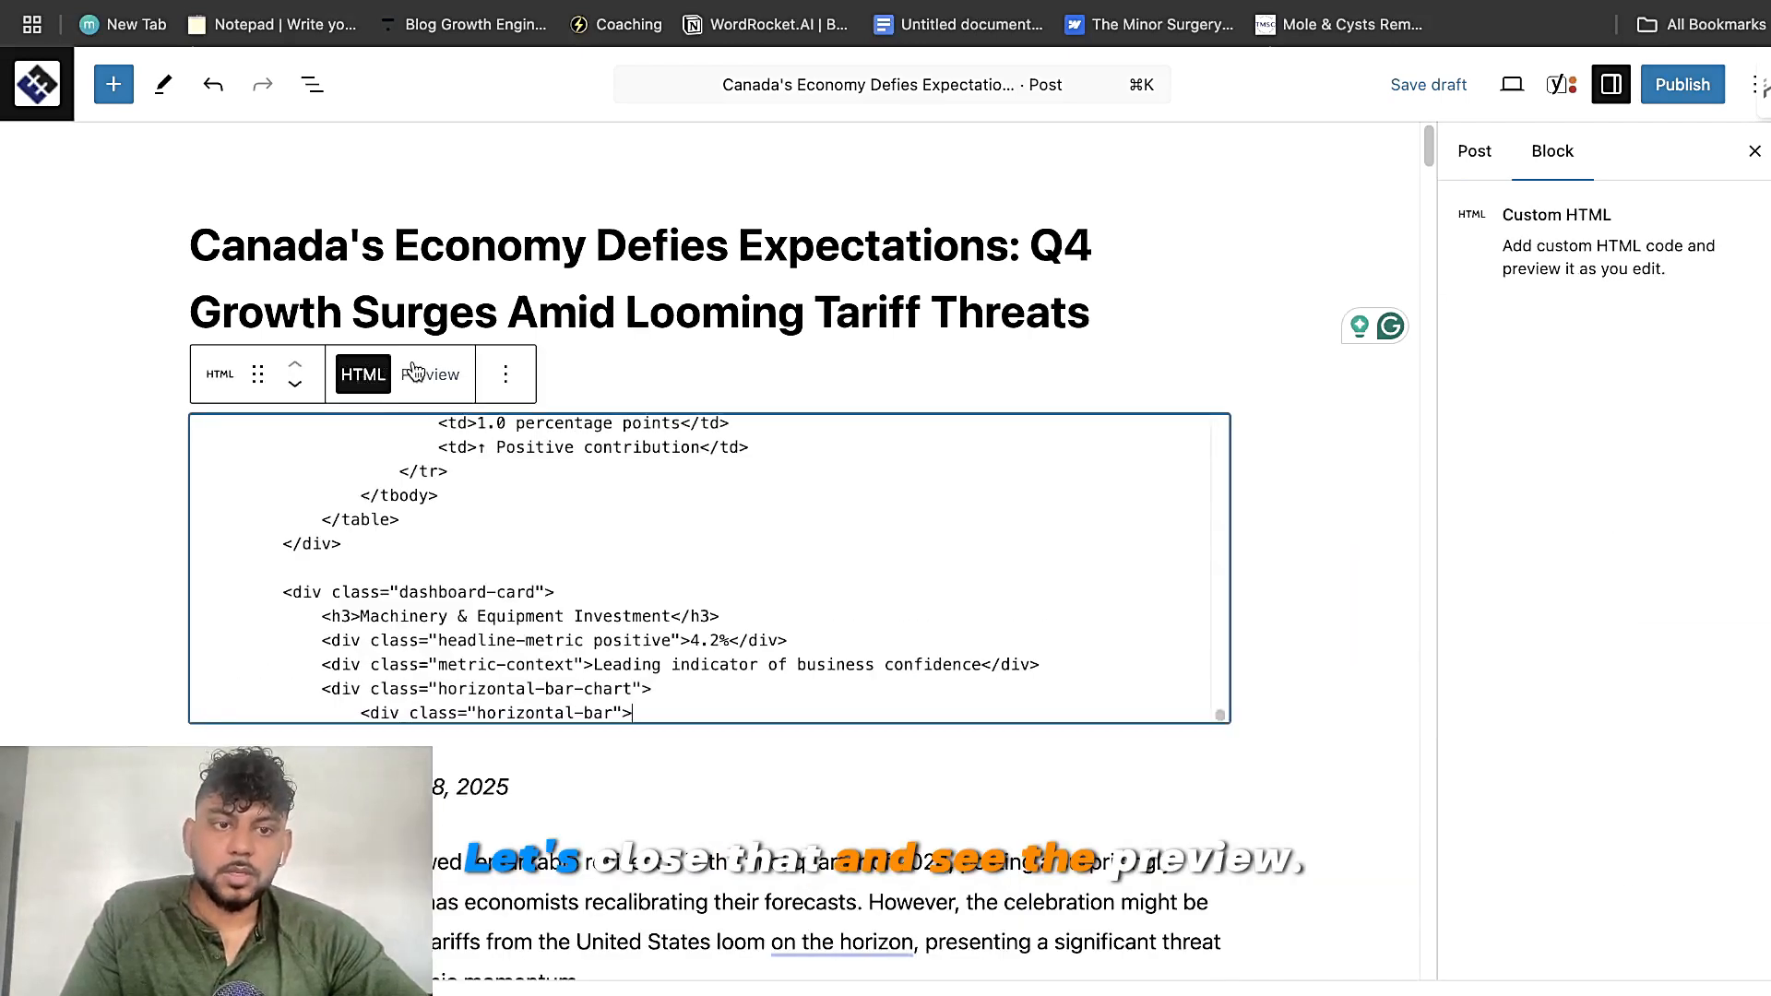
pyautogui.click(430, 375)
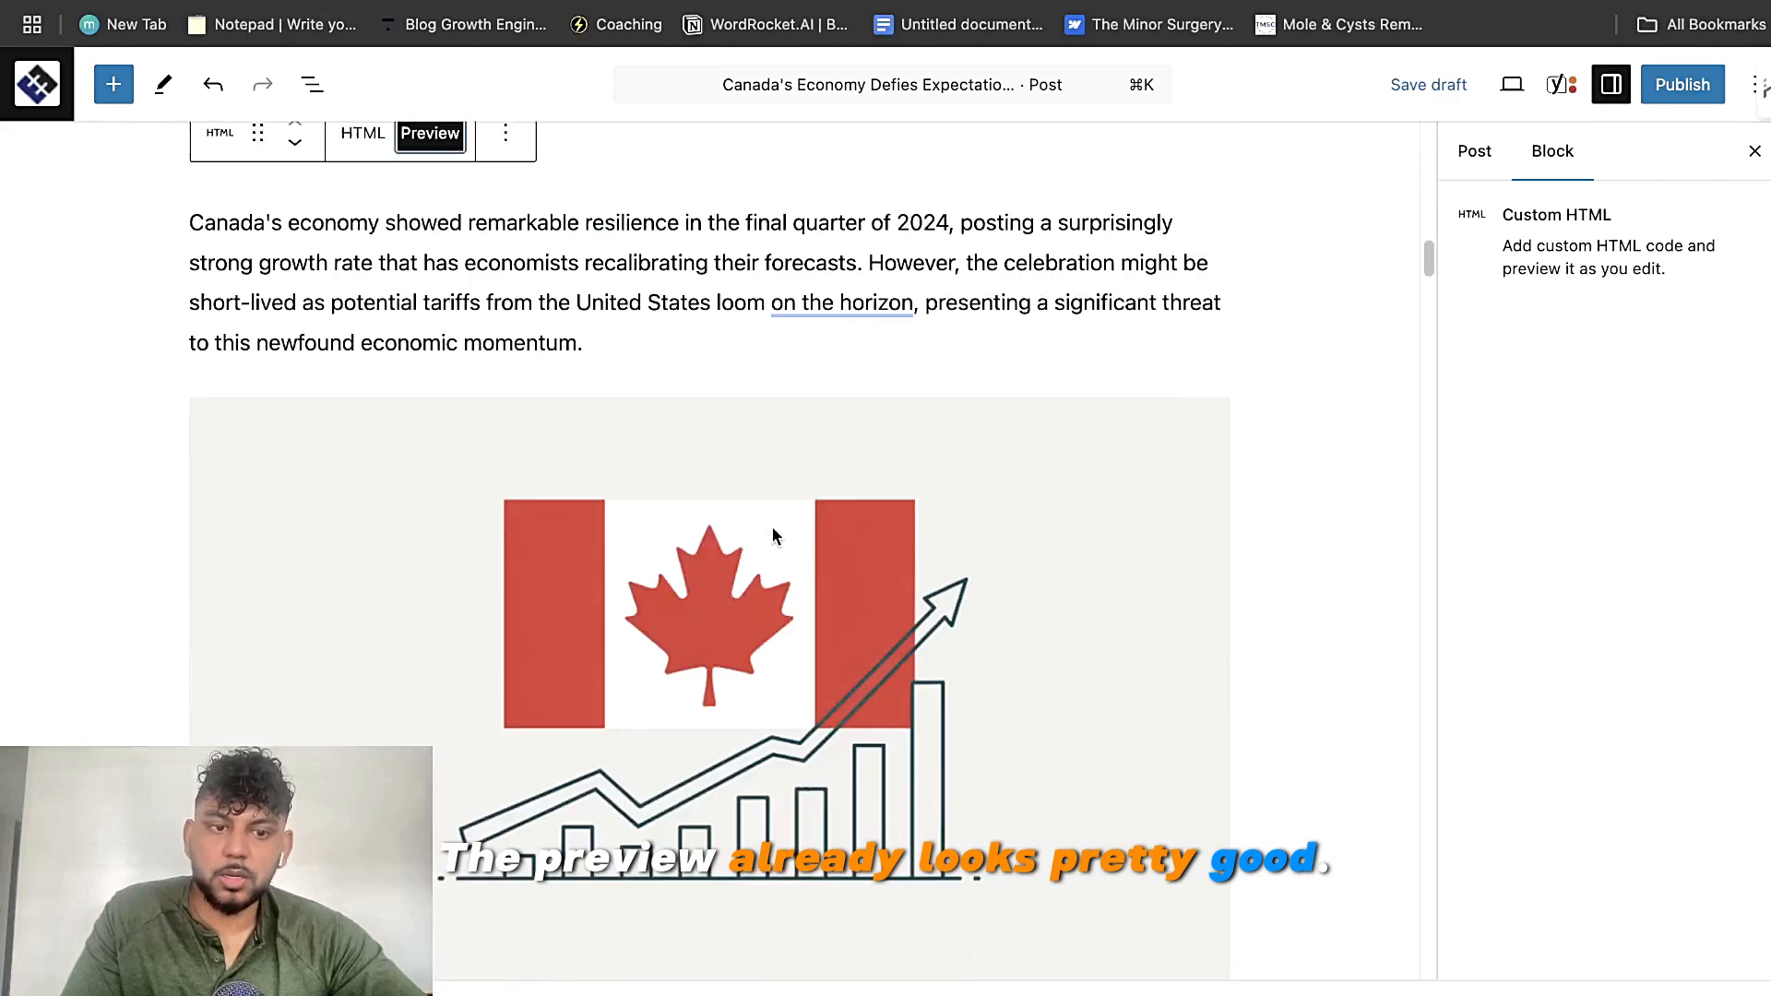
pyautogui.scroll(-3)
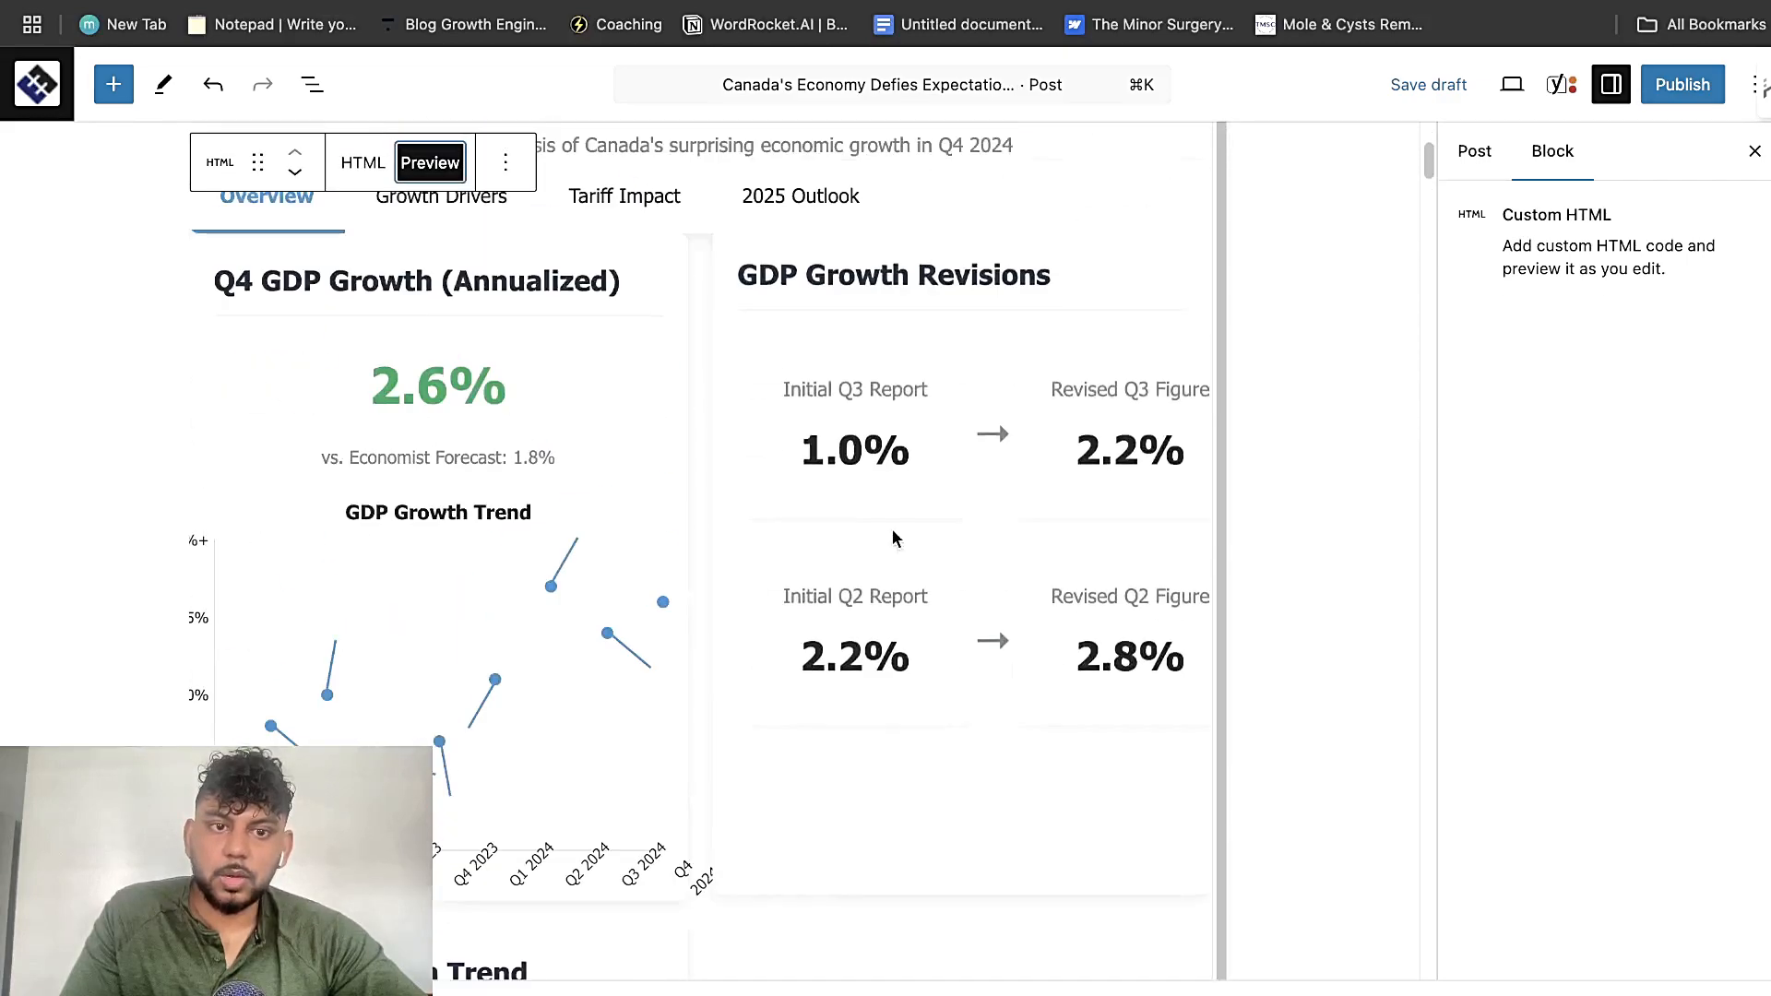
pyautogui.scroll(-3)
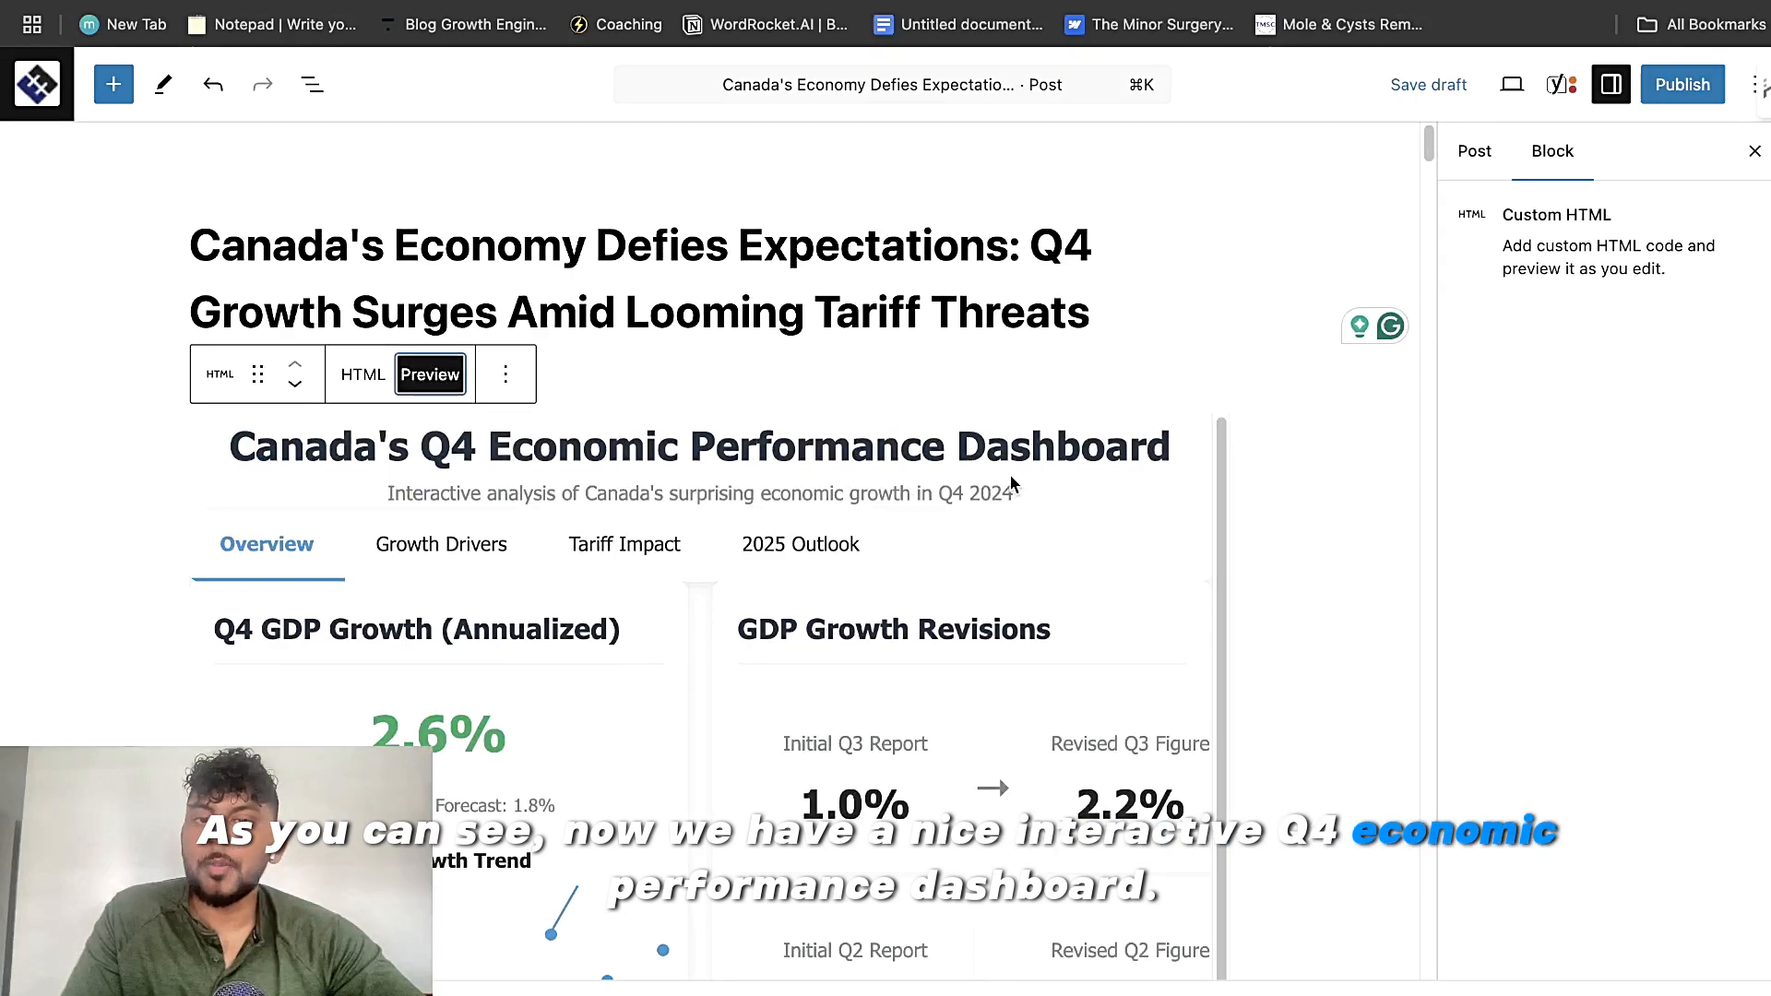
pyautogui.scroll(-3)
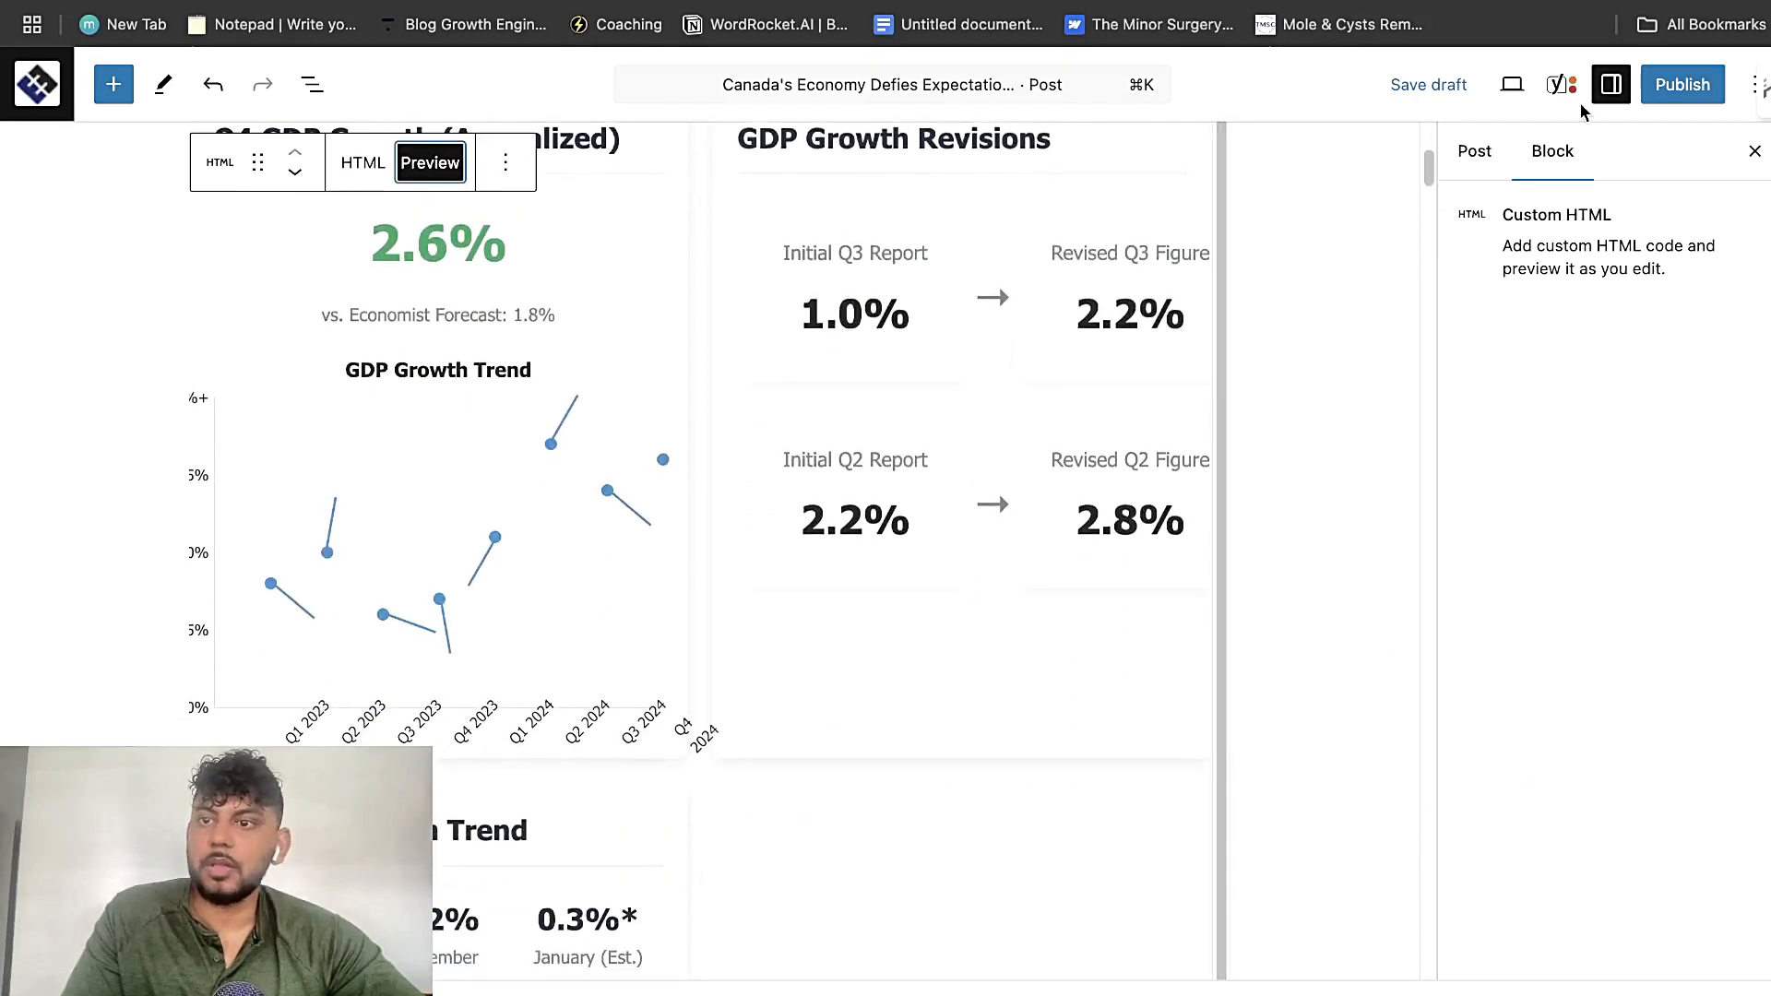
# Step: Publish the Canada Q4 growth post through the pre-publish checks
pyautogui.click(1682, 83)
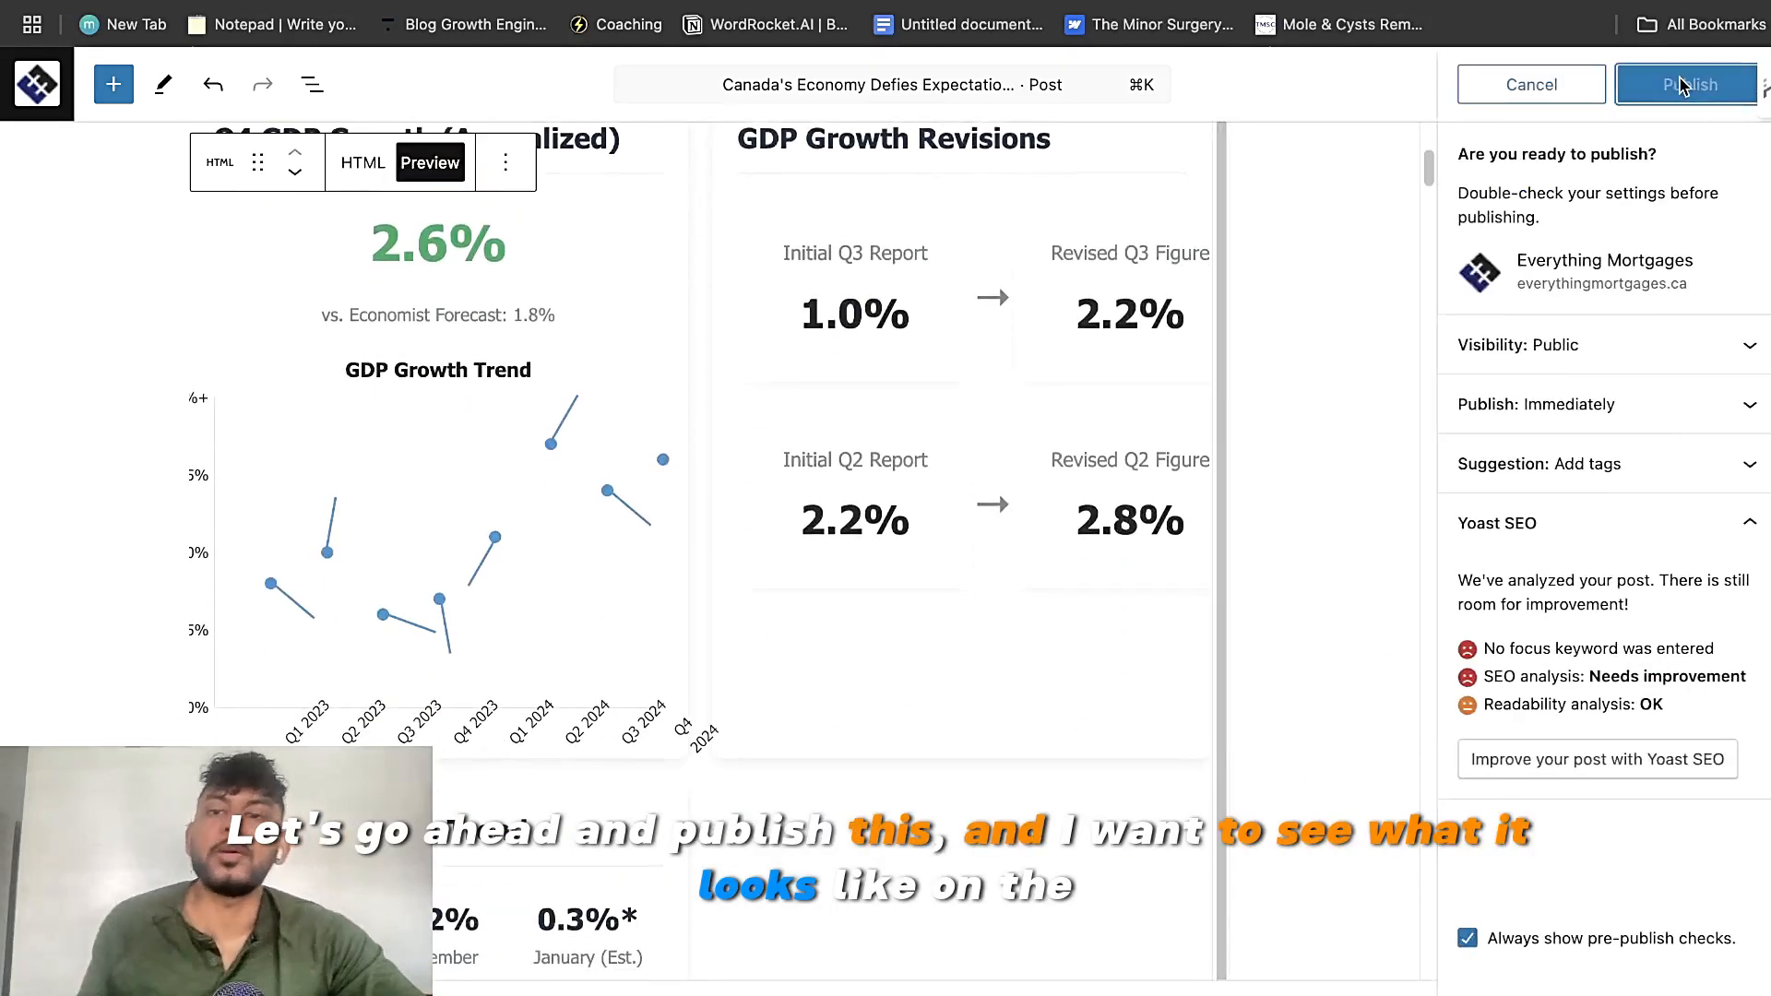
pyautogui.click(1685, 83)
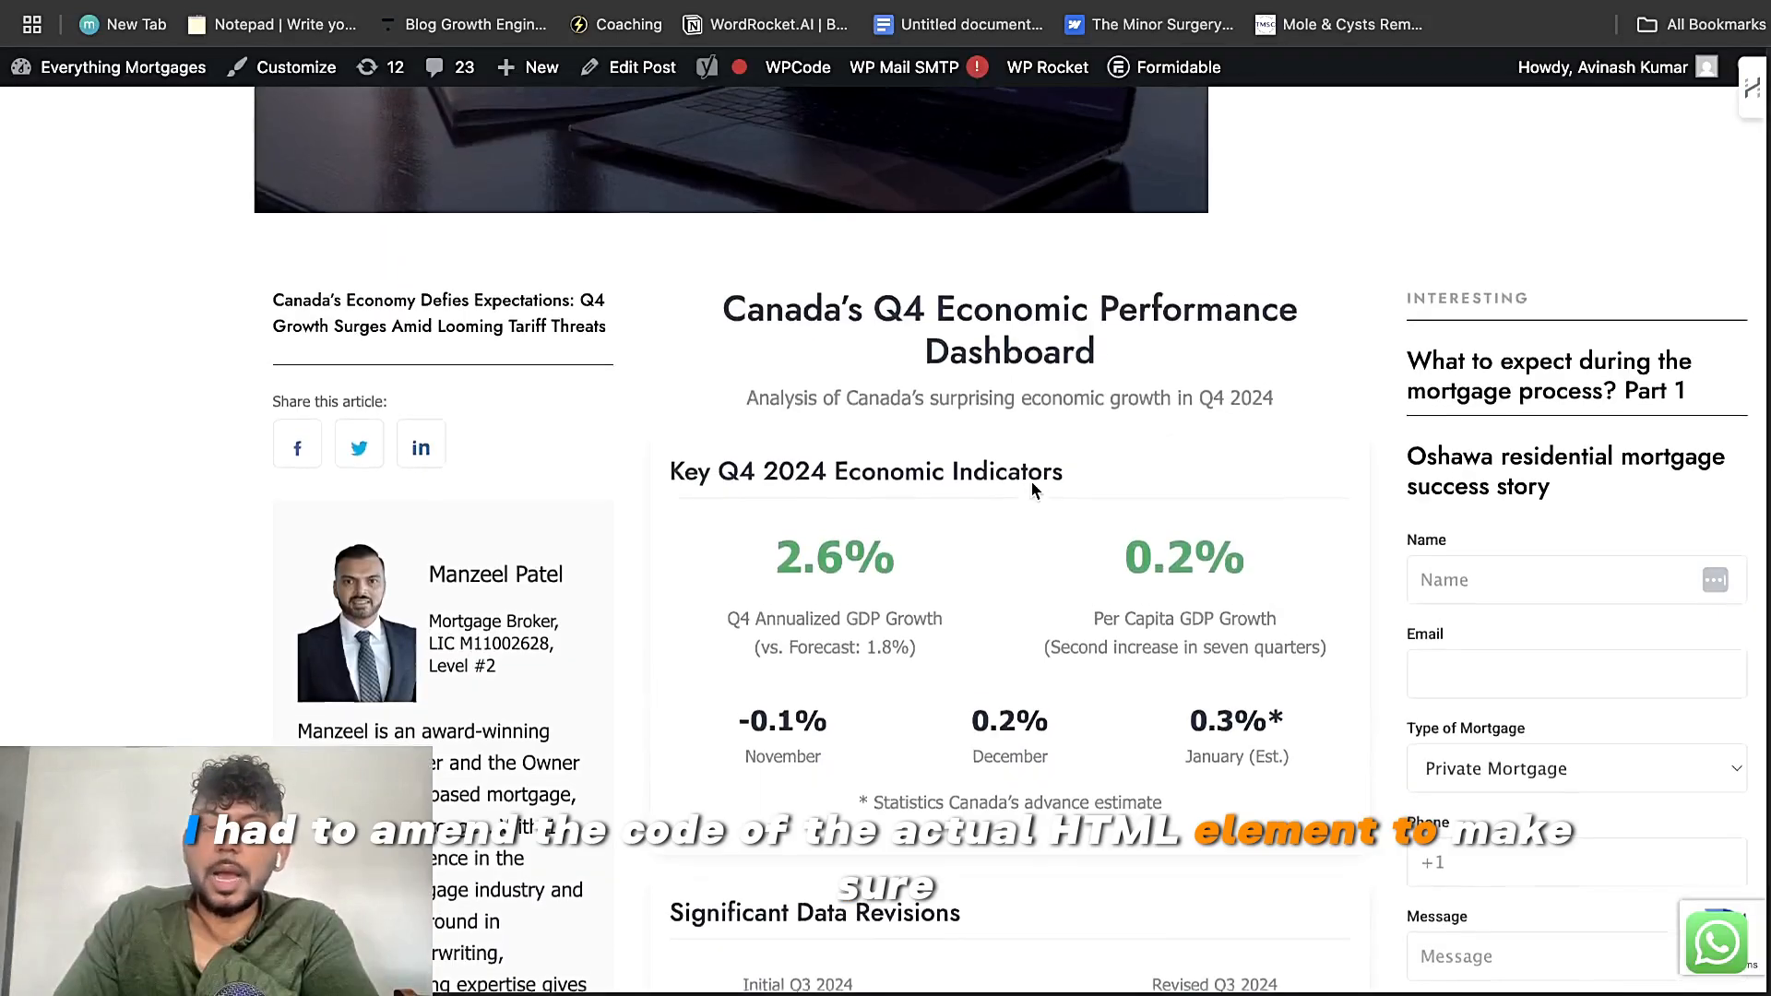
pyautogui.scroll(-3)
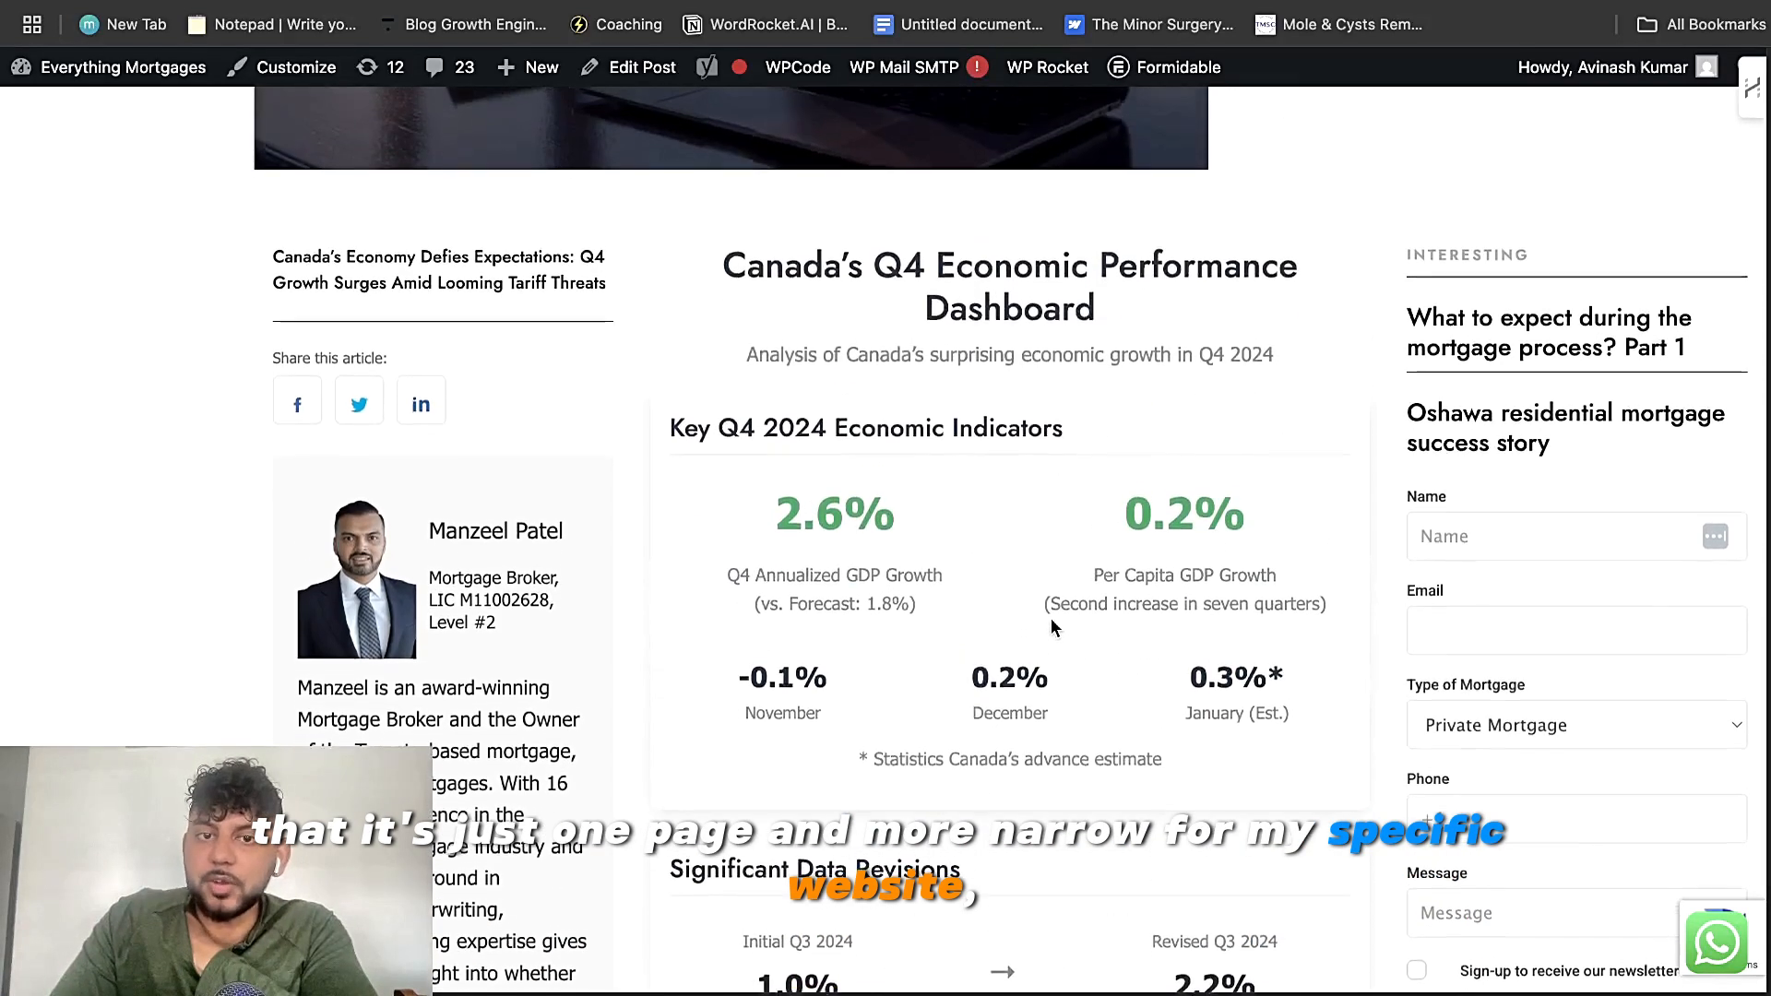
pyautogui.scroll(-3)
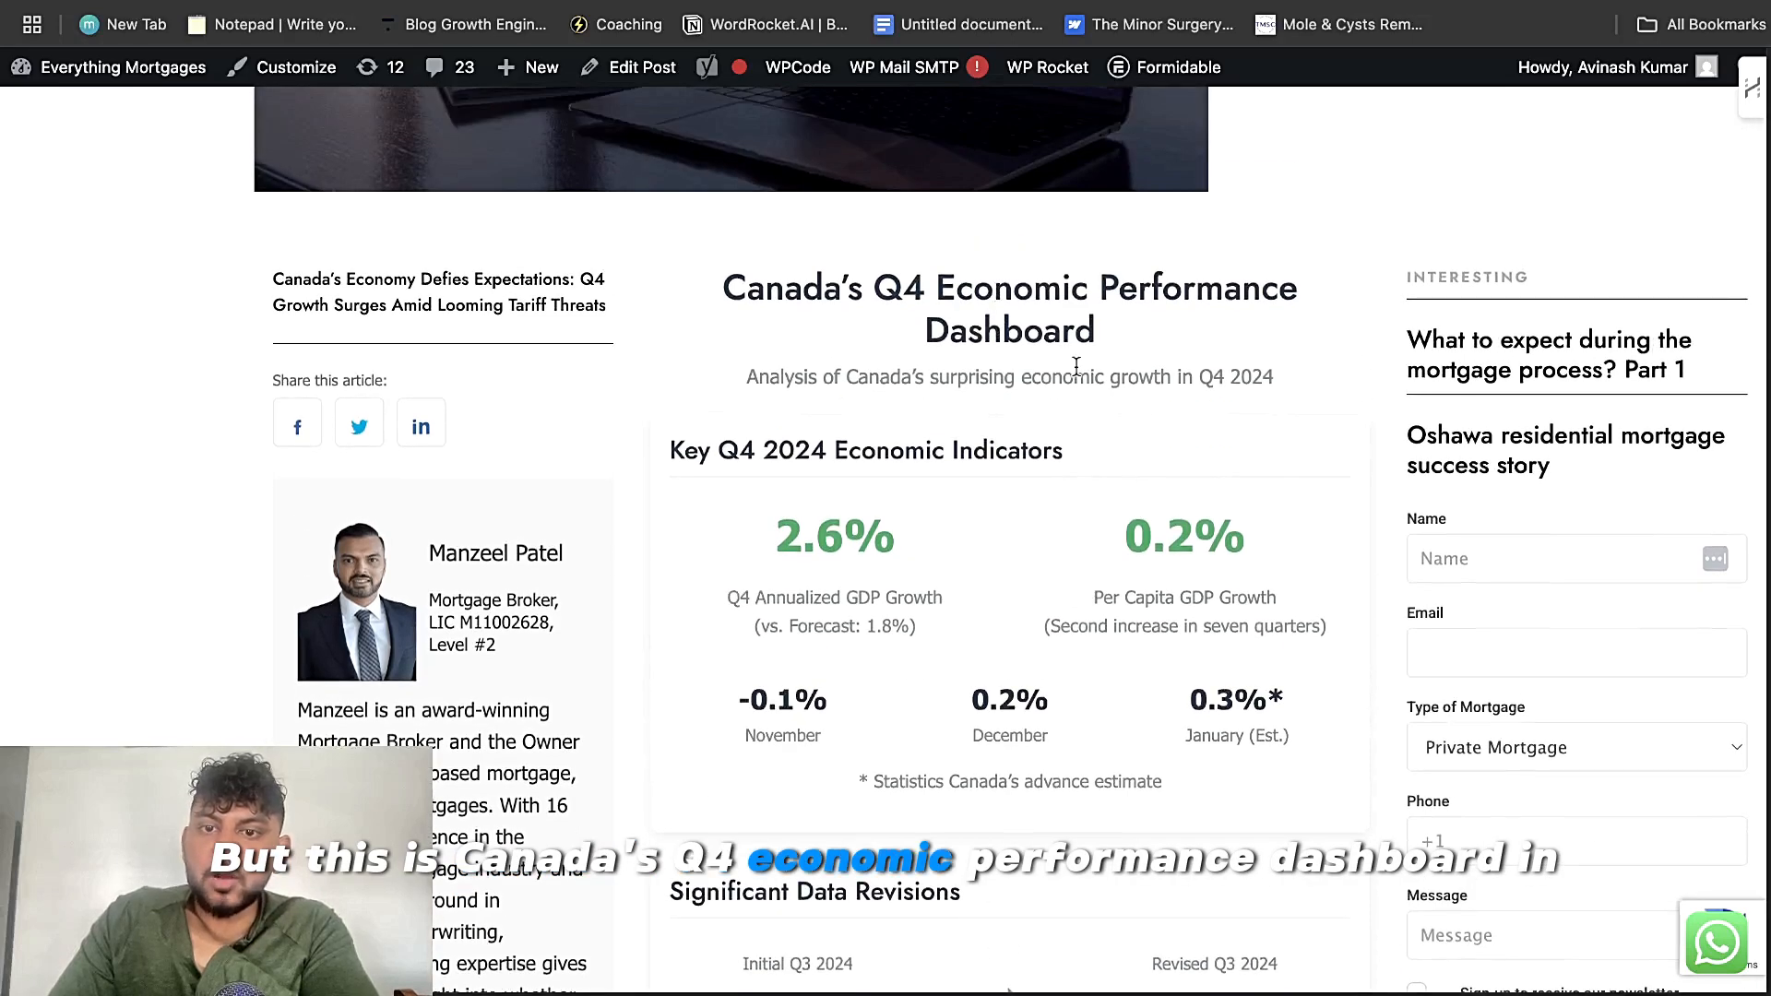
pyautogui.scroll(-3)
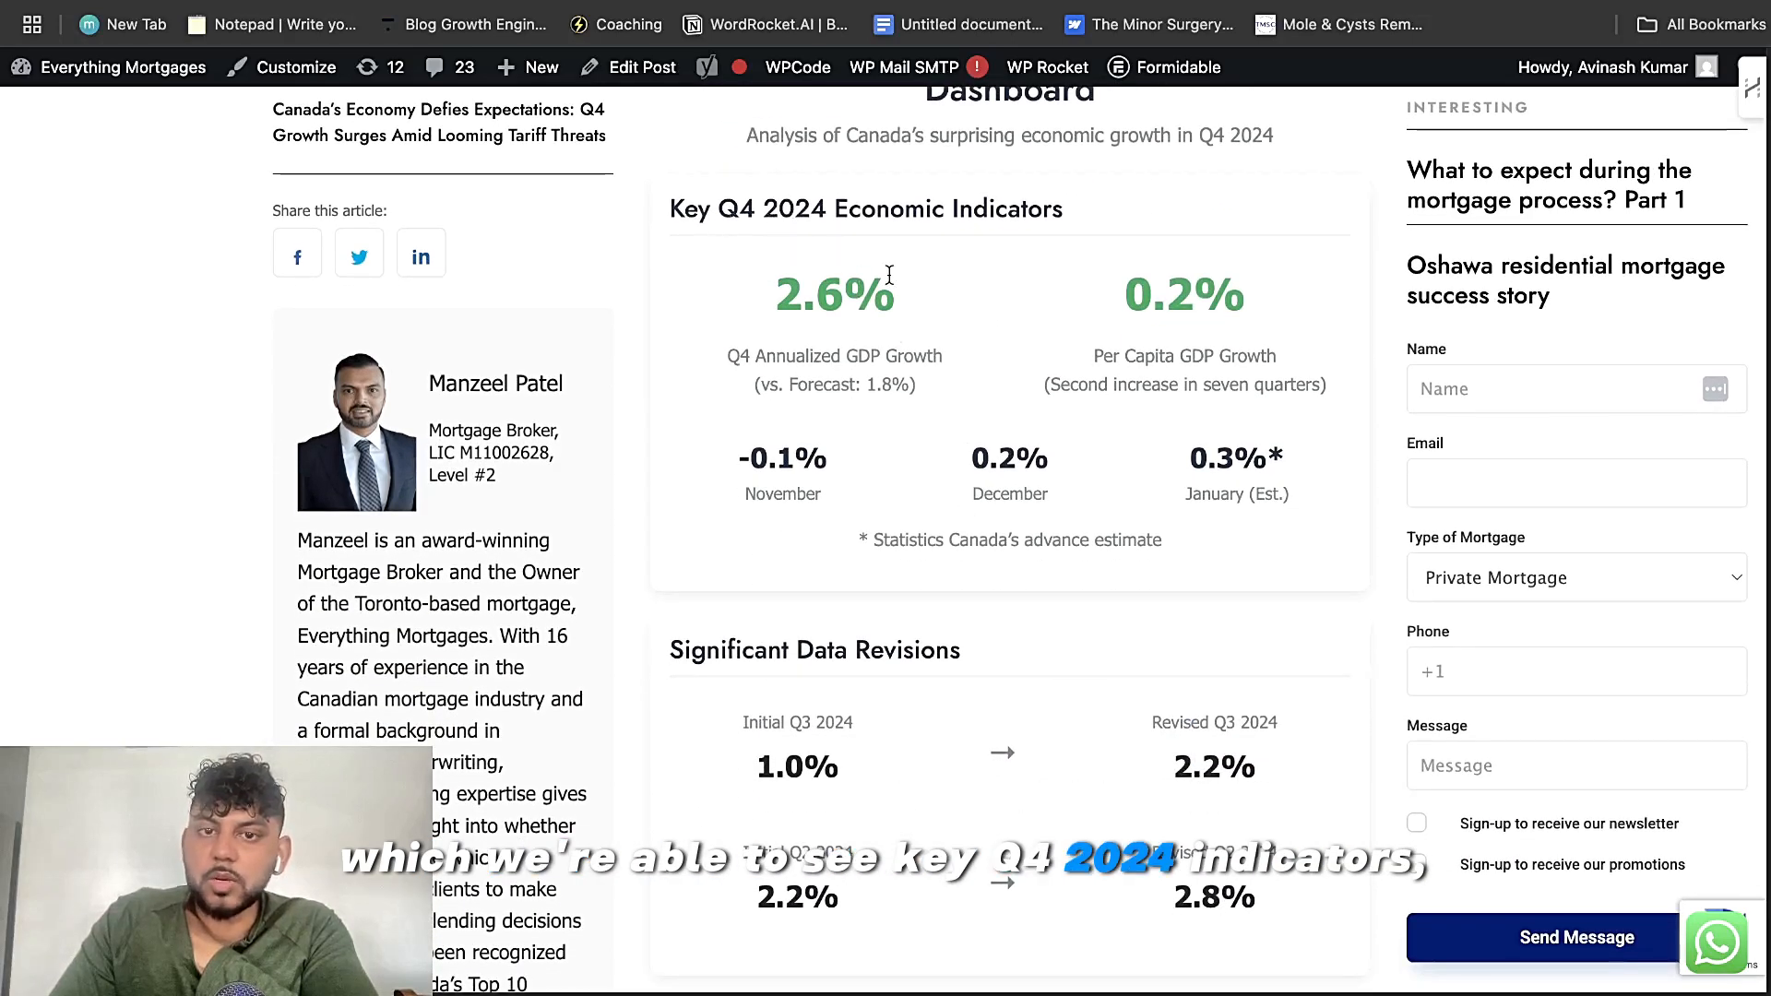
pyautogui.scroll(-3)
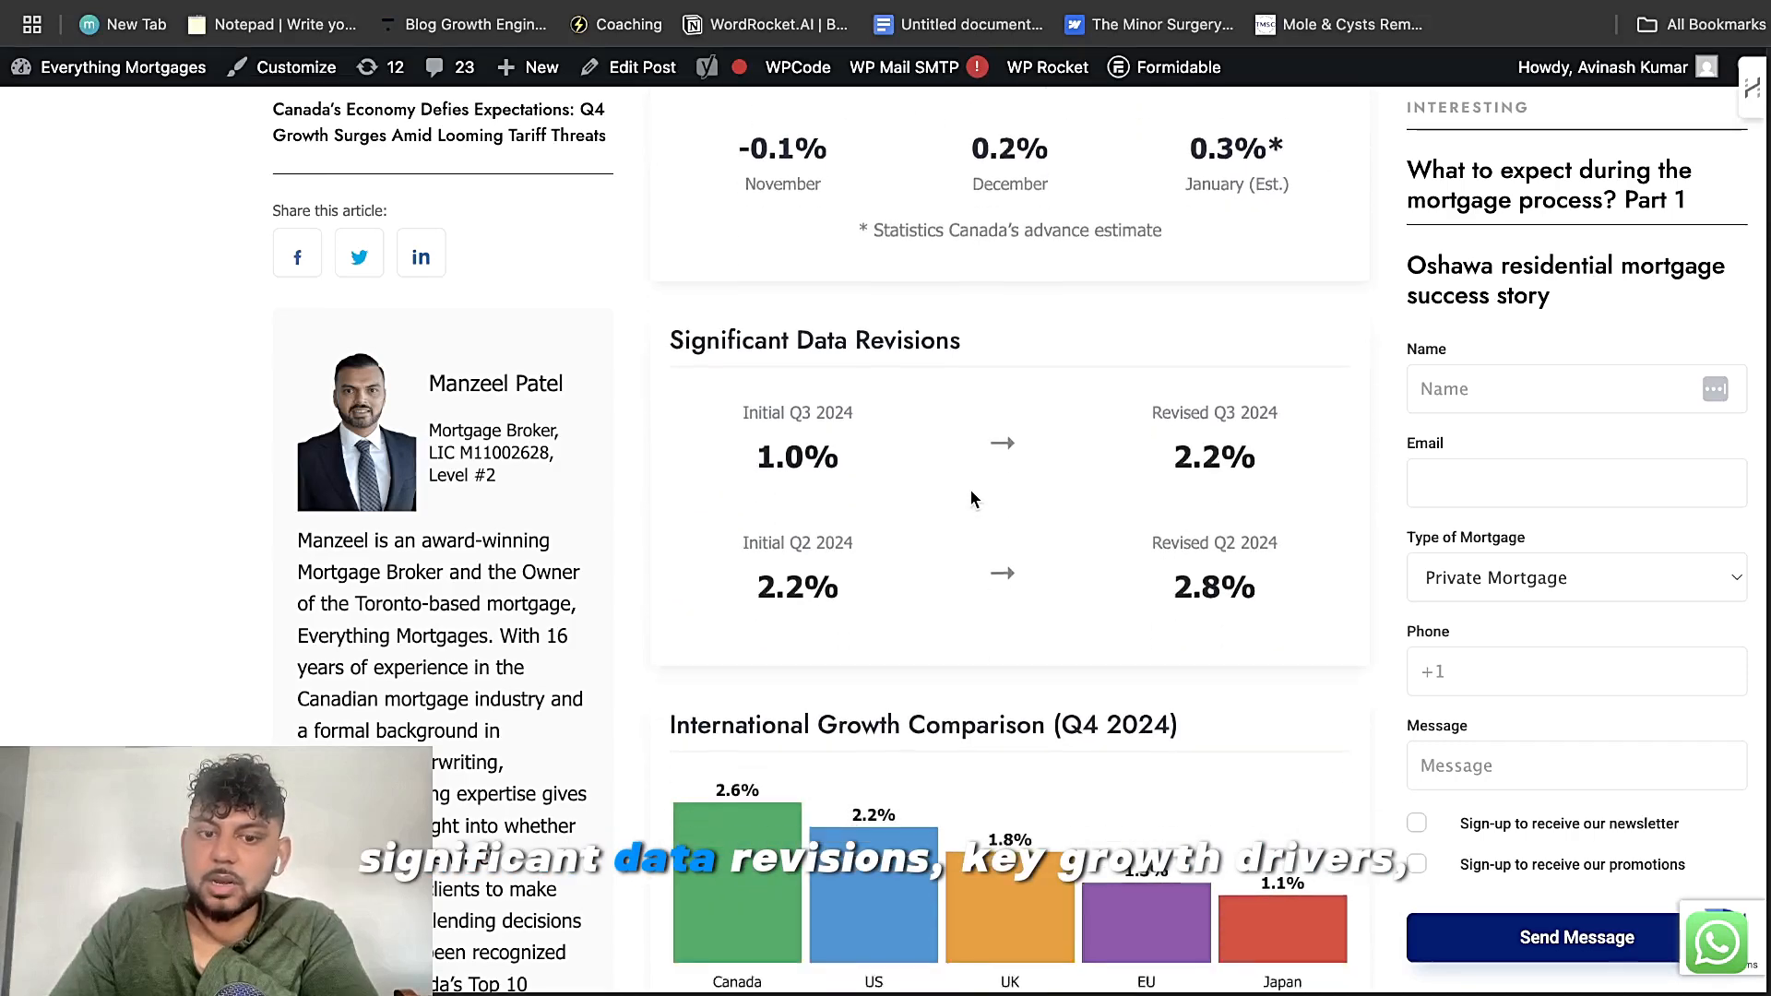
pyautogui.scroll(-3)
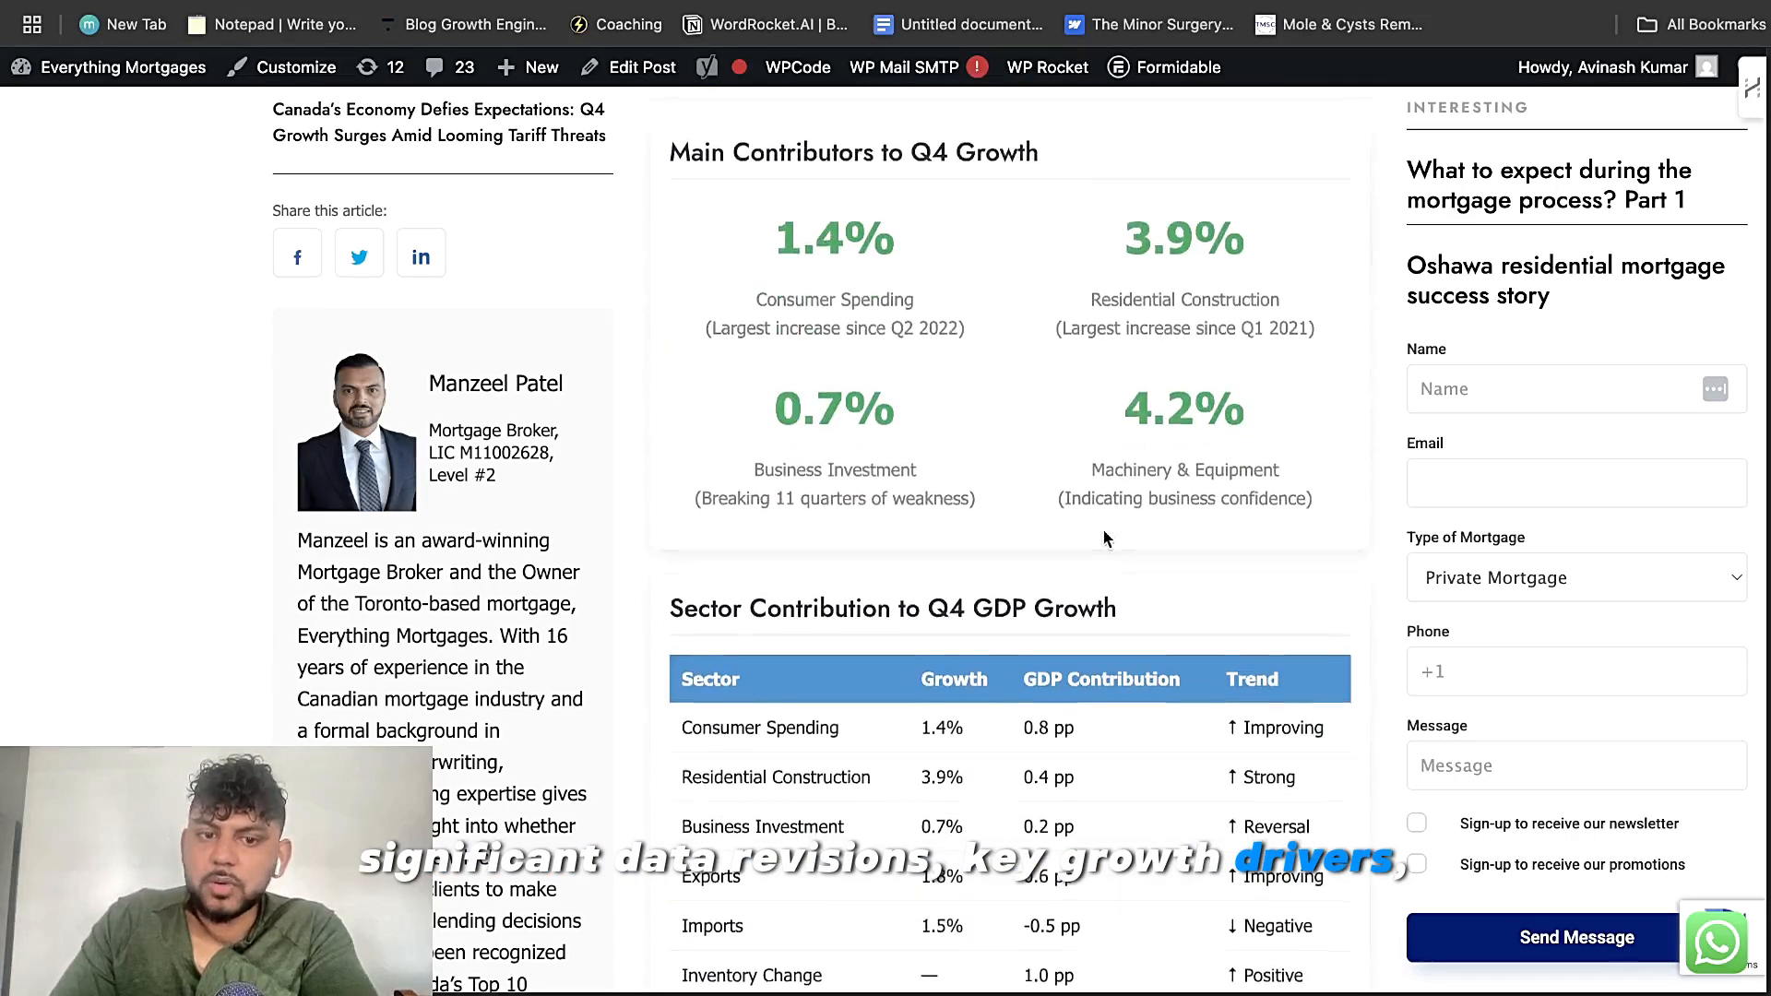
pyautogui.scroll(-3)
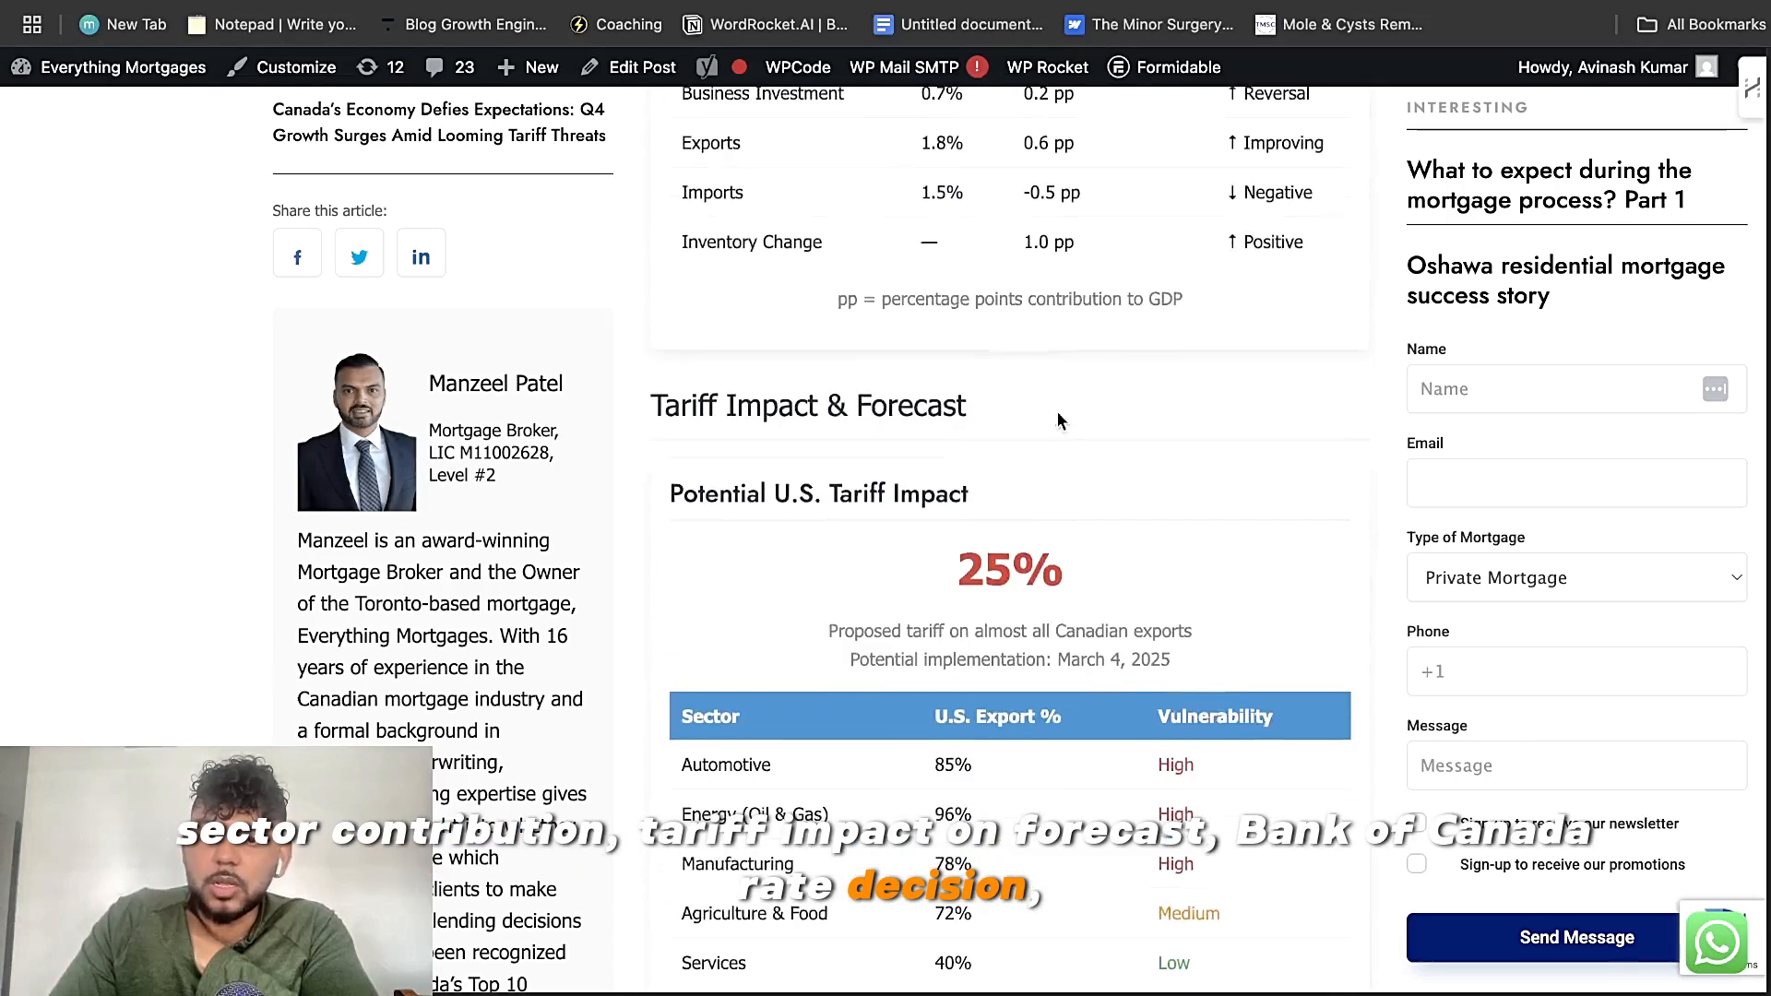
pyautogui.scroll(-3)
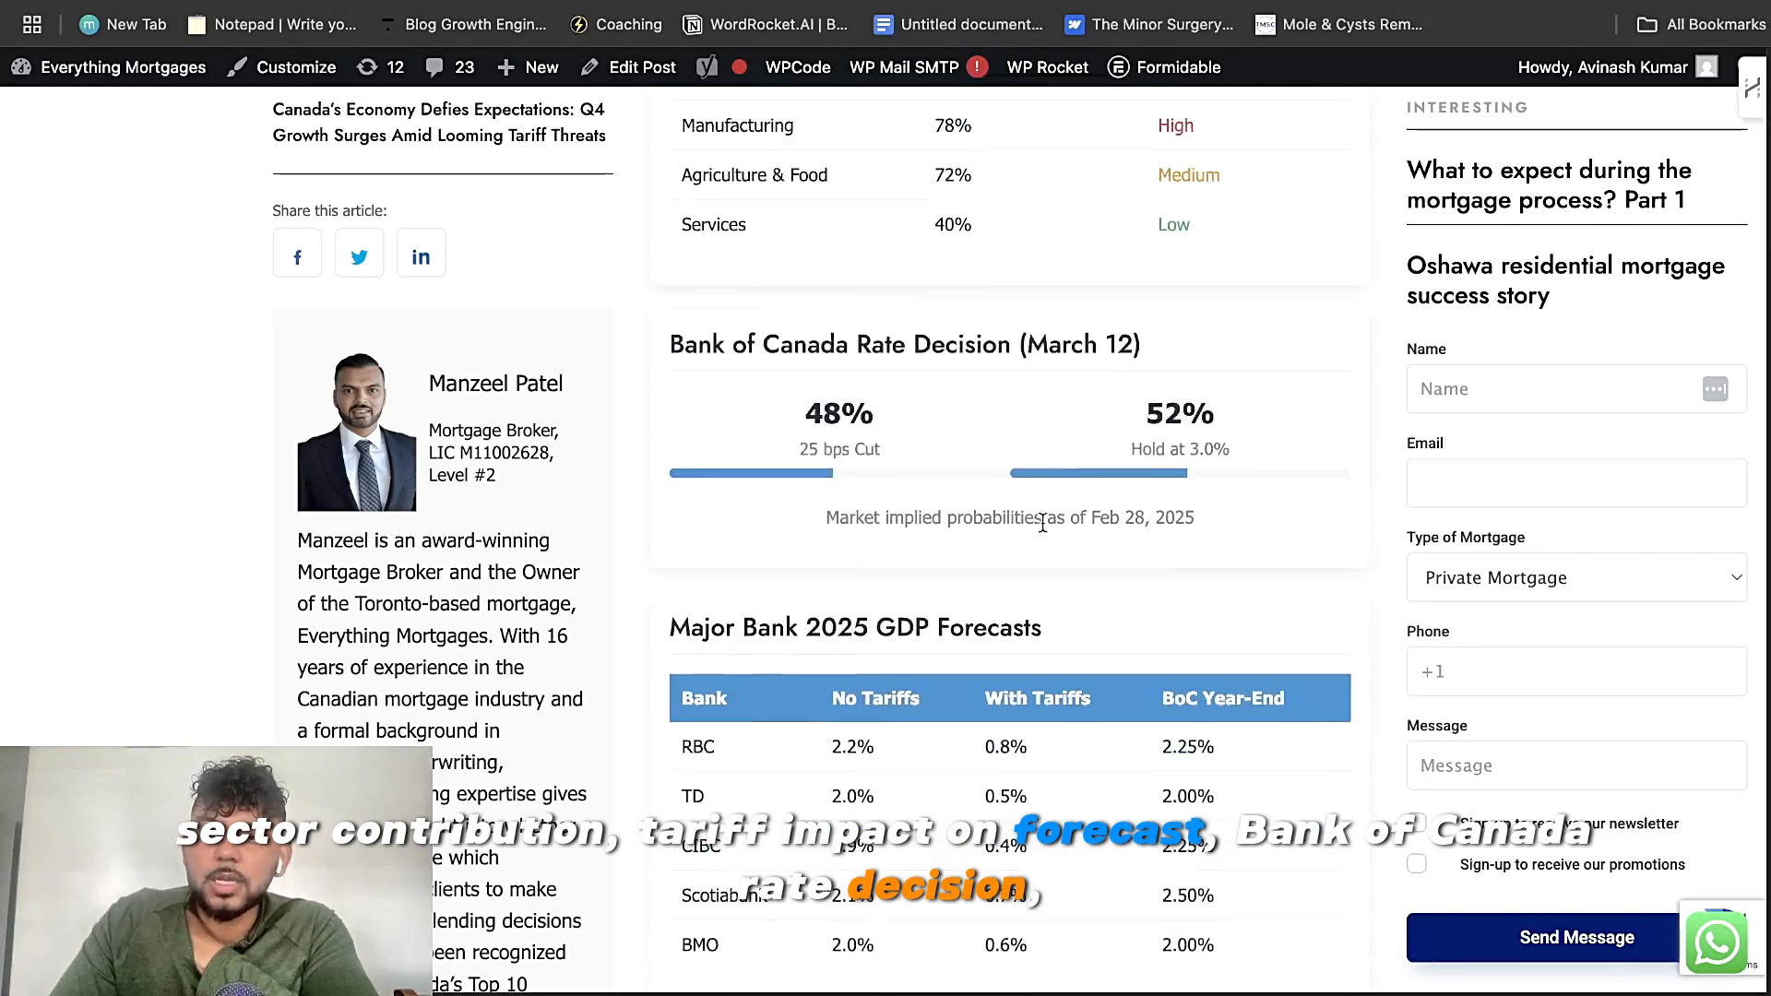
pyautogui.scroll(-3)
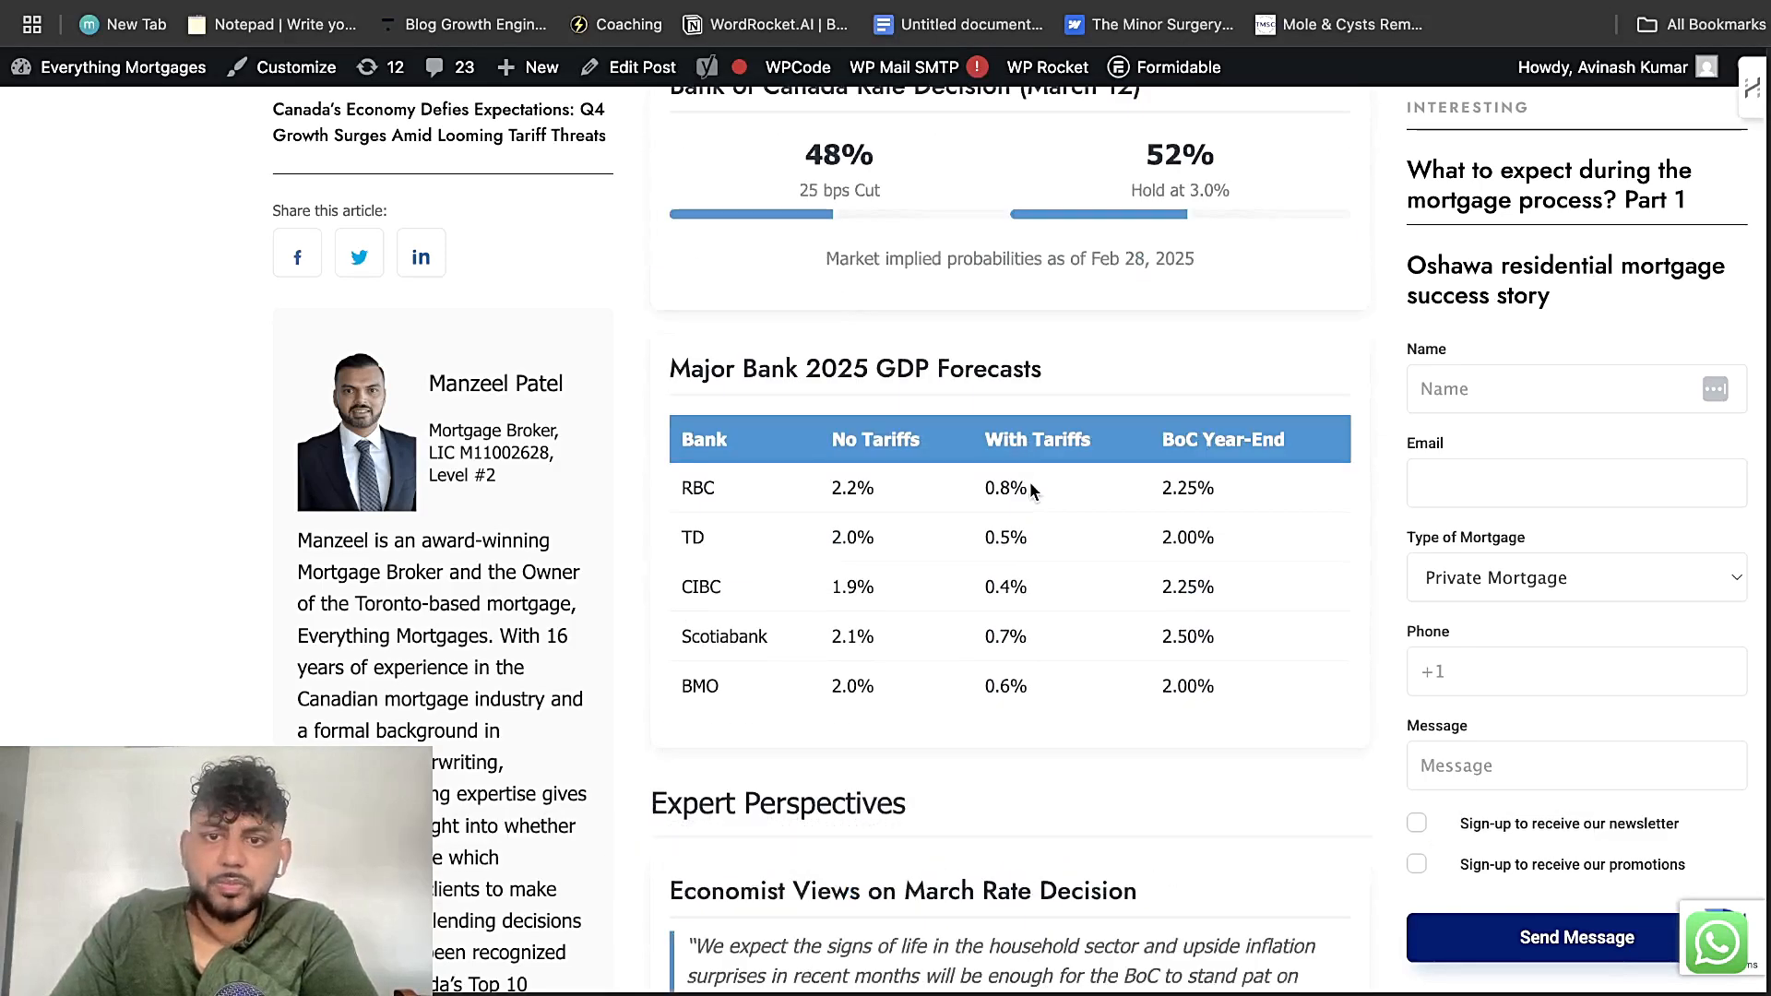
pyautogui.scroll(-3)
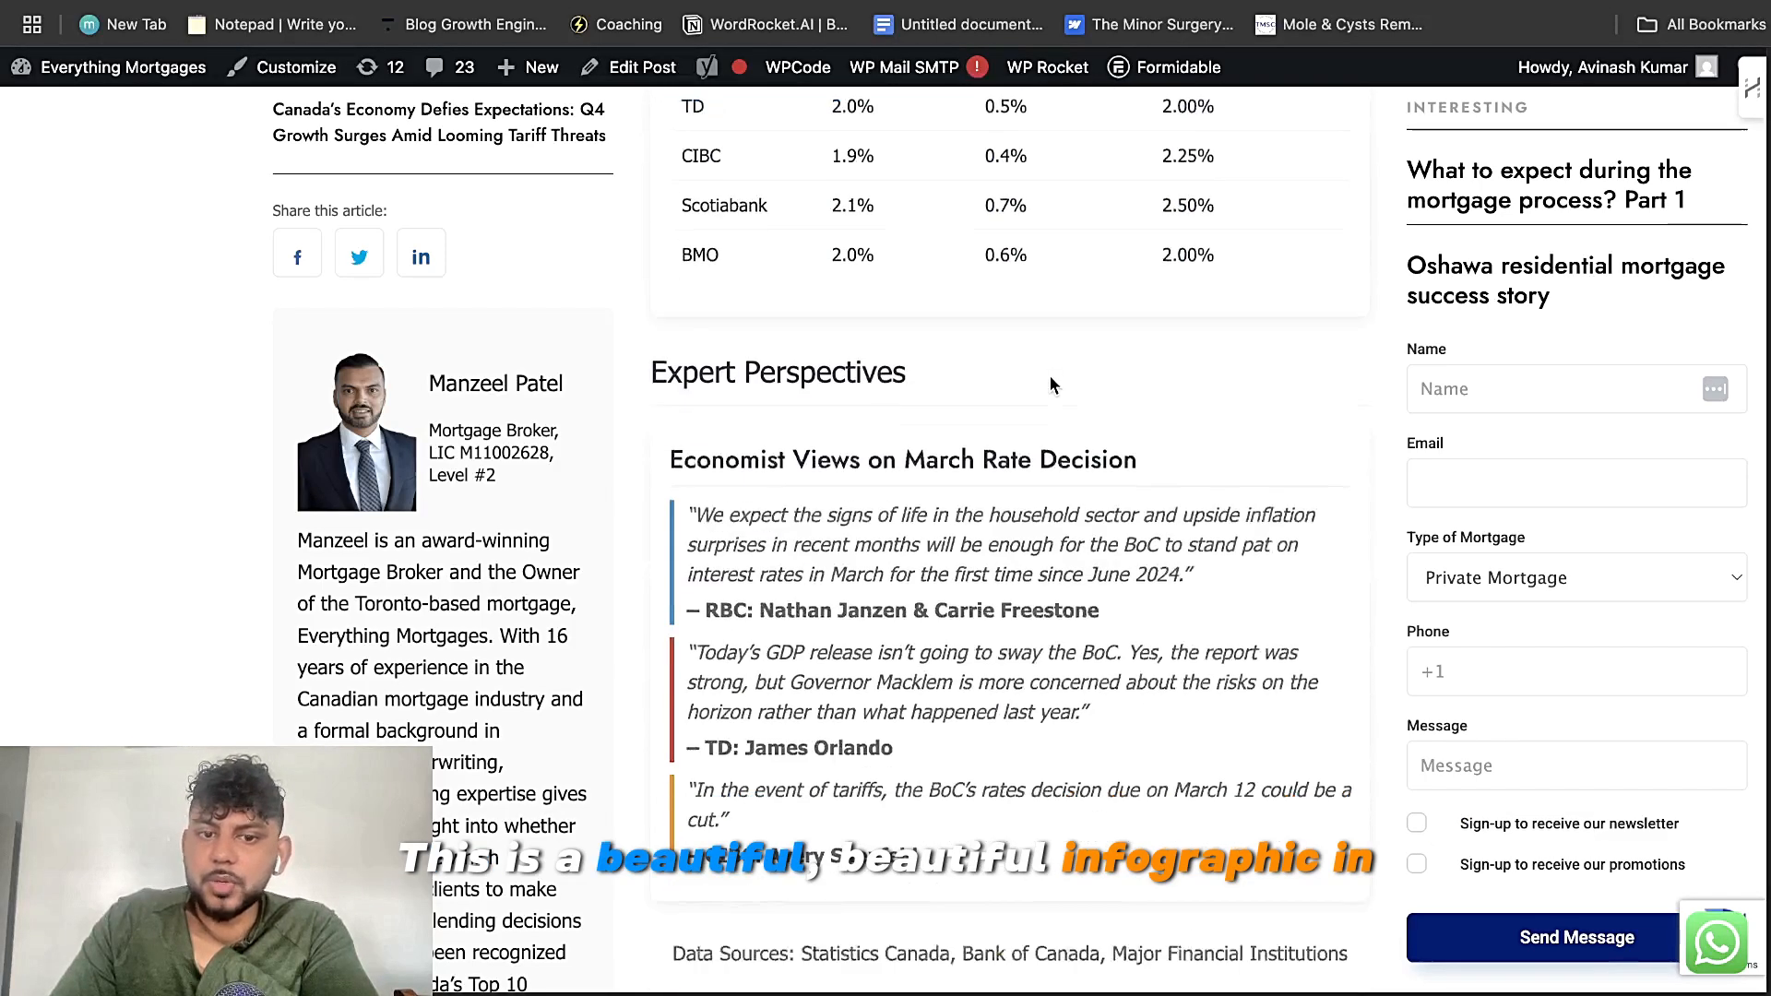
pyautogui.scroll(-3)
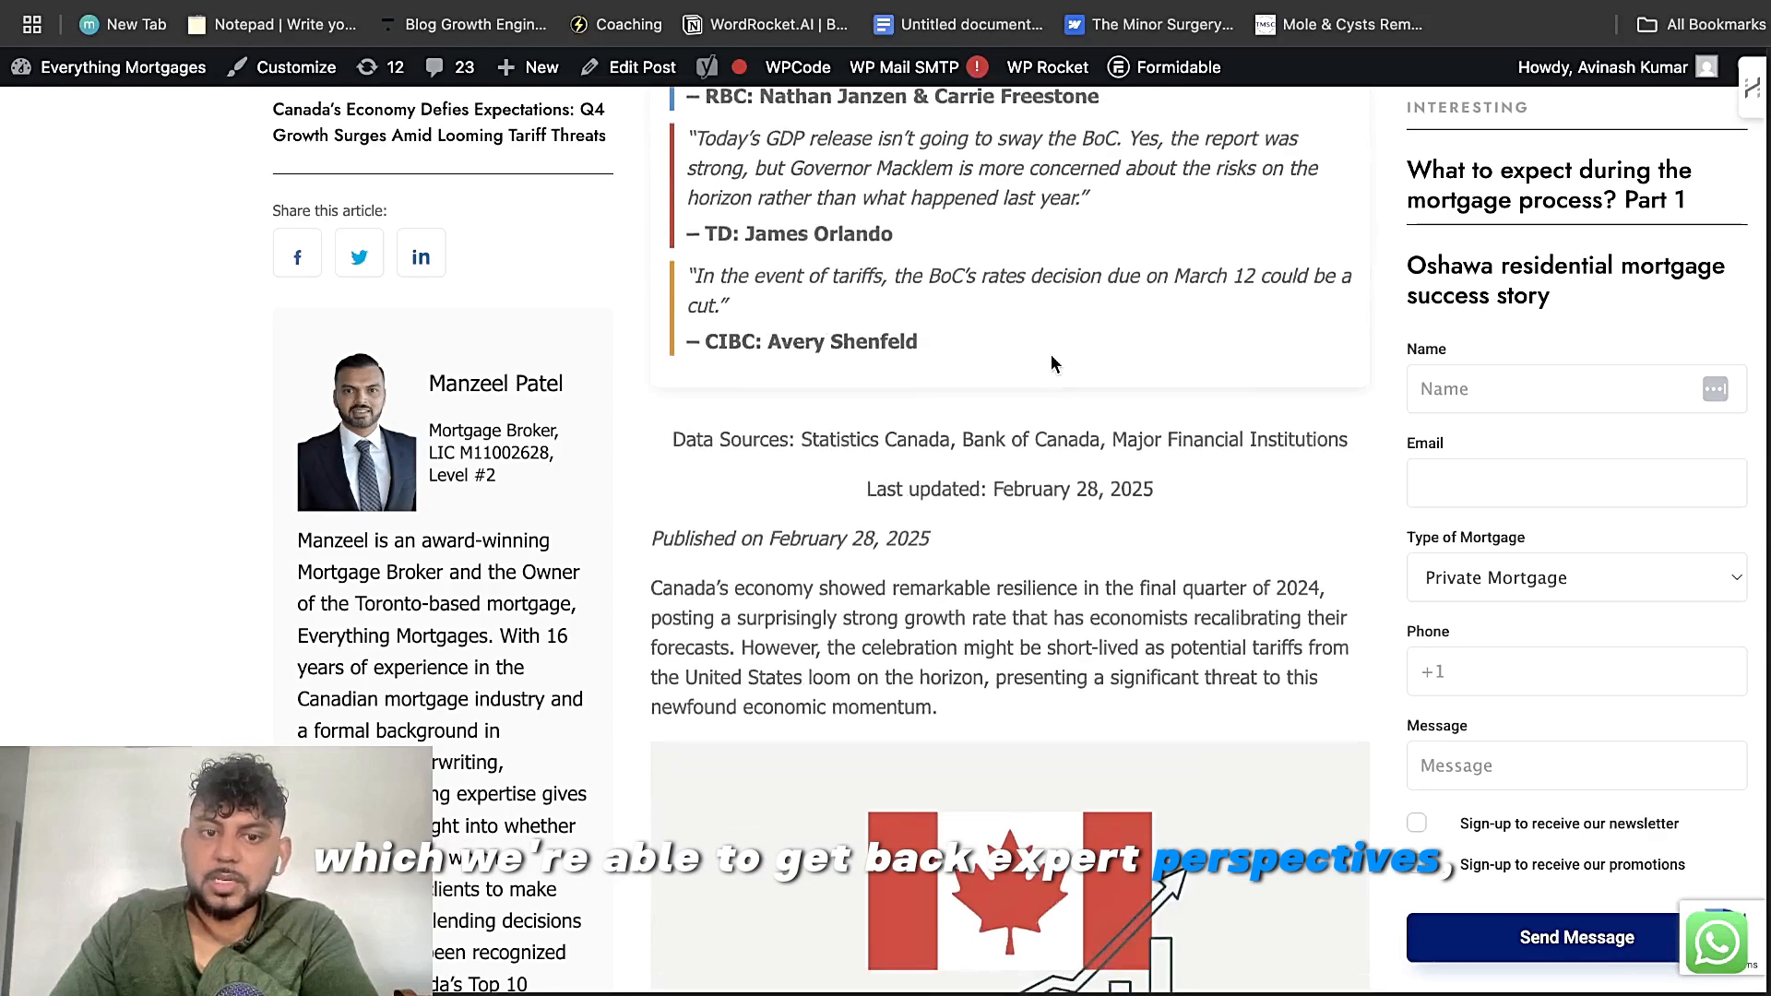
pyautogui.scroll(-3)
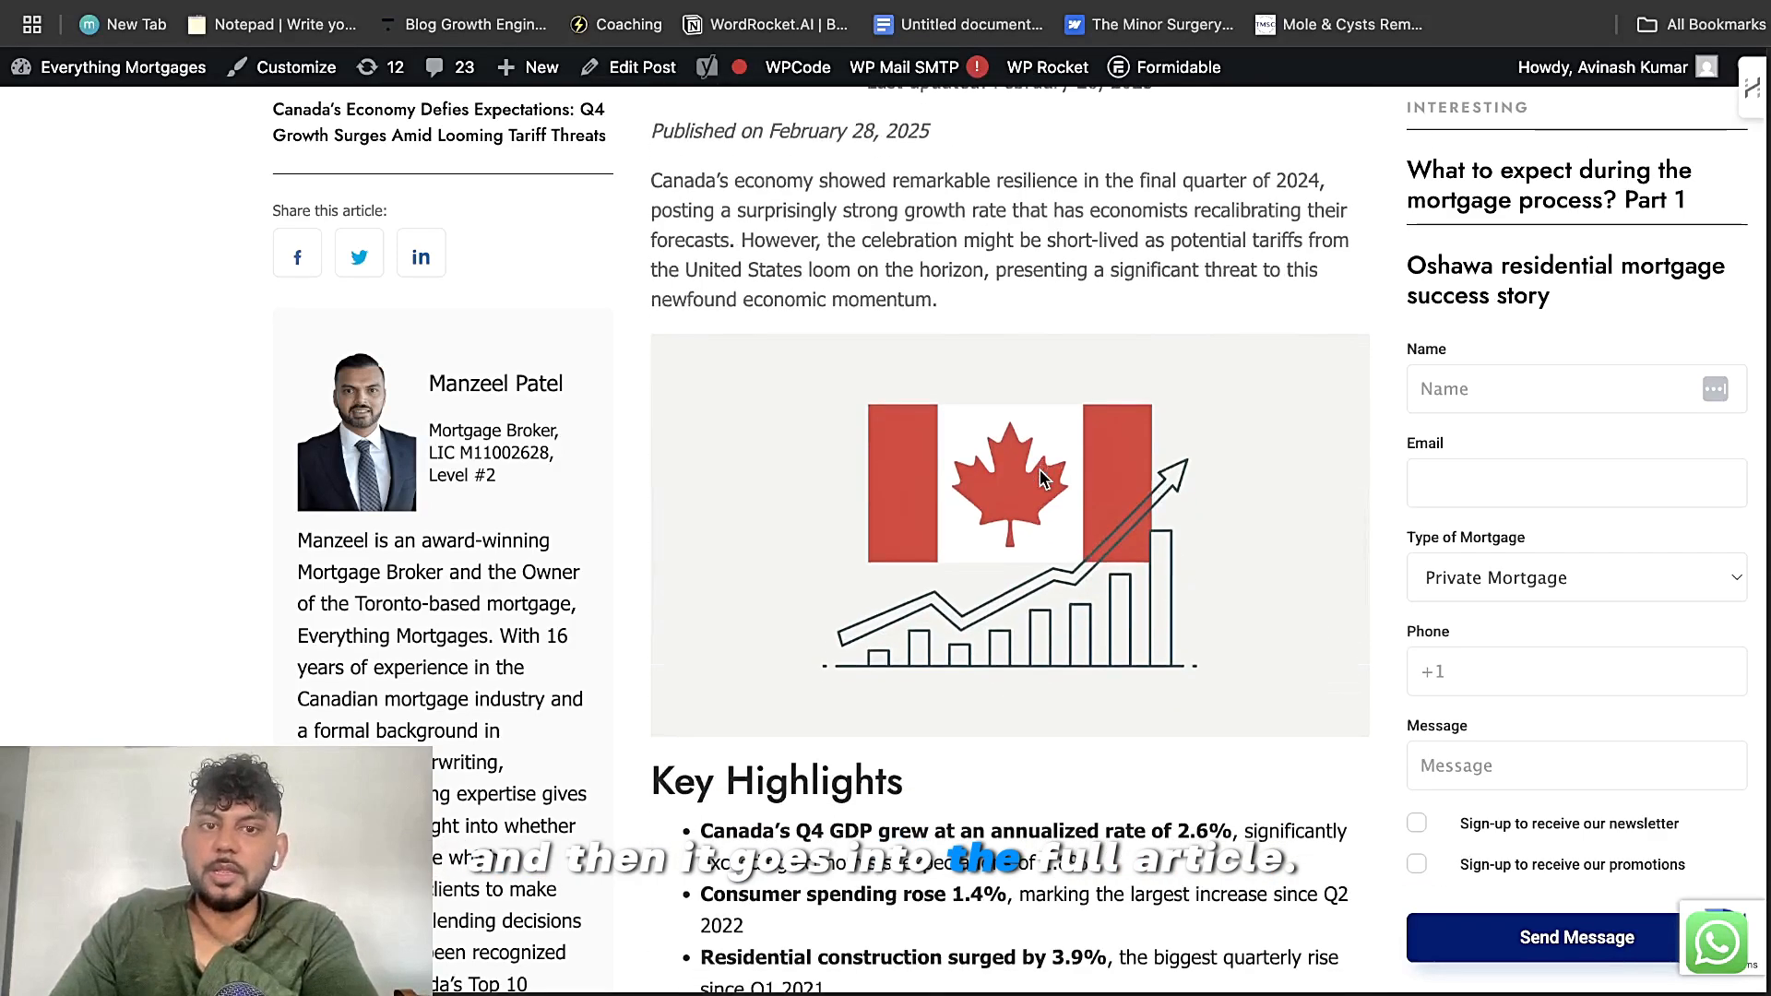
pyautogui.scroll(-3)
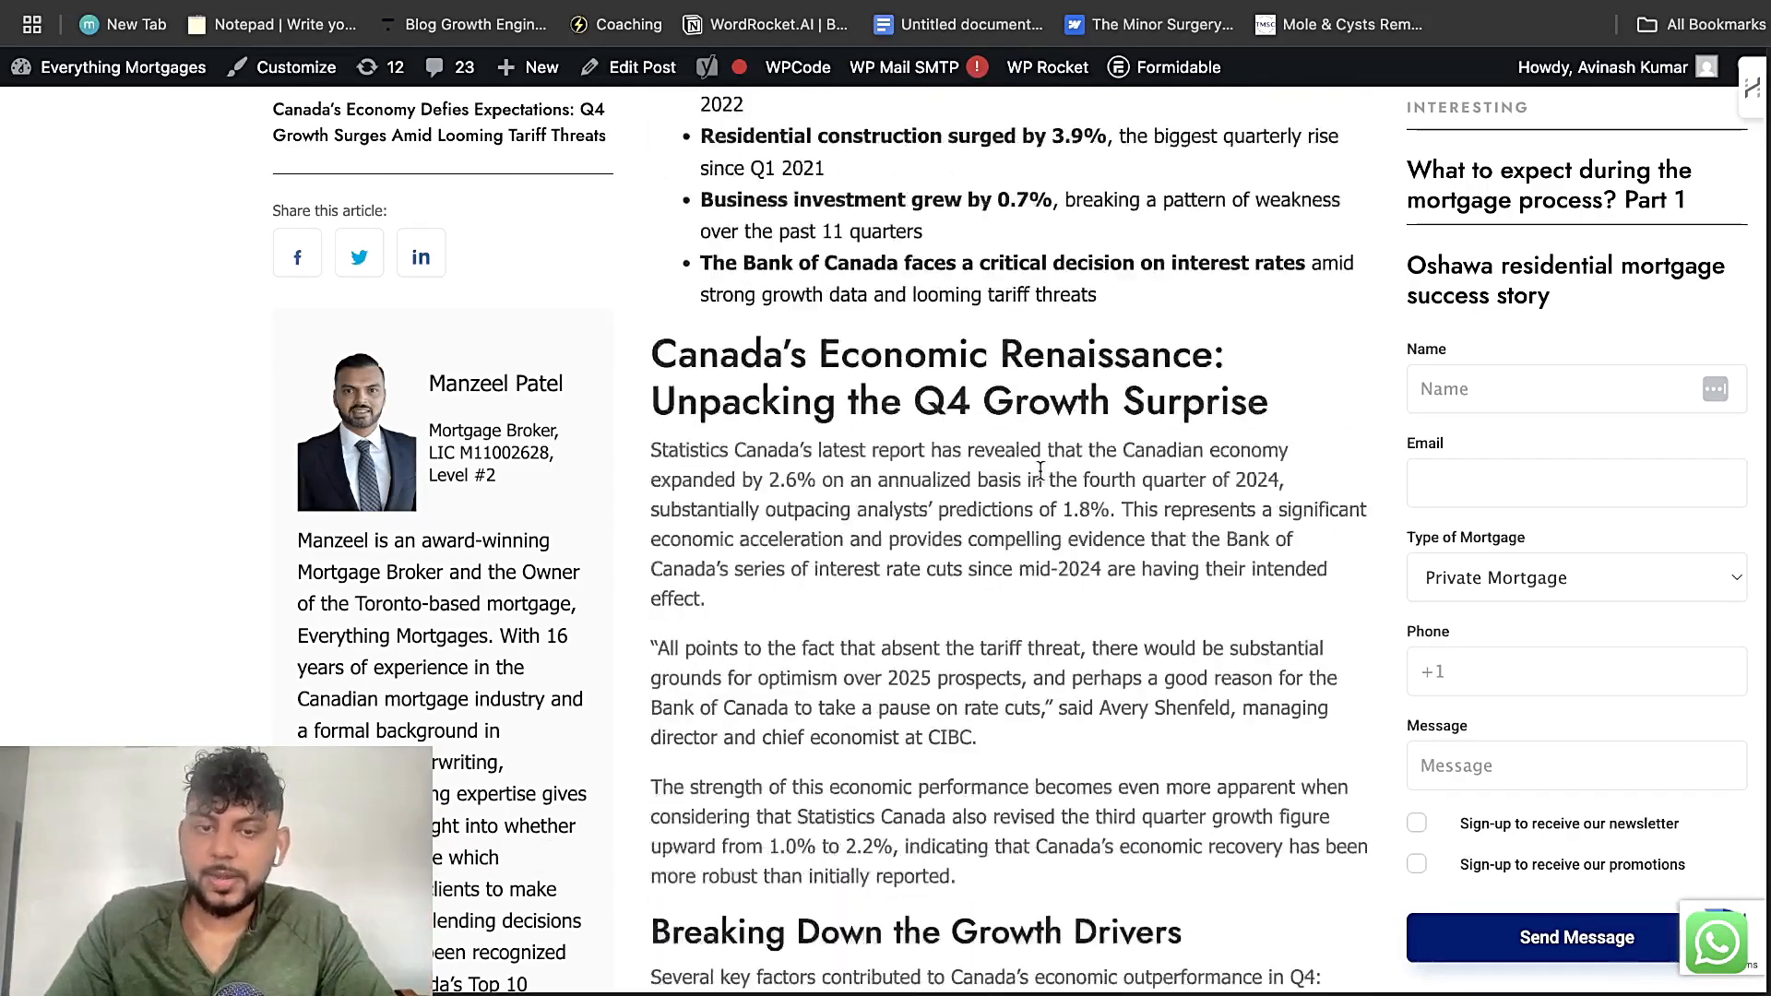
pyautogui.scroll(-3)
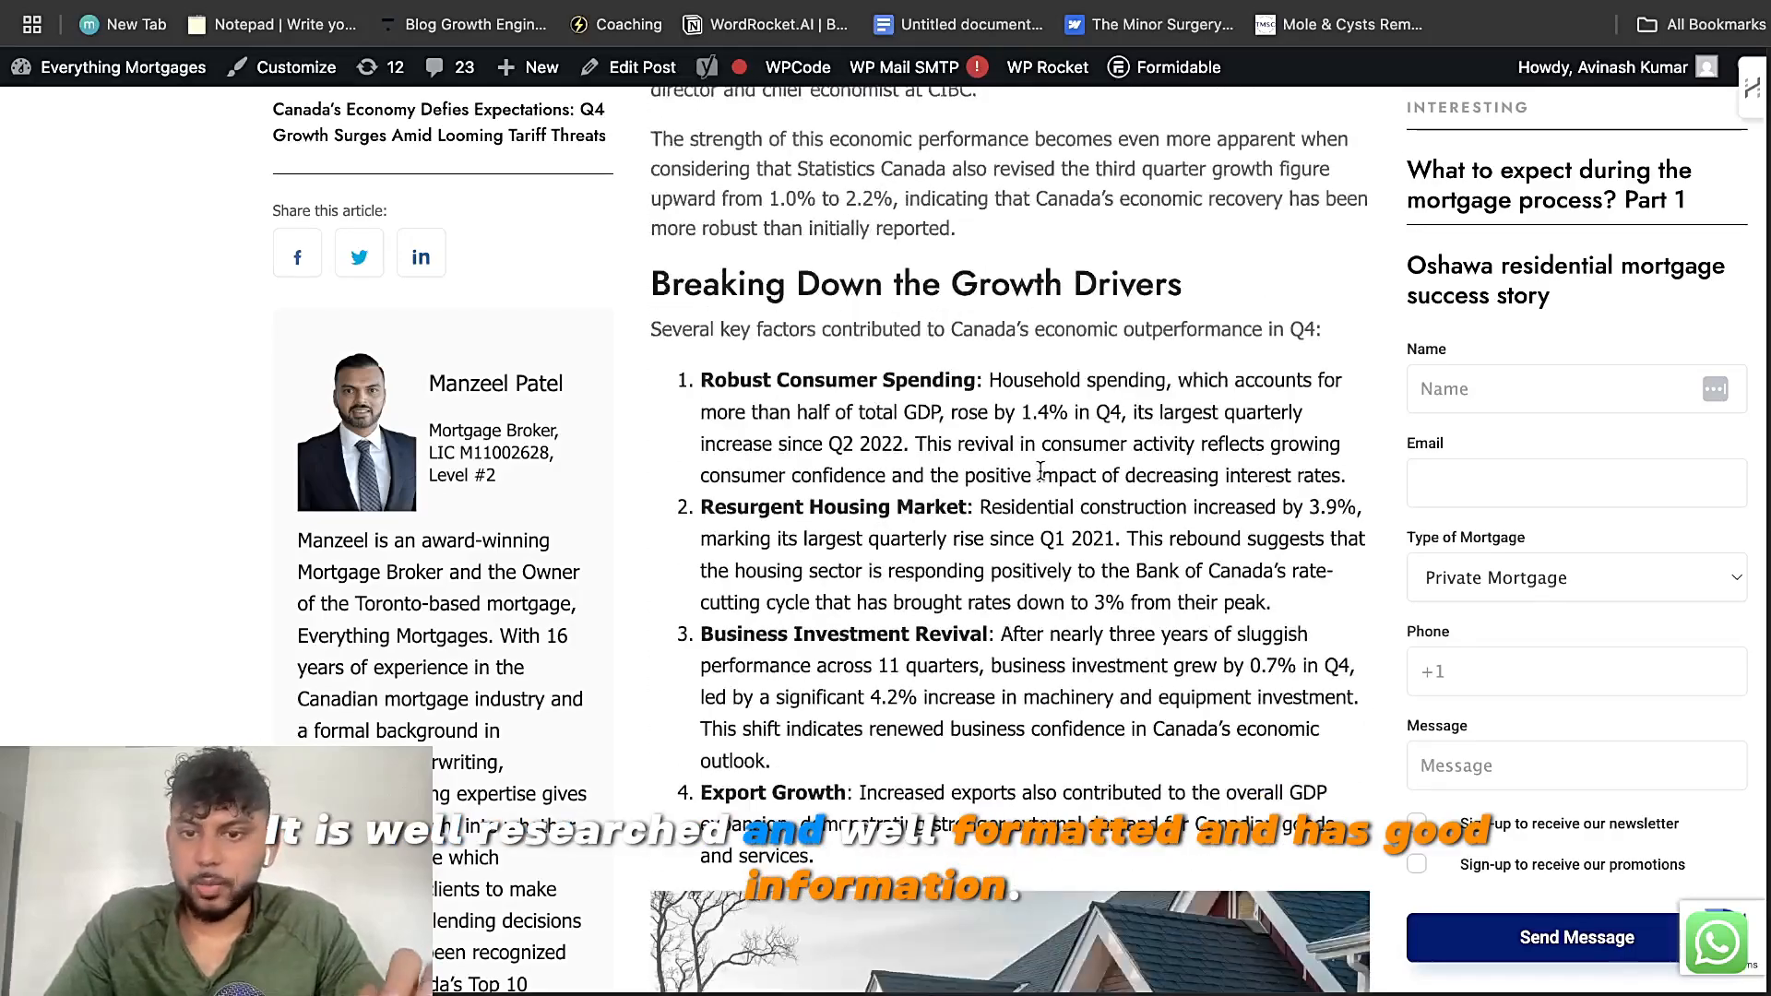
pyautogui.scroll(-3)
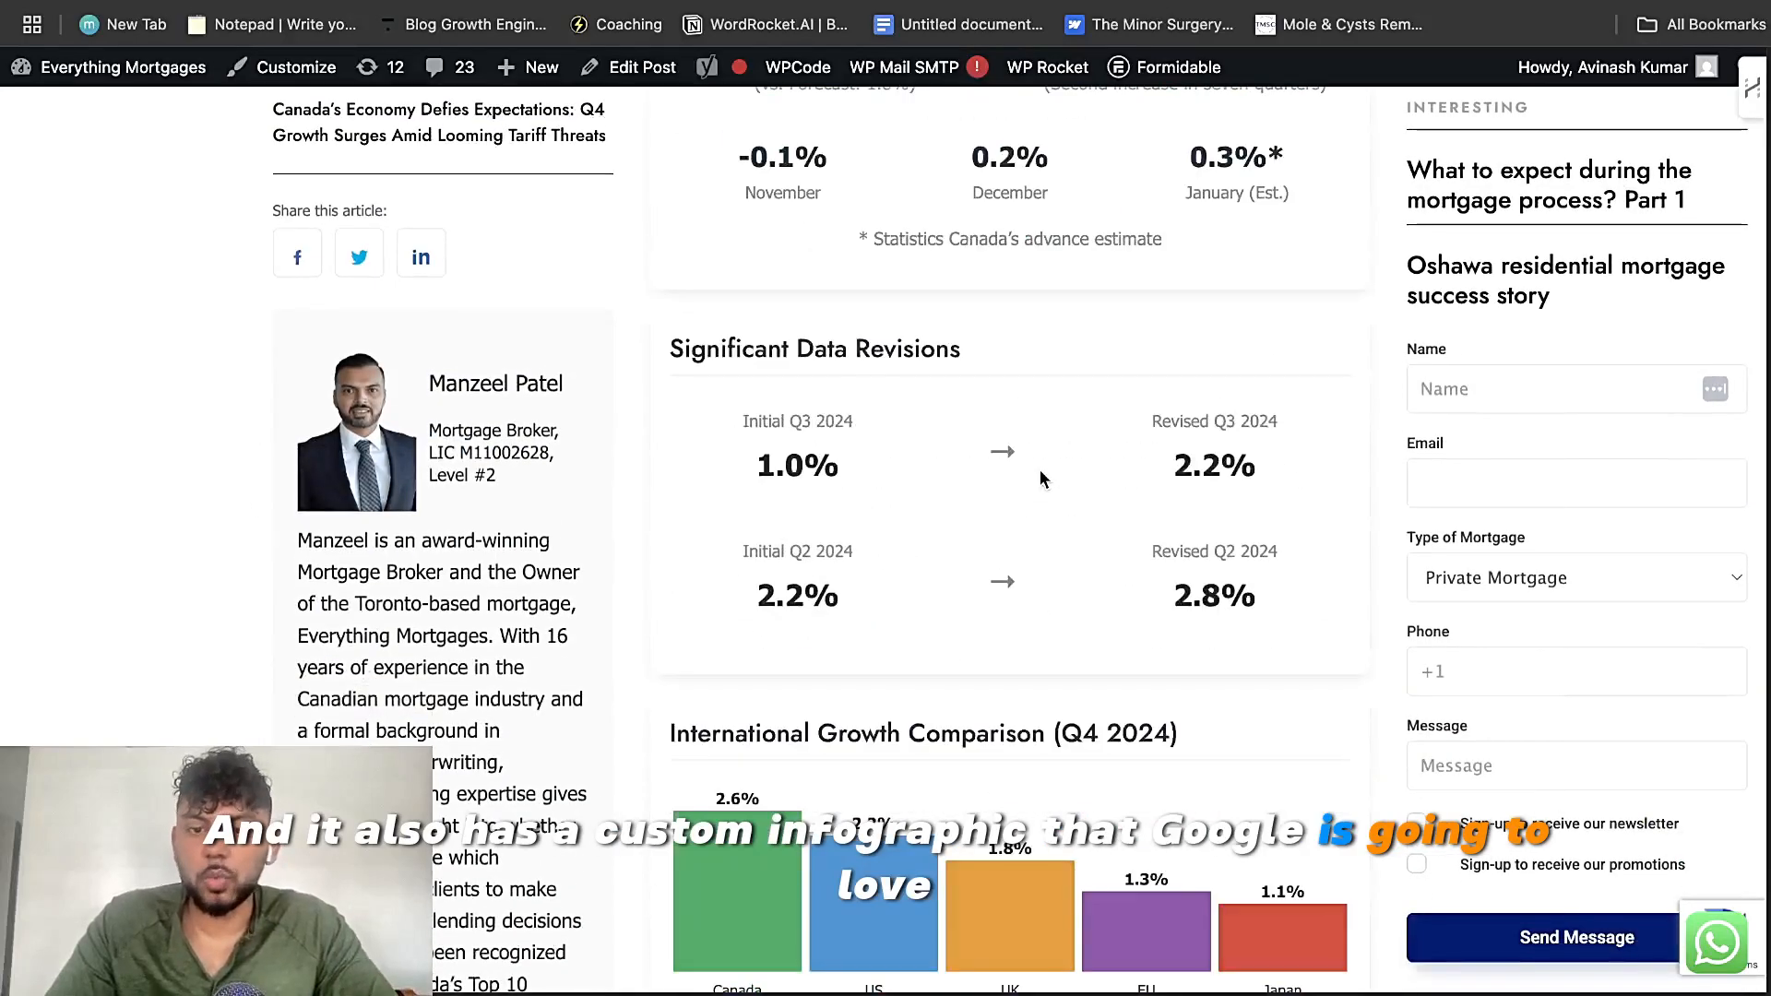
pyautogui.scroll(-3)
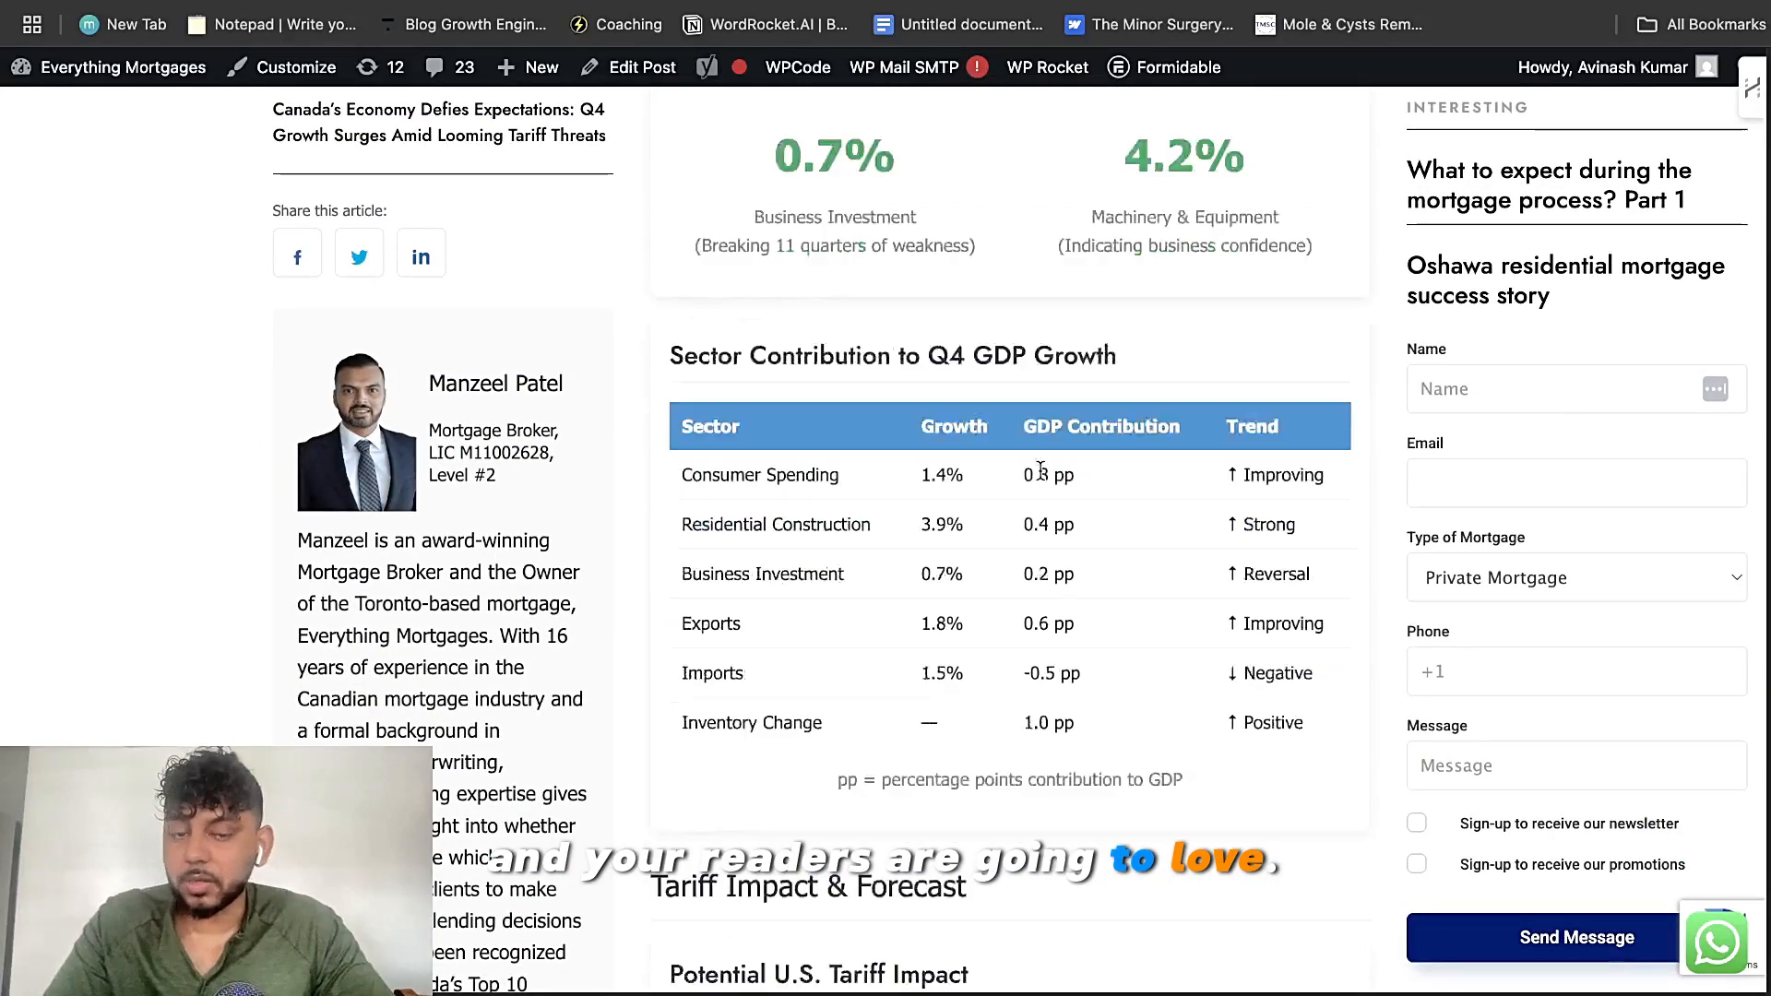
pyautogui.scroll(-3)
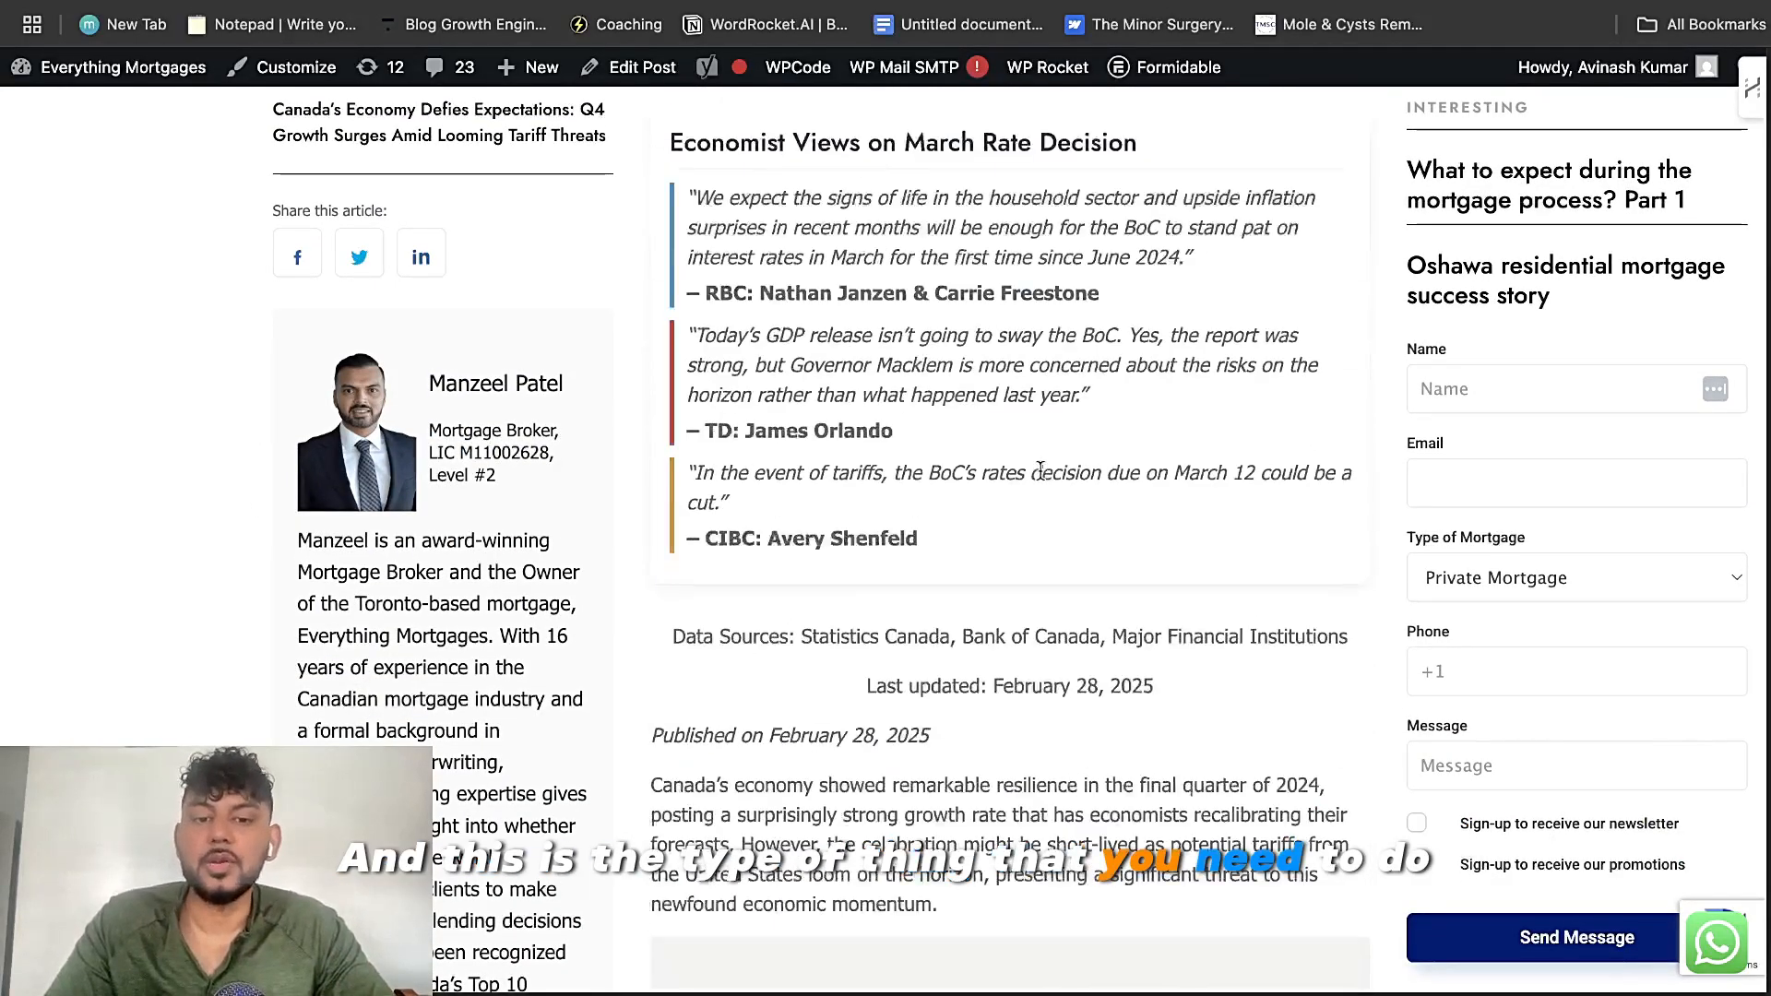
pyautogui.scroll(-3)
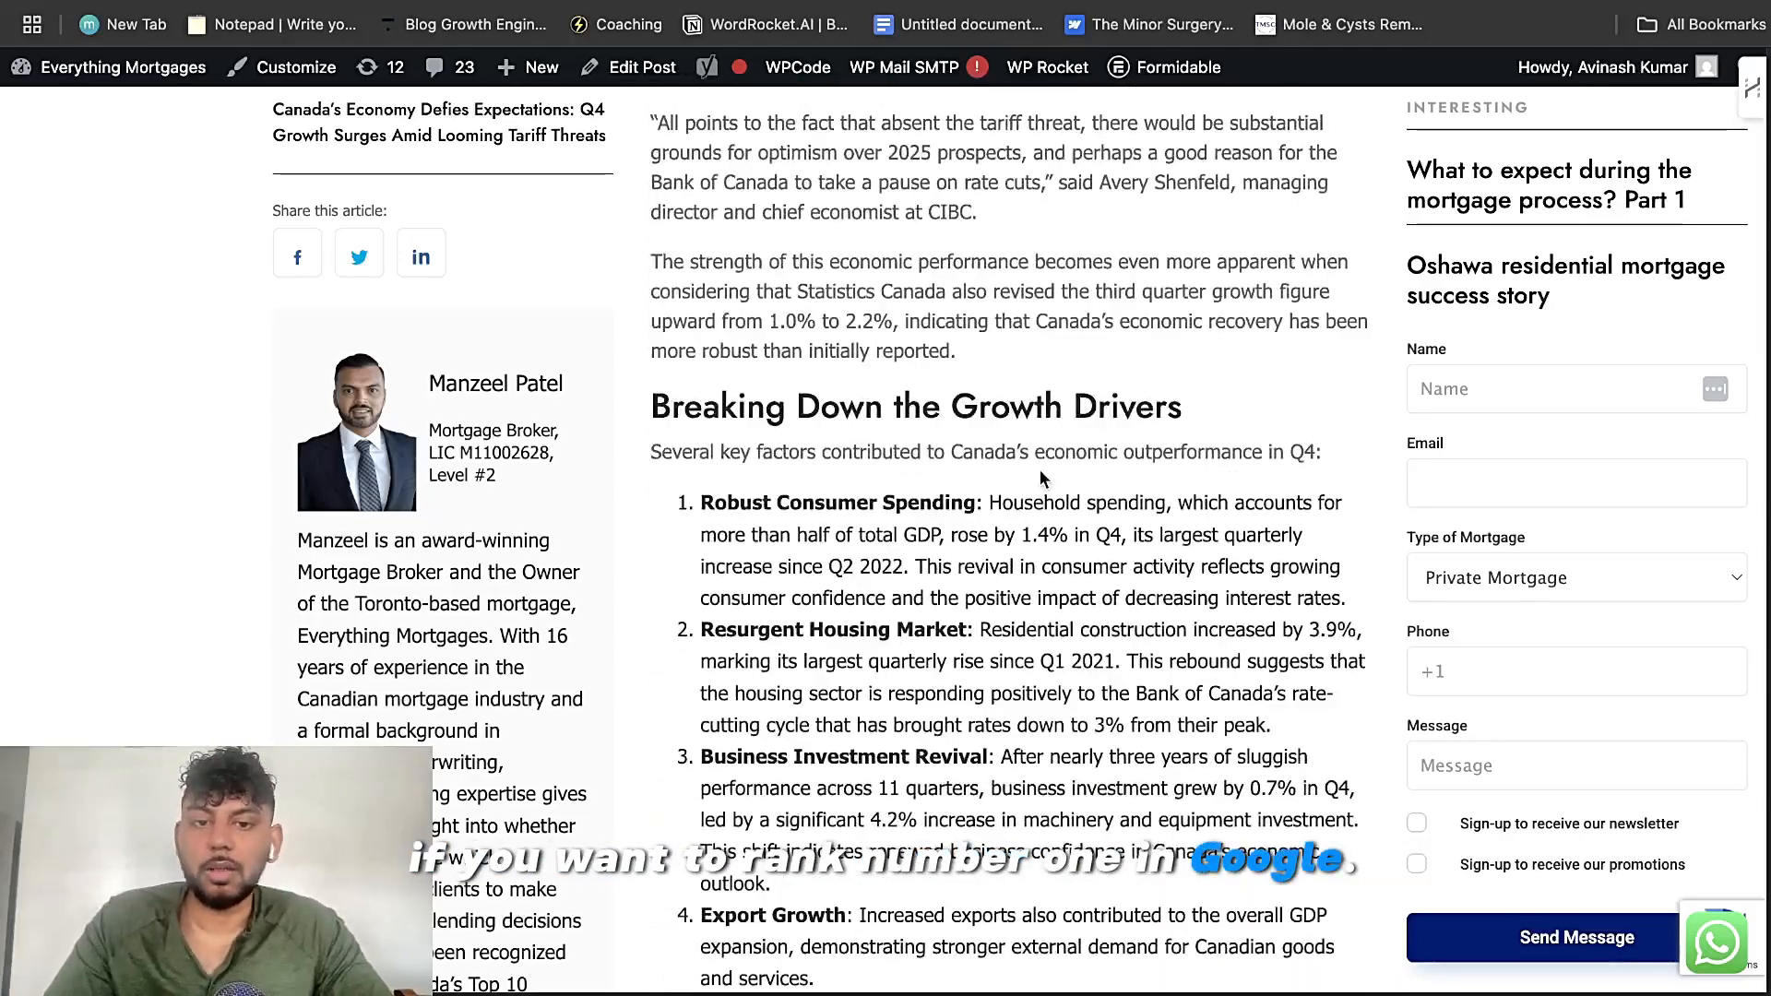
pyautogui.scroll(-3)
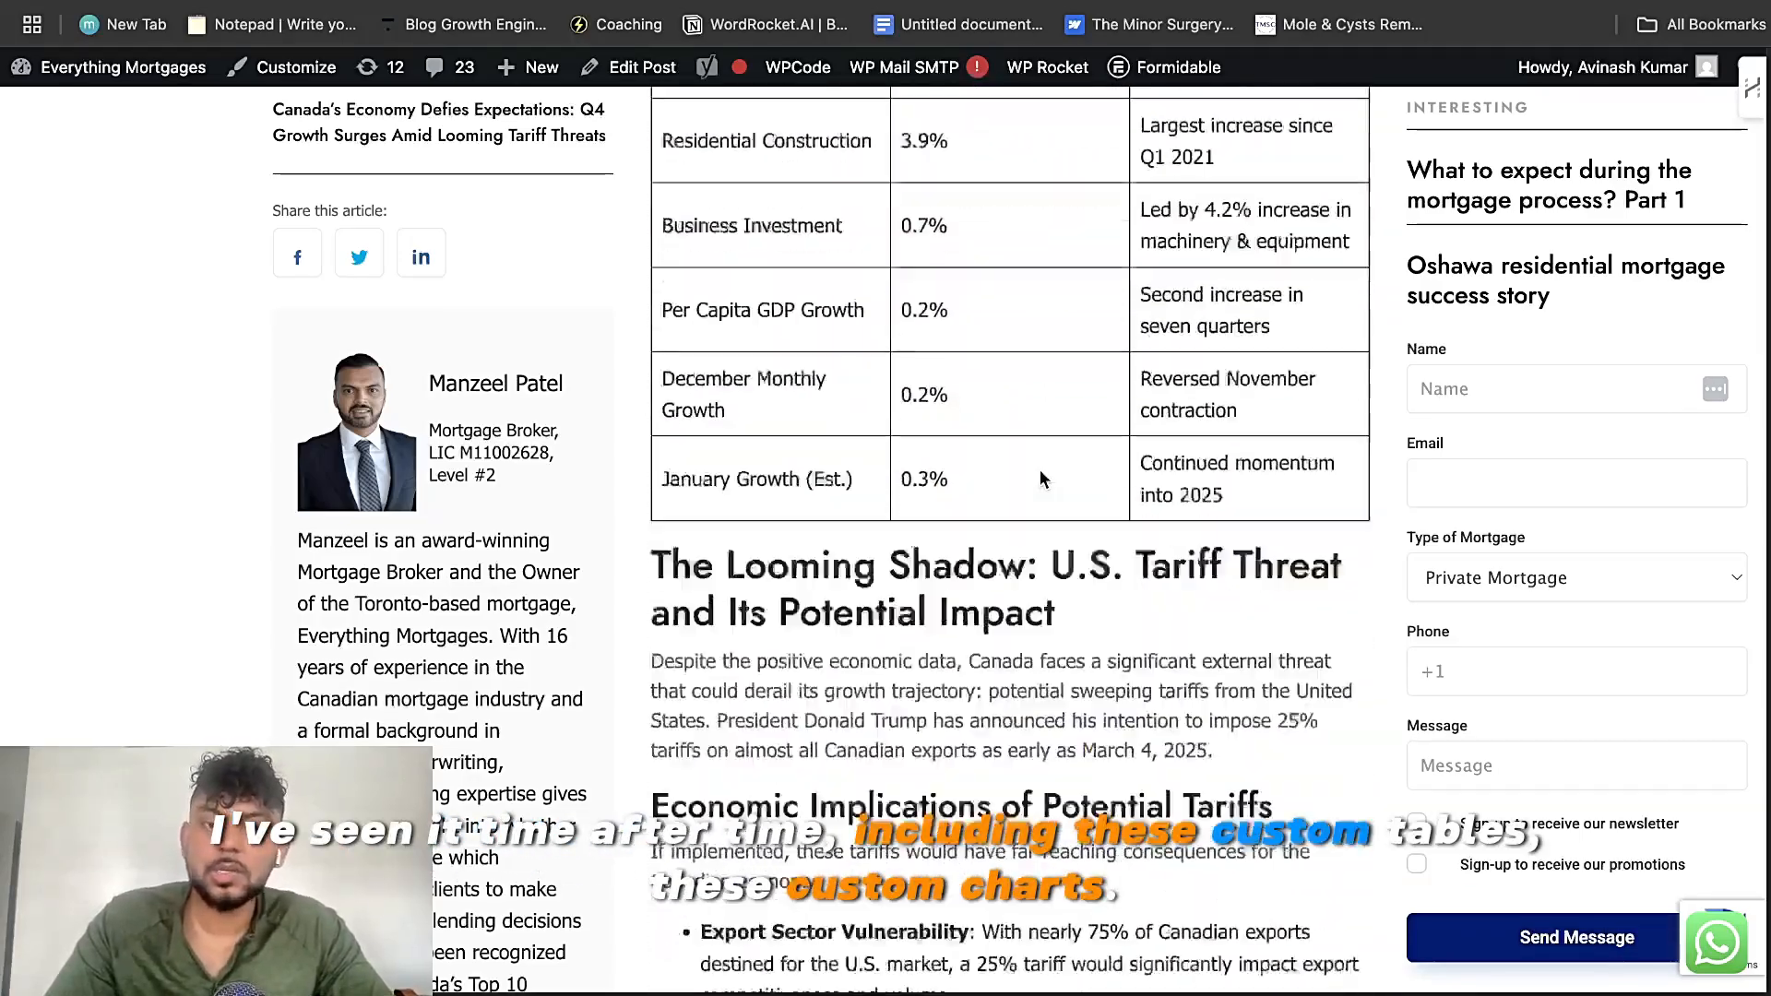
pyautogui.scroll(-3)
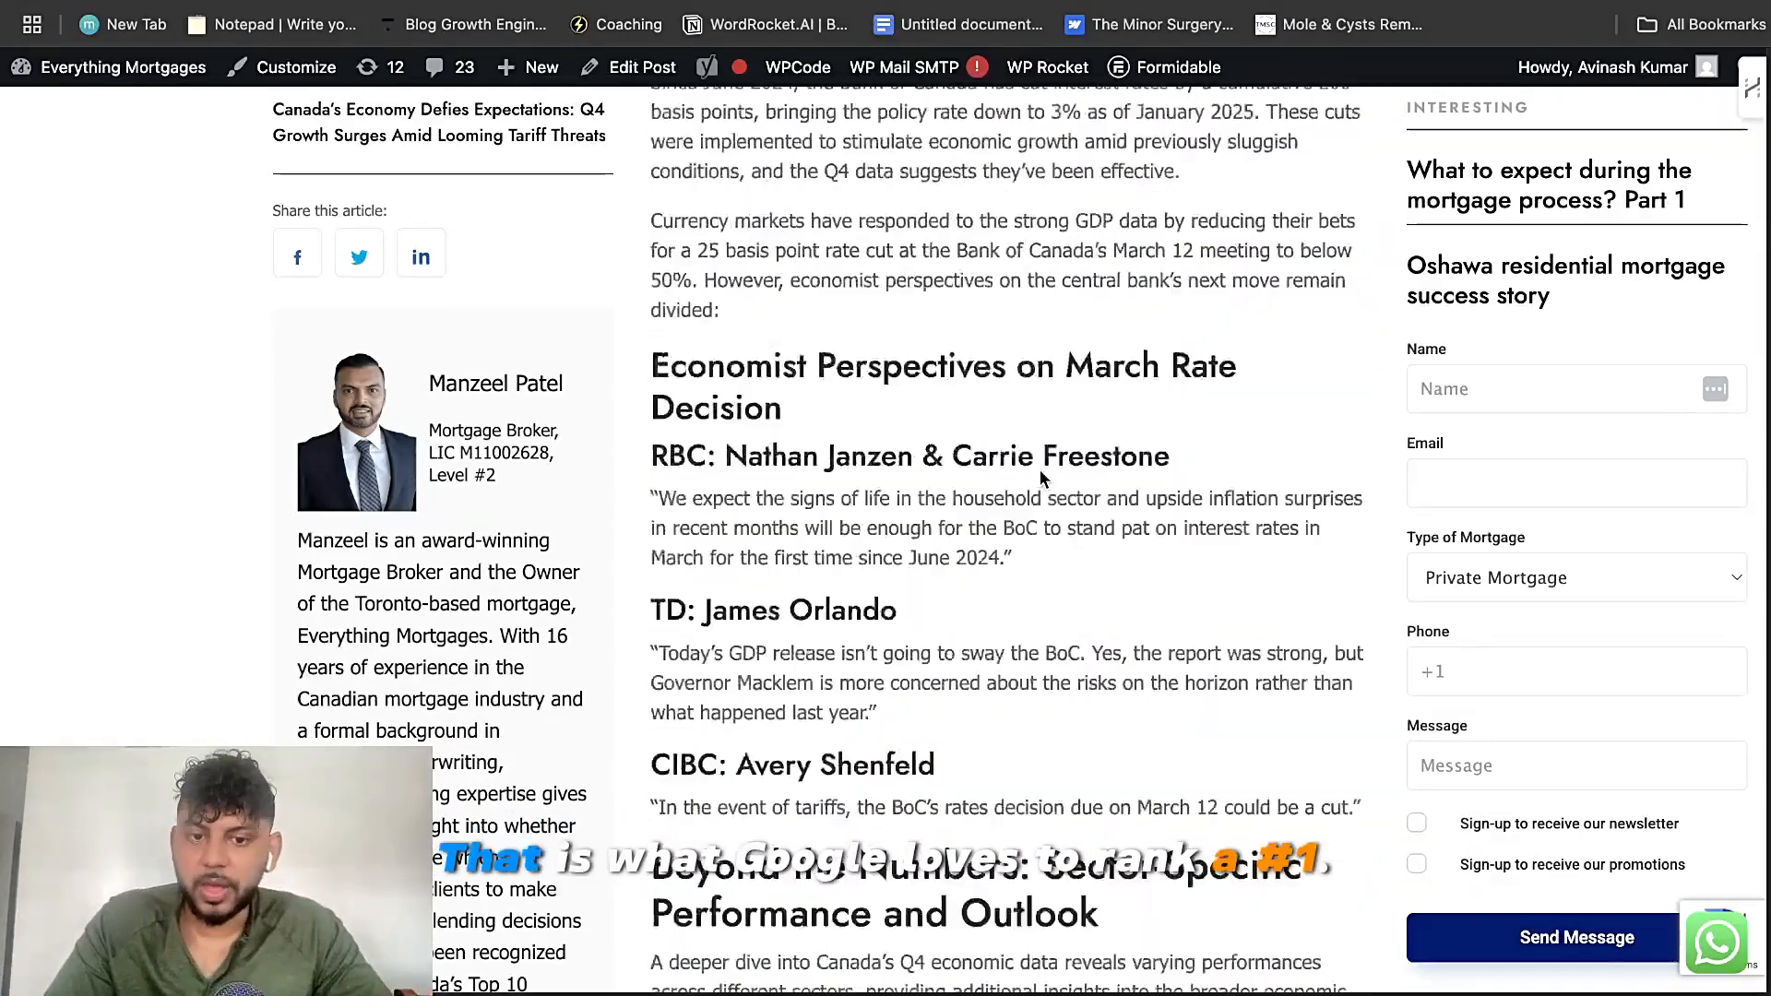
pyautogui.scroll(-3)
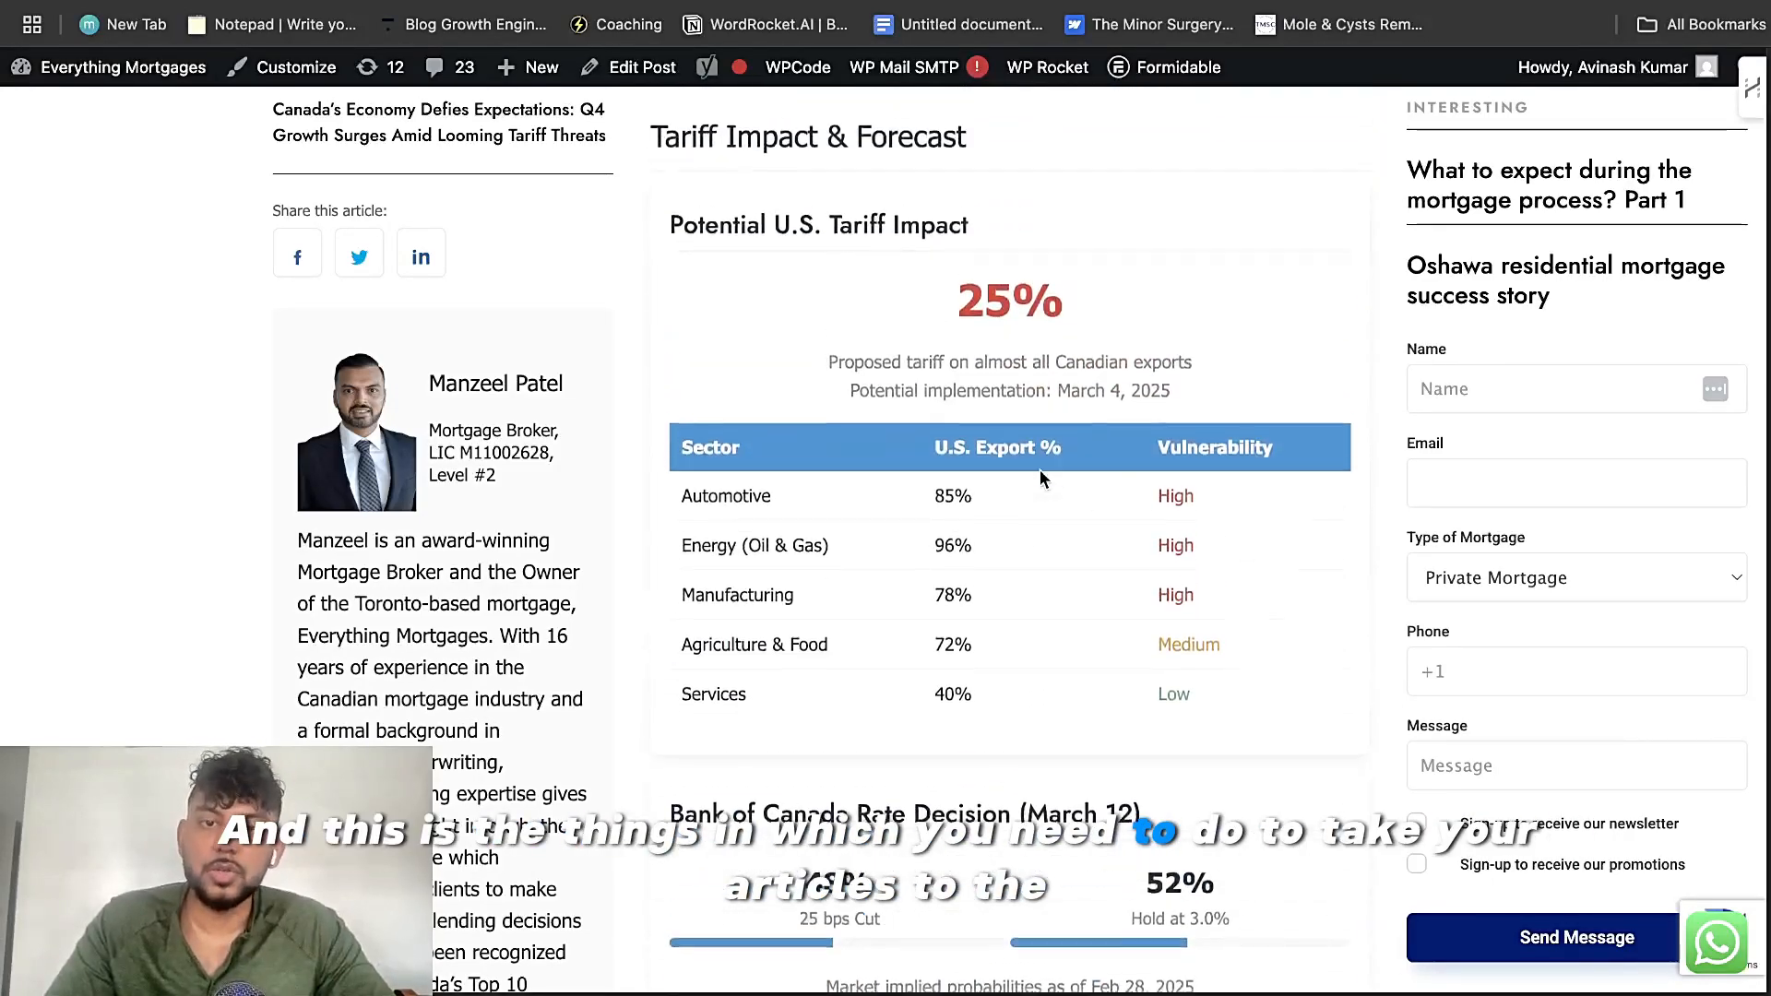
pyautogui.scroll(-3)
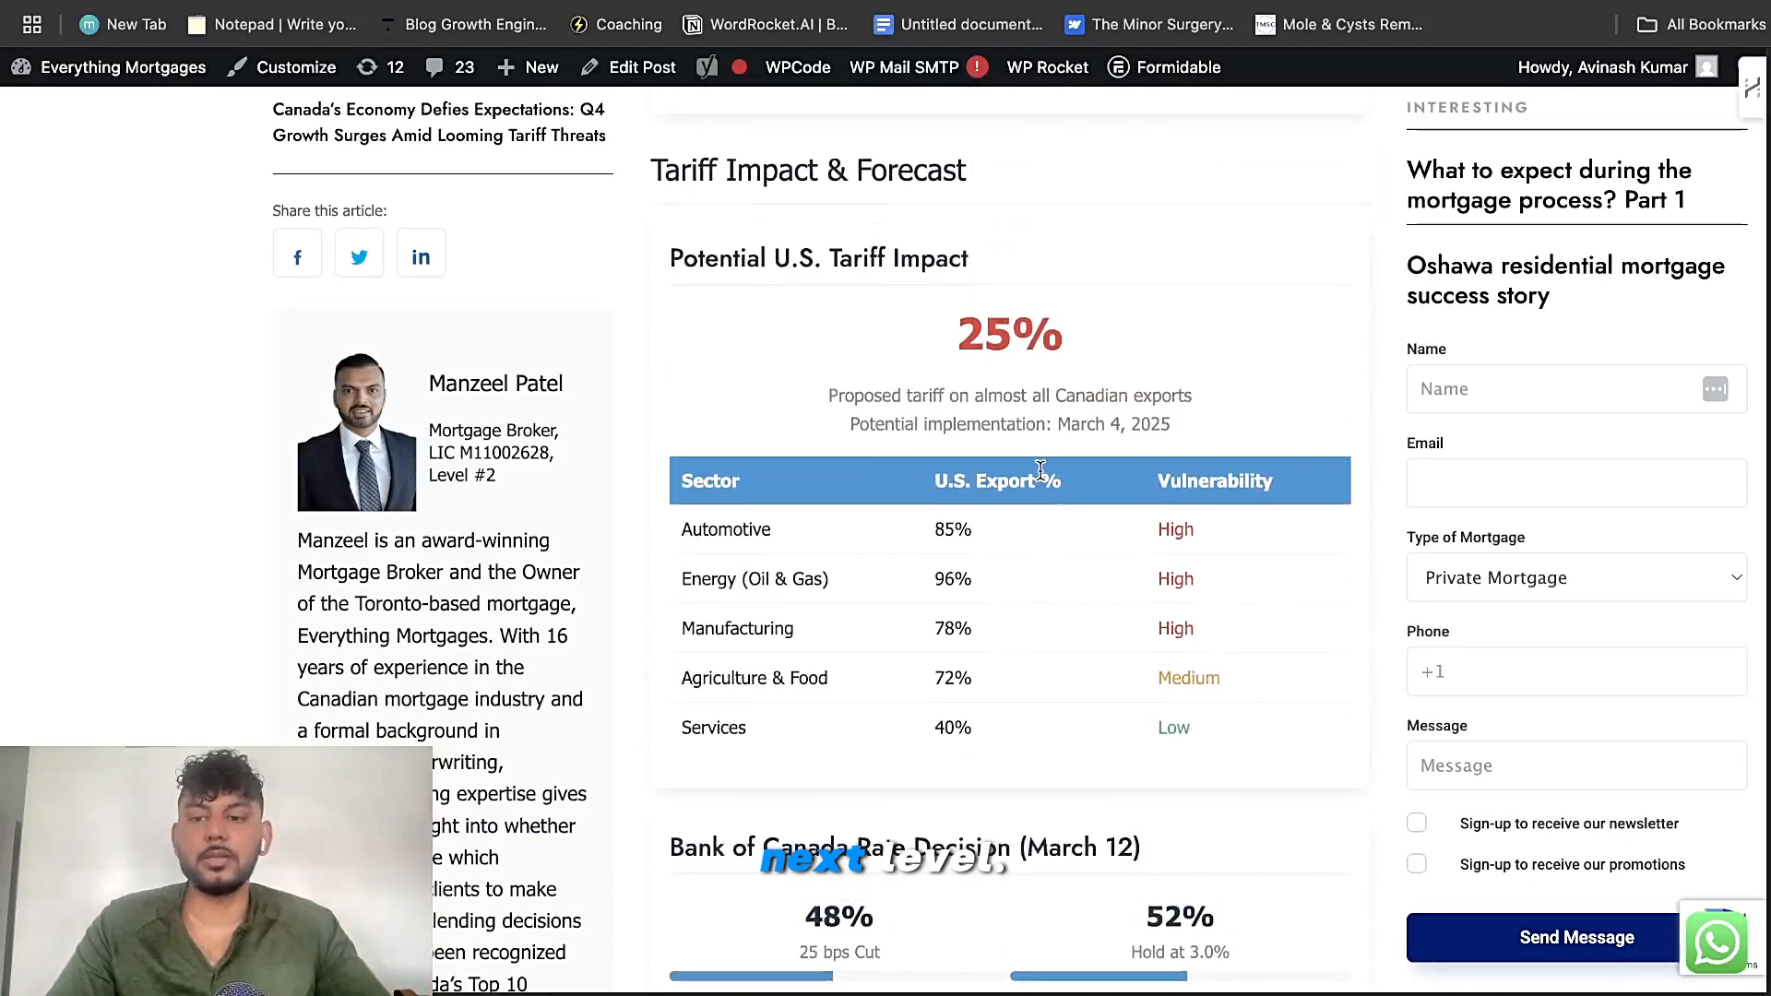
pyautogui.scroll(-3)
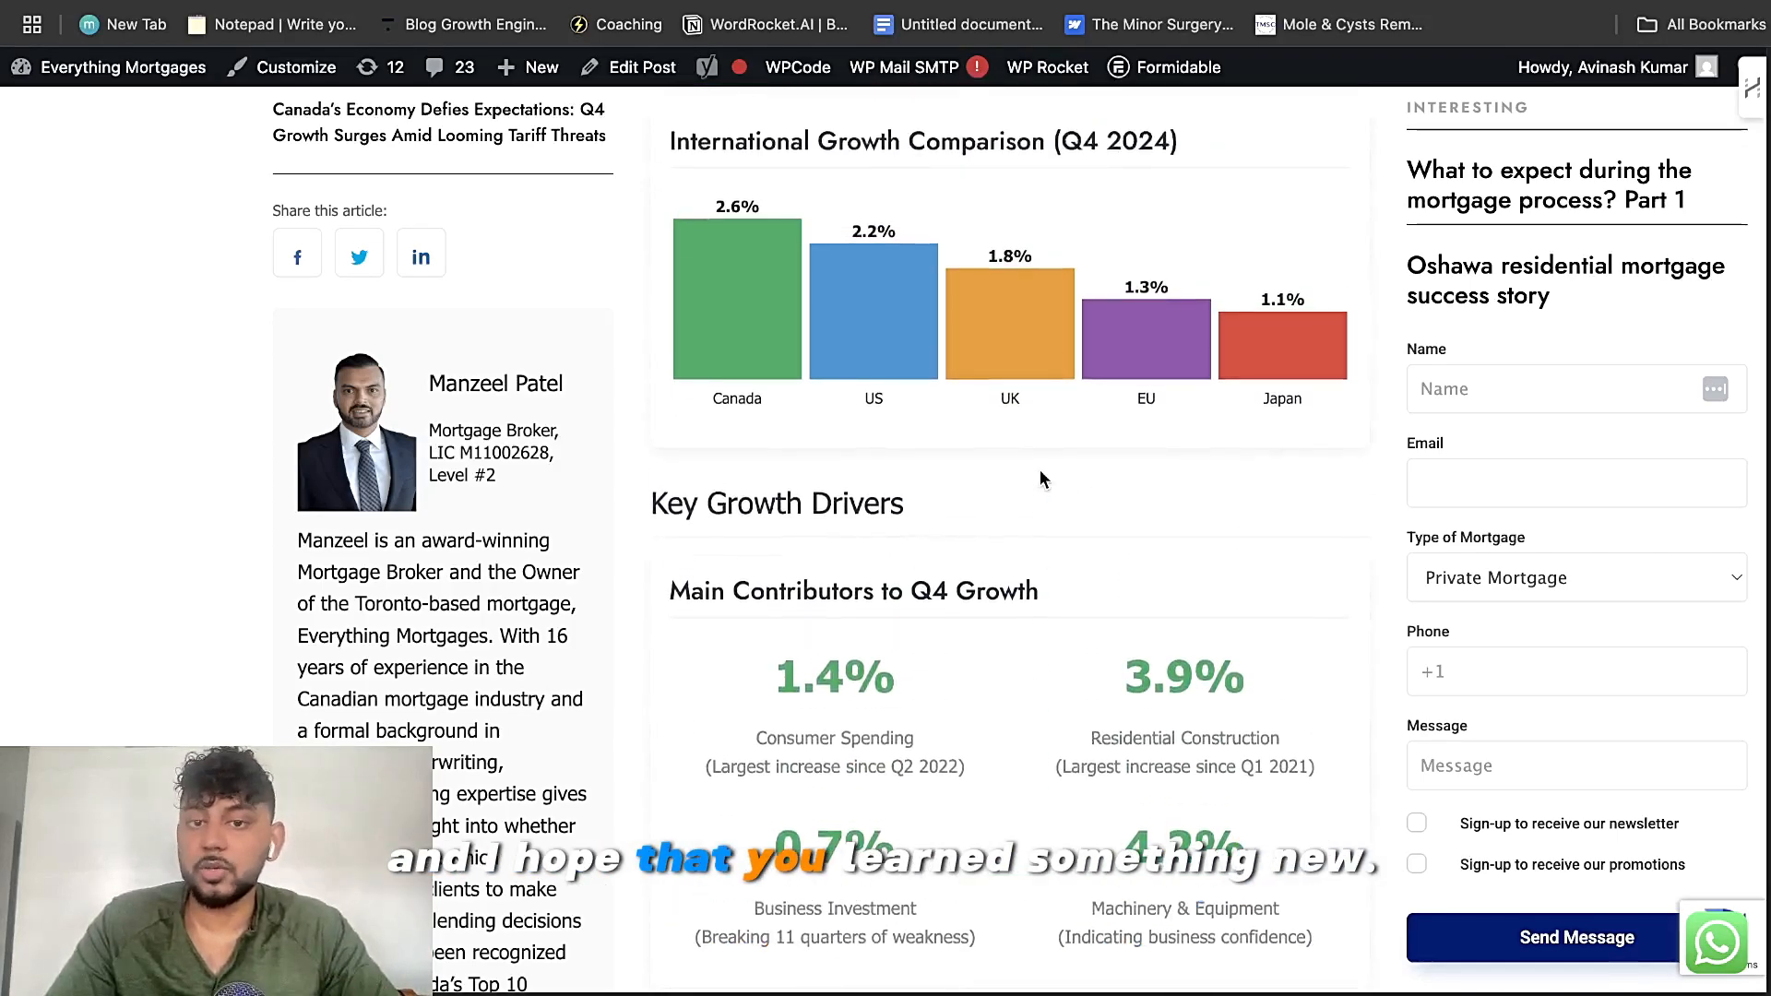